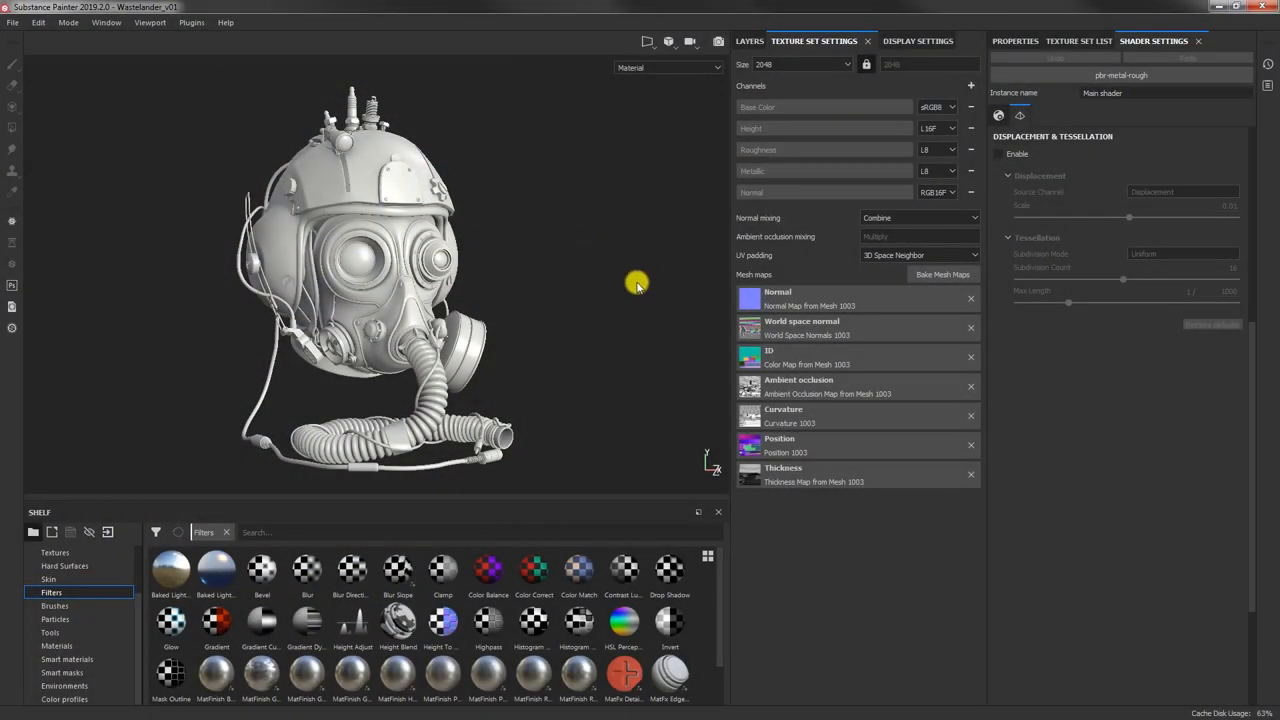
{"action": "mouse_move", "coordinate": [65, 73]}
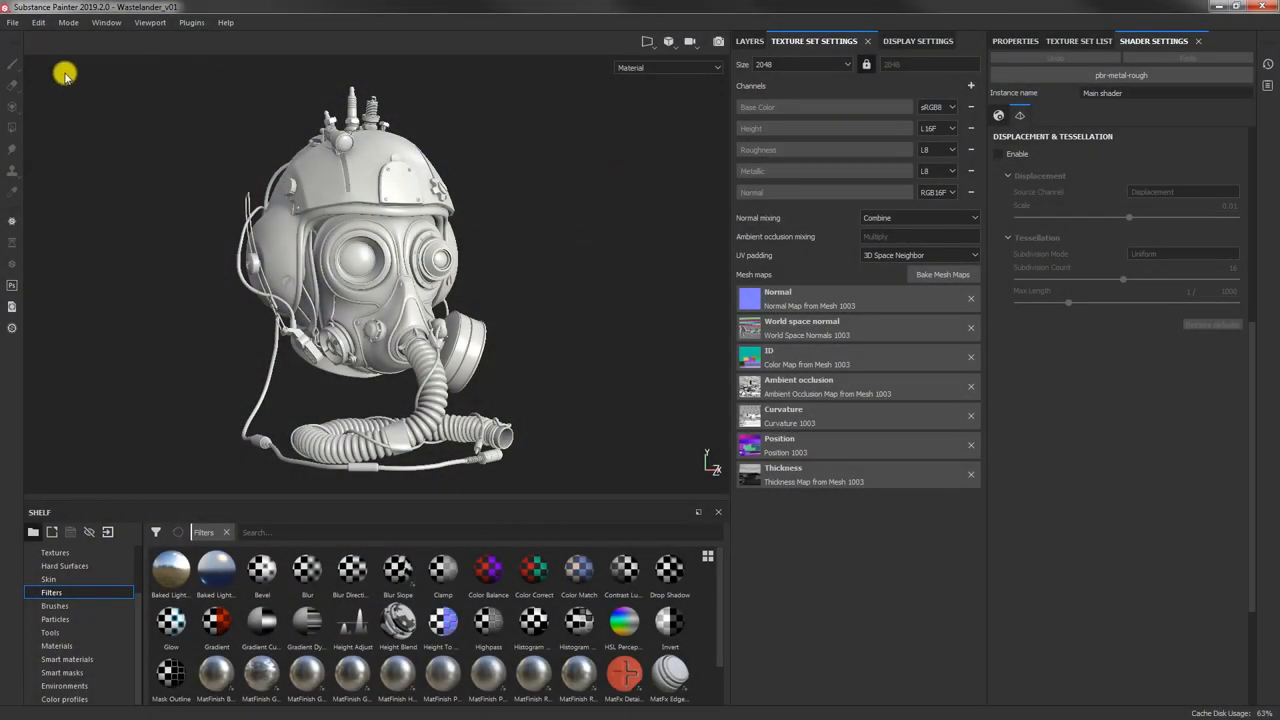
{"action": "mouse_move", "coordinate": [460, 127]}
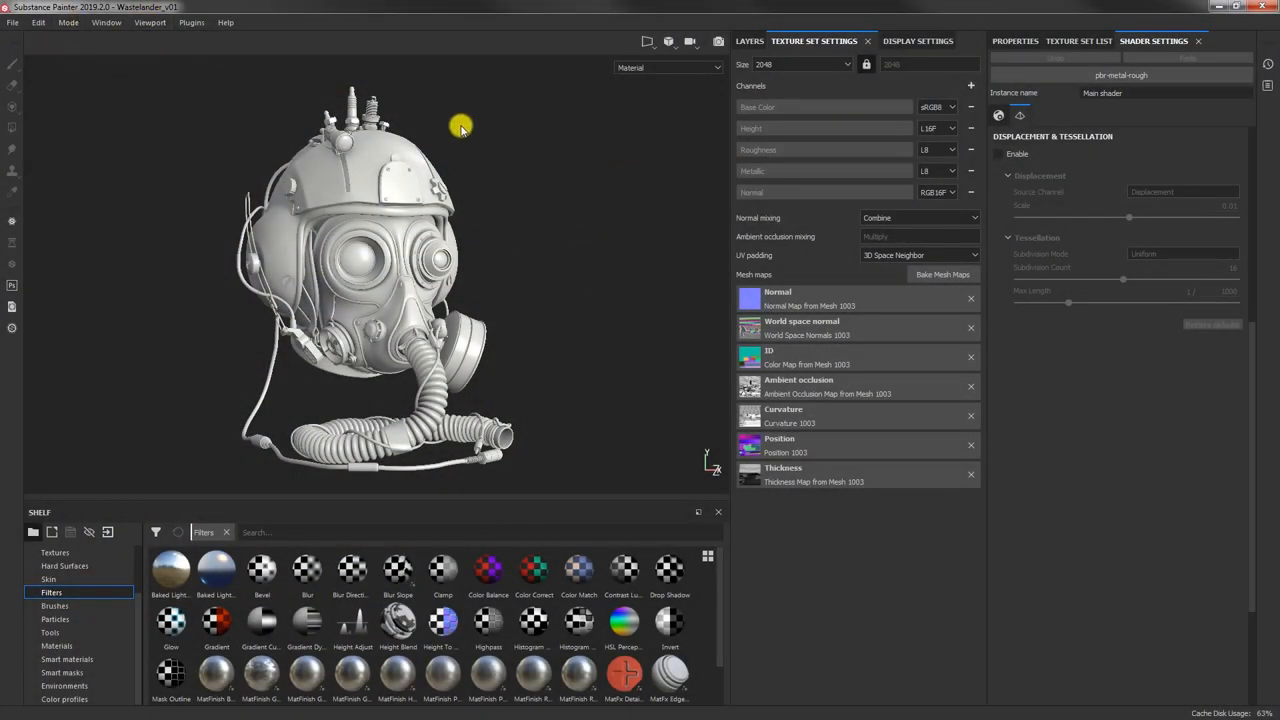
{"action": "mouse_move", "coordinate": [600, 196]}
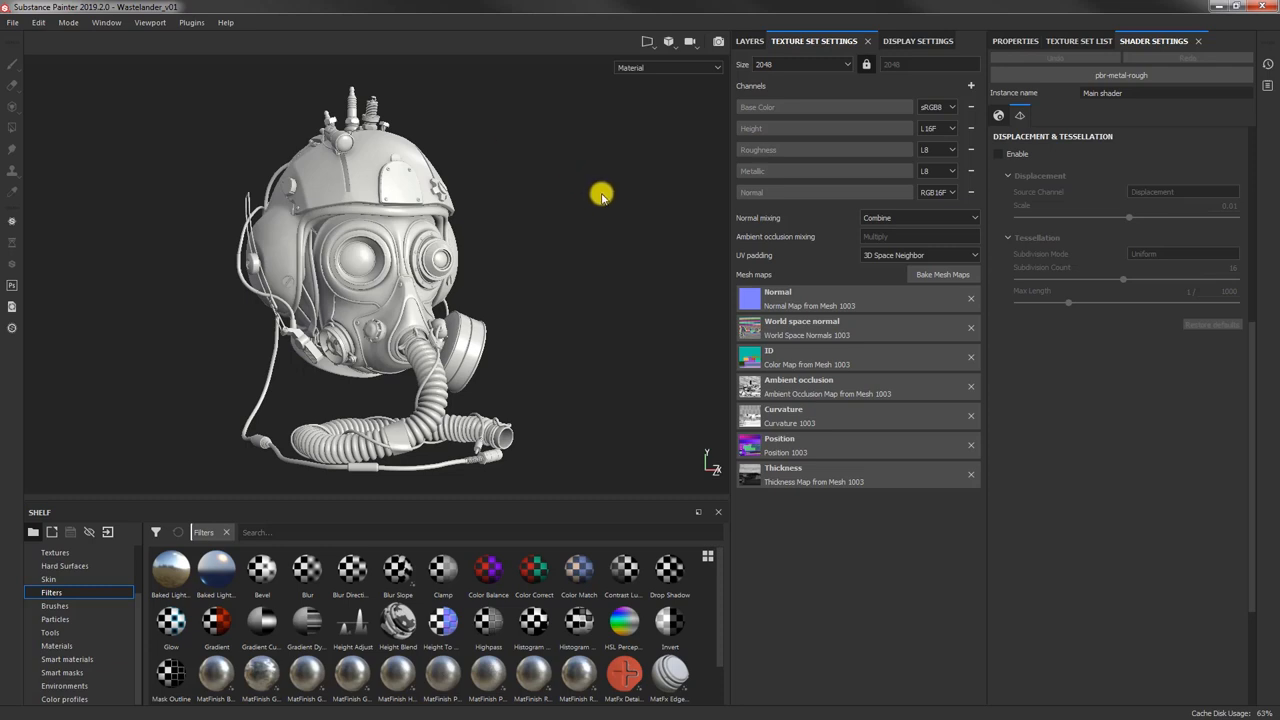
{"action": "mouse_move", "coordinate": [998, 197]}
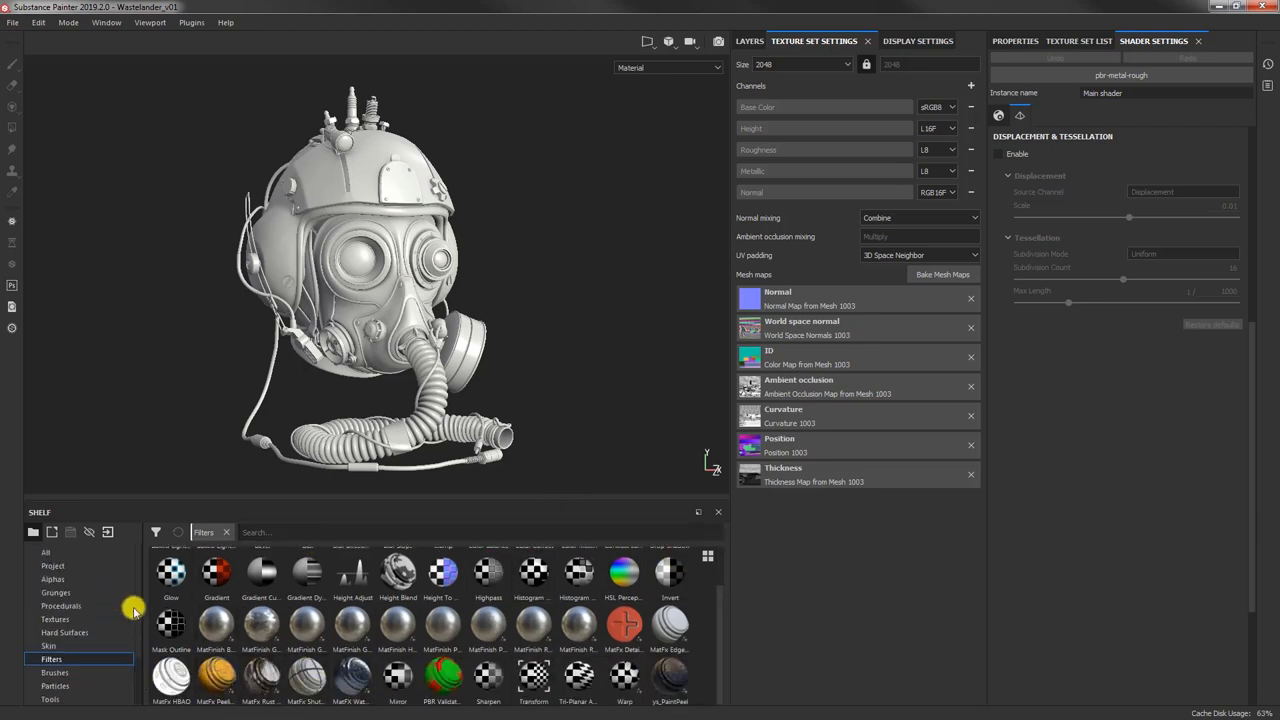
Step: Show the Procedurals category of textures in the shelf
{"action": "left_click", "coordinate": [60, 605]}
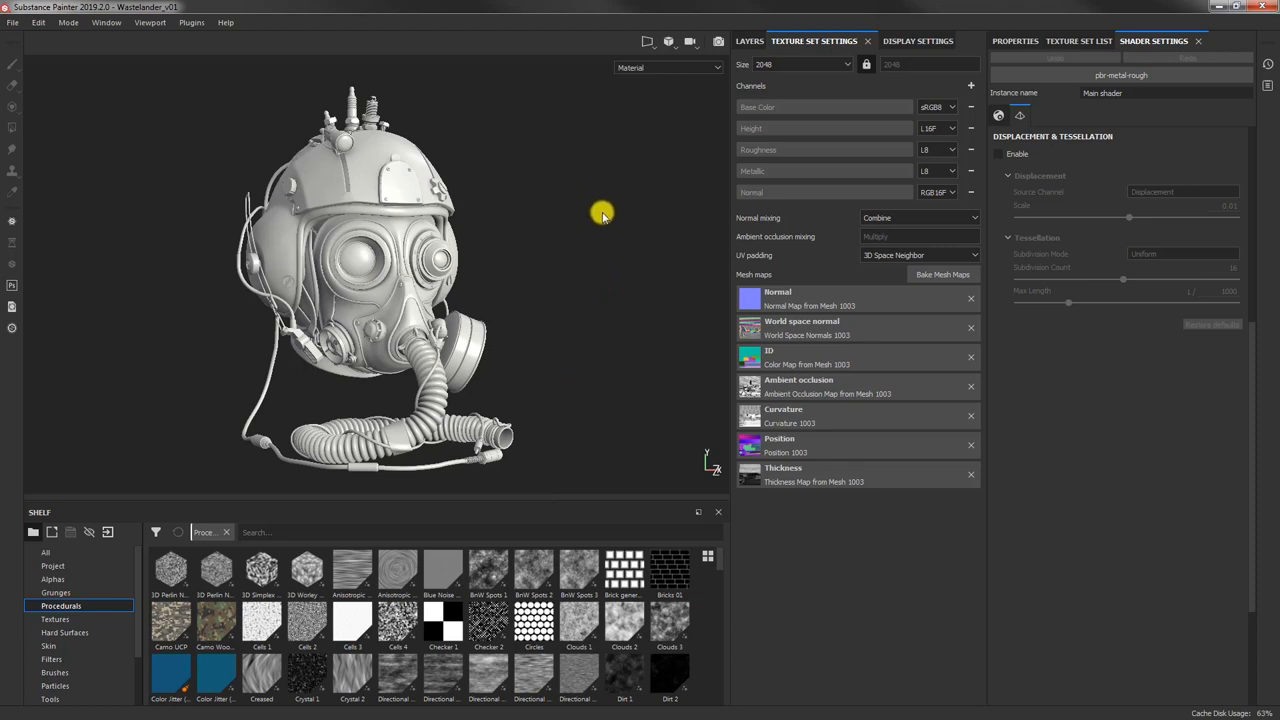
{"action": "mouse_move", "coordinate": [611, 187]}
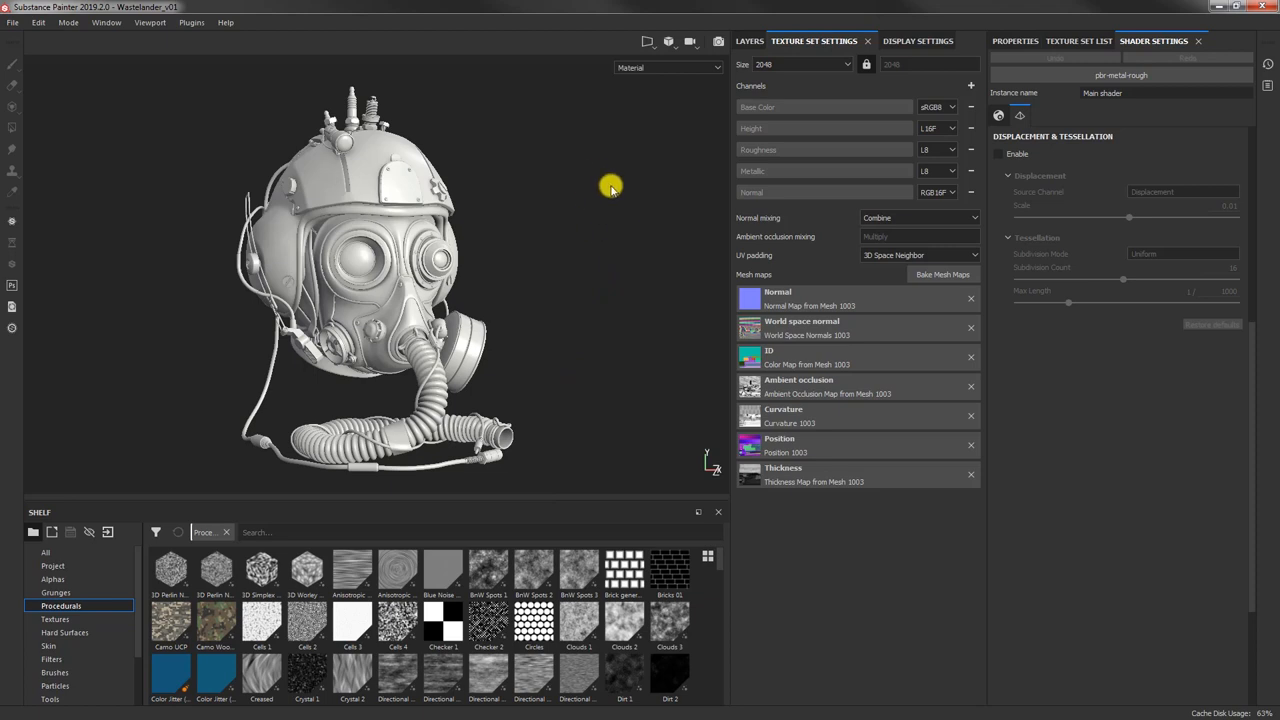
{"action": "mouse_move", "coordinate": [602, 184]}
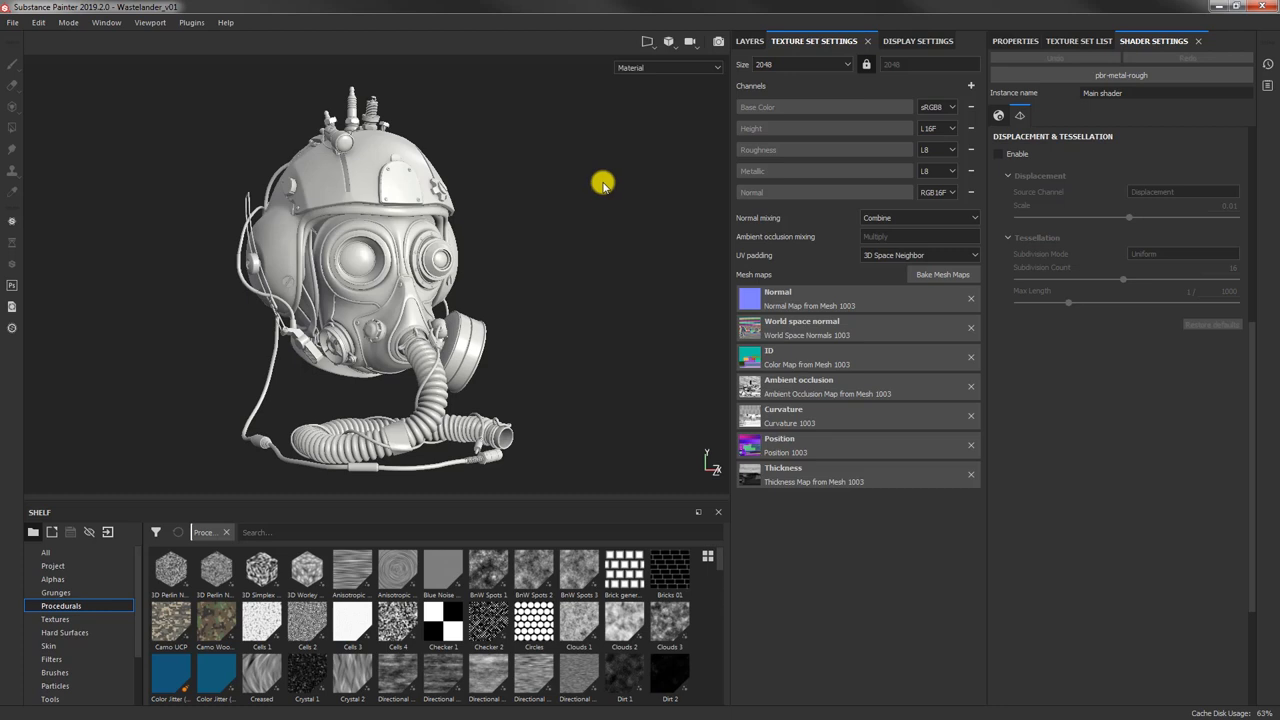
{"action": "mouse_move", "coordinate": [580, 322]}
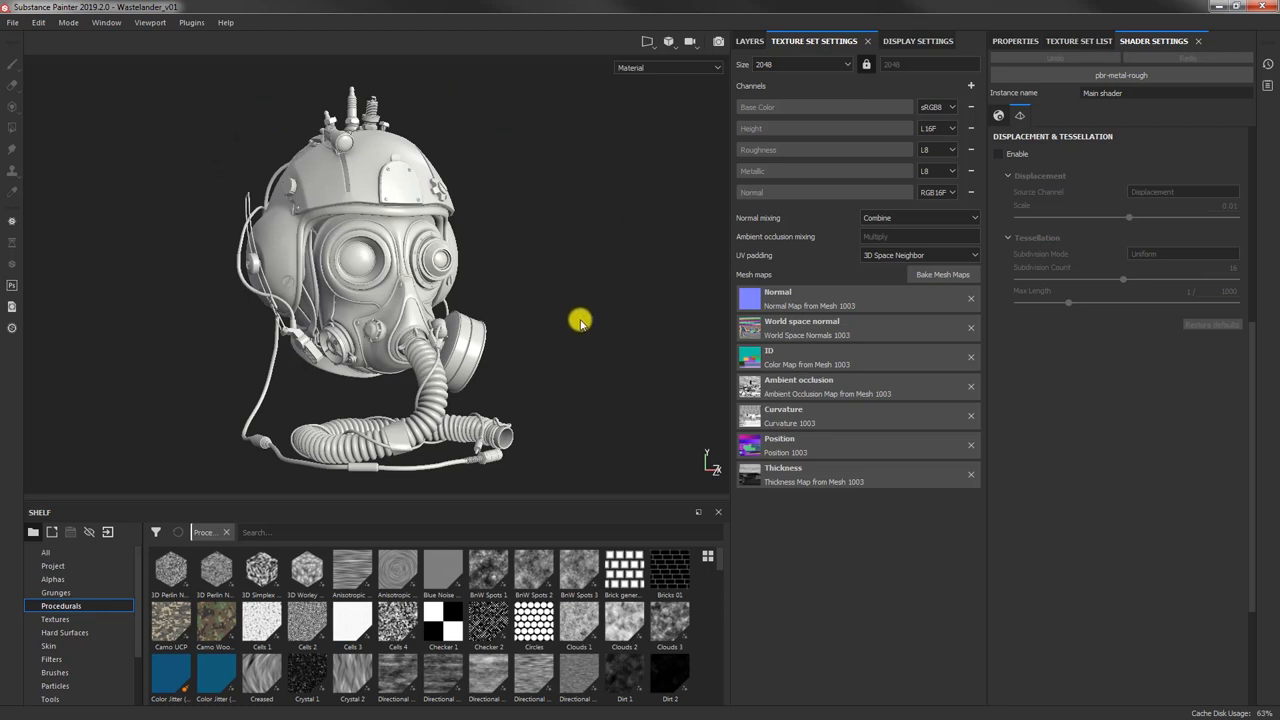
{"action": "mouse_move", "coordinate": [943, 15]}
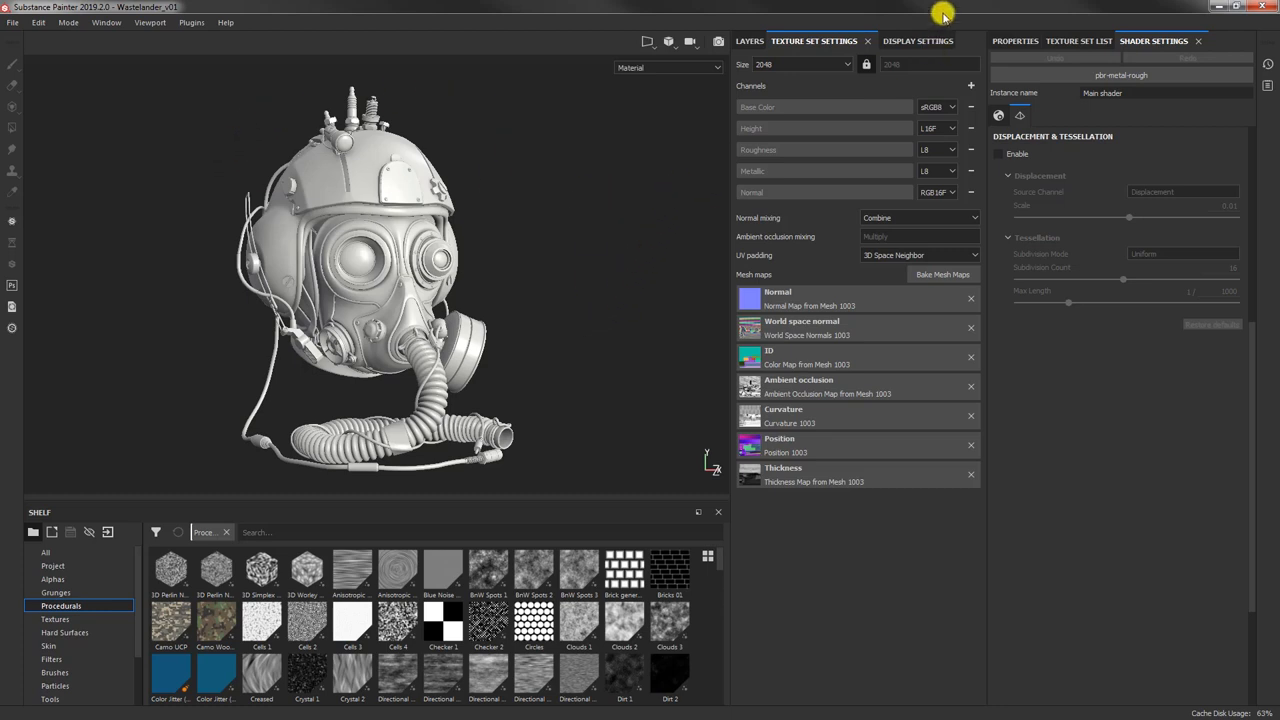
Step: Temporarily show the helmet's mesh wireframe, inspect it up close, then hide it
{"action": "left_click", "coordinate": [898, 41]}
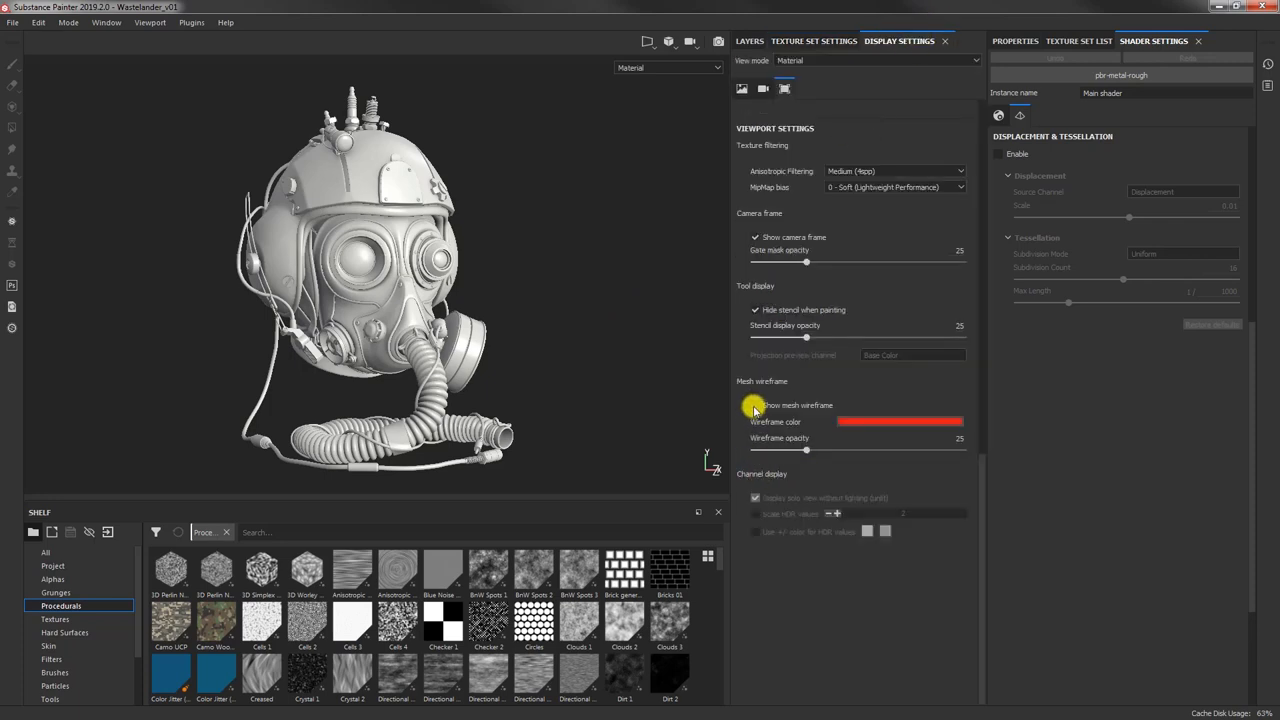
{"action": "left_click", "coordinate": [756, 405]}
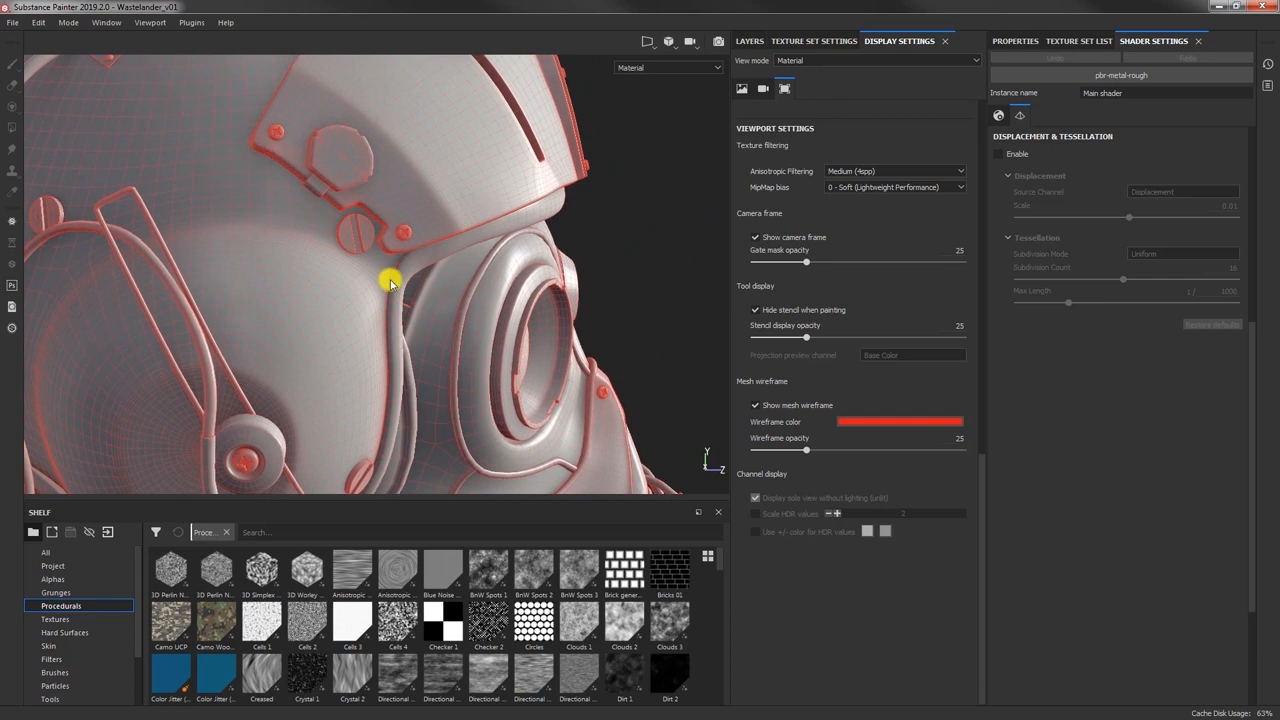
{"action": "left_click_drag", "start_coordinate": [390, 283], "coordinate": [540, 162]}
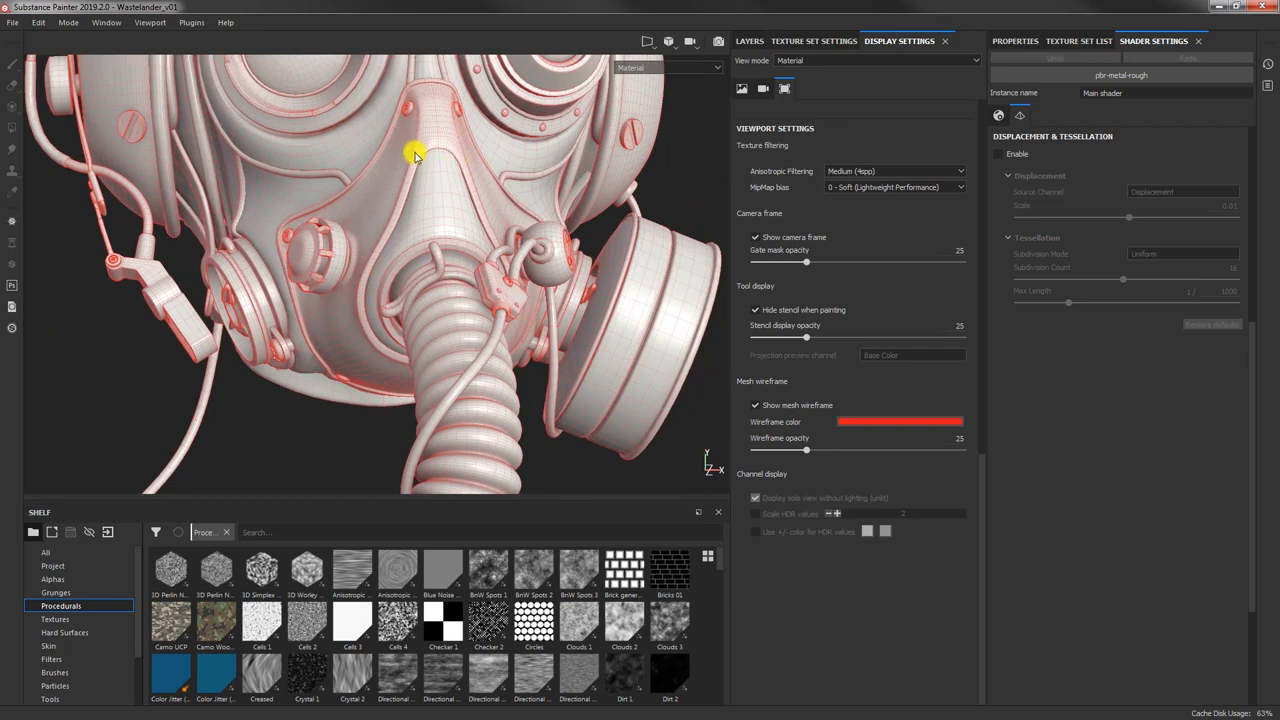
{"action": "mouse_move", "coordinate": [447, 204]}
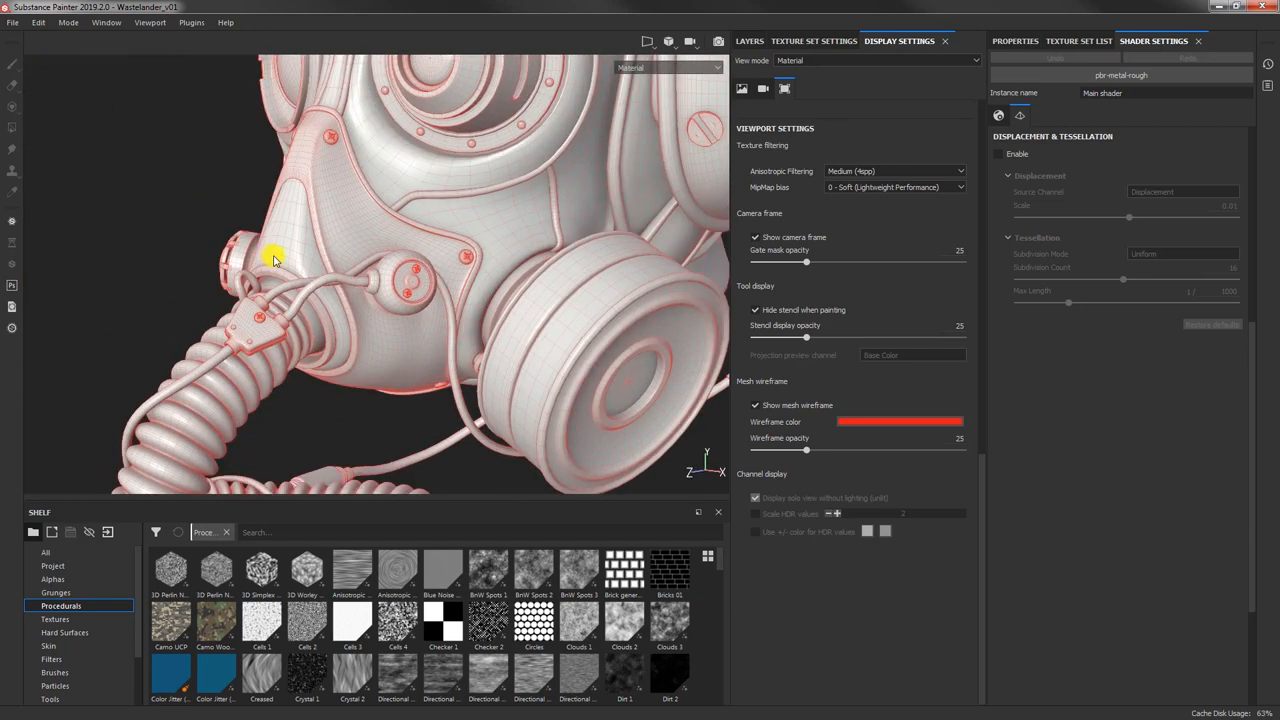
{"action": "mouse_move", "coordinate": [503, 260]}
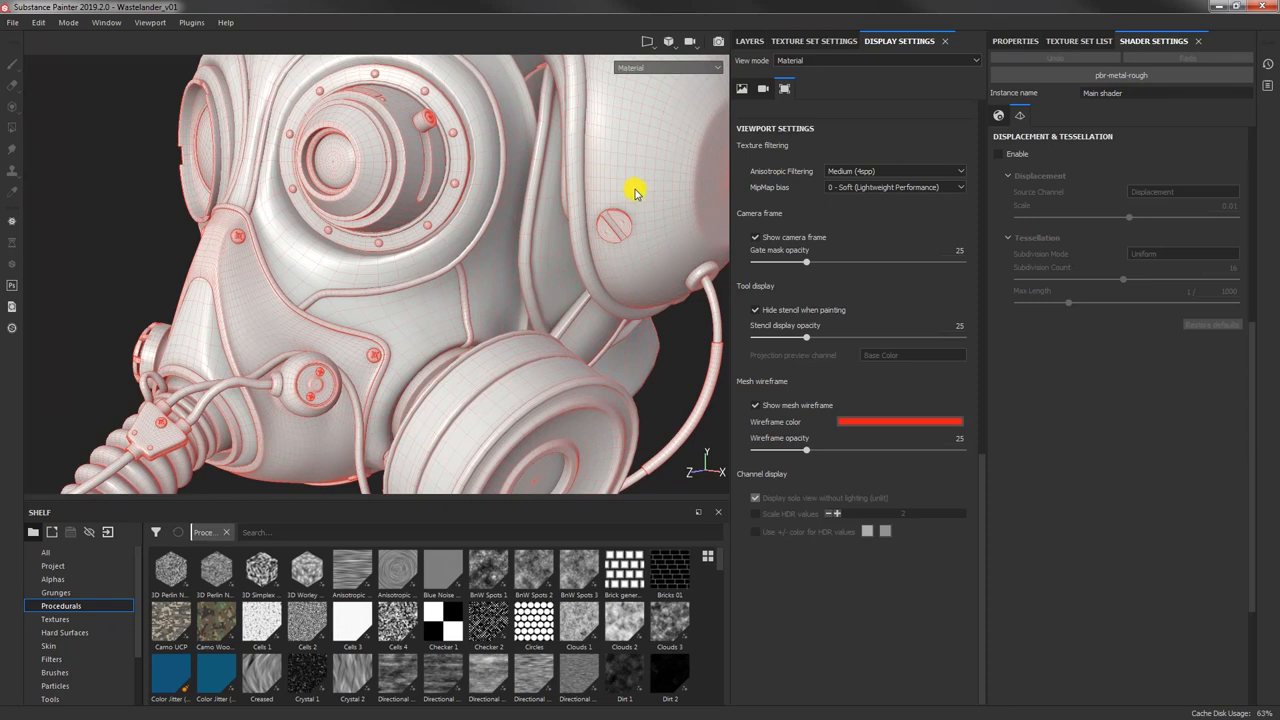
{"action": "left_click_drag", "start_coordinate": [635, 193], "coordinate": [618, 200]}
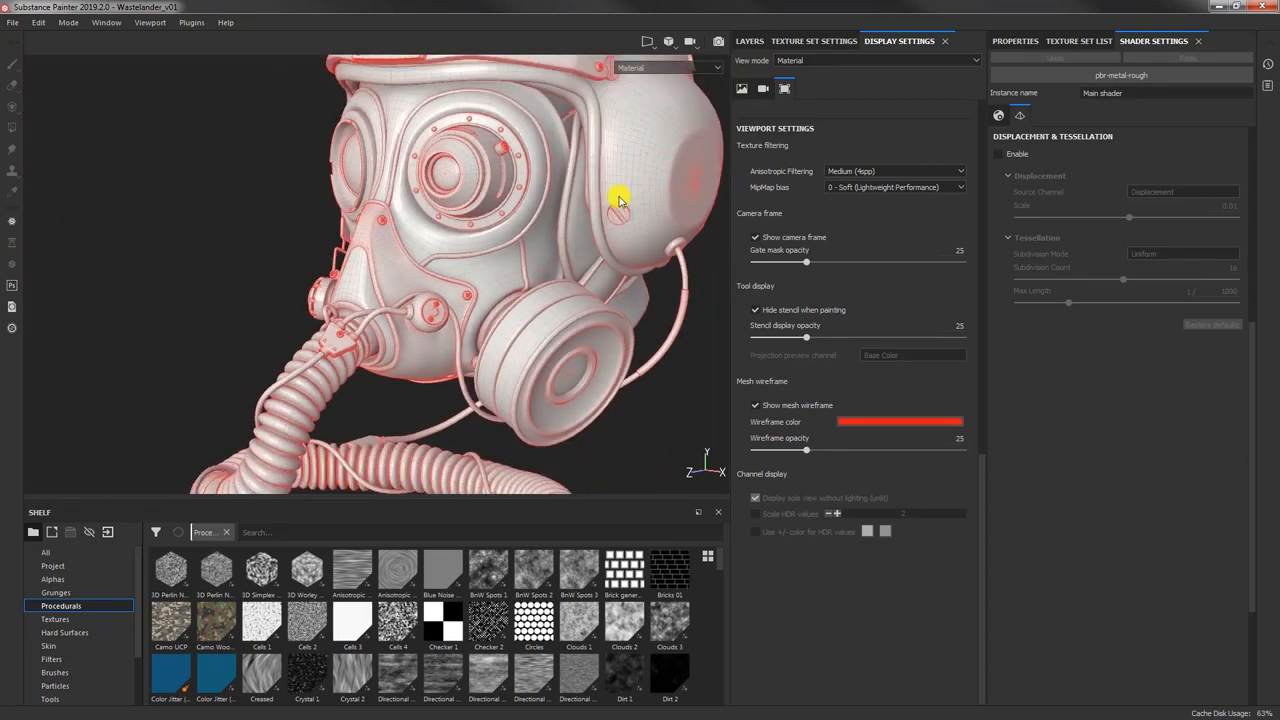
{"action": "left_click_drag", "start_coordinate": [620, 200], "coordinate": [447, 248]}
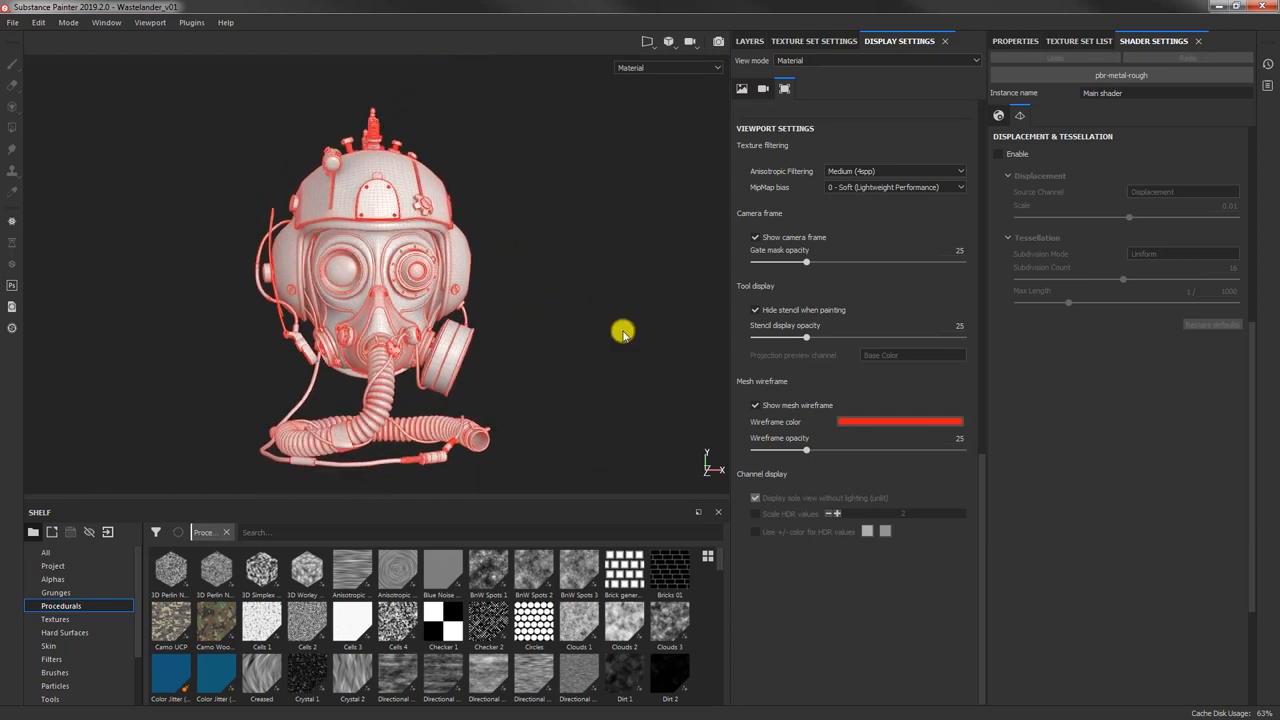
{"action": "left_click", "coordinate": [755, 405]}
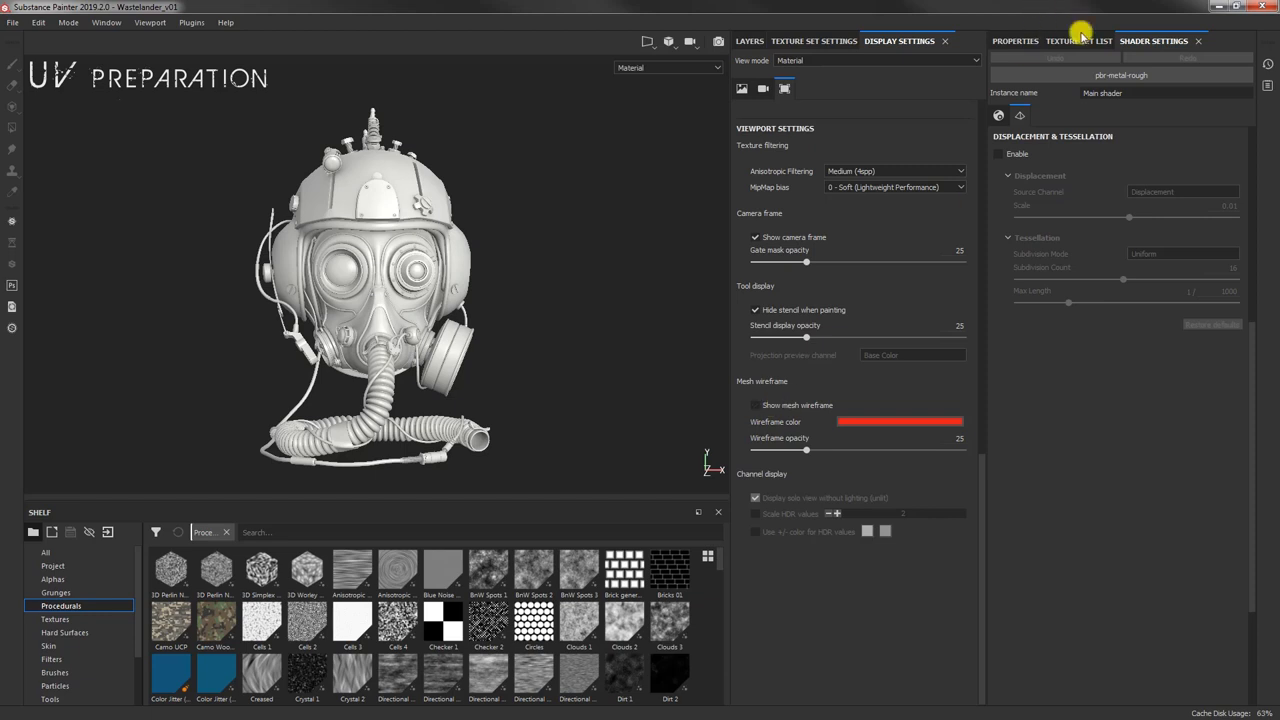
Step: List texture sets 1001–1006 and switch the viewport to the 2D/3D split view
{"action": "left_click", "coordinate": [1078, 41]}
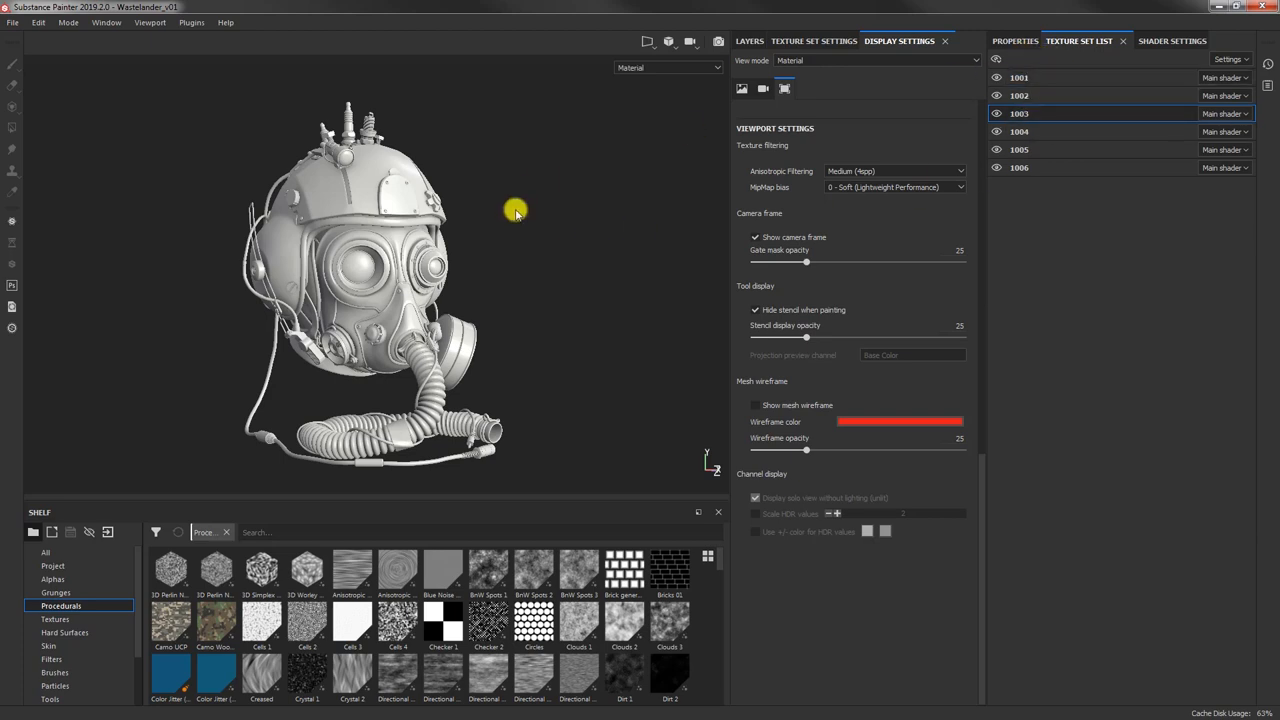
{"action": "left_click", "coordinate": [515, 218]}
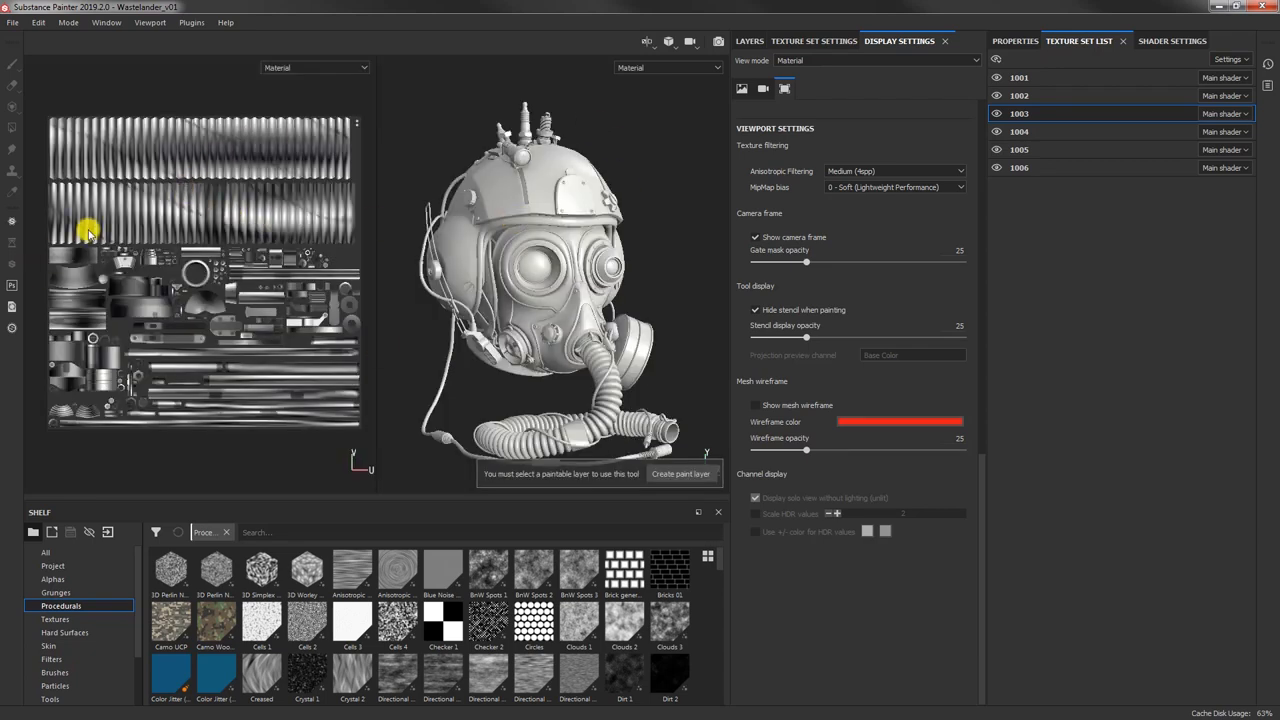
Step: Isolate texture sets 1001 through 1006 in turn, orbiting around their parts
{"action": "left_click", "coordinate": [1020, 77]}
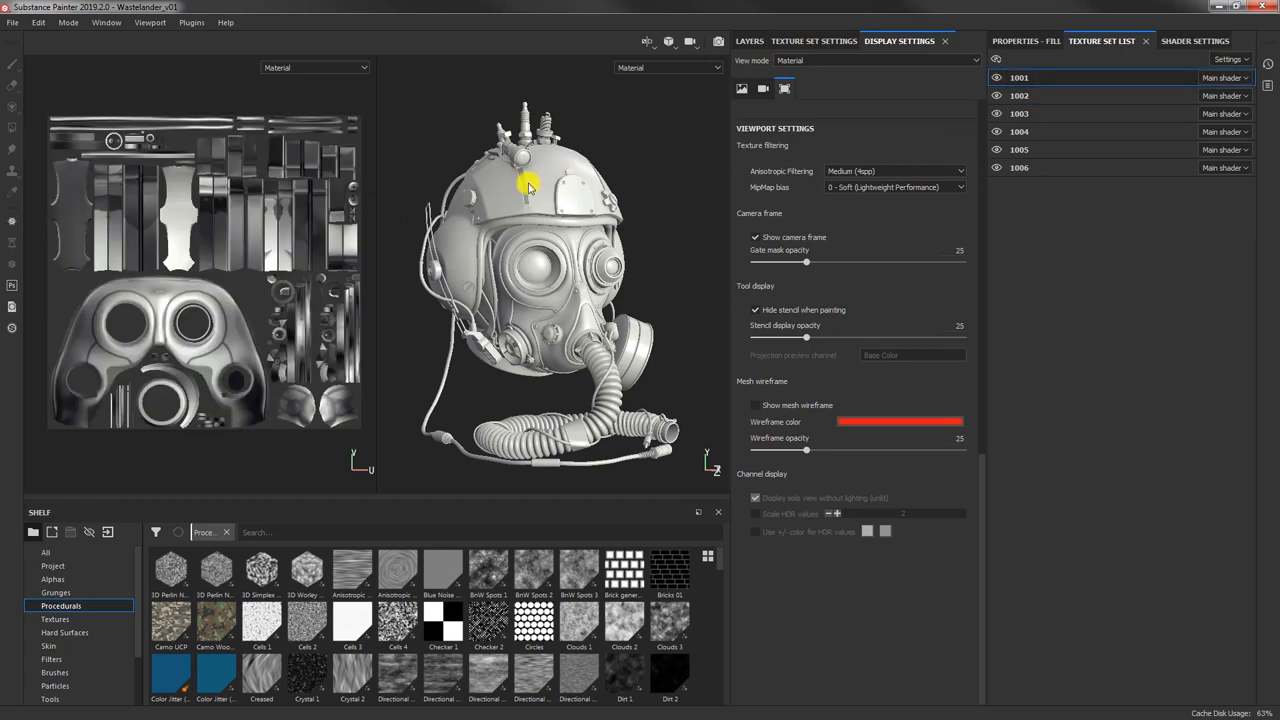
{"action": "mouse_move", "coordinate": [565, 185]}
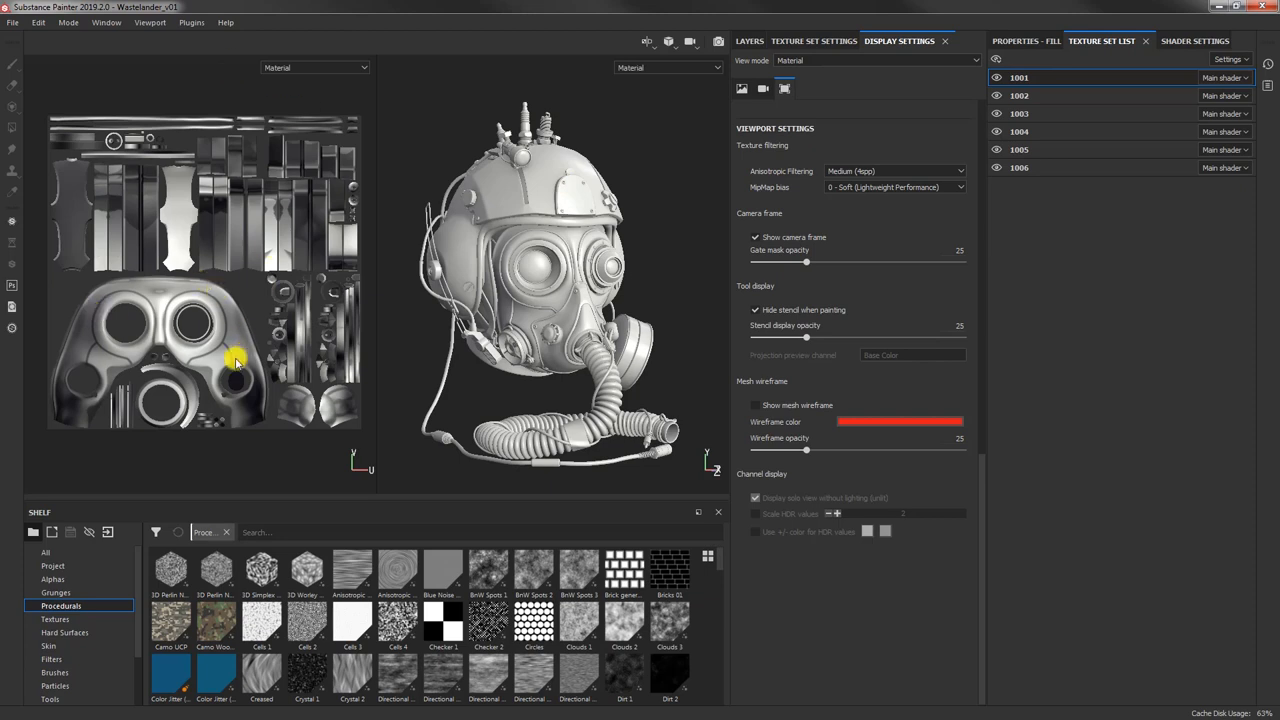
{"action": "mouse_move", "coordinate": [205, 215]}
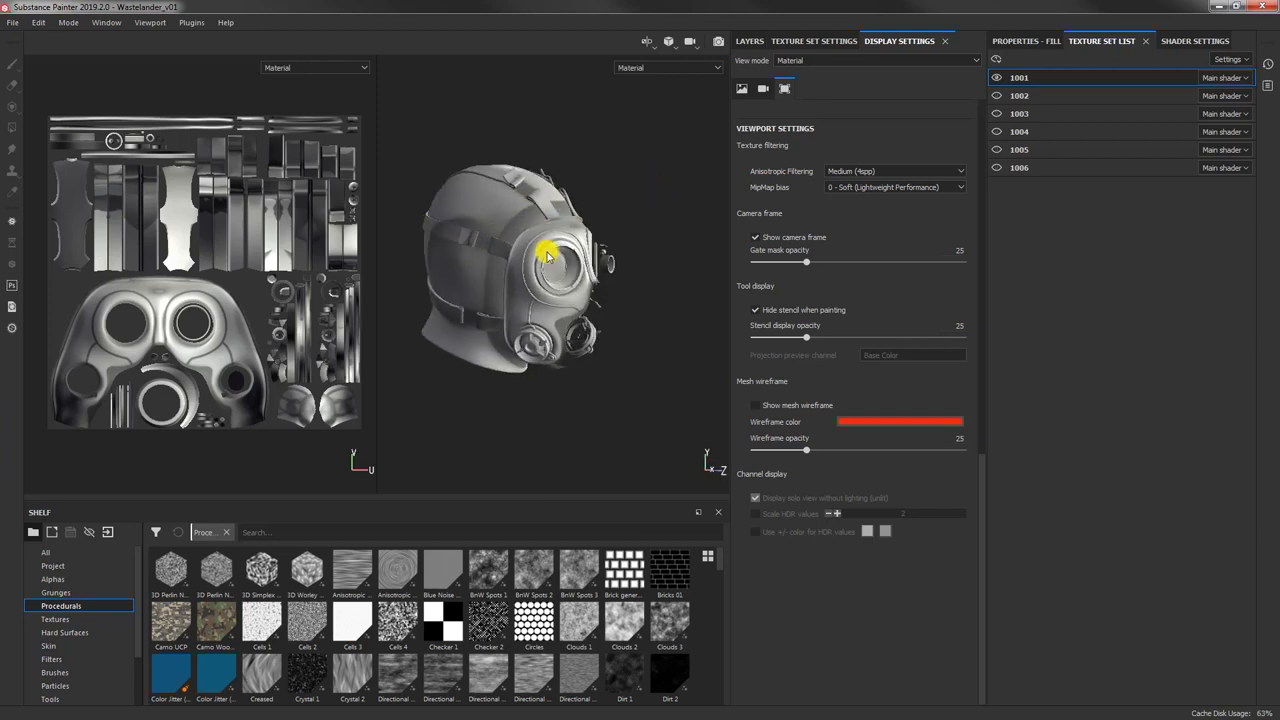
{"action": "left_click", "coordinate": [1019, 95]}
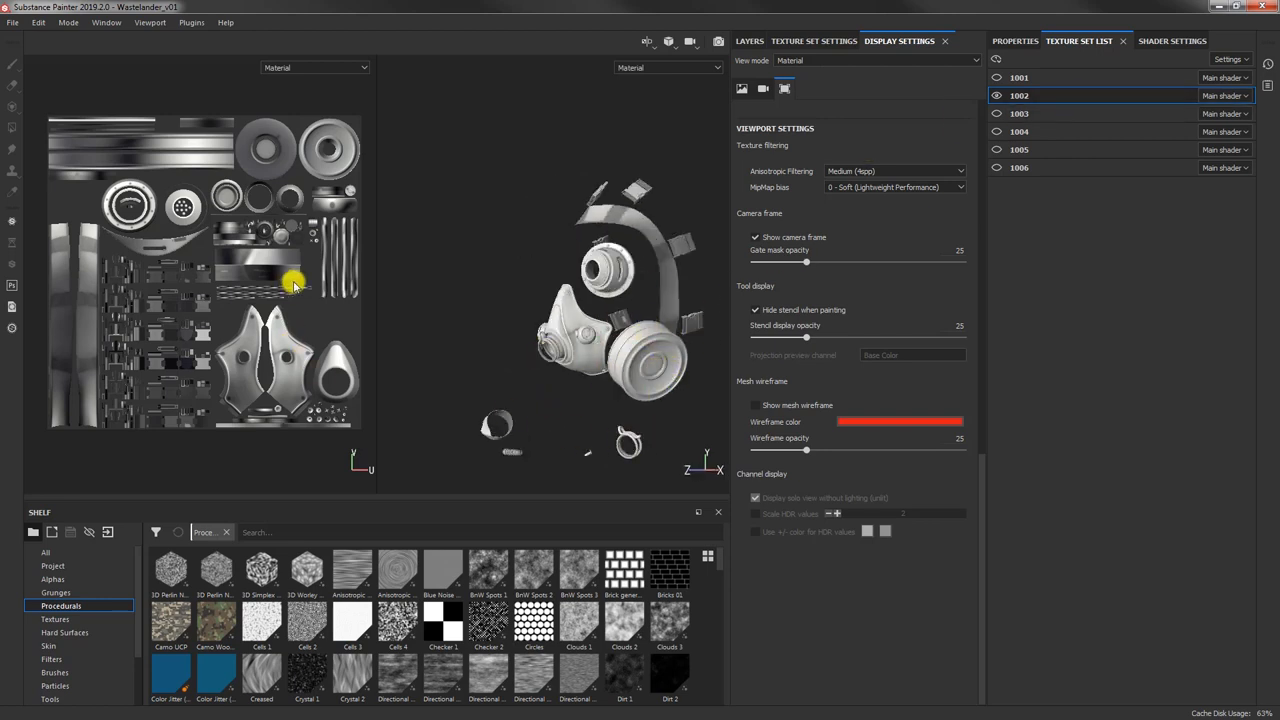
{"action": "left_click", "coordinate": [1019, 113]}
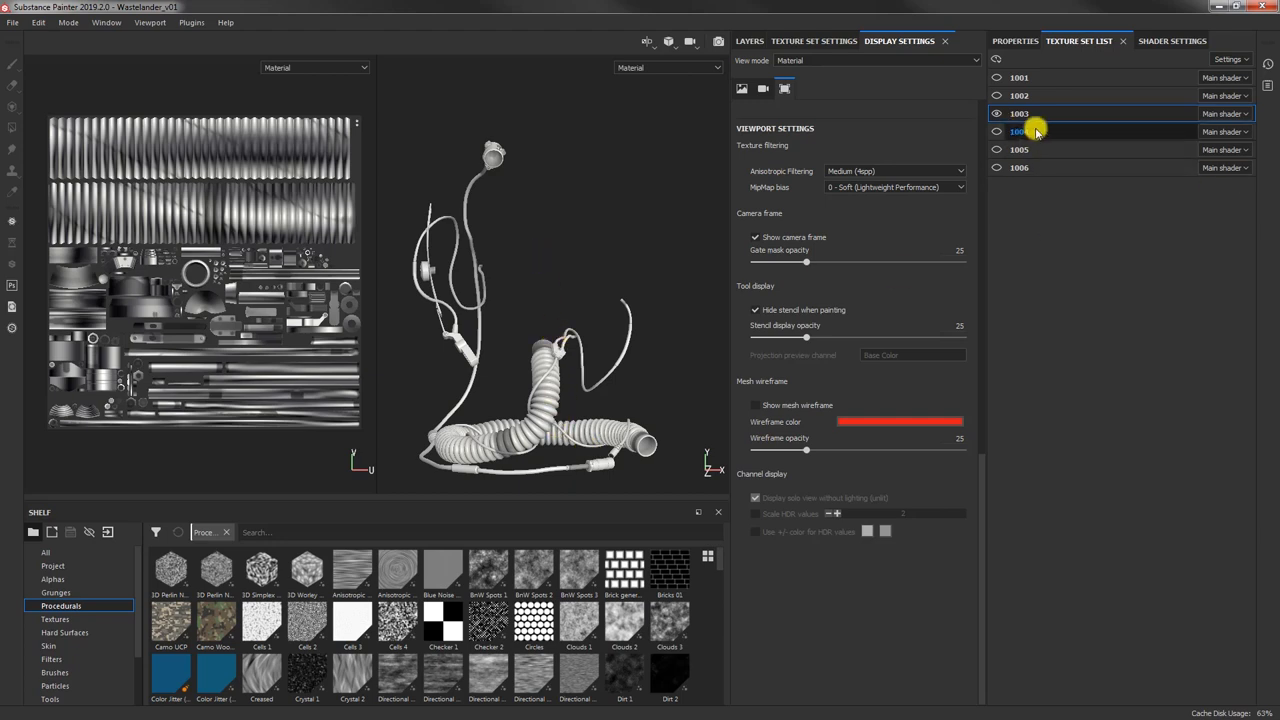
{"action": "left_click", "coordinate": [1019, 131]}
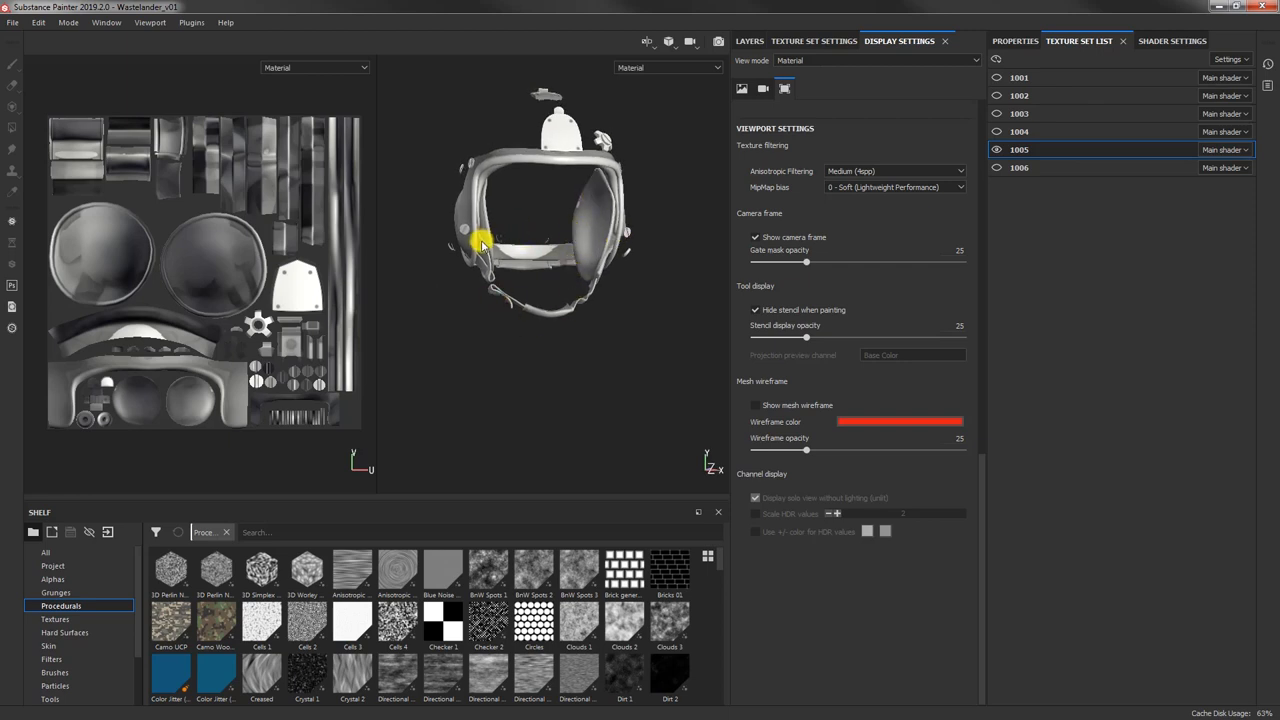
{"action": "left_click_drag", "start_coordinate": [480, 245], "coordinate": [528, 230]}
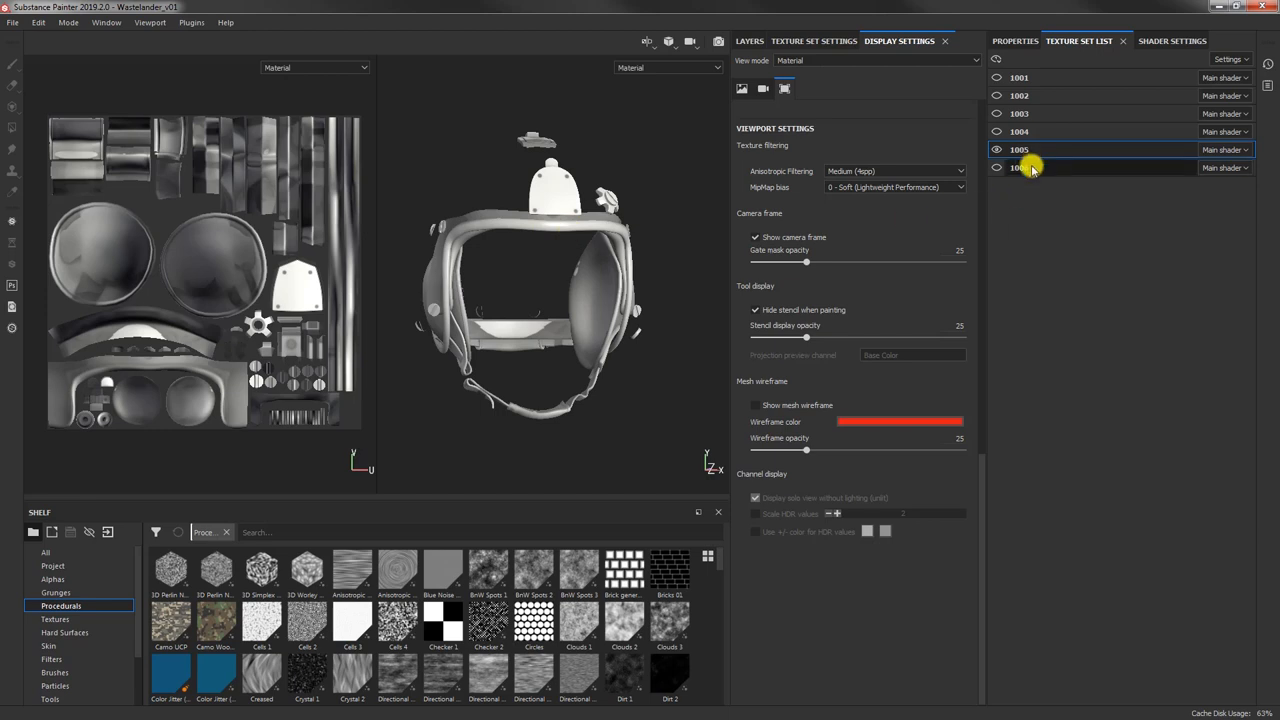
{"action": "left_click", "coordinate": [1020, 167]}
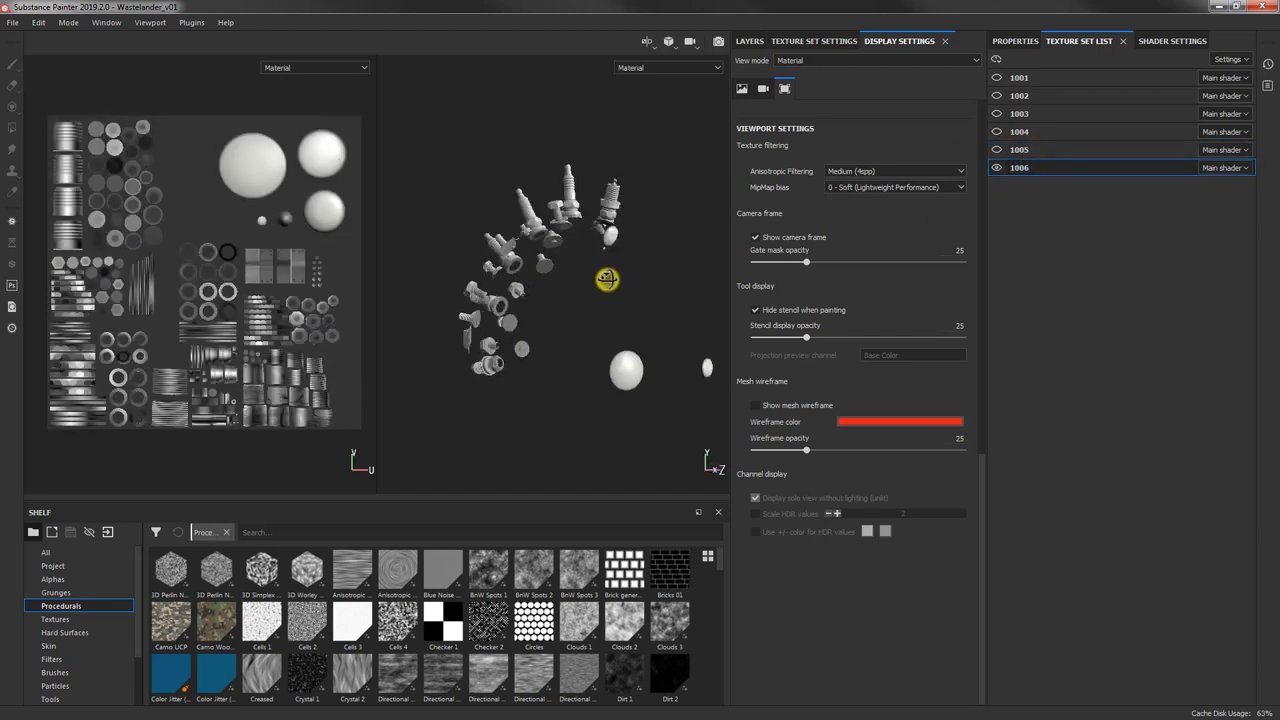
{"action": "left_click_drag", "start_coordinate": [607, 280], "coordinate": [480, 340]}
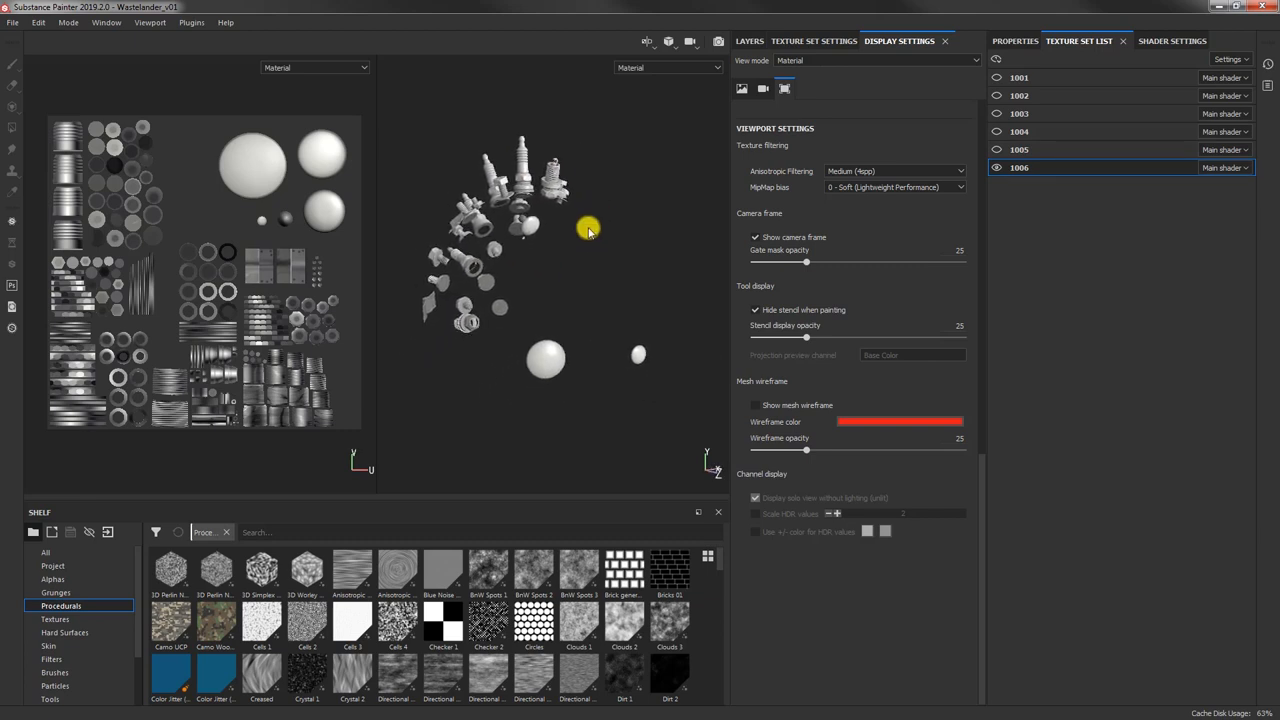
{"action": "mouse_move", "coordinate": [623, 315]}
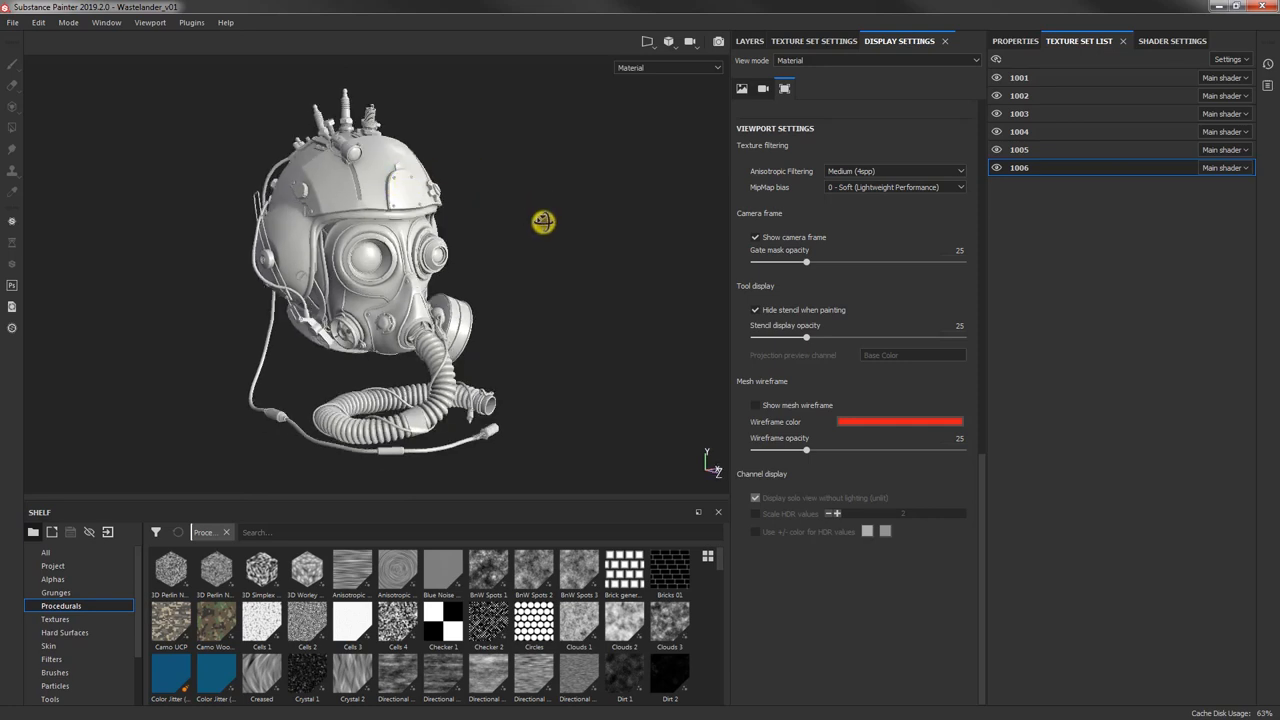
{"action": "mouse_move", "coordinate": [585, 218]}
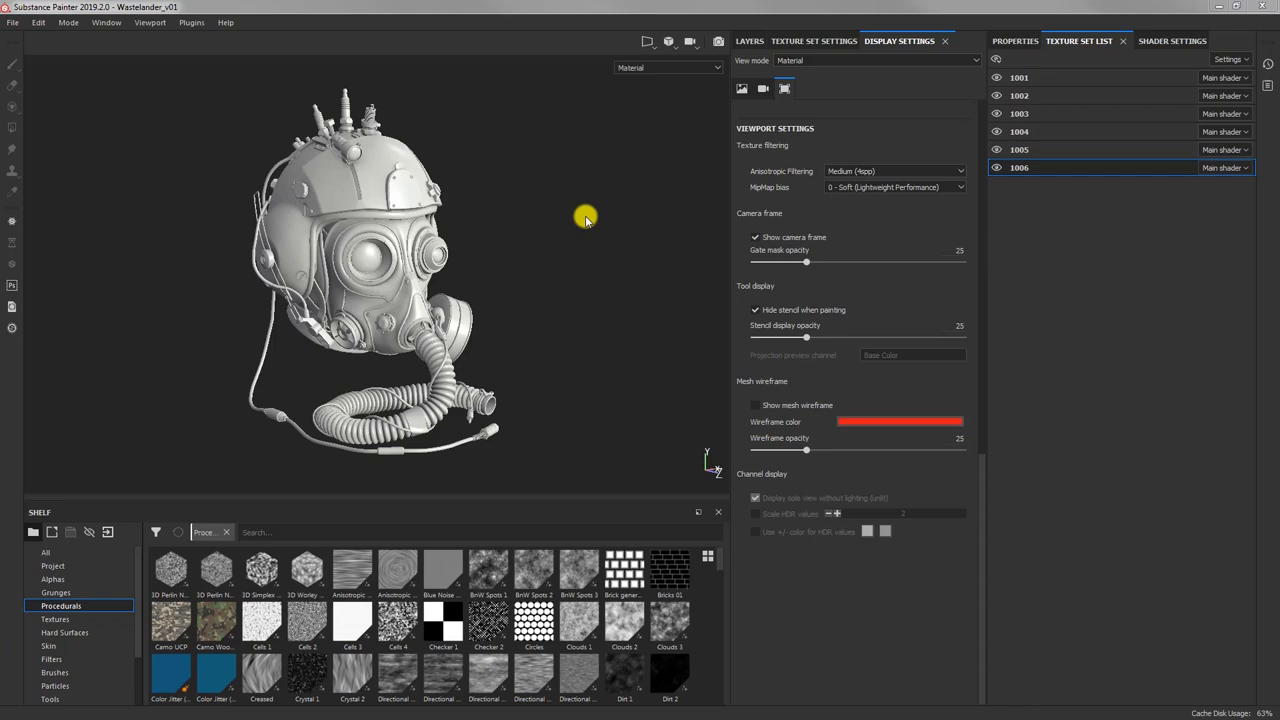
{"action": "mouse_move", "coordinate": [582, 225]}
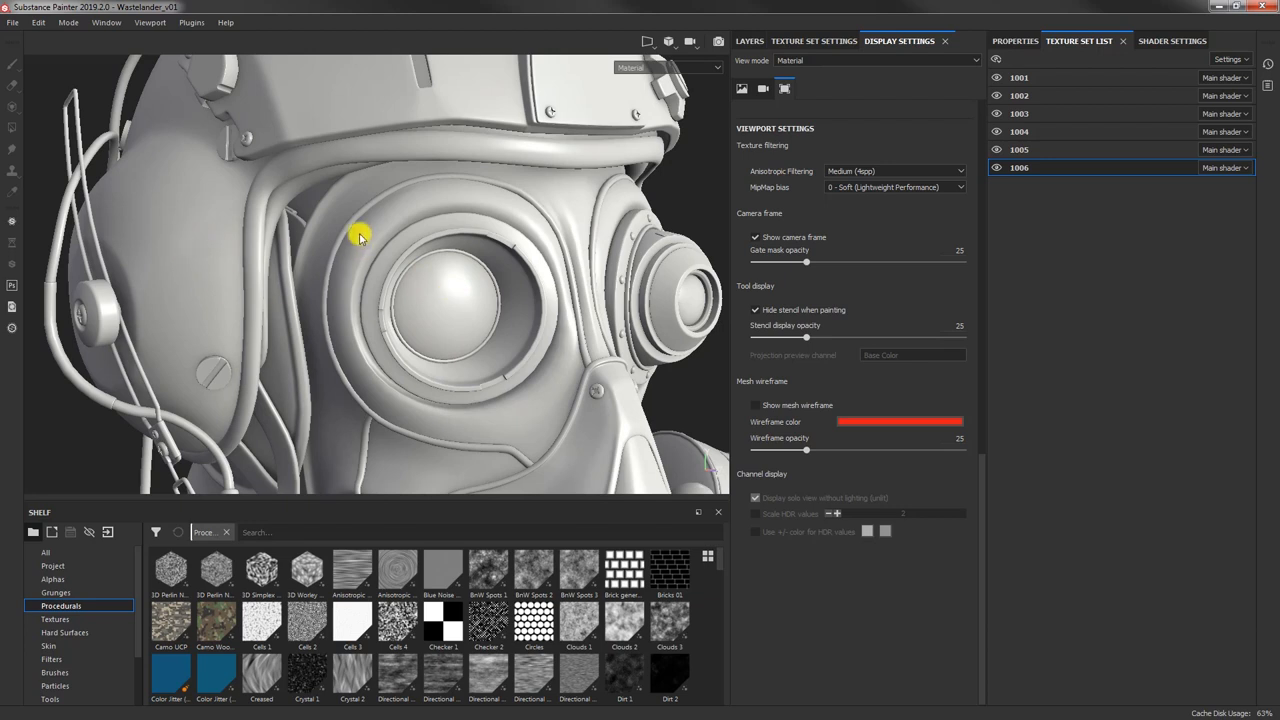
{"action": "mouse_move", "coordinate": [500, 195]}
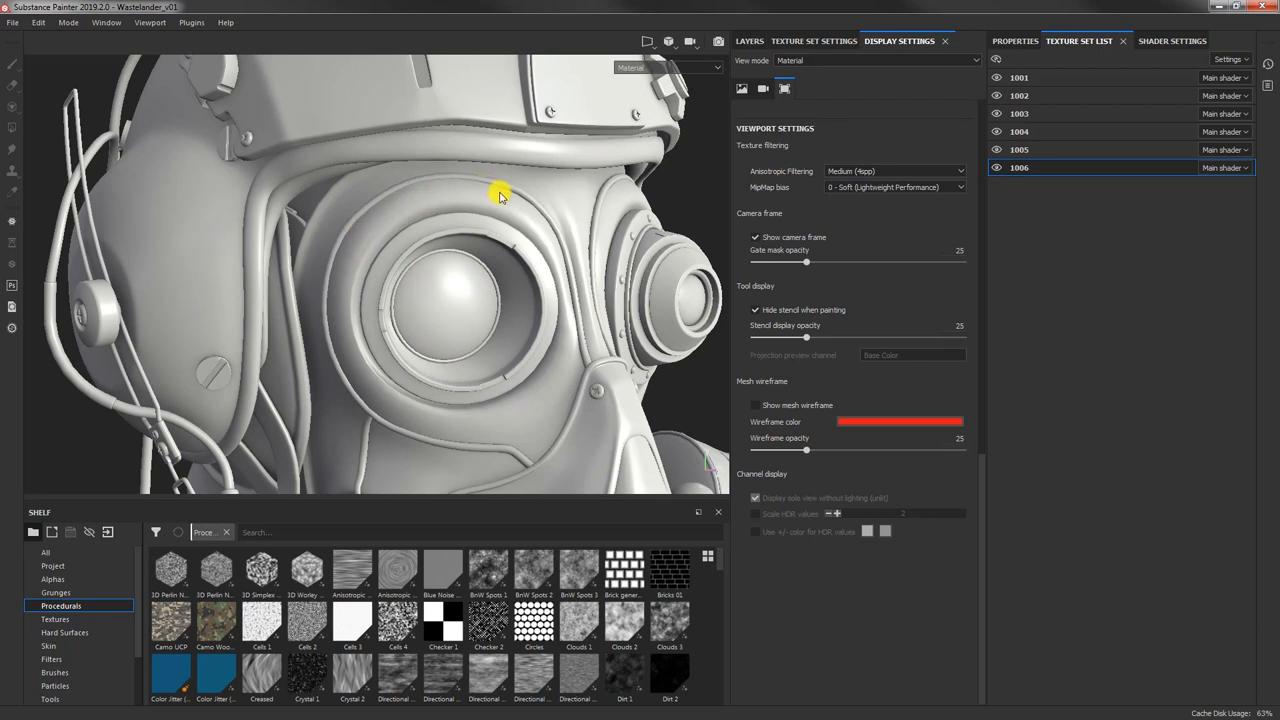
{"action": "mouse_move", "coordinate": [425, 283]}
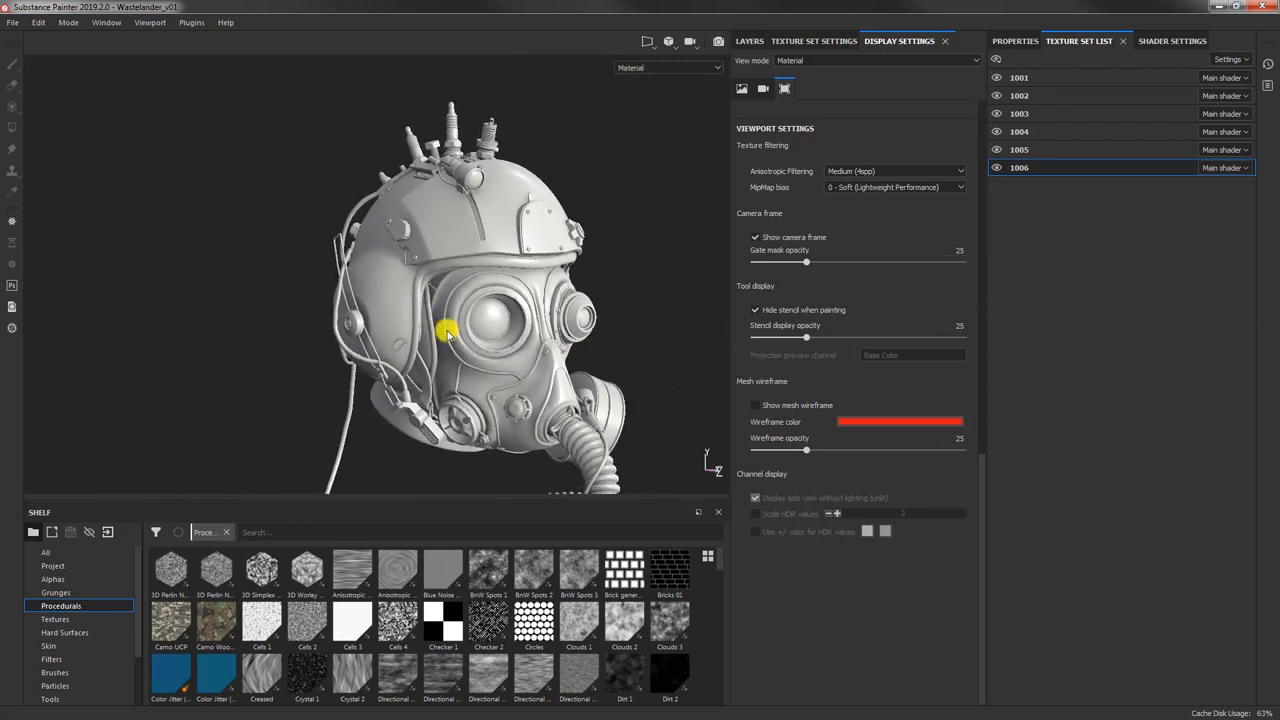
{"action": "left_click_drag", "start_coordinate": [450, 330], "coordinate": [390, 290]}
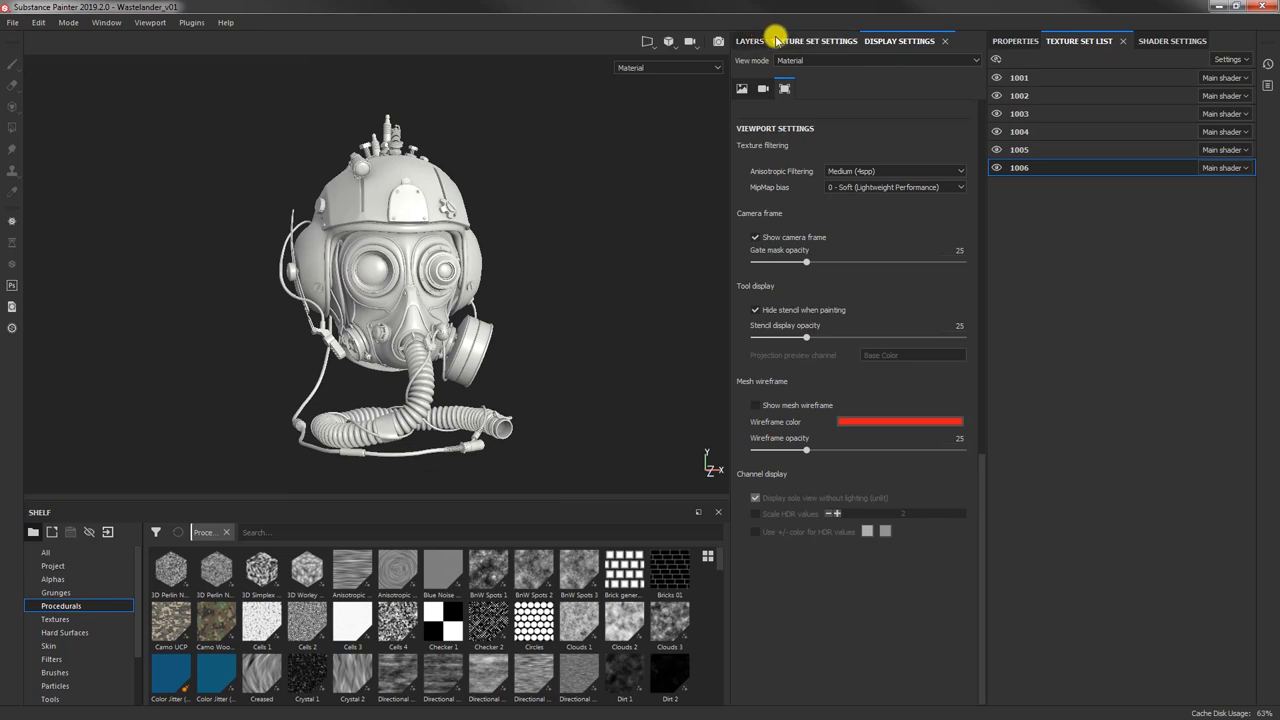
Step: Show the Layers stack and orbit the checker-covered helmet, eyepiece and hose
{"action": "left_click", "coordinate": [749, 41]}
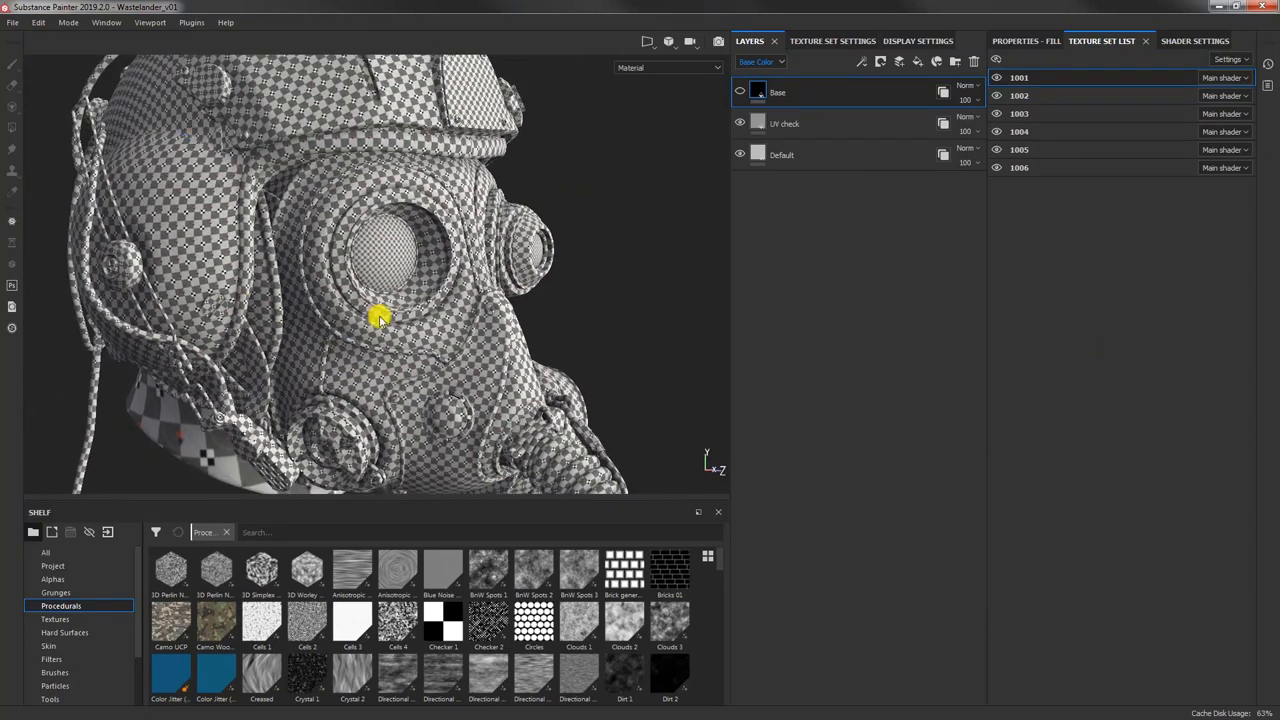
{"action": "left_click_drag", "start_coordinate": [380, 318], "coordinate": [343, 280]}
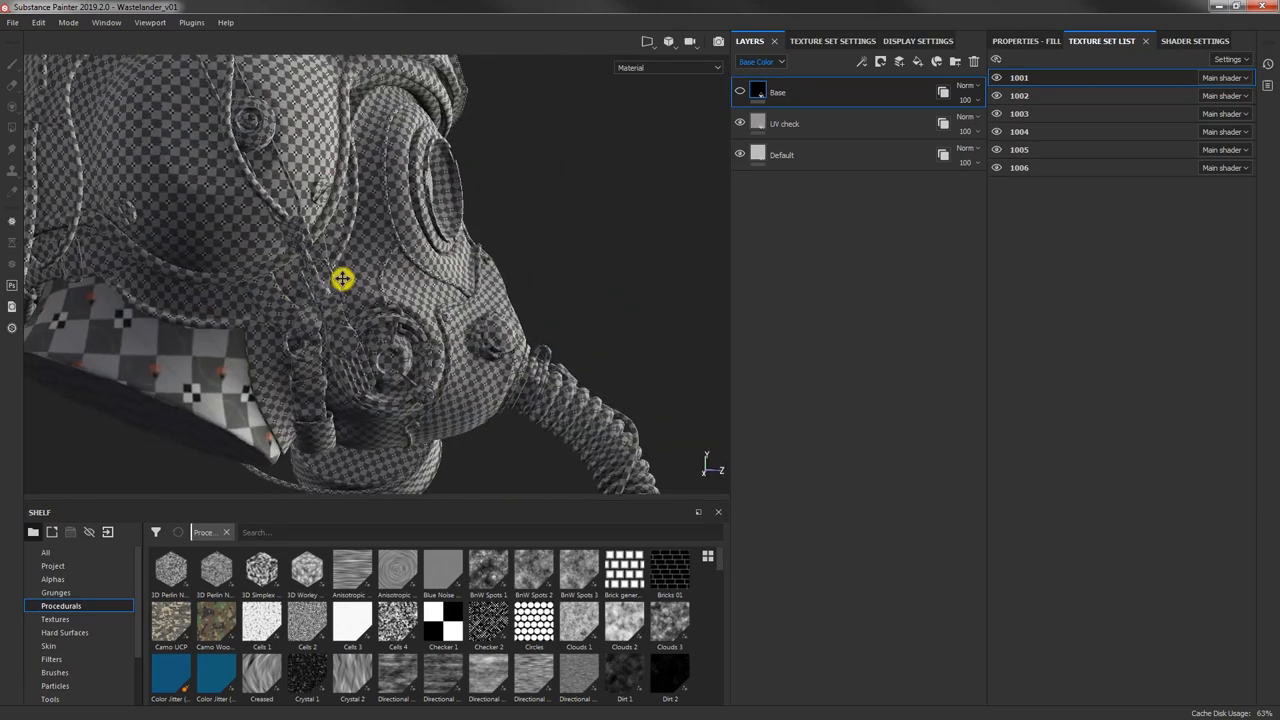
{"action": "left_click_drag", "start_coordinate": [342, 279], "coordinate": [372, 323]}
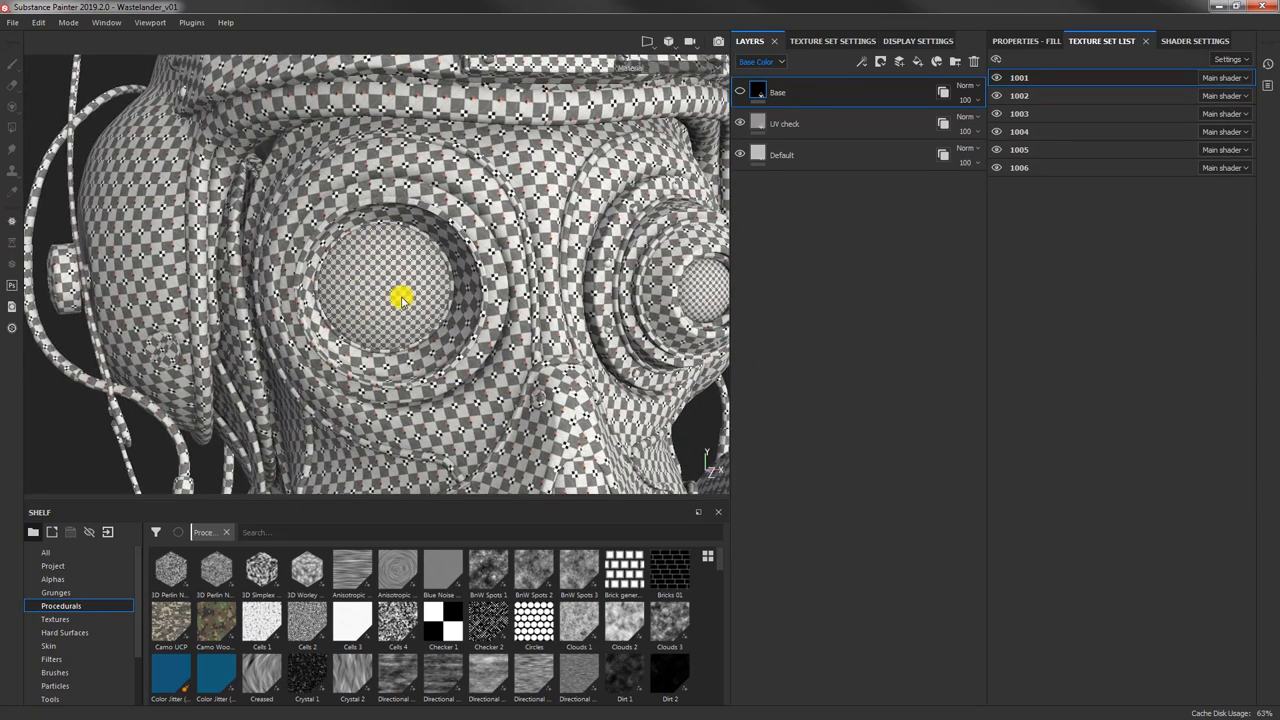
{"action": "mouse_move", "coordinate": [350, 275]}
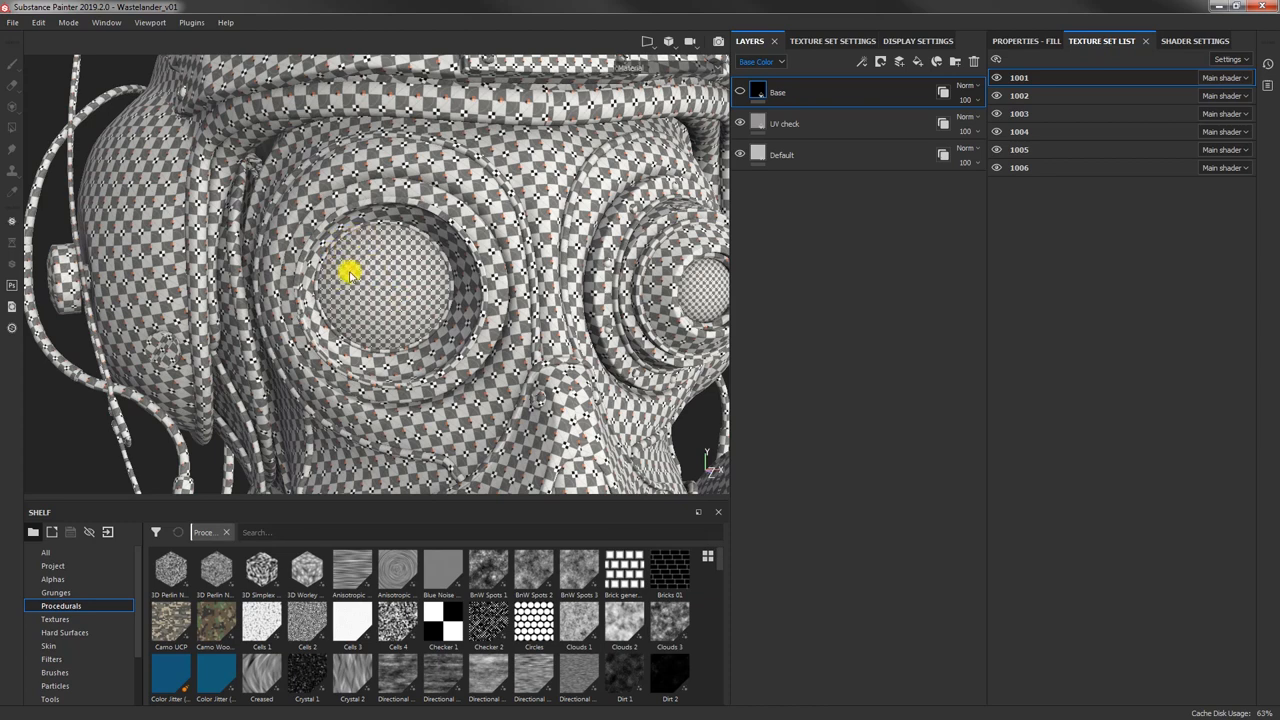
{"action": "left_click_drag", "start_coordinate": [350, 273], "coordinate": [418, 345]}
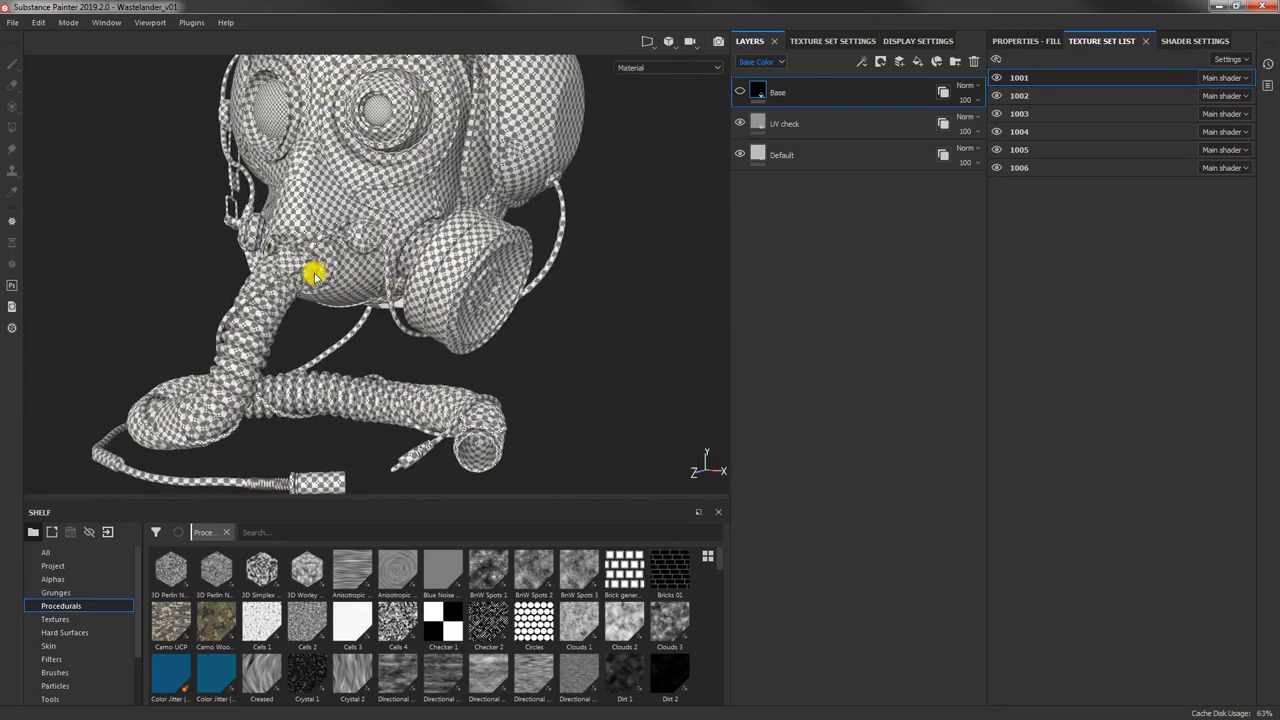
{"action": "left_click_drag", "start_coordinate": [315, 274], "coordinate": [318, 278]}
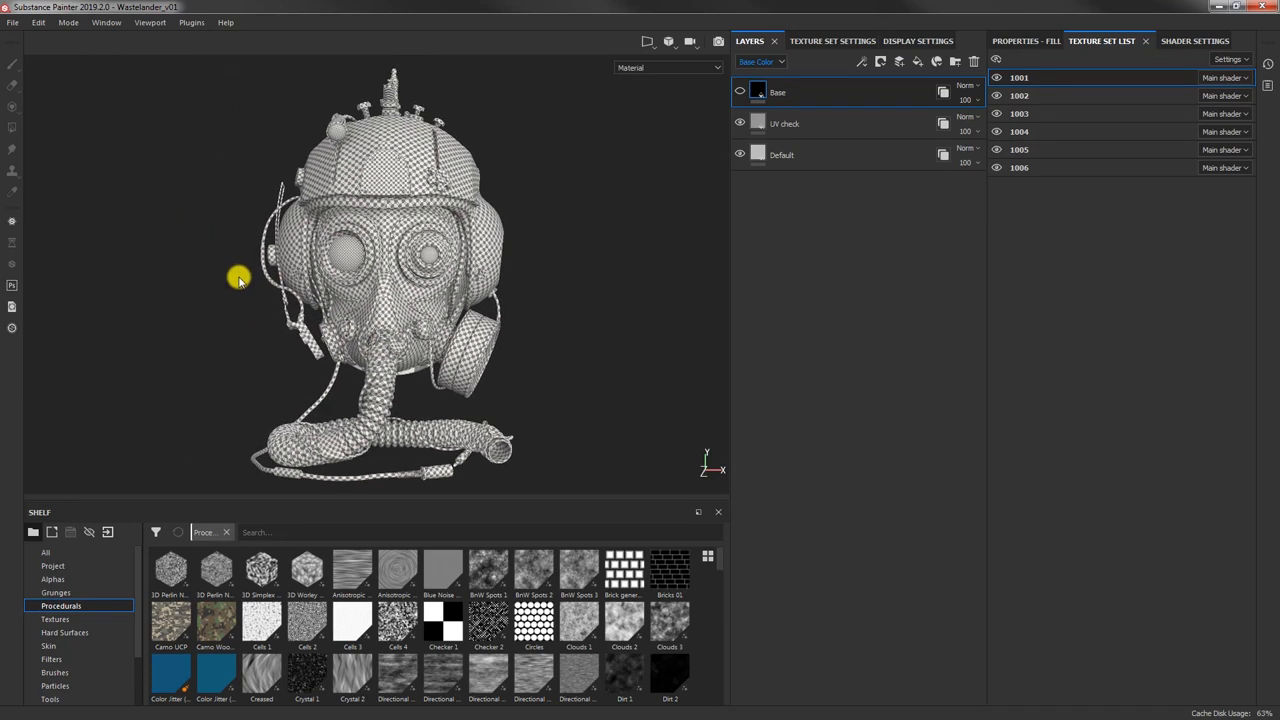
{"action": "mouse_move", "coordinate": [240, 278]}
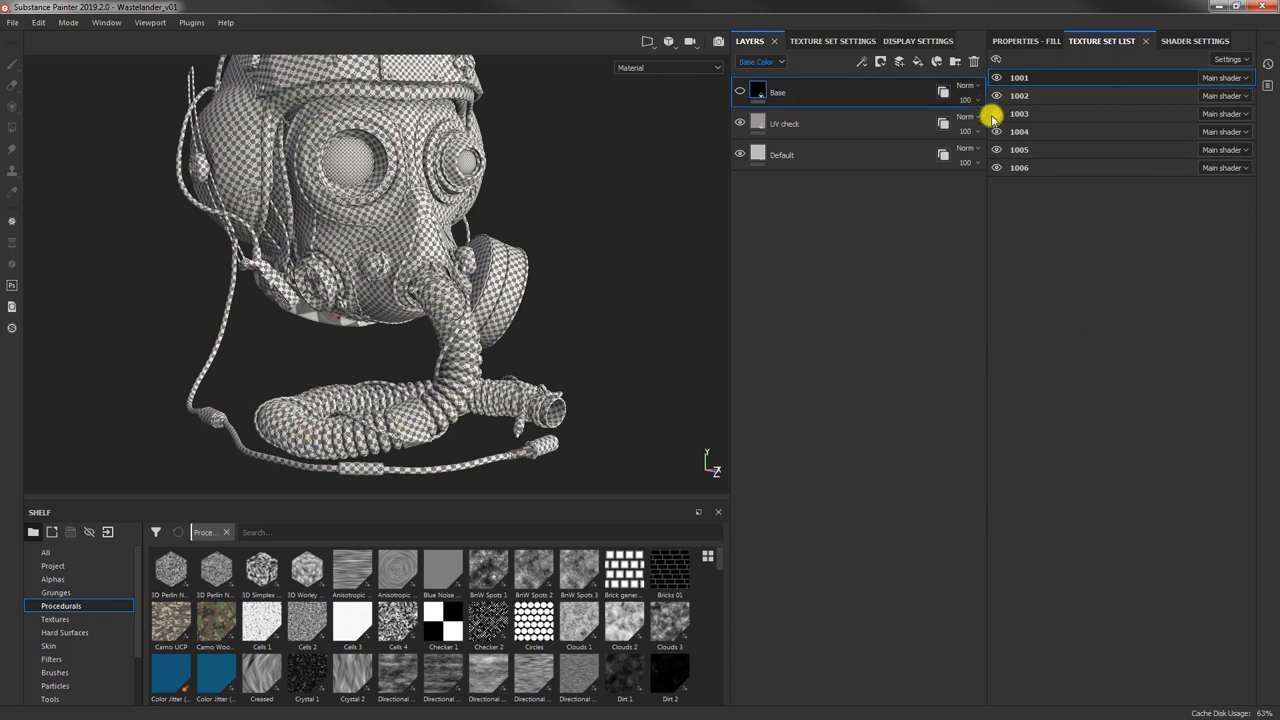
Step: Isolate texture set 1003 and orbit around the hose and cables
{"action": "left_click", "coordinate": [1019, 113]}
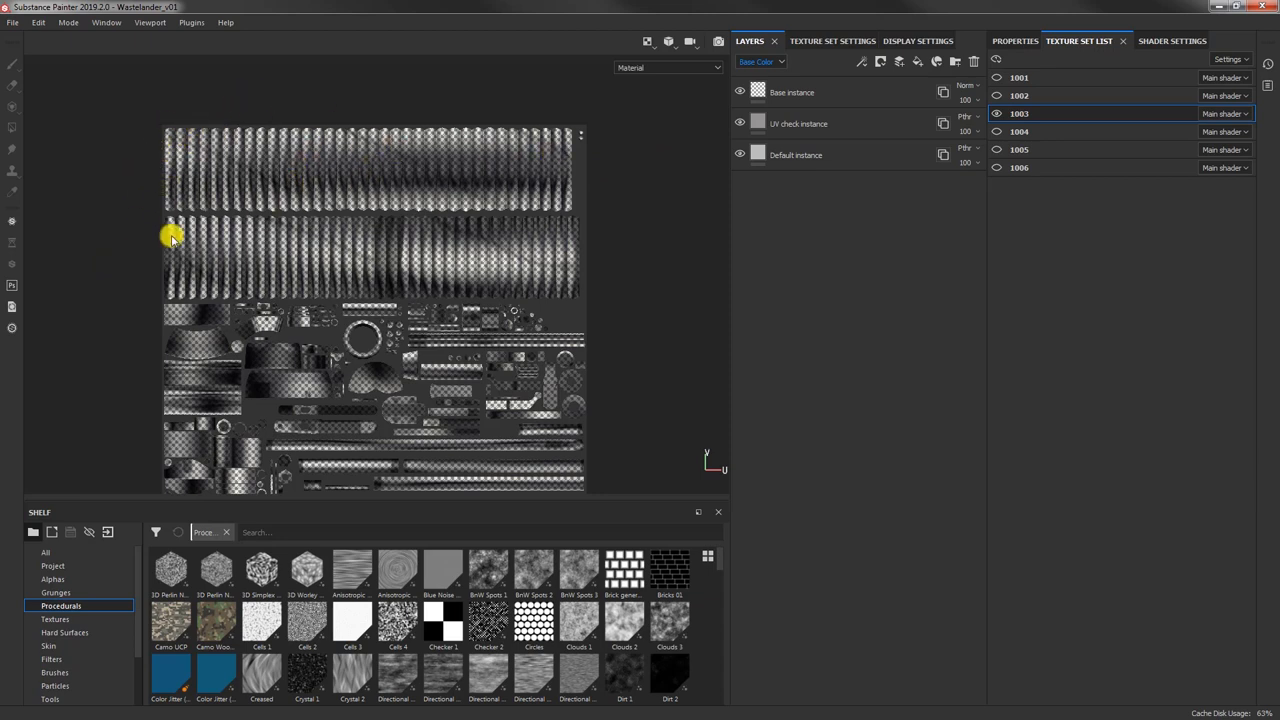
{"action": "mouse_move", "coordinate": [386, 247]}
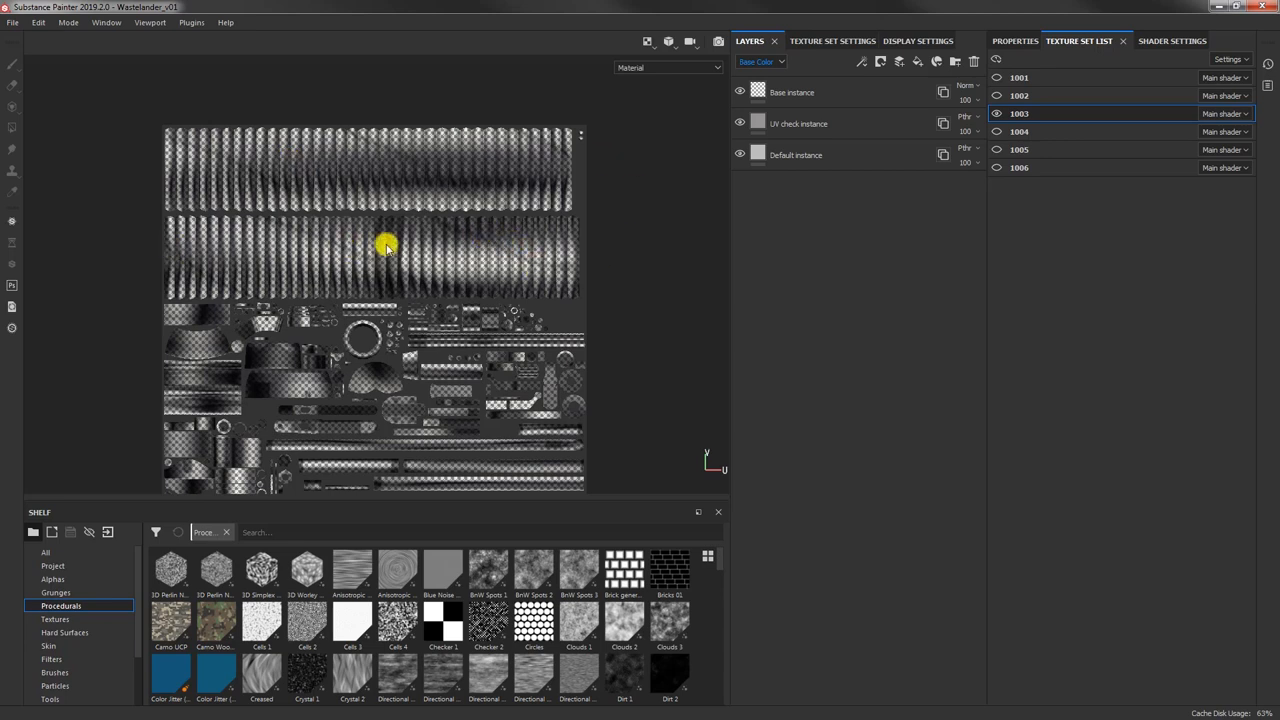
{"action": "mouse_move", "coordinate": [207, 178]}
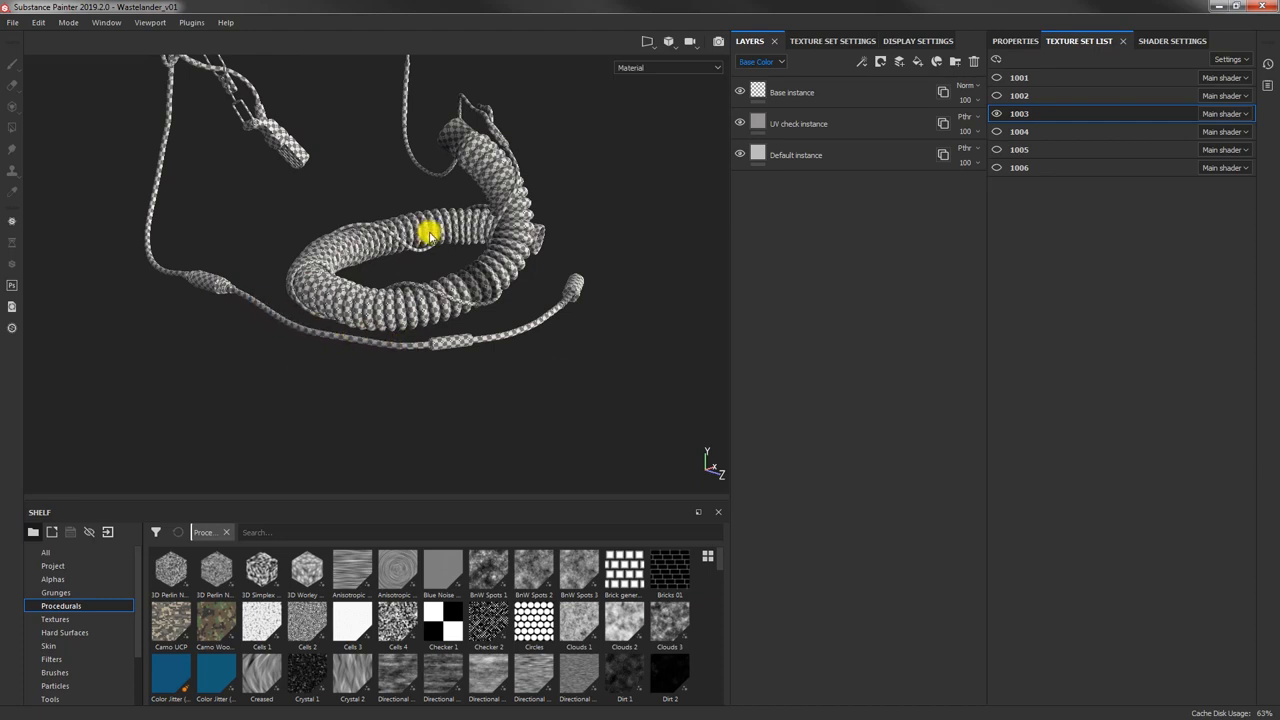
{"action": "left_click_drag", "start_coordinate": [428, 232], "coordinate": [220, 218]}
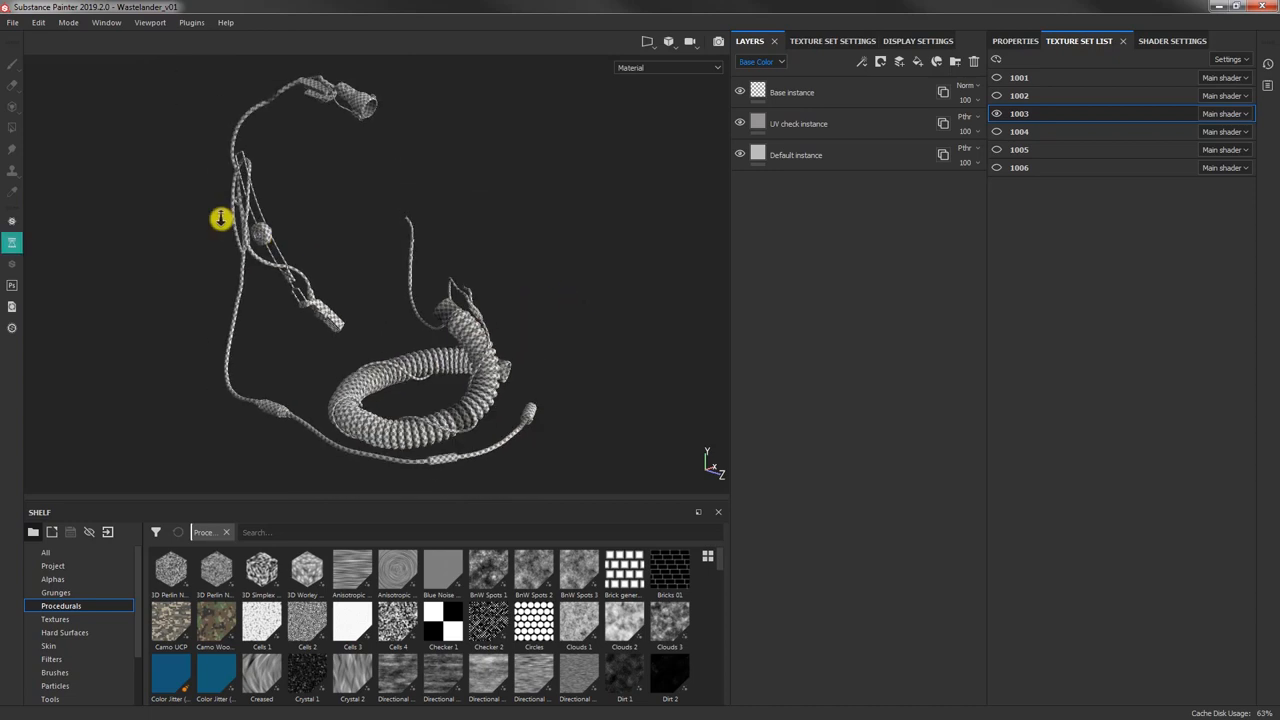
{"action": "left_click_drag", "start_coordinate": [220, 218], "coordinate": [53, 255]}
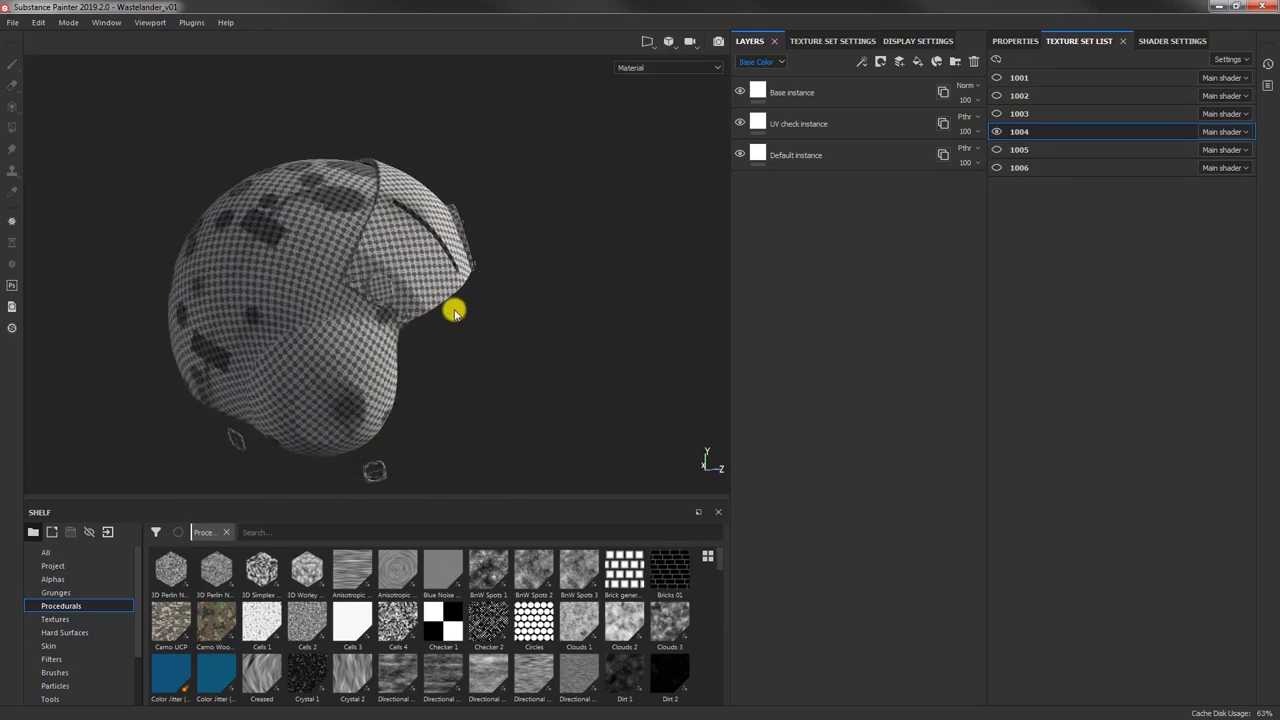
Step: Orbit and zoom around the isolated 1004 shell to inspect checker stretching and seams
{"action": "left_click_drag", "start_coordinate": [455, 310], "coordinate": [400, 297]}
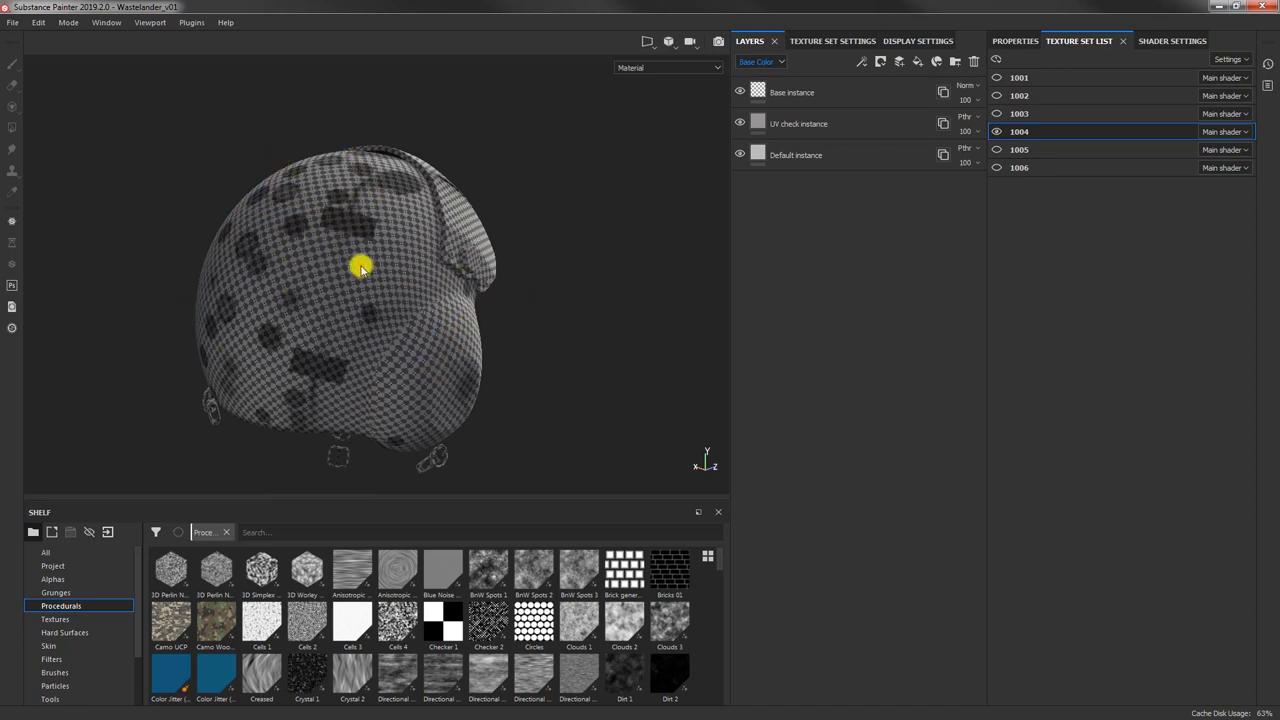
{"action": "left_click_drag", "start_coordinate": [362, 268], "coordinate": [418, 240]}
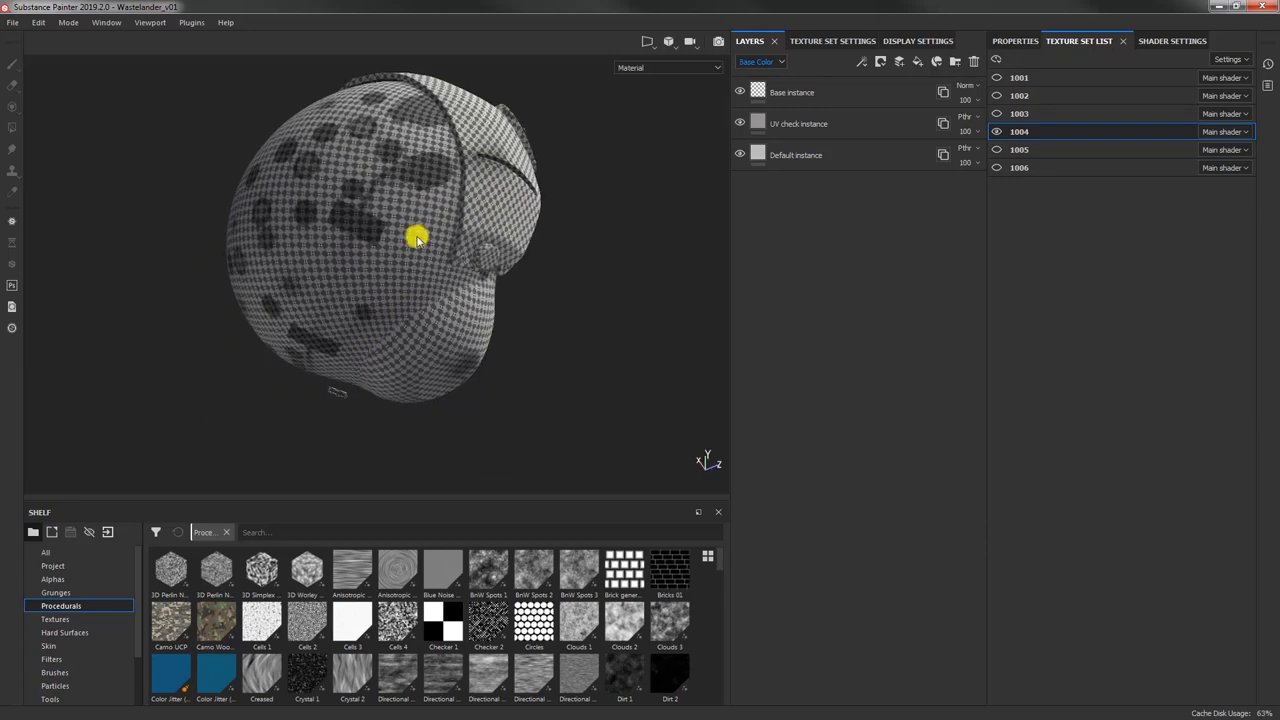
{"action": "left_click_drag", "start_coordinate": [418, 240], "coordinate": [400, 363]}
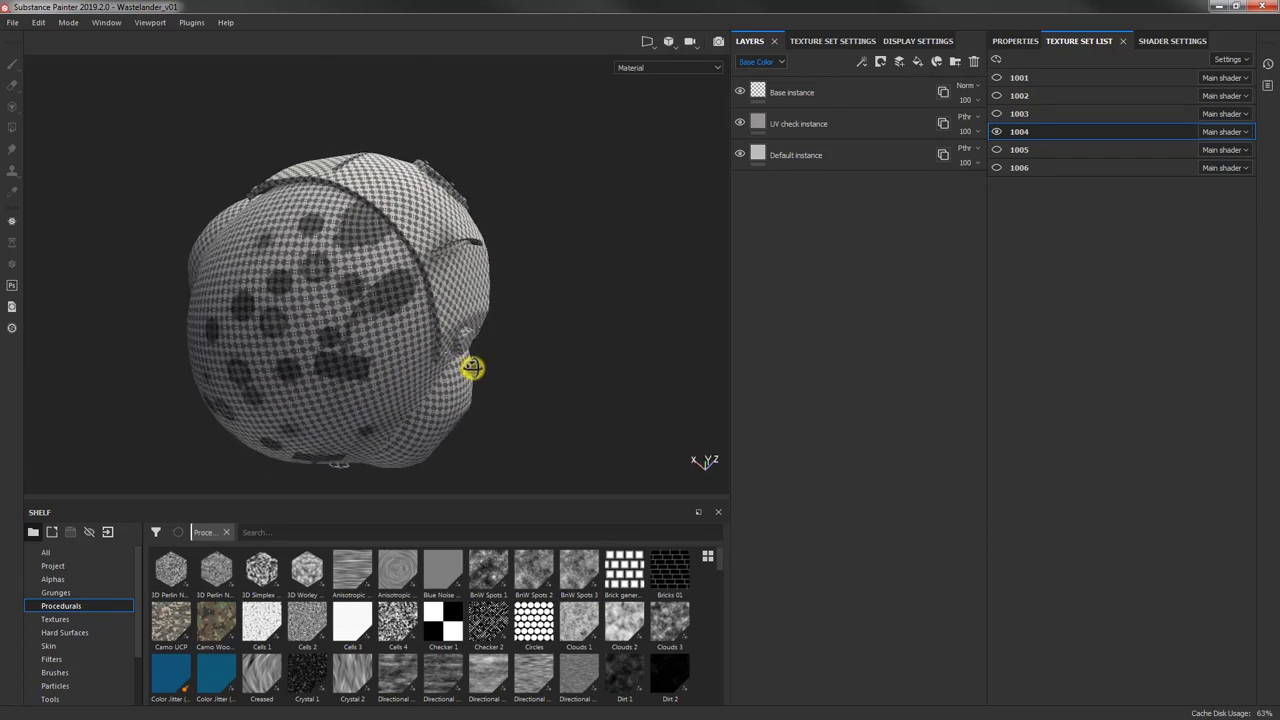
{"action": "left_click_drag", "start_coordinate": [472, 368], "coordinate": [445, 322]}
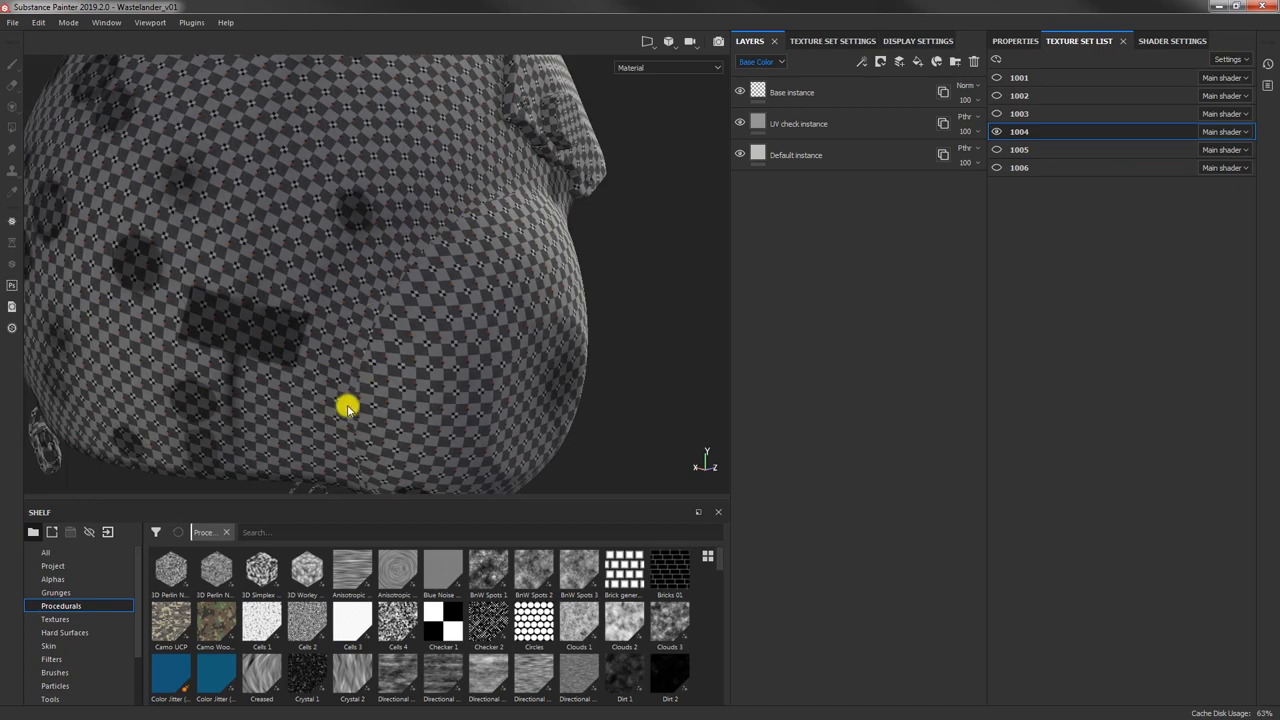
{"action": "left_click_drag", "start_coordinate": [348, 408], "coordinate": [360, 290]}
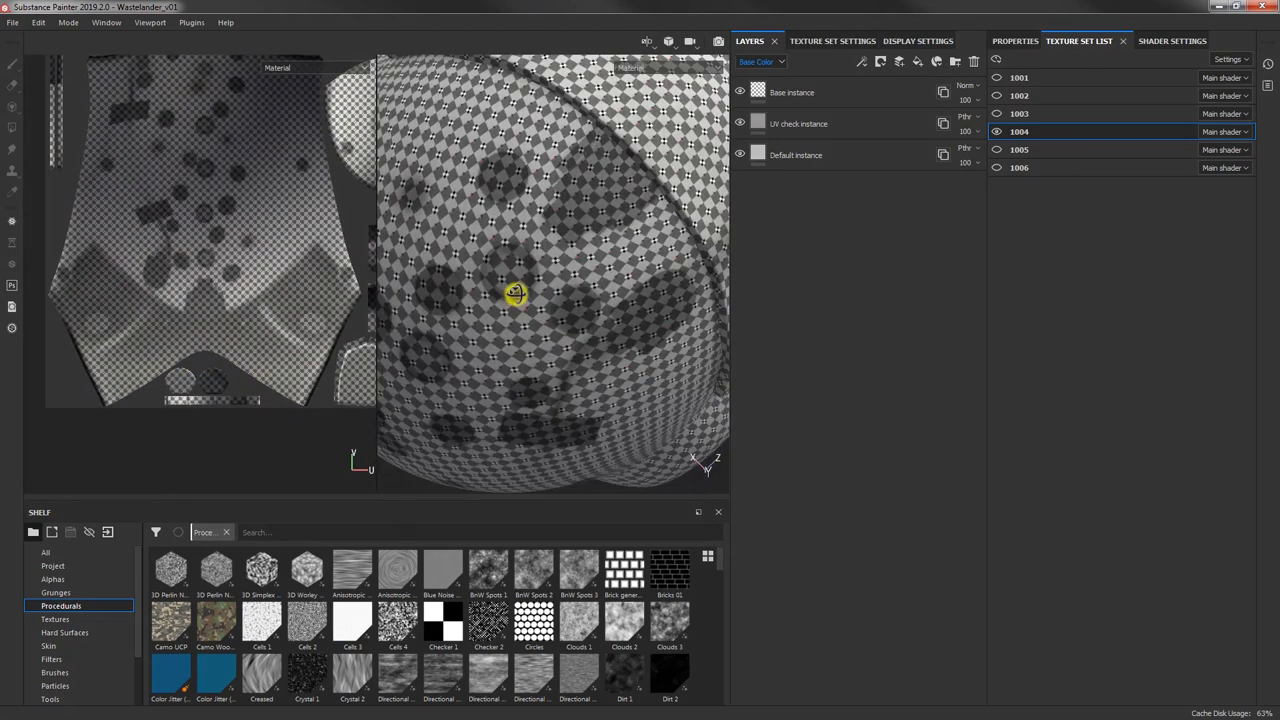
{"action": "left_click_drag", "start_coordinate": [515, 293], "coordinate": [573, 273]}
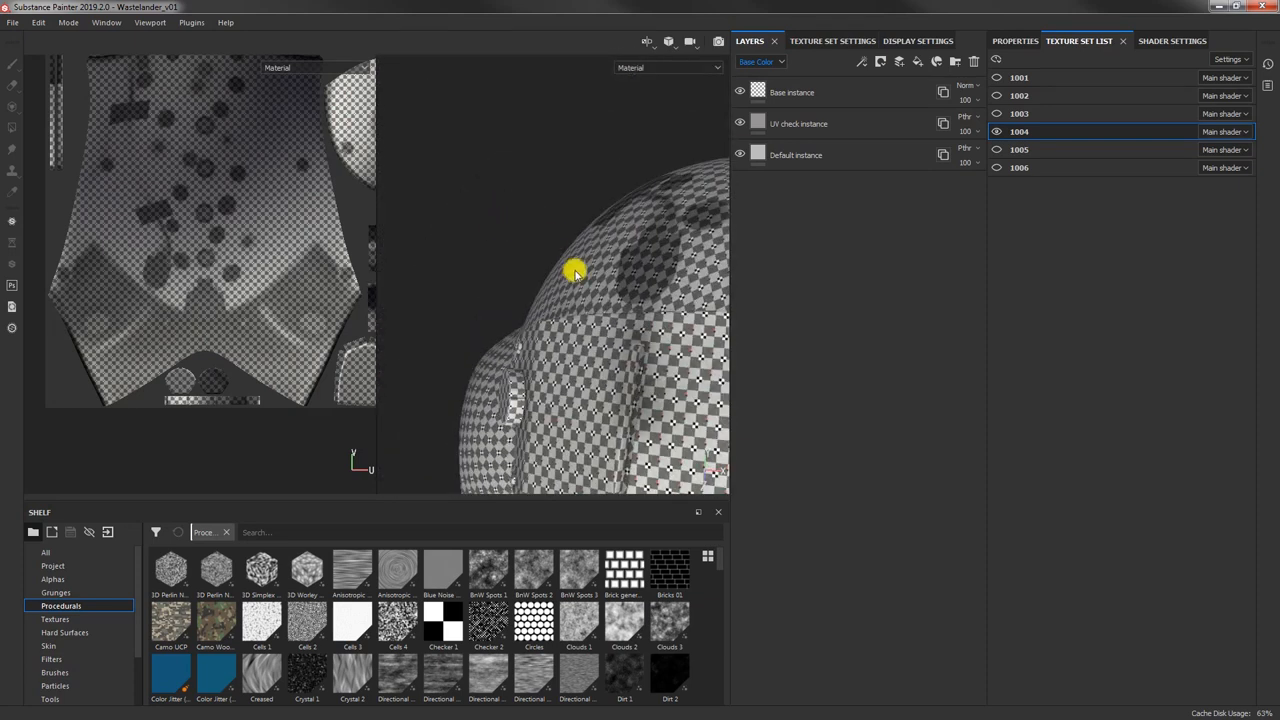
{"action": "left_click_drag", "start_coordinate": [575, 272], "coordinate": [510, 308]}
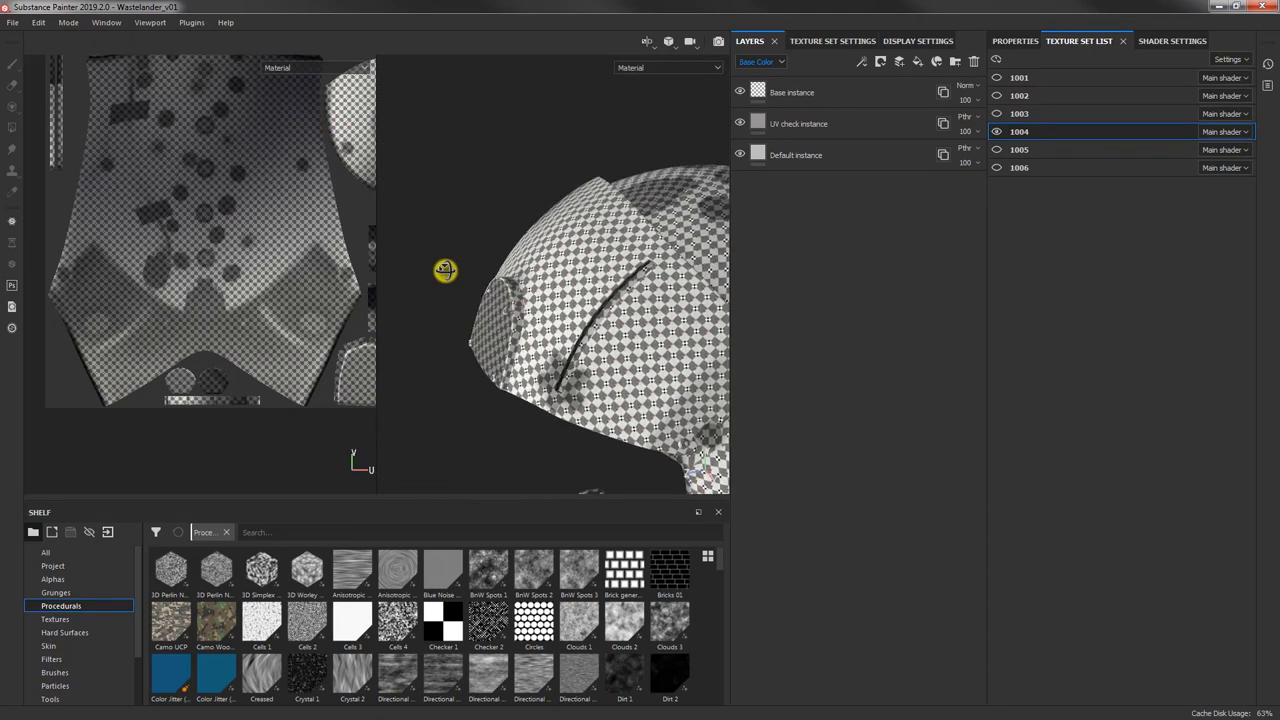
{"action": "left_click_drag", "start_coordinate": [445, 270], "coordinate": [640, 218]}
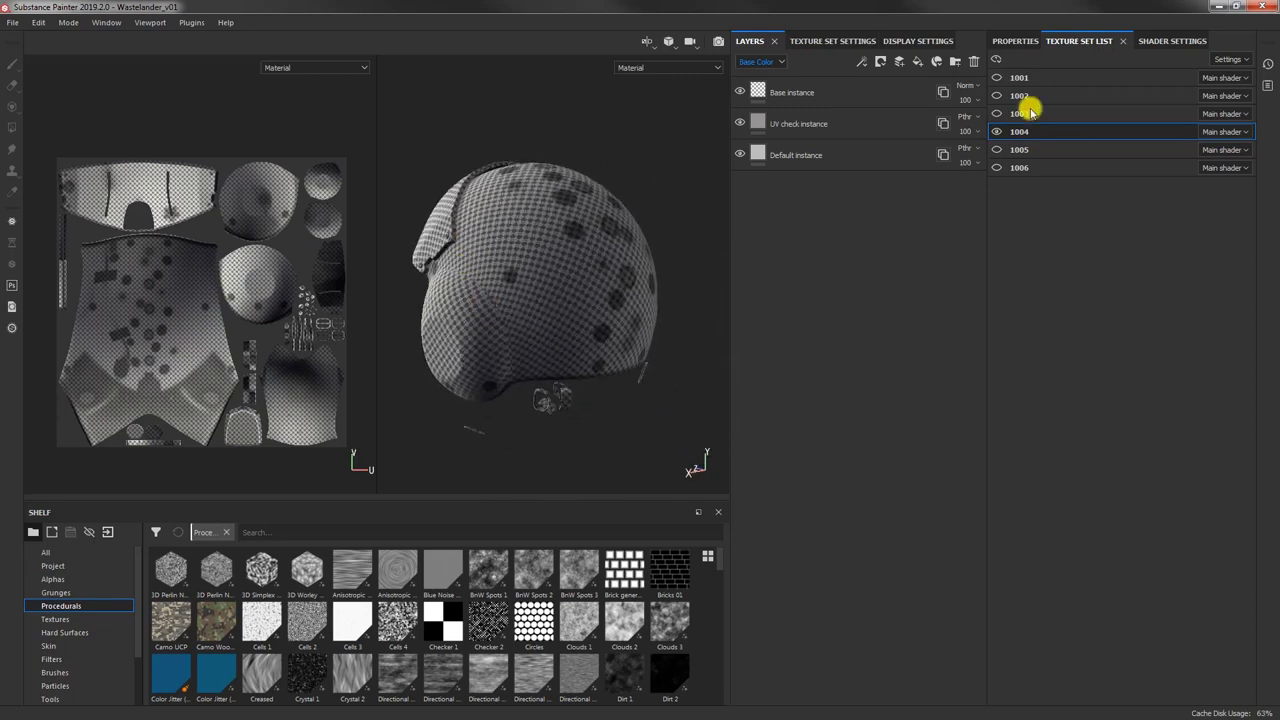
Step: Select texture sets 1005 then 1002 and orbit to inspect the mask from below
{"action": "left_click", "coordinate": [1020, 149]}
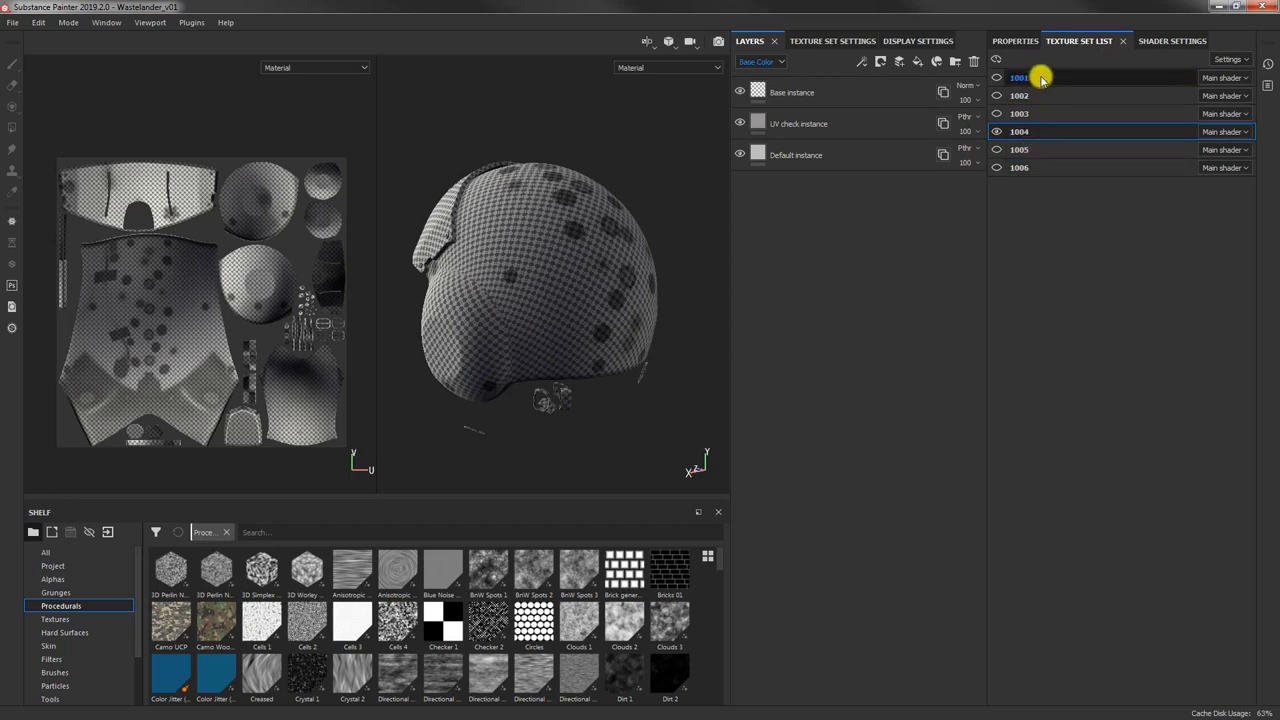
{"action": "left_click", "coordinate": [1020, 95]}
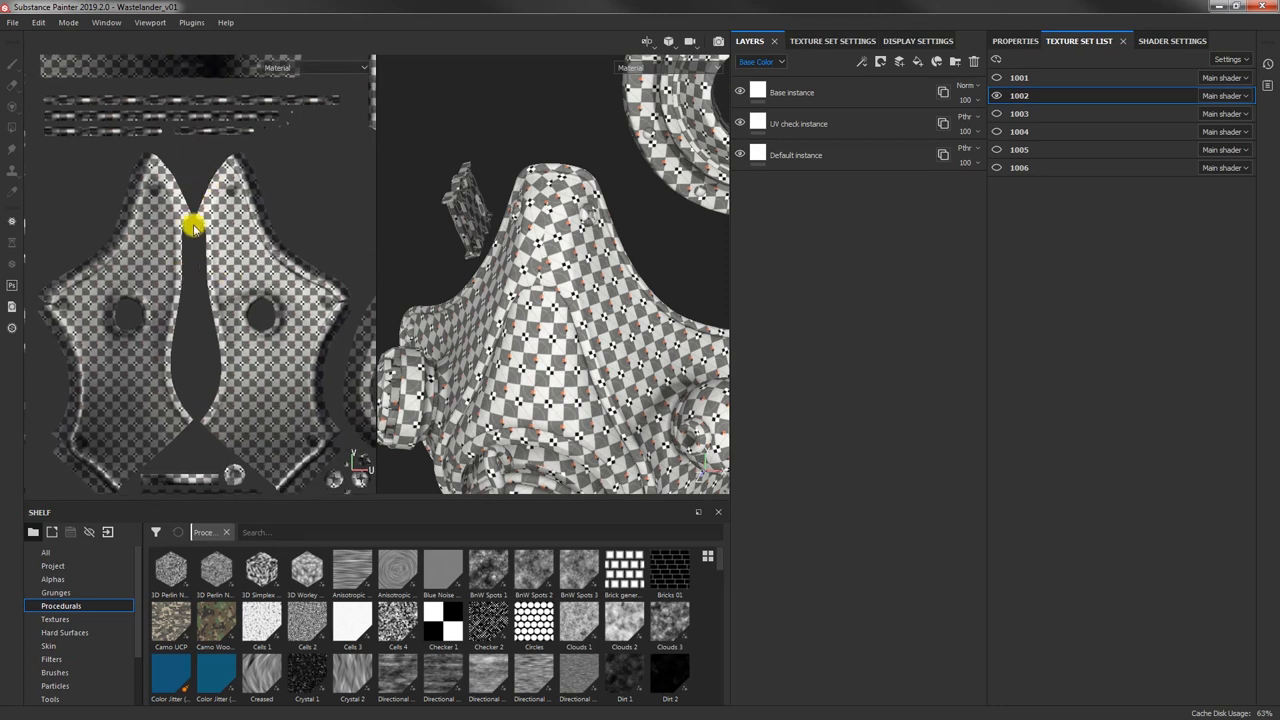
{"action": "mouse_move", "coordinate": [175, 203]}
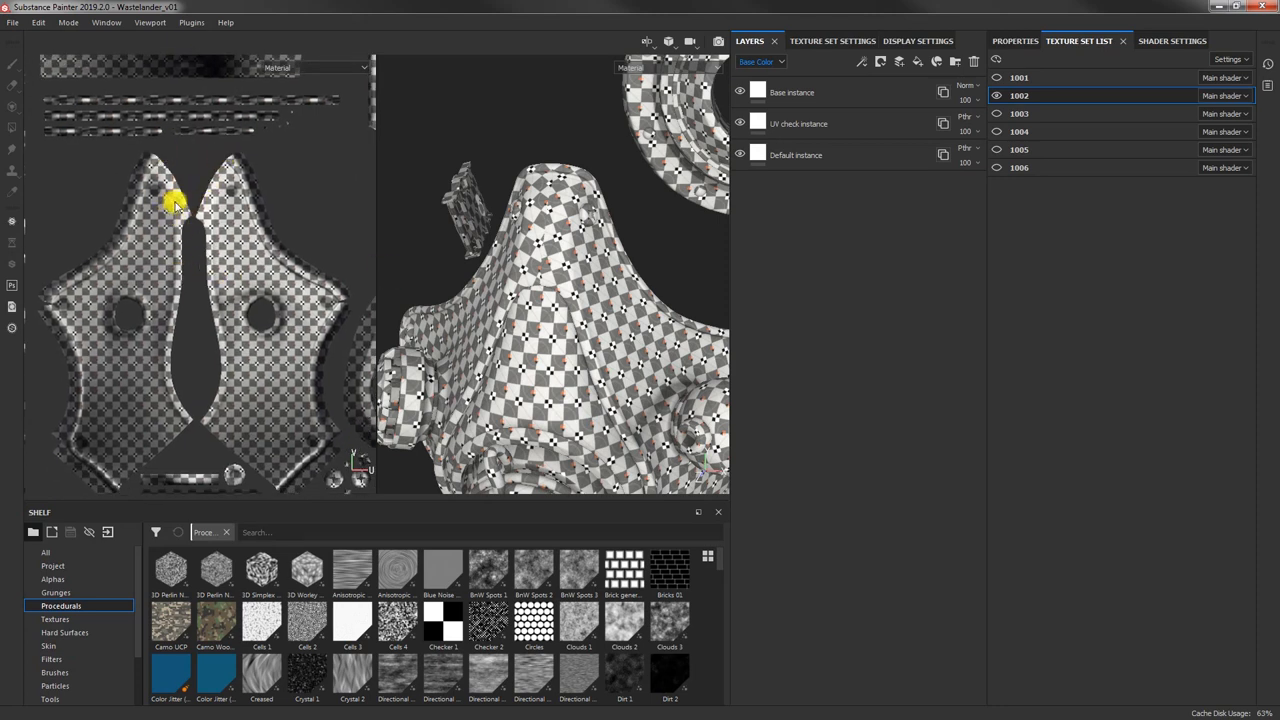
{"action": "mouse_move", "coordinate": [585, 222]}
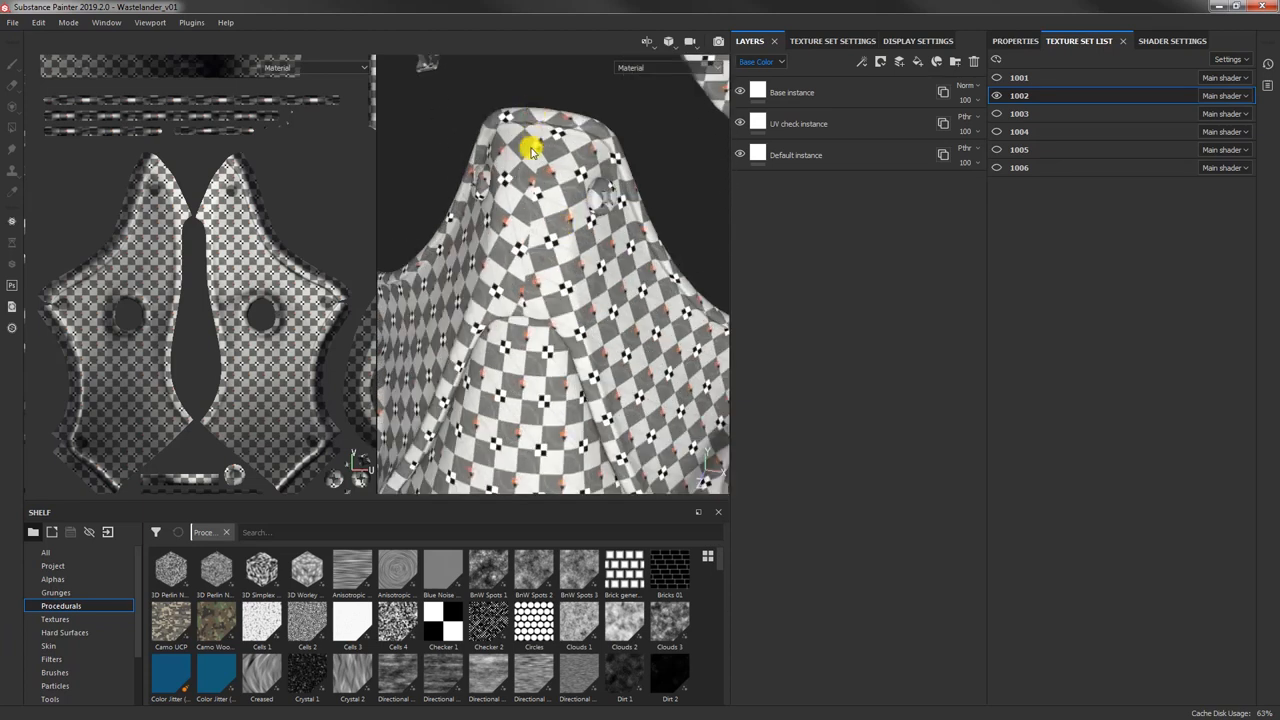
{"action": "mouse_move", "coordinate": [523, 270]}
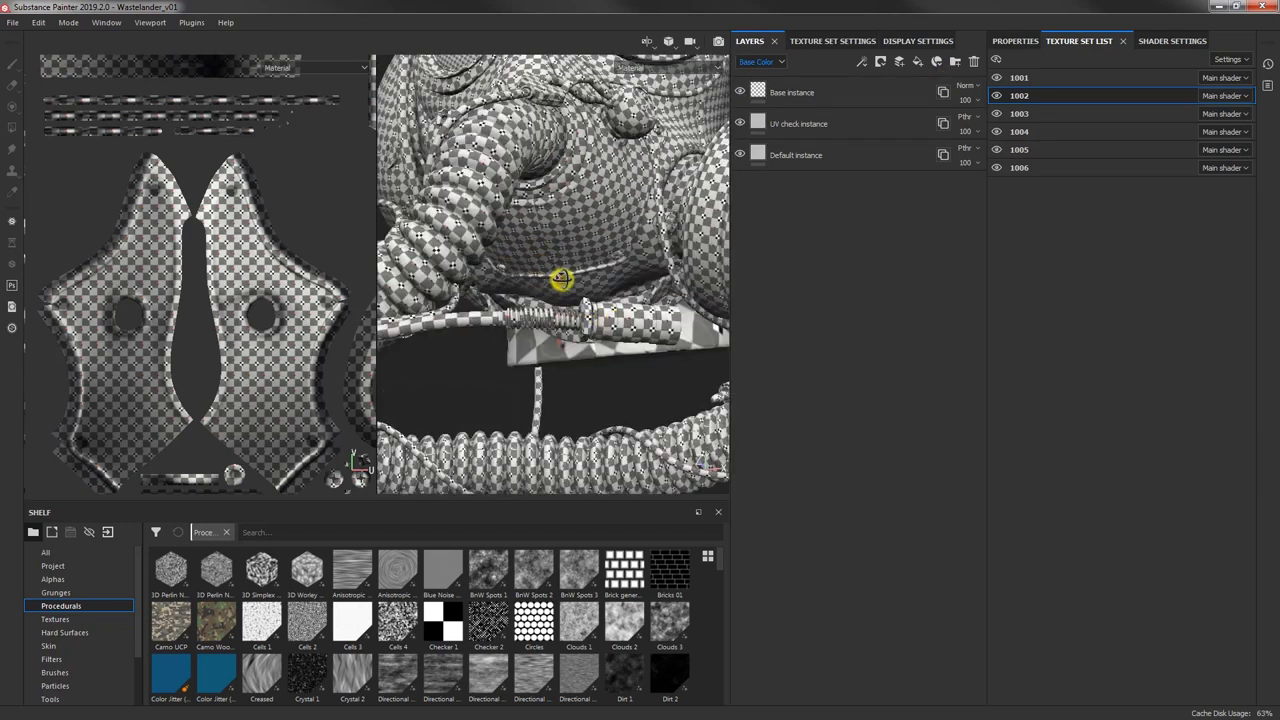
{"action": "left_click_drag", "start_coordinate": [563, 279], "coordinate": [631, 288]}
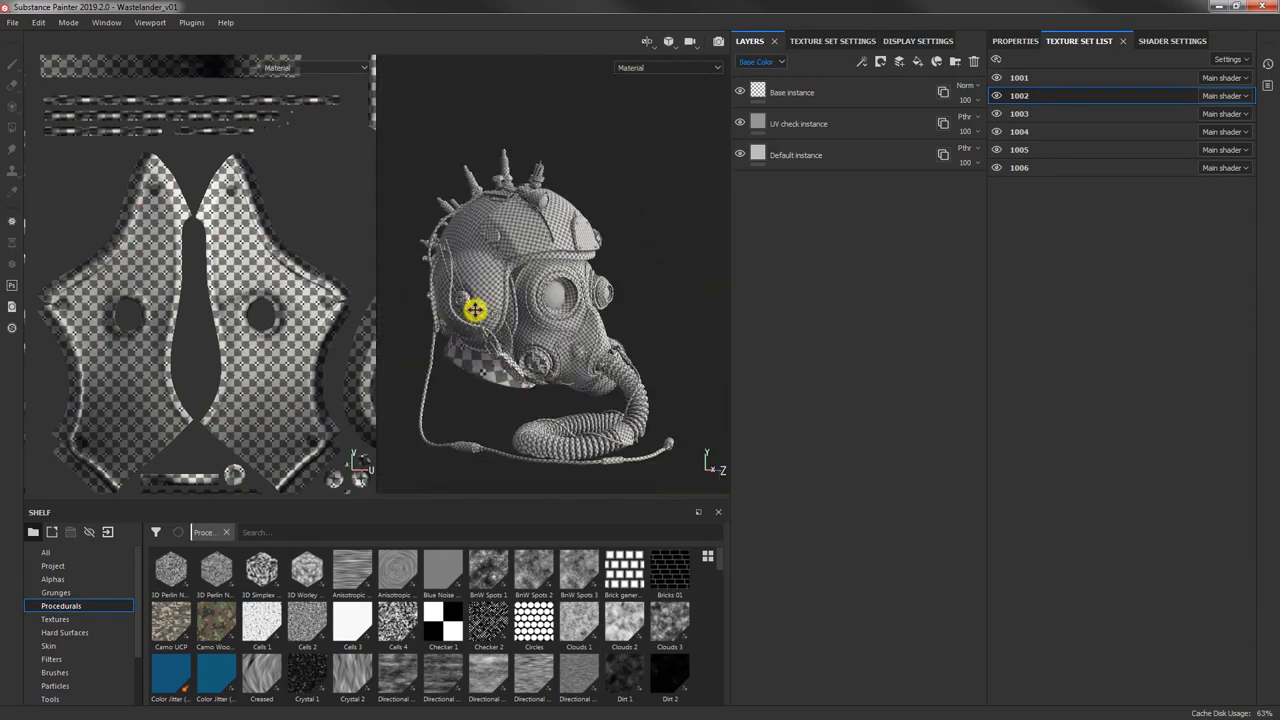
{"action": "left_click_drag", "start_coordinate": [475, 310], "coordinate": [497, 320]}
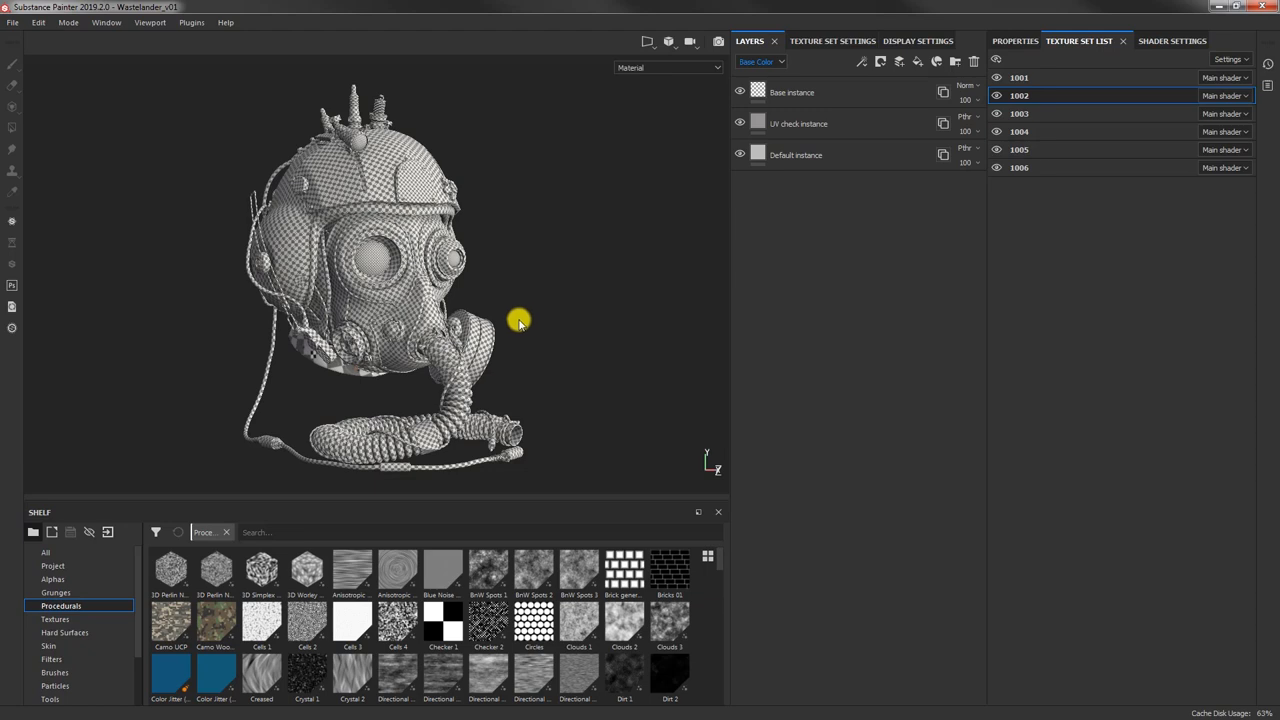
{"action": "mouse_move", "coordinate": [338, 302]}
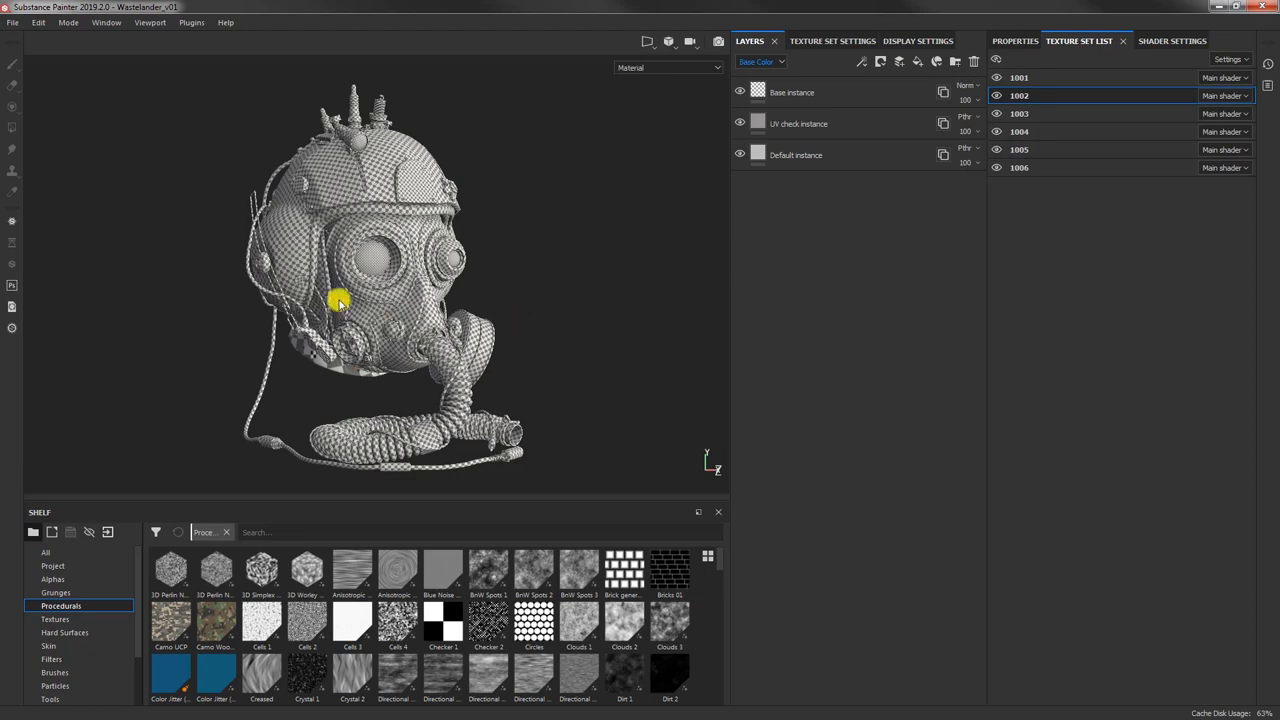
{"action": "mouse_move", "coordinate": [435, 237]}
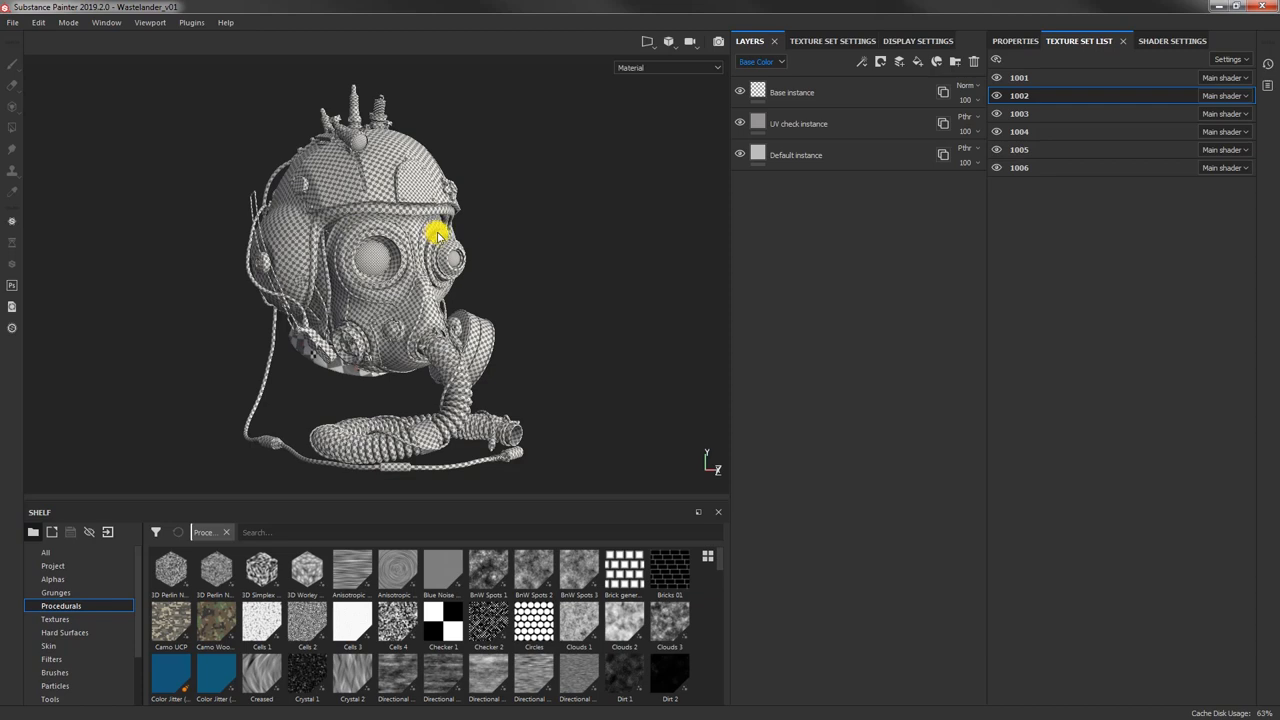
{"action": "mouse_move", "coordinate": [477, 243]}
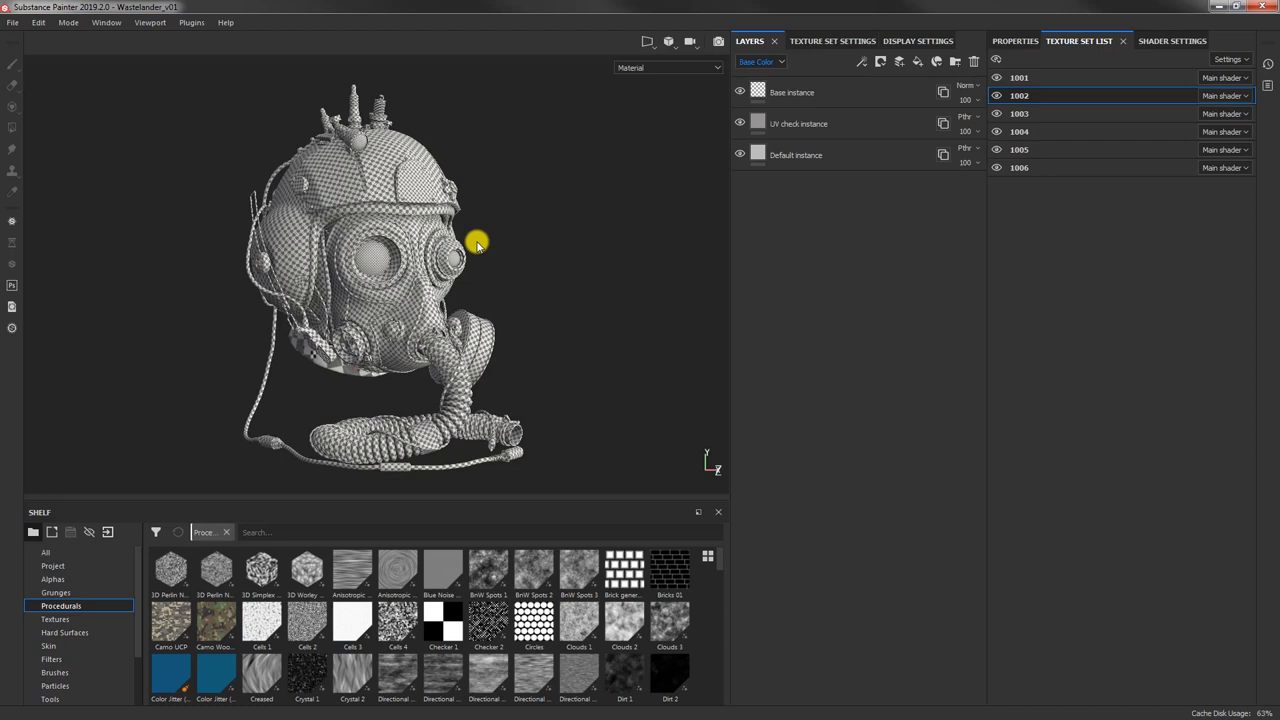
{"action": "mouse_move", "coordinate": [493, 269]}
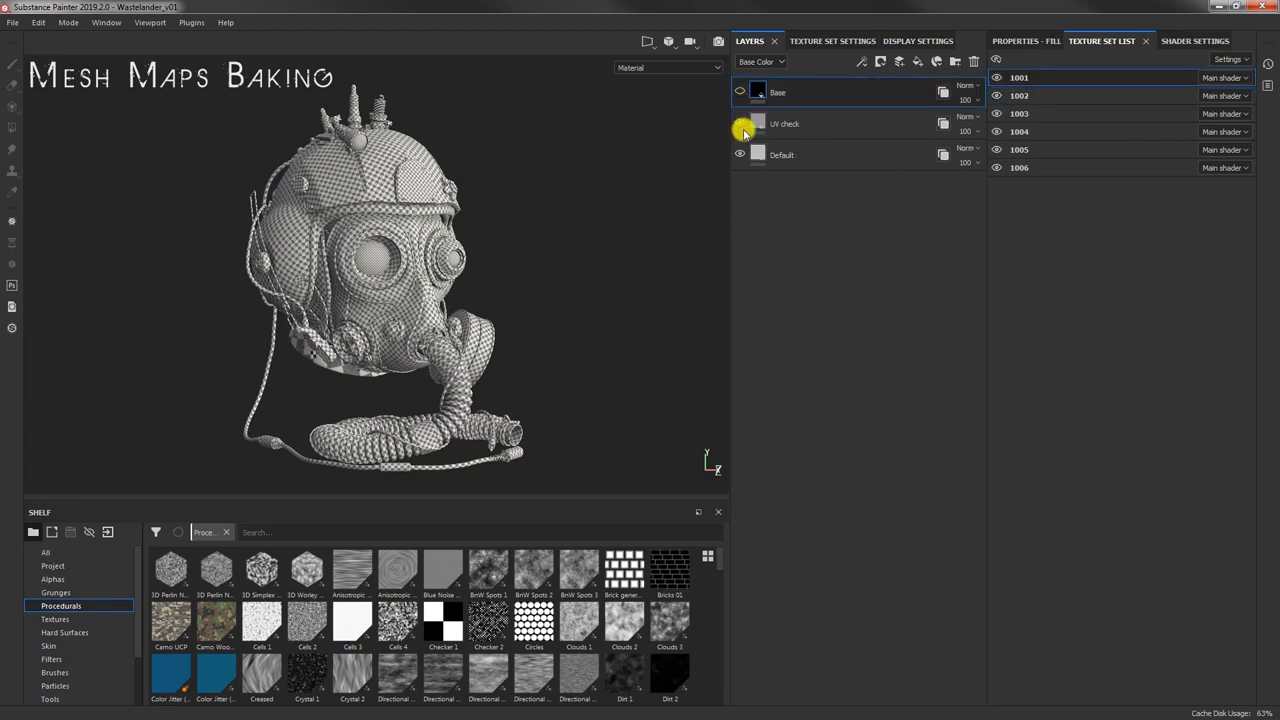
Step: Hide the checker layer, show Texture Set Settings, and select texture set 1004
{"action": "left_click", "coordinate": [740, 123]}
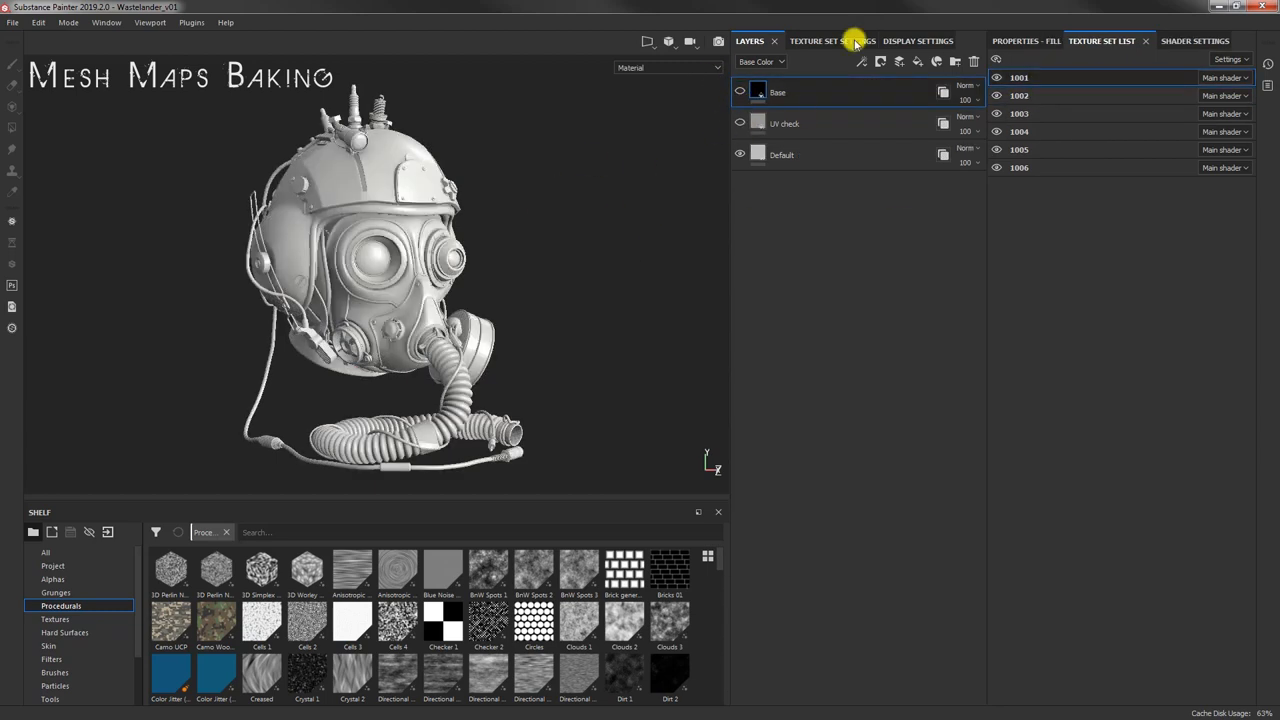
{"action": "left_click", "coordinate": [813, 41]}
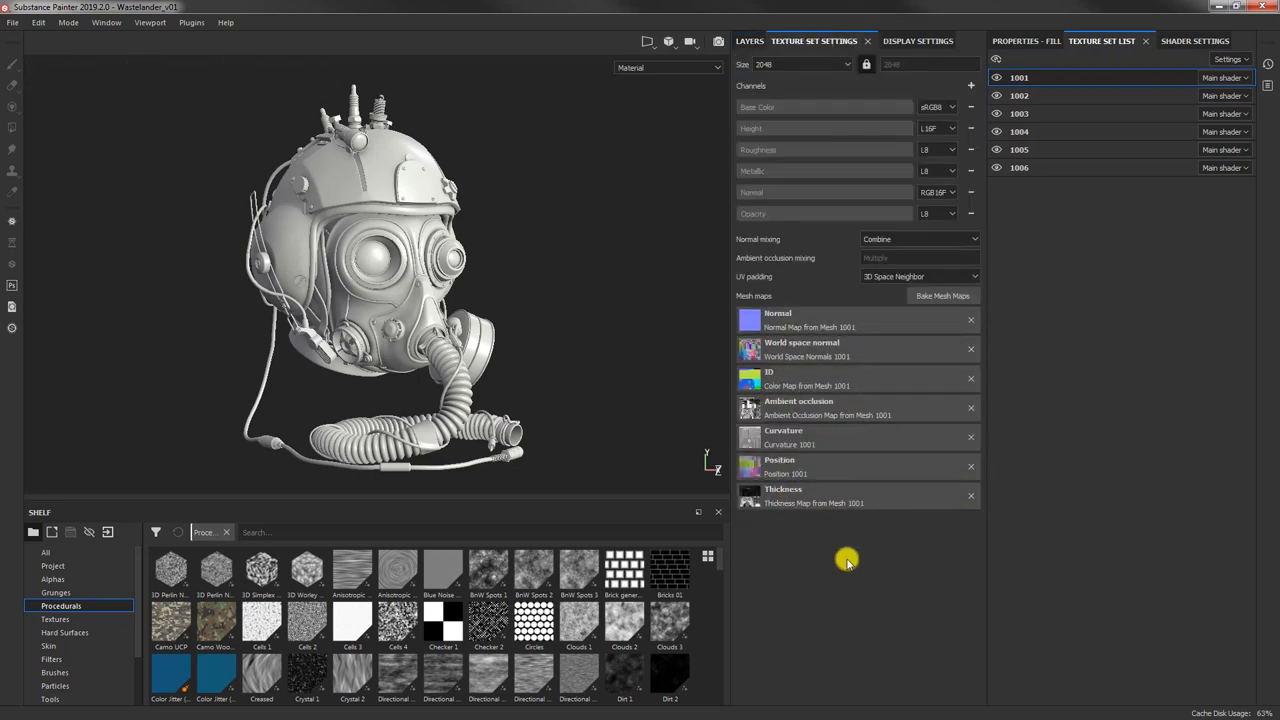
{"action": "mouse_move", "coordinate": [862, 395]}
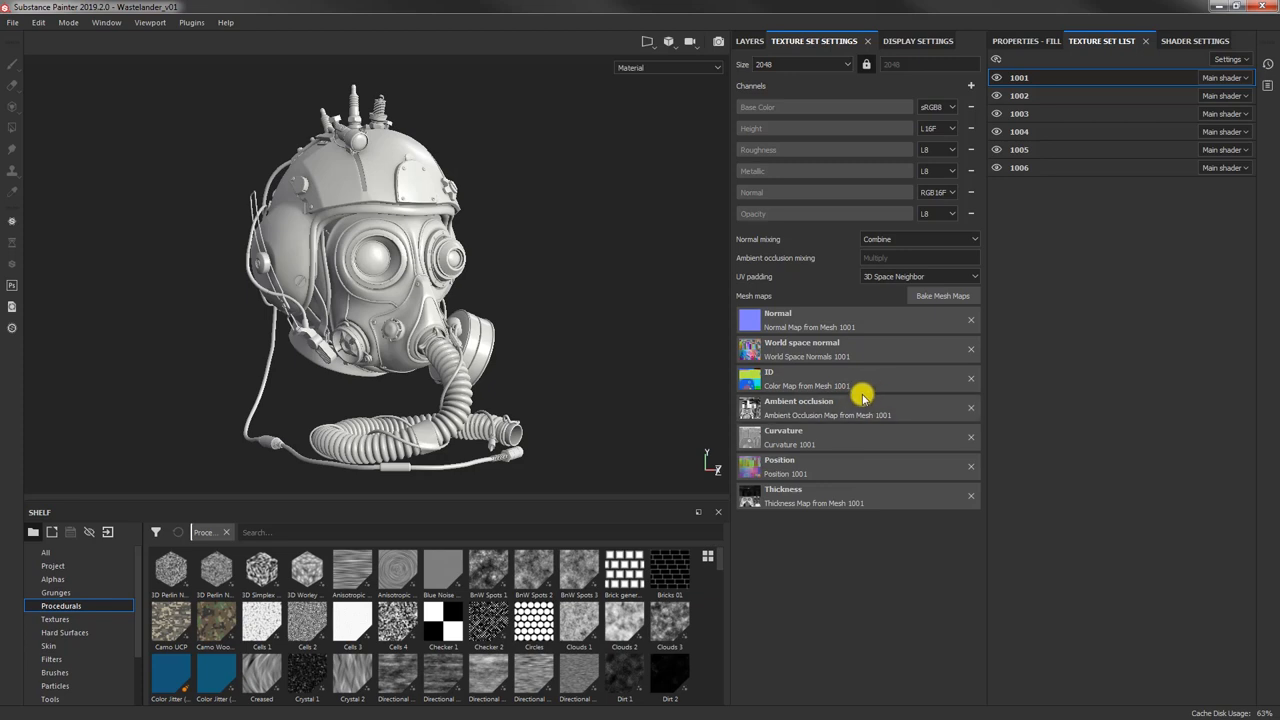
{"action": "mouse_move", "coordinate": [512, 290]}
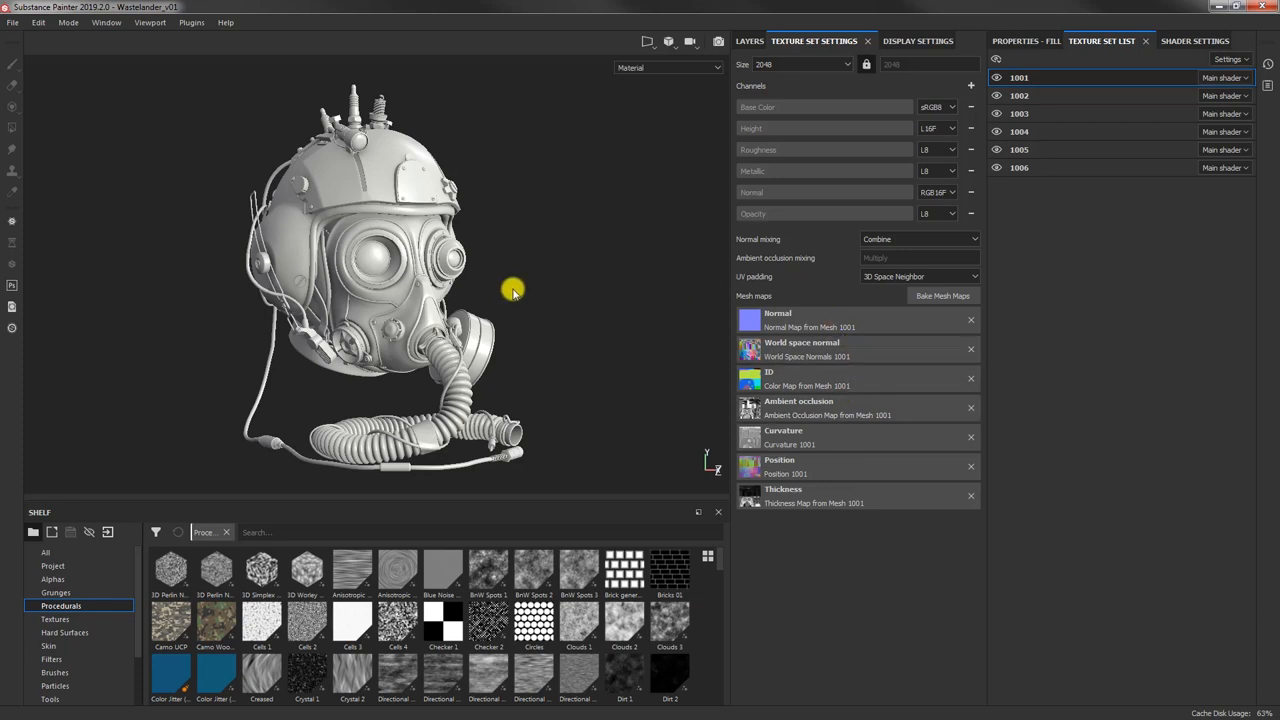
{"action": "mouse_move", "coordinate": [530, 283]}
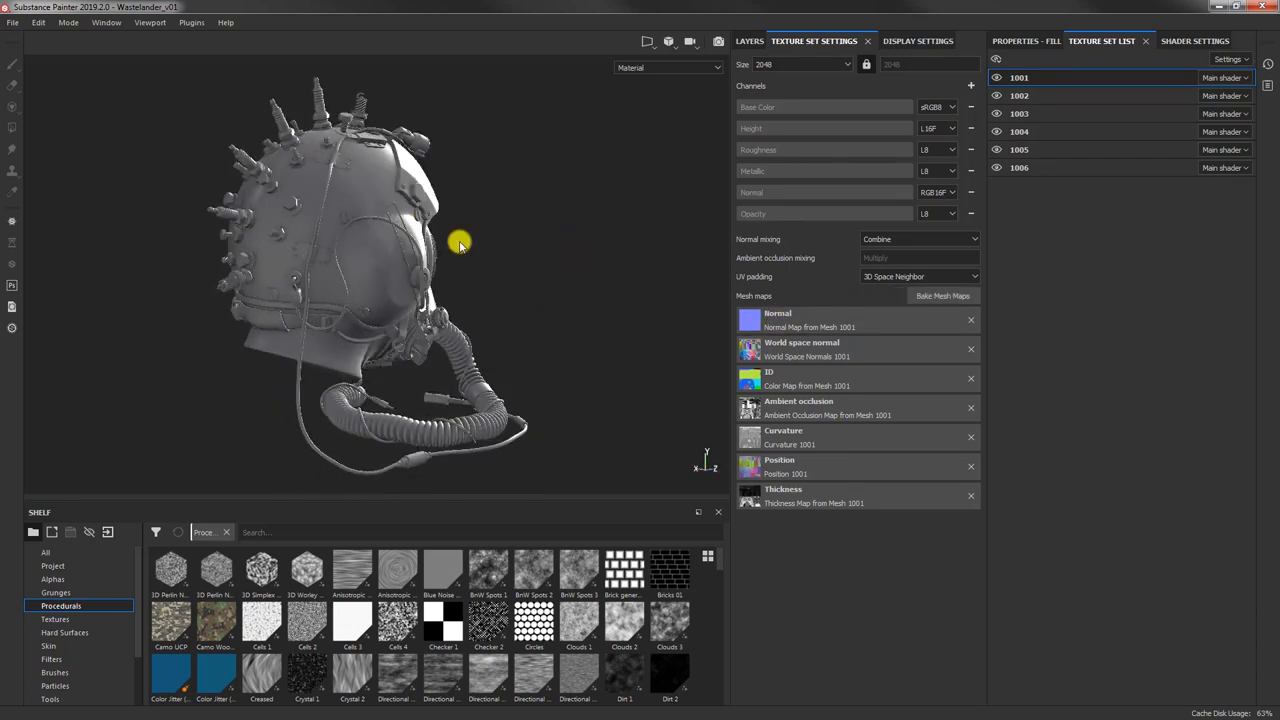
{"action": "left_click_drag", "start_coordinate": [460, 245], "coordinate": [428, 255]}
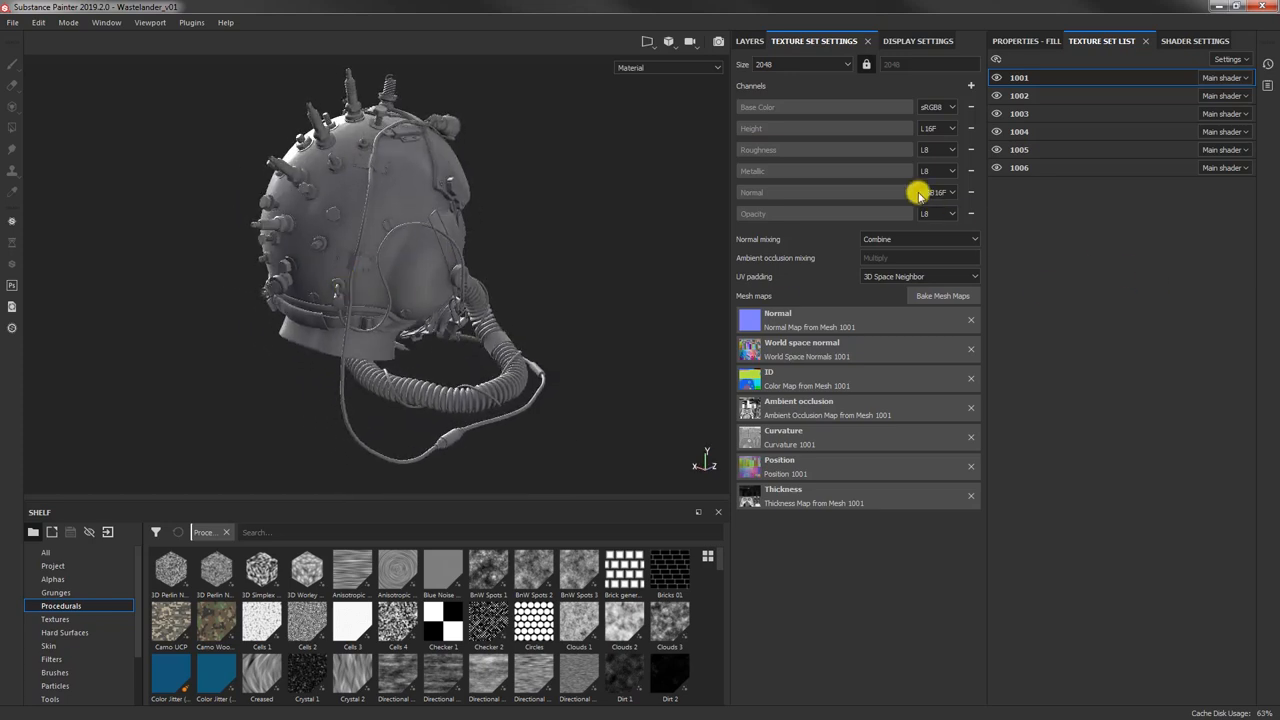
{"action": "left_click", "coordinate": [1019, 131]}
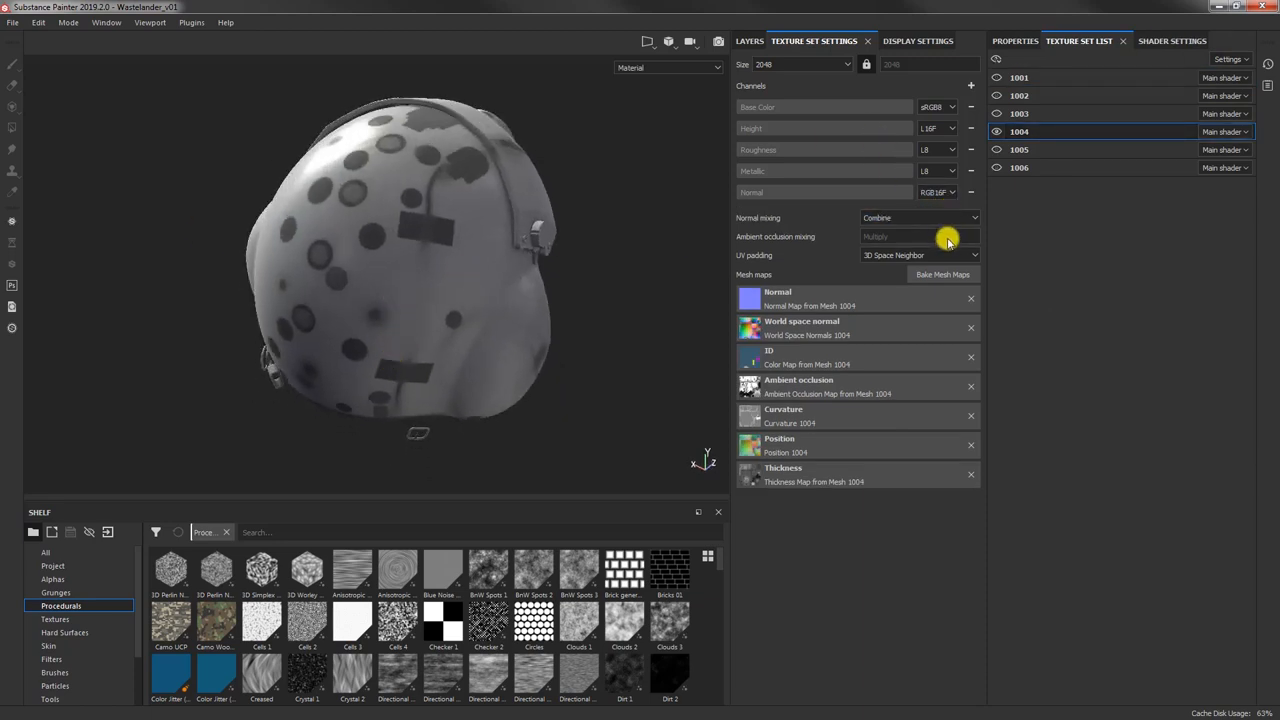
Step: Bake only the Ambient occlusion map for texture set 1004 and close the report
{"action": "left_click", "coordinate": [942, 274]}
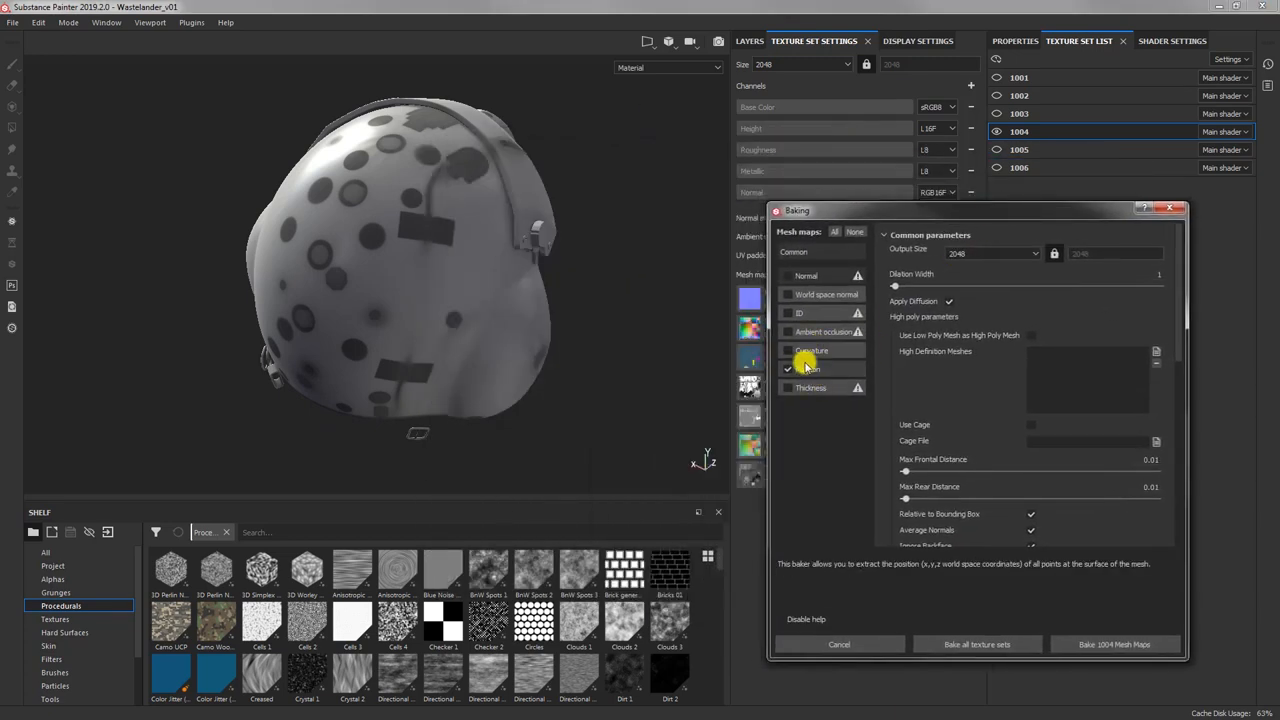
{"action": "left_click", "coordinate": [820, 331]}
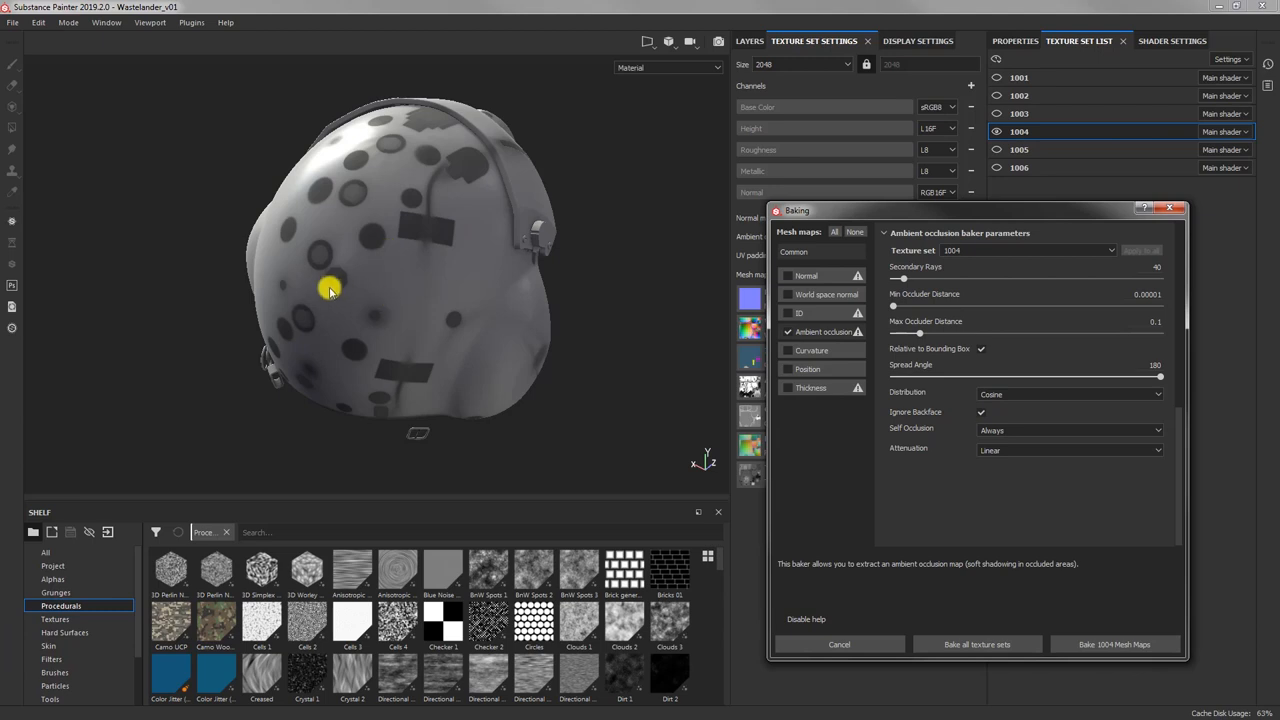
{"action": "mouse_move", "coordinate": [383, 242]}
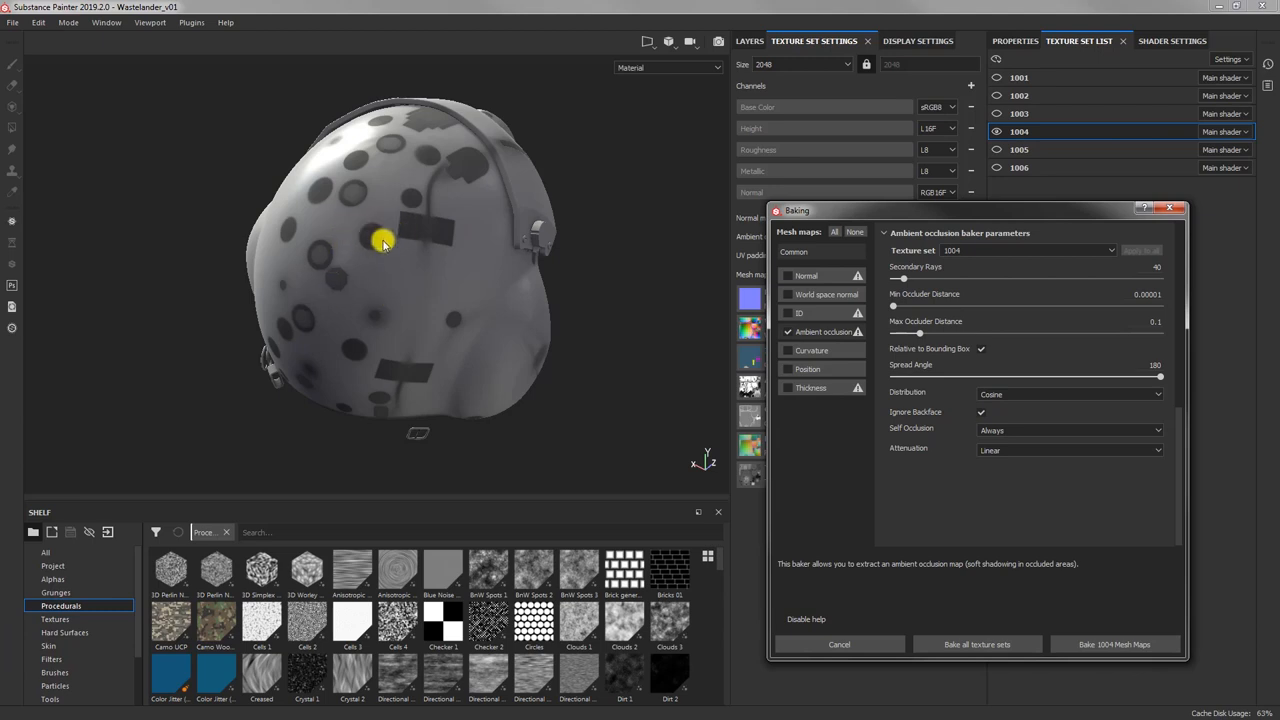
{"action": "mouse_move", "coordinate": [347, 215]}
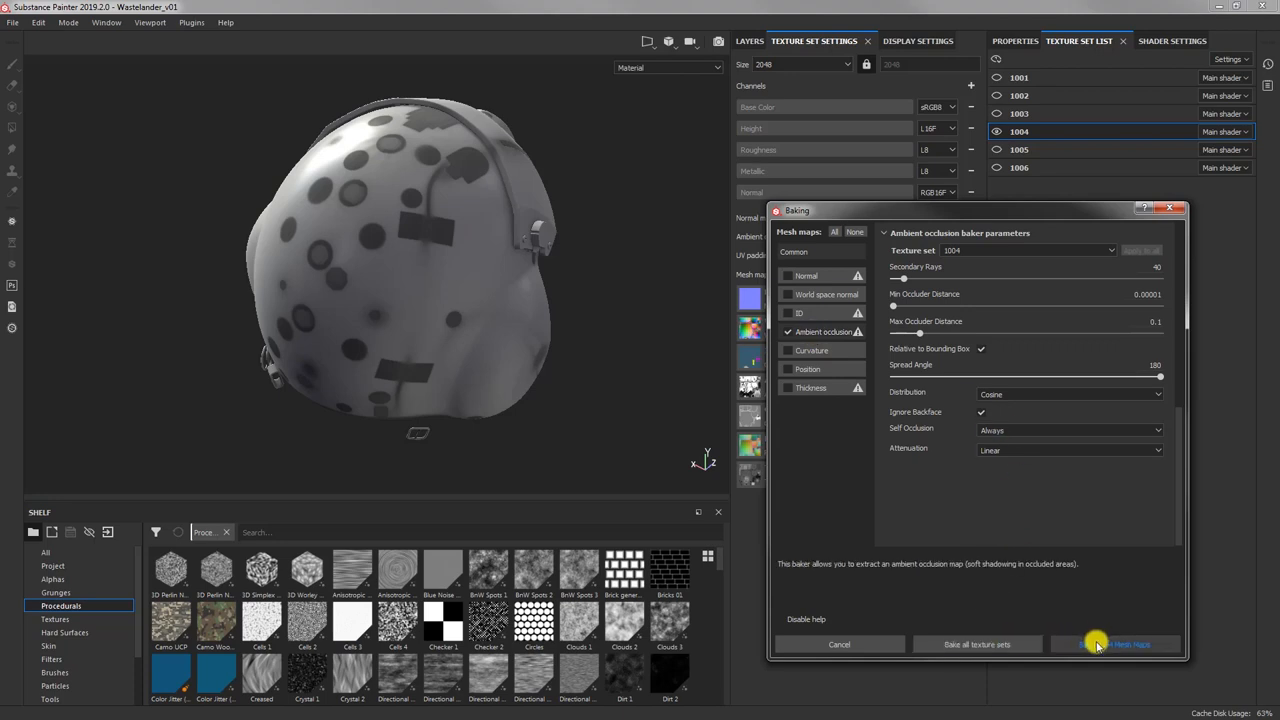
{"action": "left_click", "coordinate": [1113, 644]}
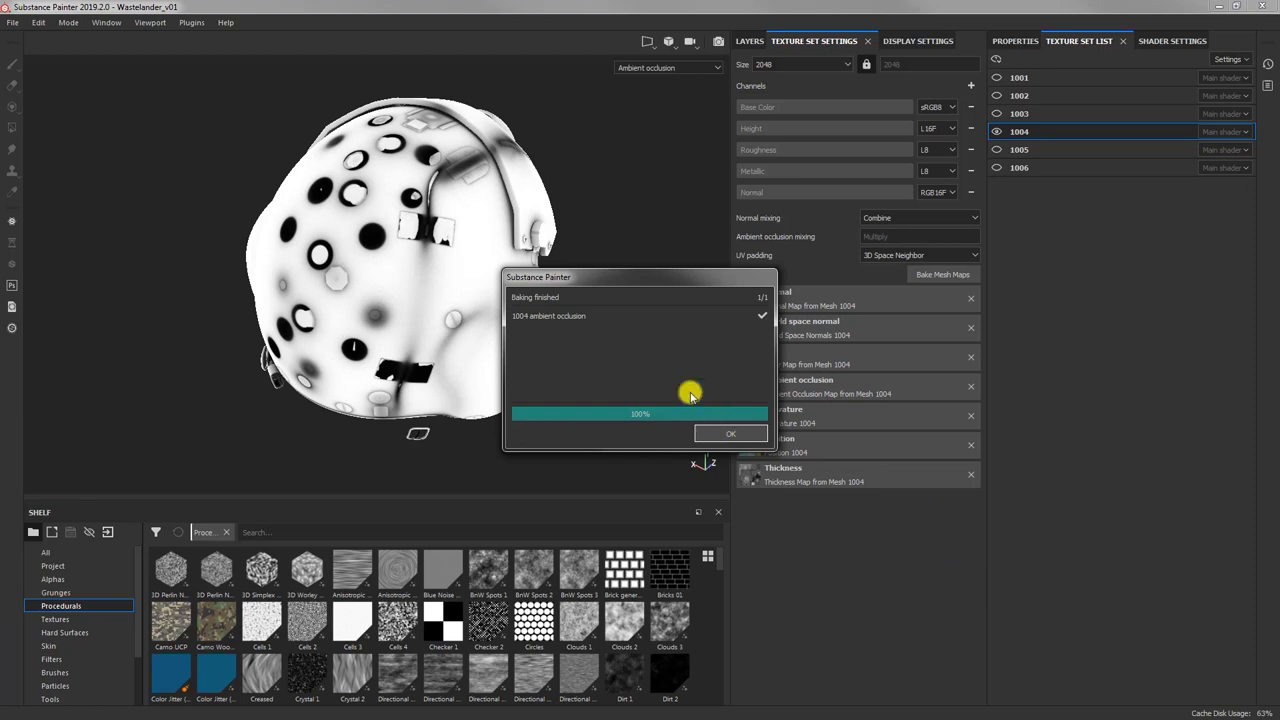
{"action": "left_click", "coordinate": [730, 433]}
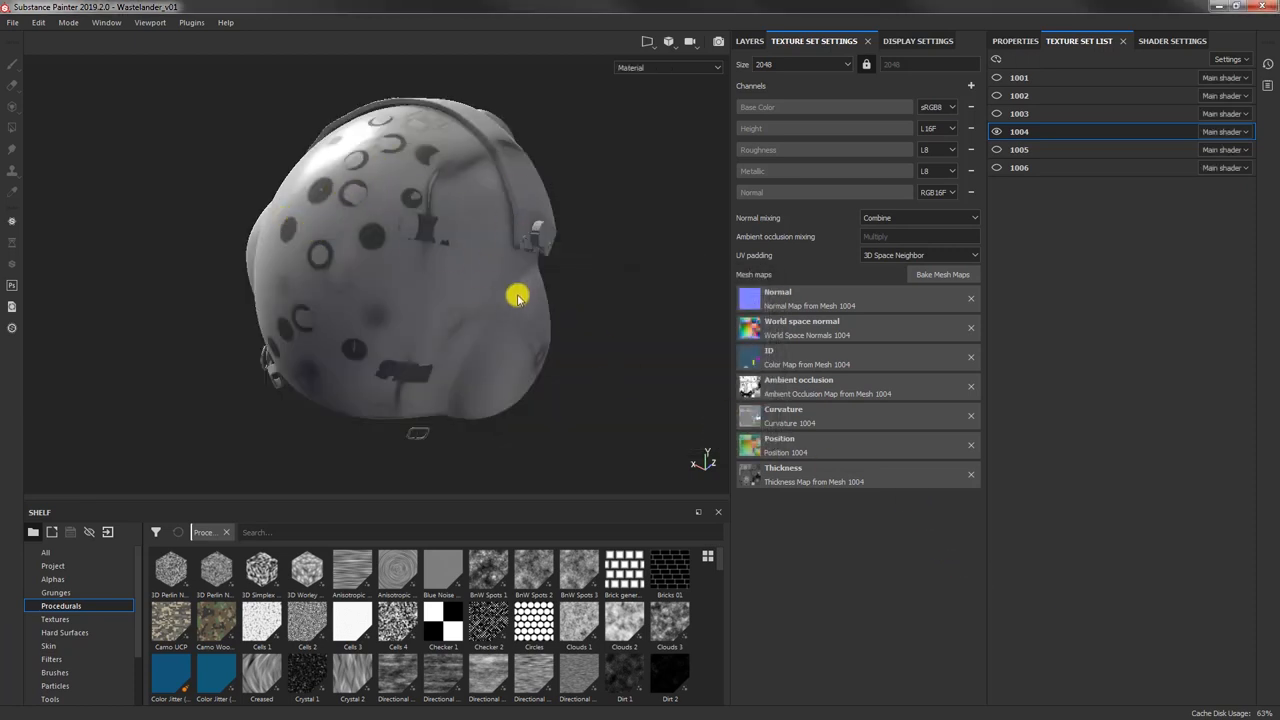
{"action": "mouse_move", "coordinate": [358, 186]}
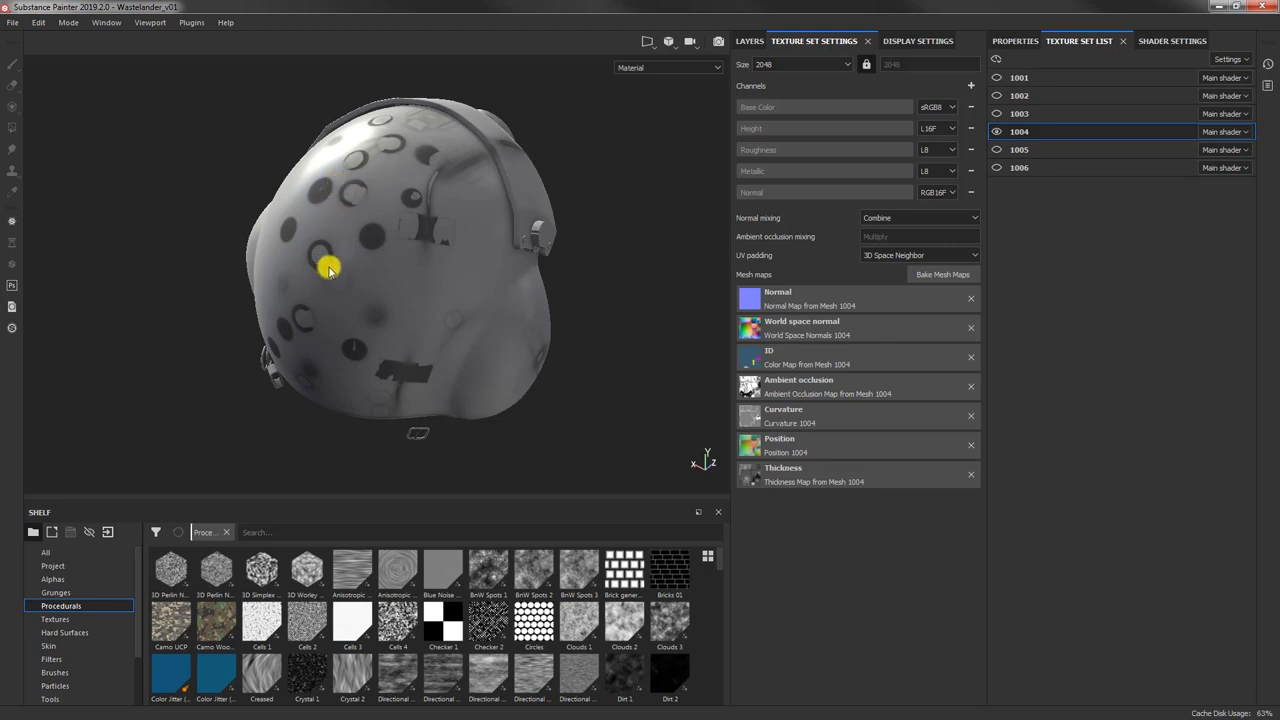
{"action": "mouse_move", "coordinate": [428, 182]}
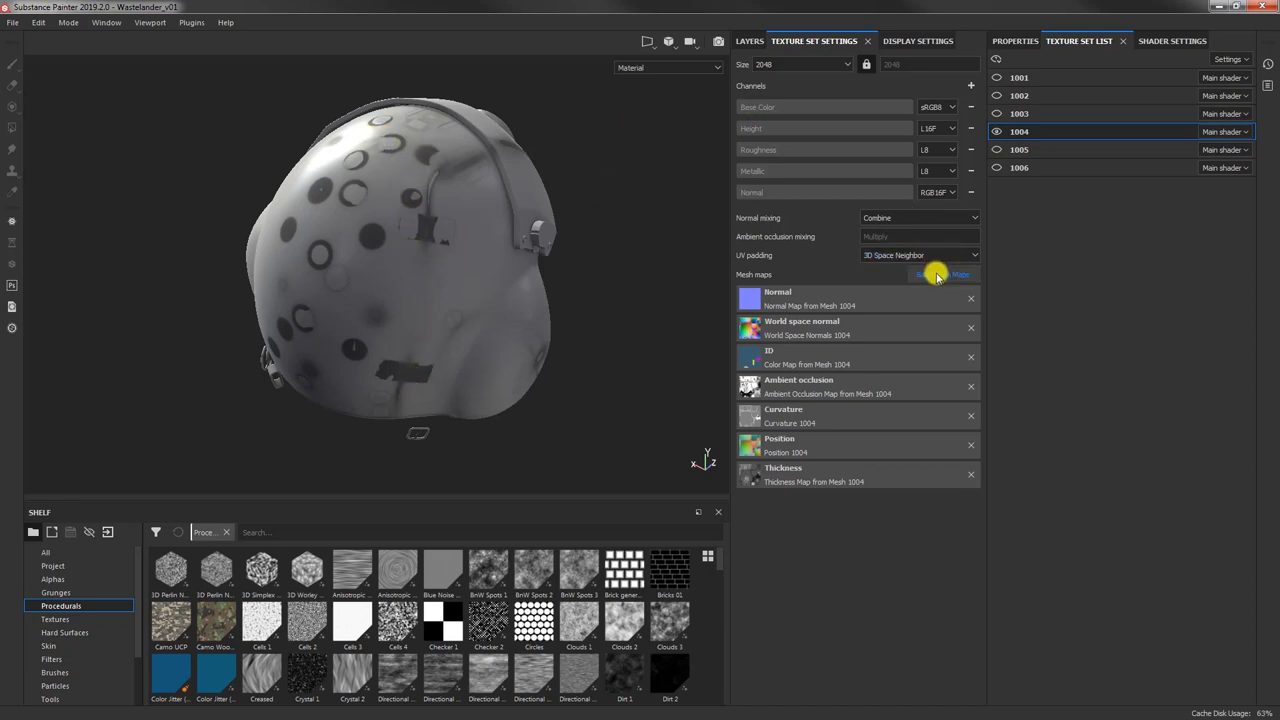
{"action": "left_click", "coordinate": [935, 274]}
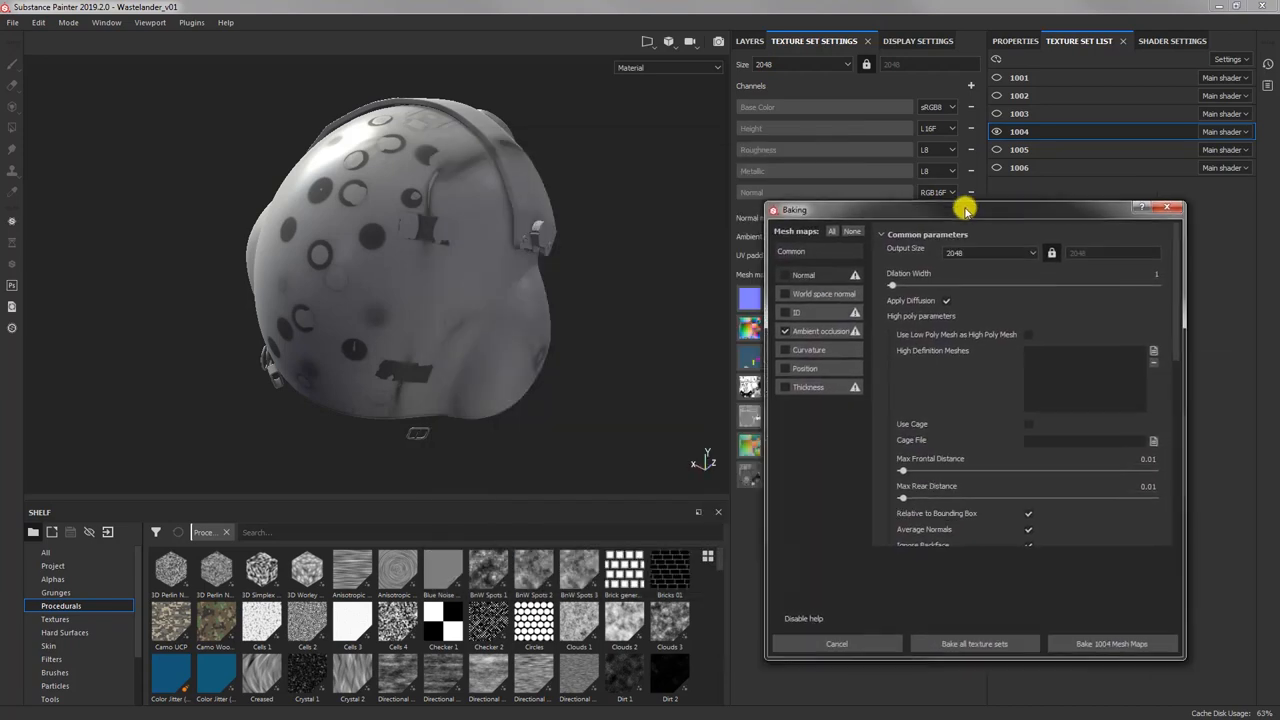
{"action": "left_click", "coordinate": [820, 331]}
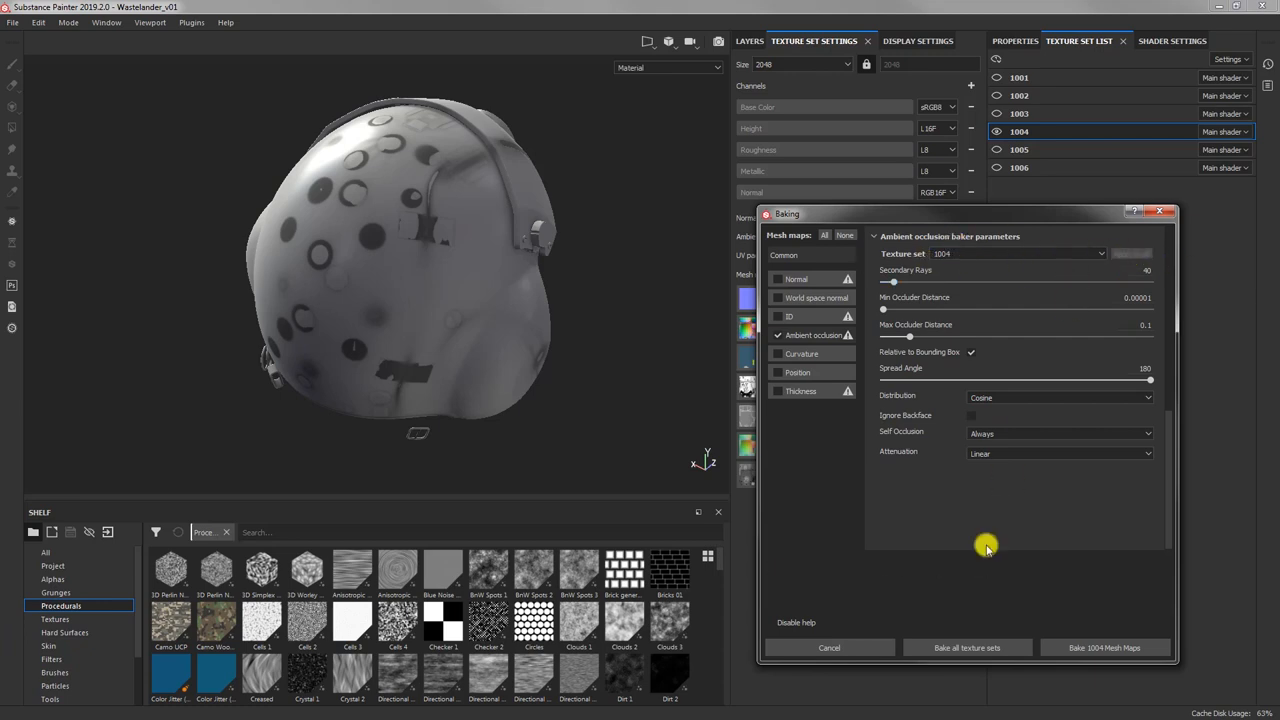
{"action": "left_click", "coordinate": [1104, 647]}
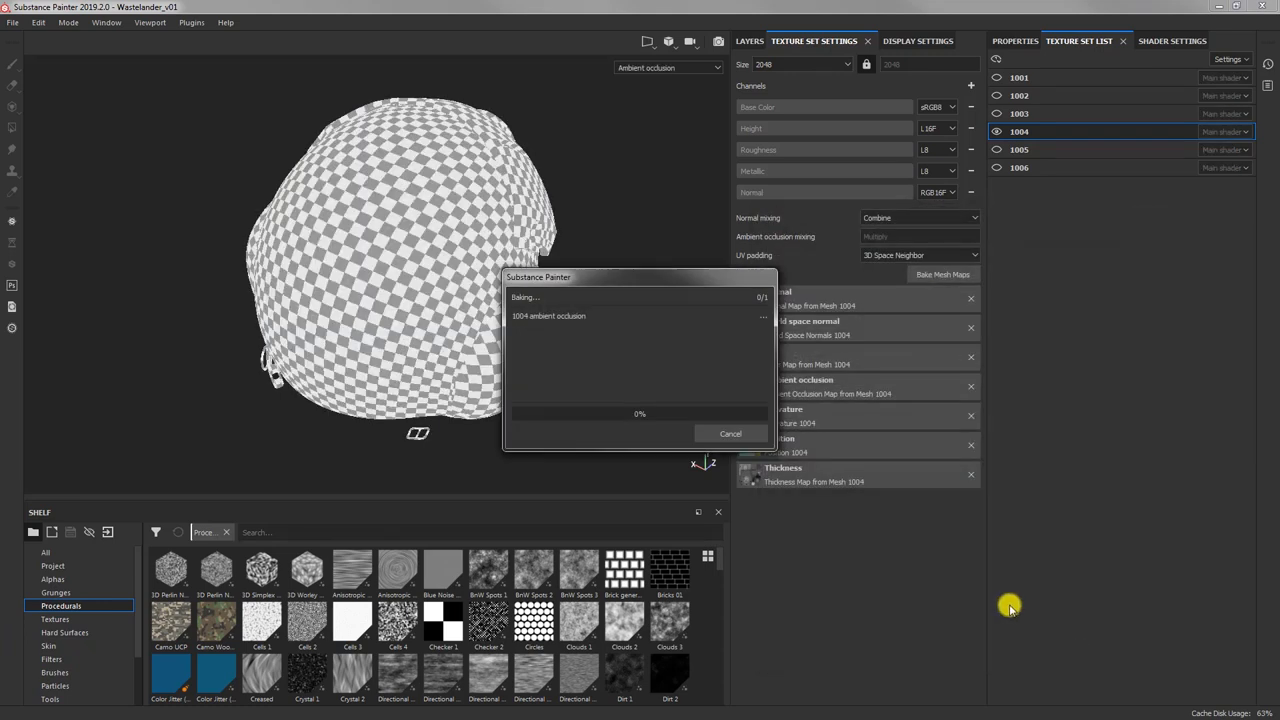
{"action": "mouse_move", "coordinate": [470, 203]}
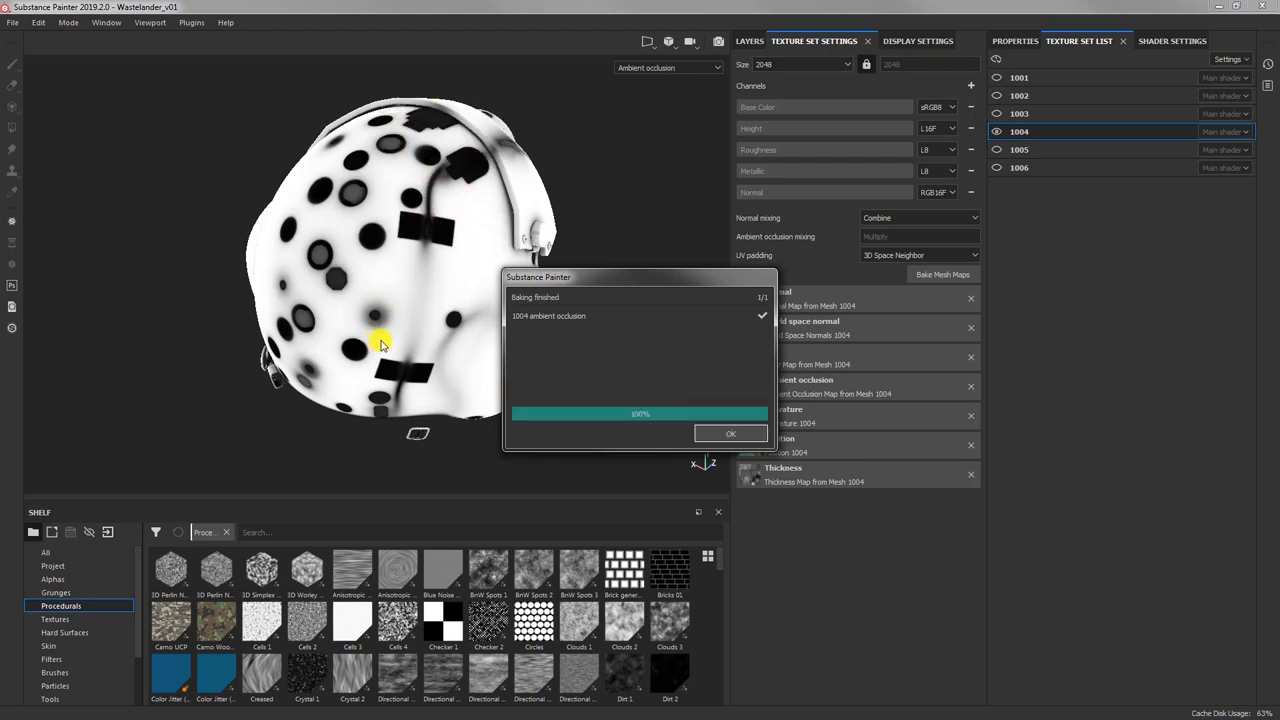
{"action": "left_click", "coordinate": [730, 433]}
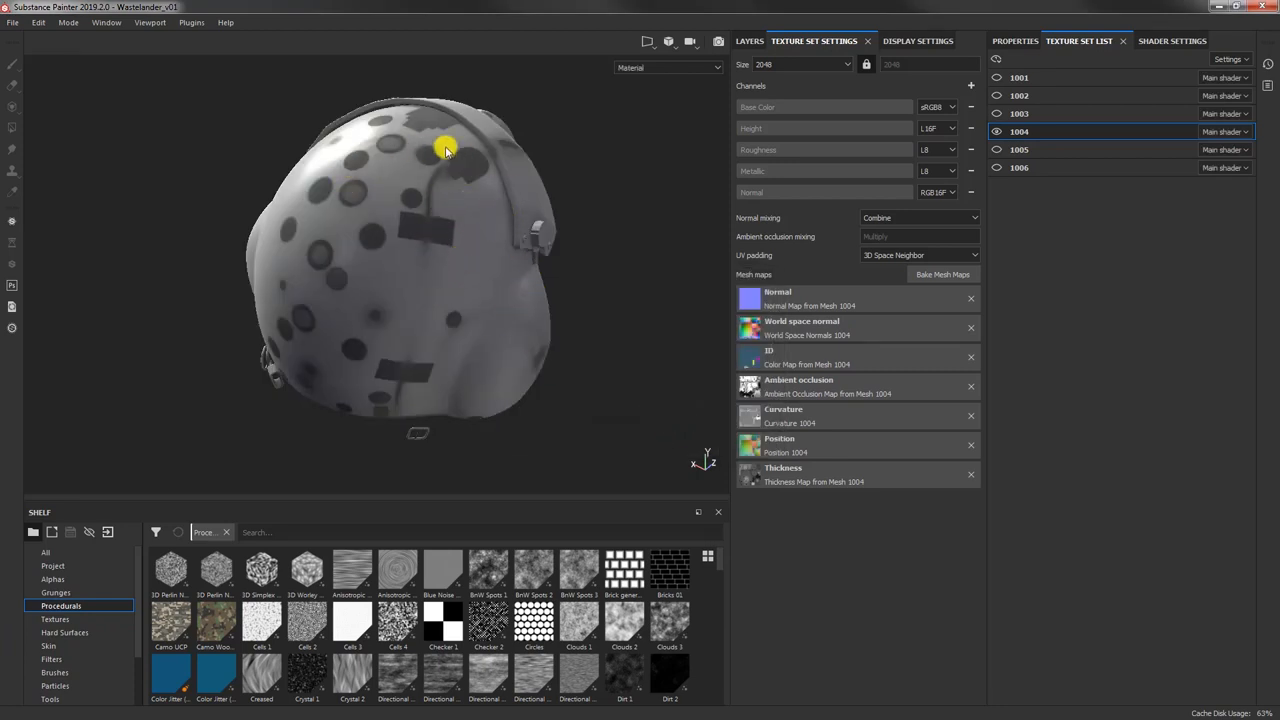
{"action": "mouse_move", "coordinate": [340, 198]}
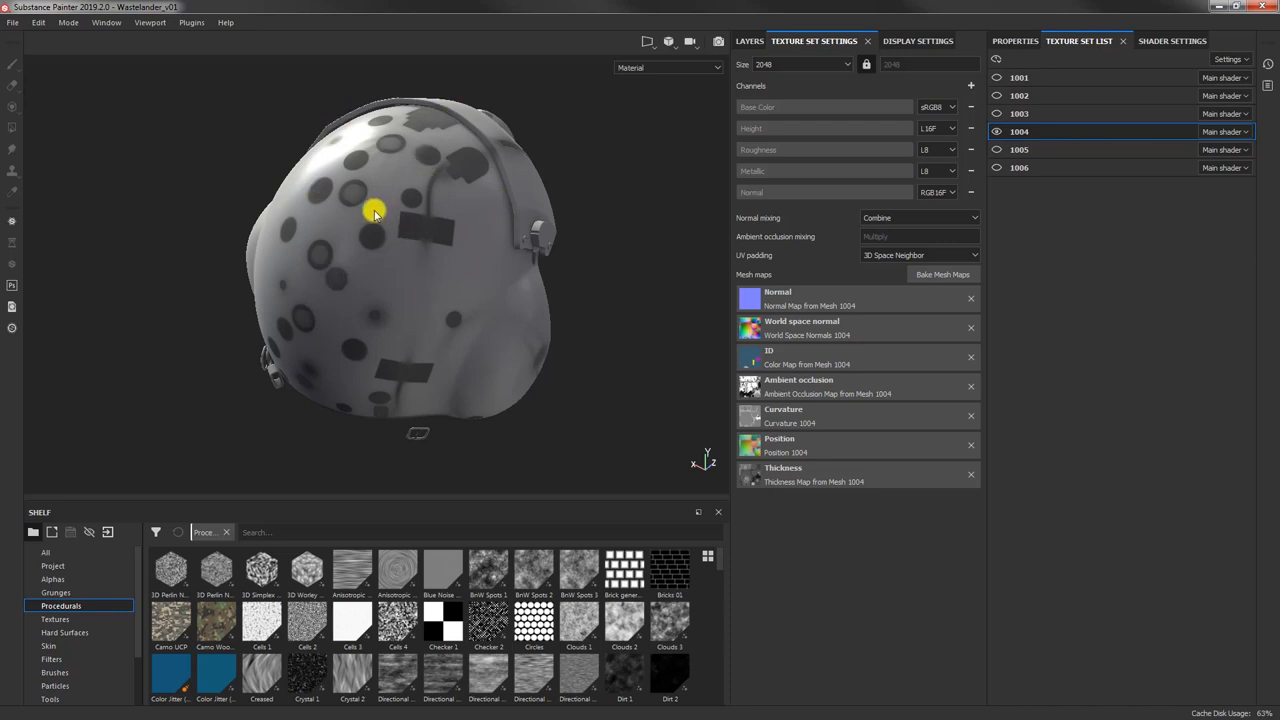
{"action": "mouse_move", "coordinate": [352, 193]}
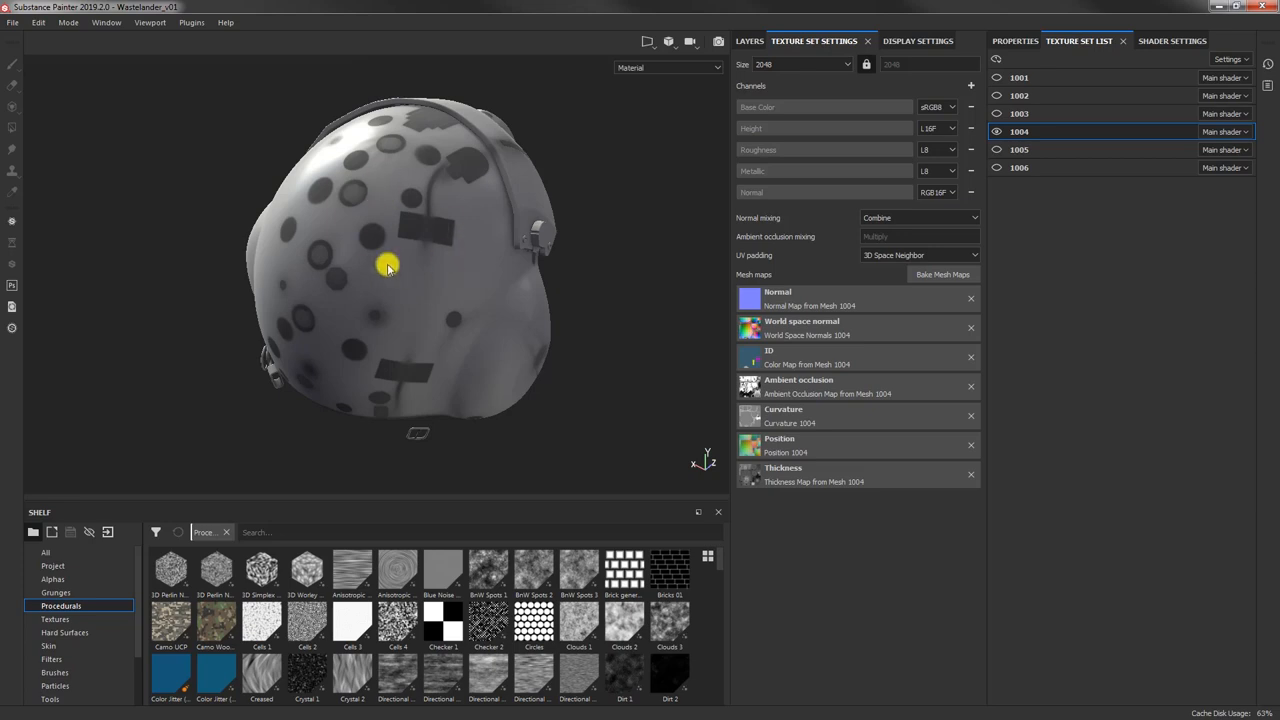
{"action": "mouse_move", "coordinate": [367, 249]}
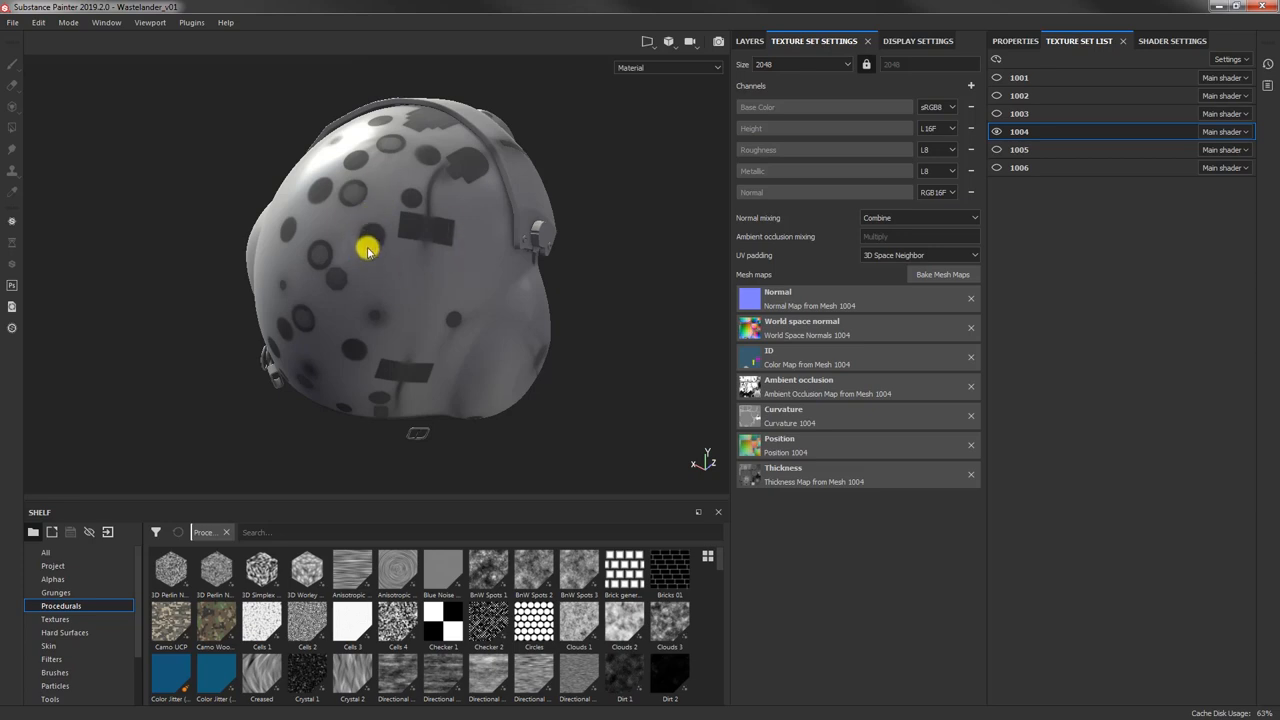
{"action": "mouse_move", "coordinate": [352, 201]}
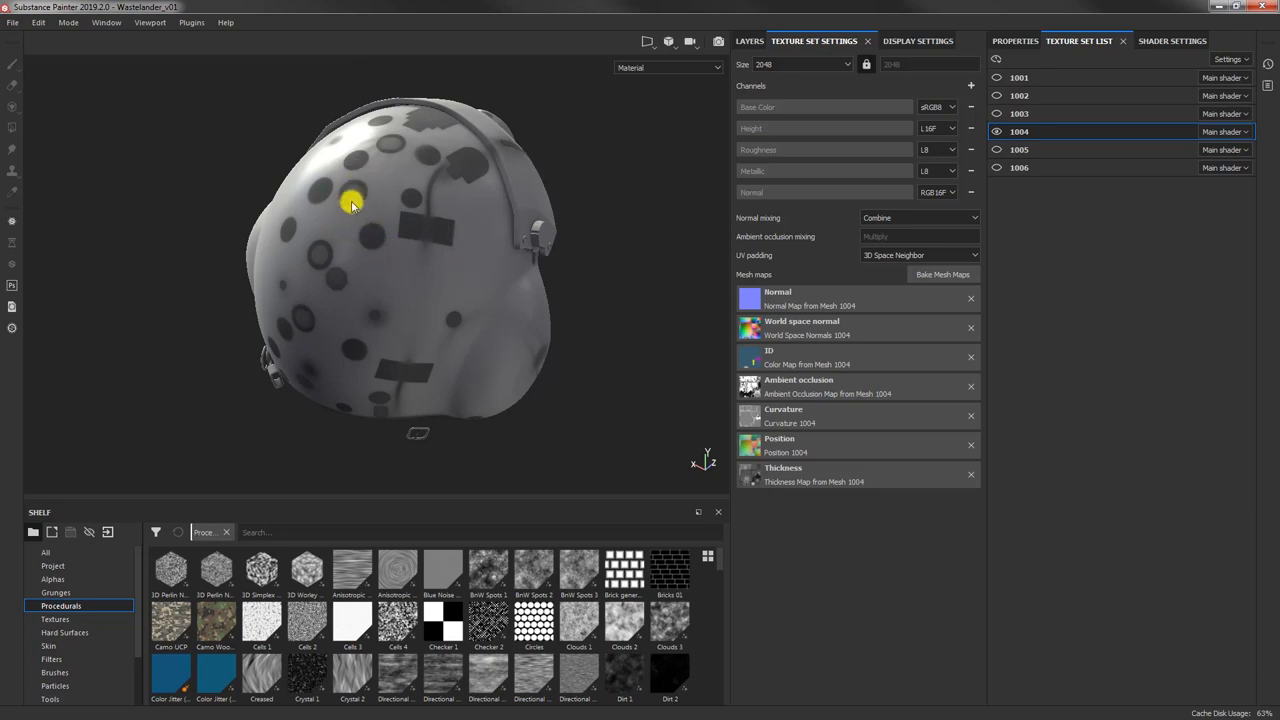
{"action": "mouse_move", "coordinate": [442, 331]}
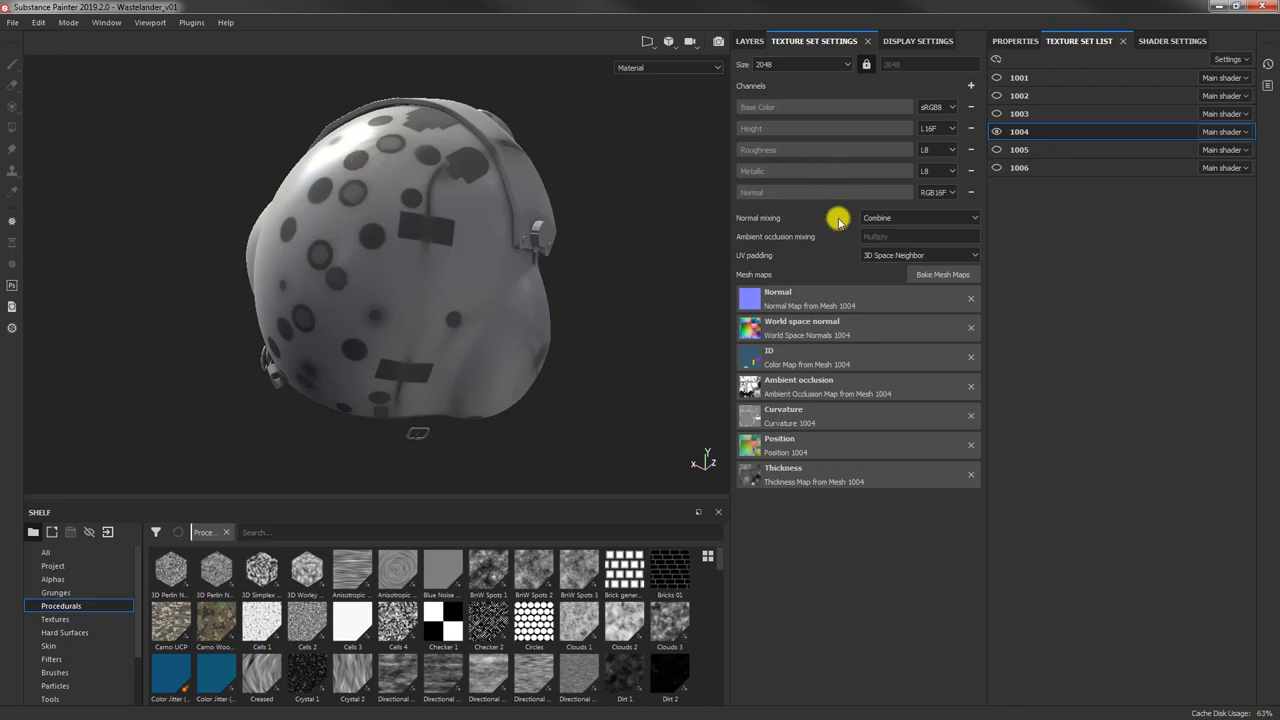
{"action": "mouse_move", "coordinate": [583, 388]}
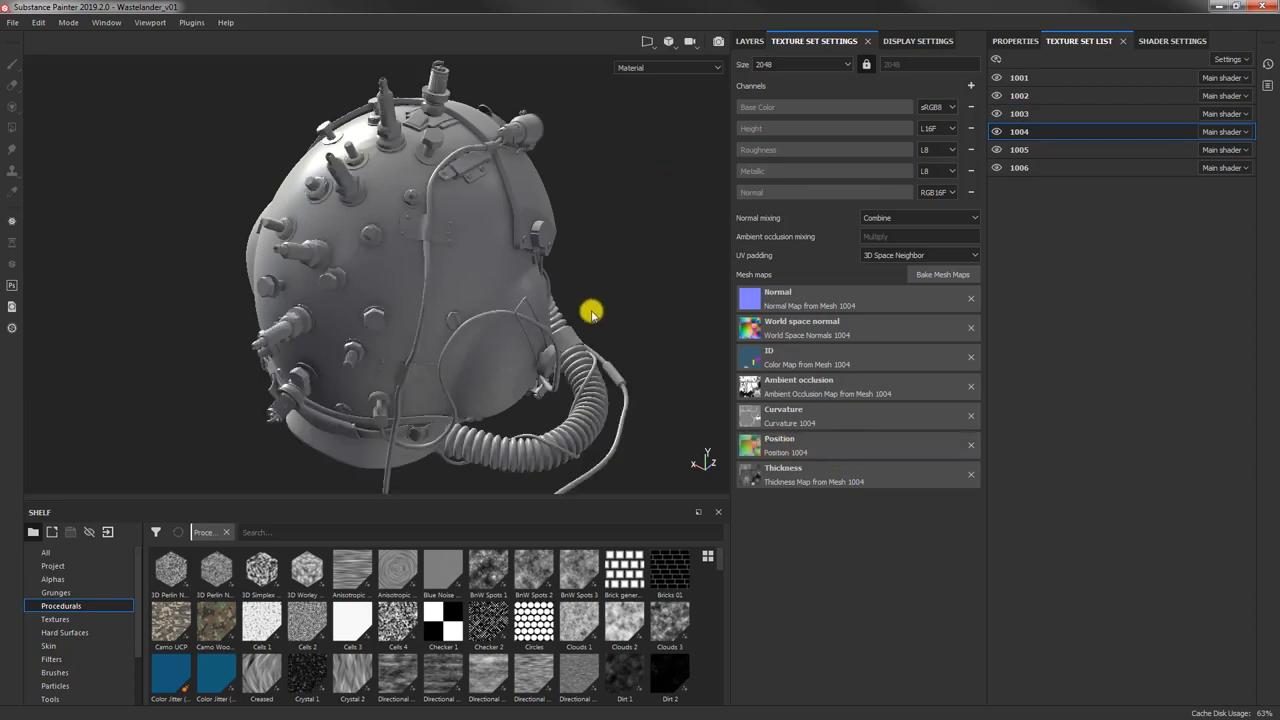
{"action": "left_click_drag", "start_coordinate": [590, 310], "coordinate": [555, 135]}
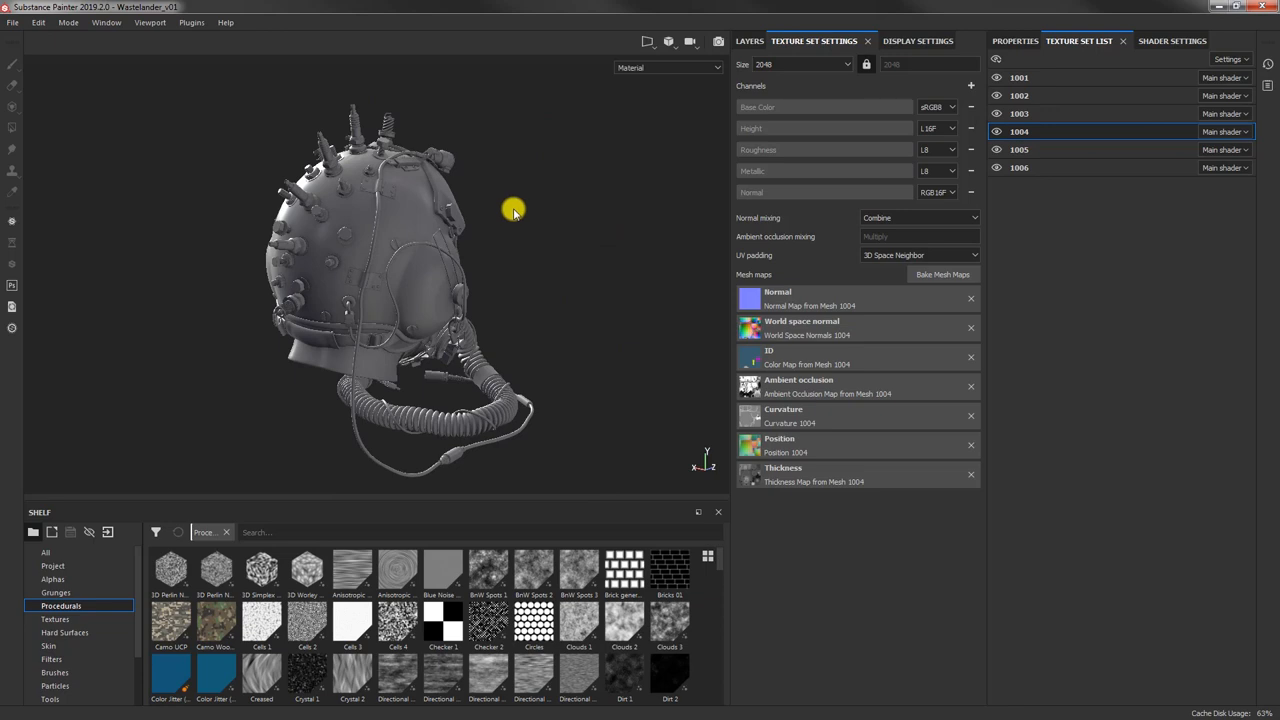
Step: Display the Position map and rebake Position with Per Material normalization for all sets
{"action": "left_click", "coordinate": [667, 67]}
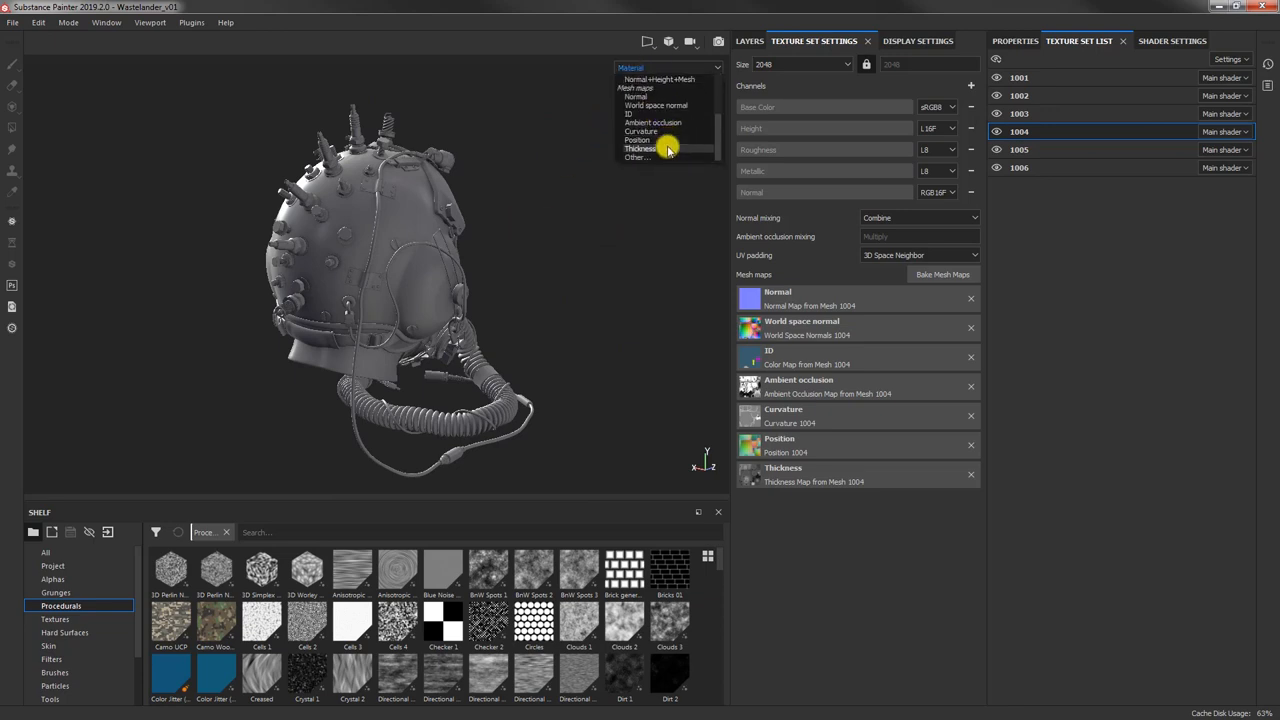
{"action": "left_click", "coordinate": [637, 140]}
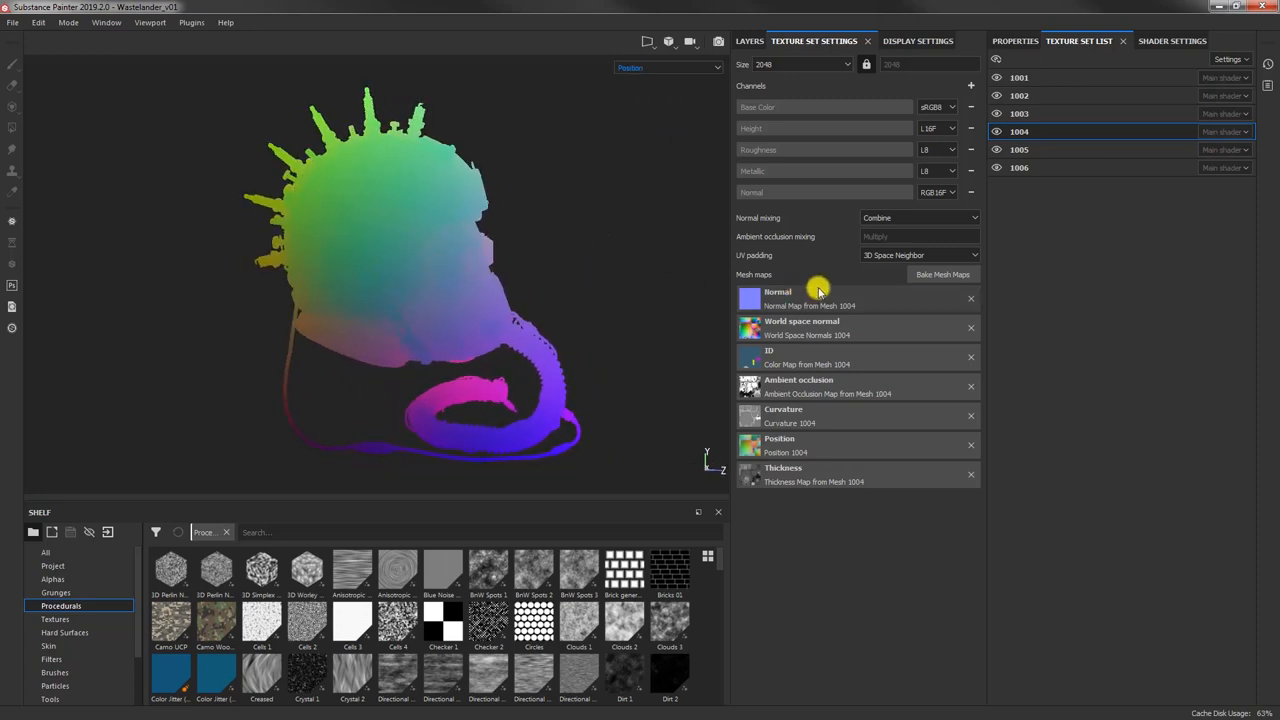
{"action": "left_click", "coordinate": [941, 274]}
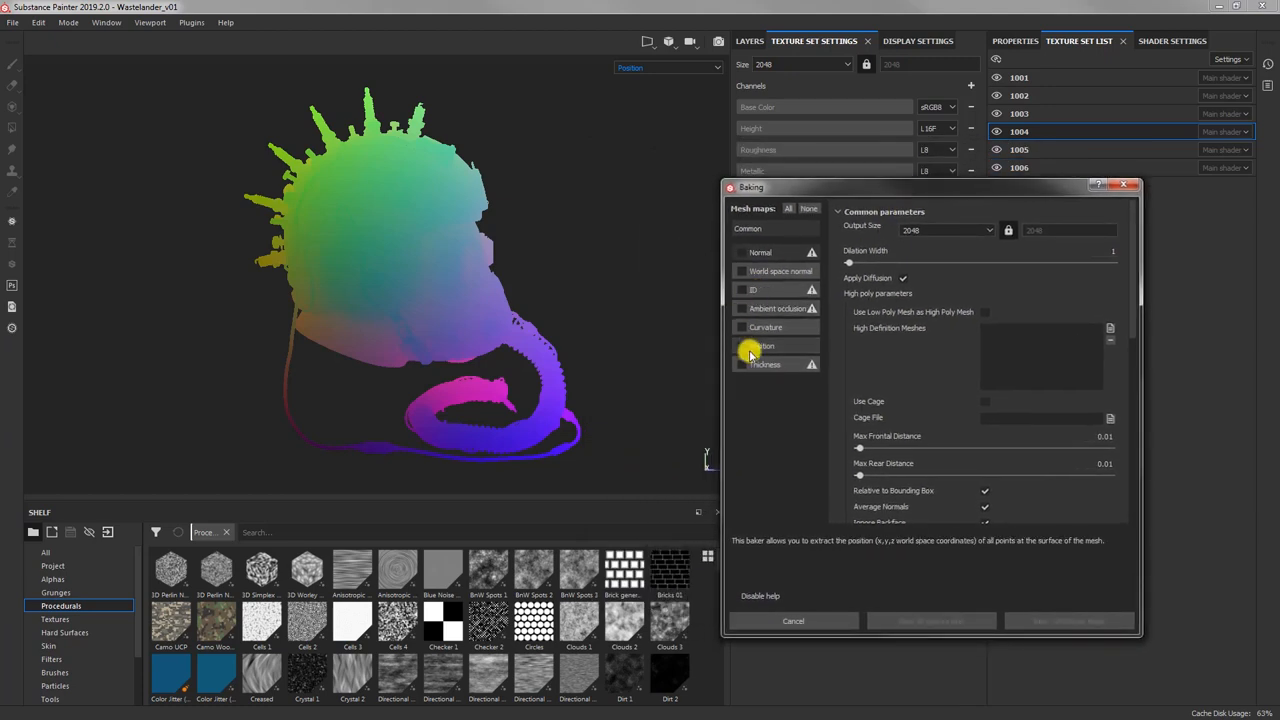
{"action": "left_click", "coordinate": [742, 345]}
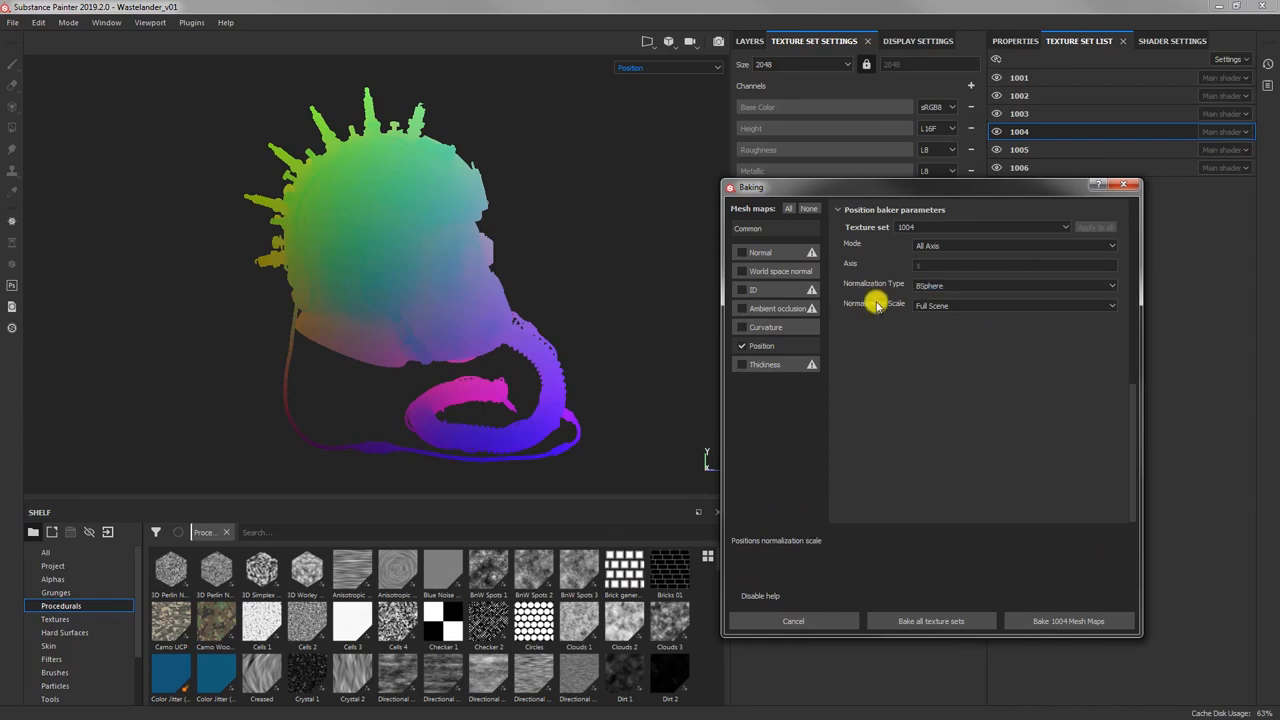
{"action": "left_click", "coordinate": [1012, 305]}
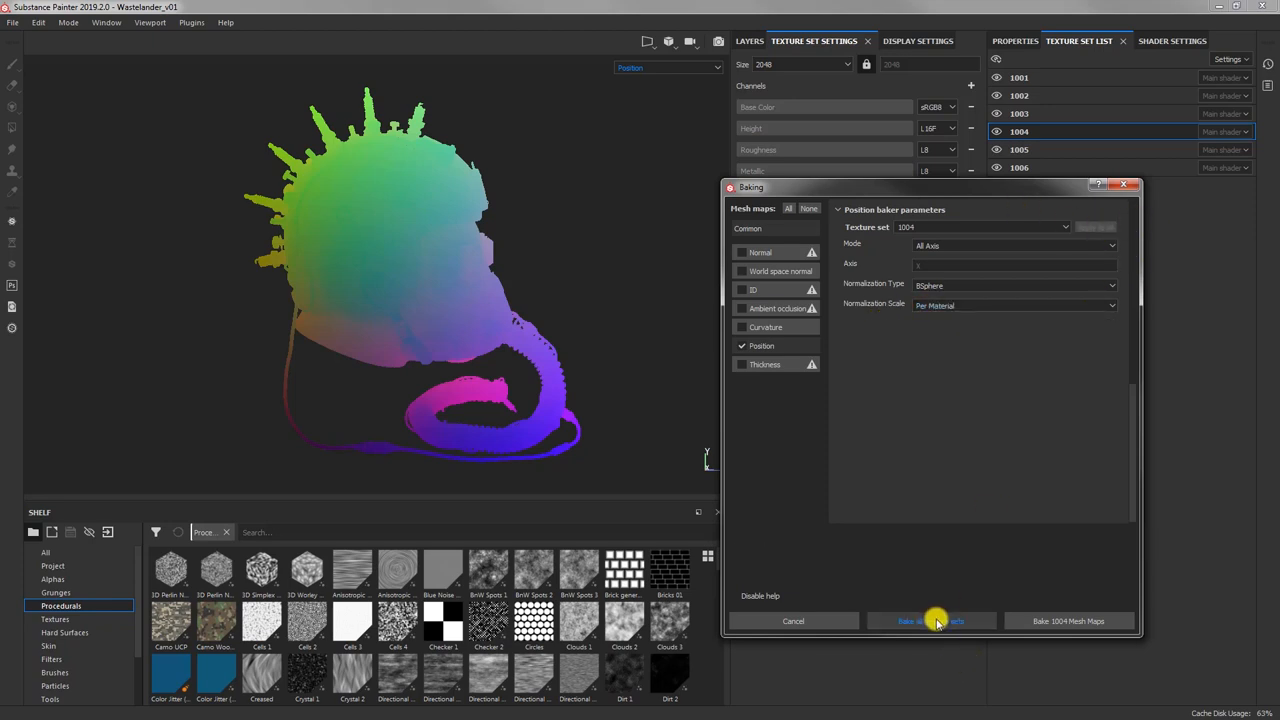
{"action": "left_click", "coordinate": [930, 621]}
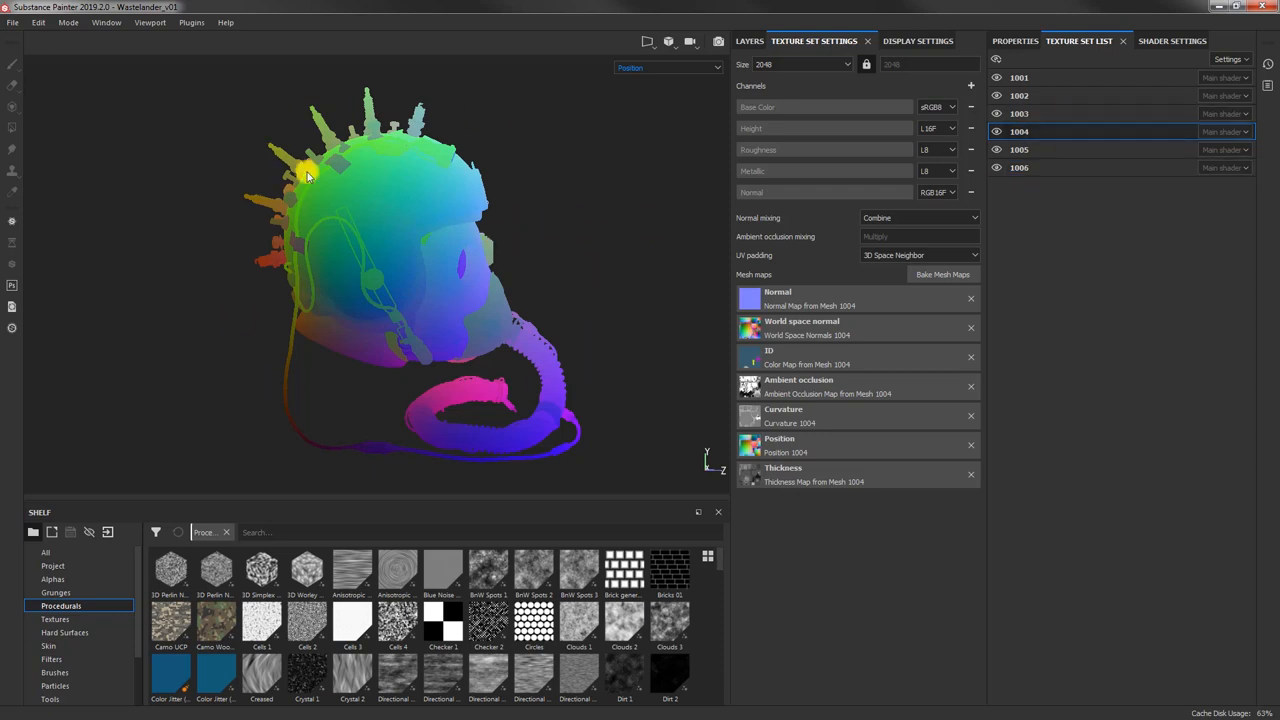
{"action": "mouse_move", "coordinate": [370, 220]}
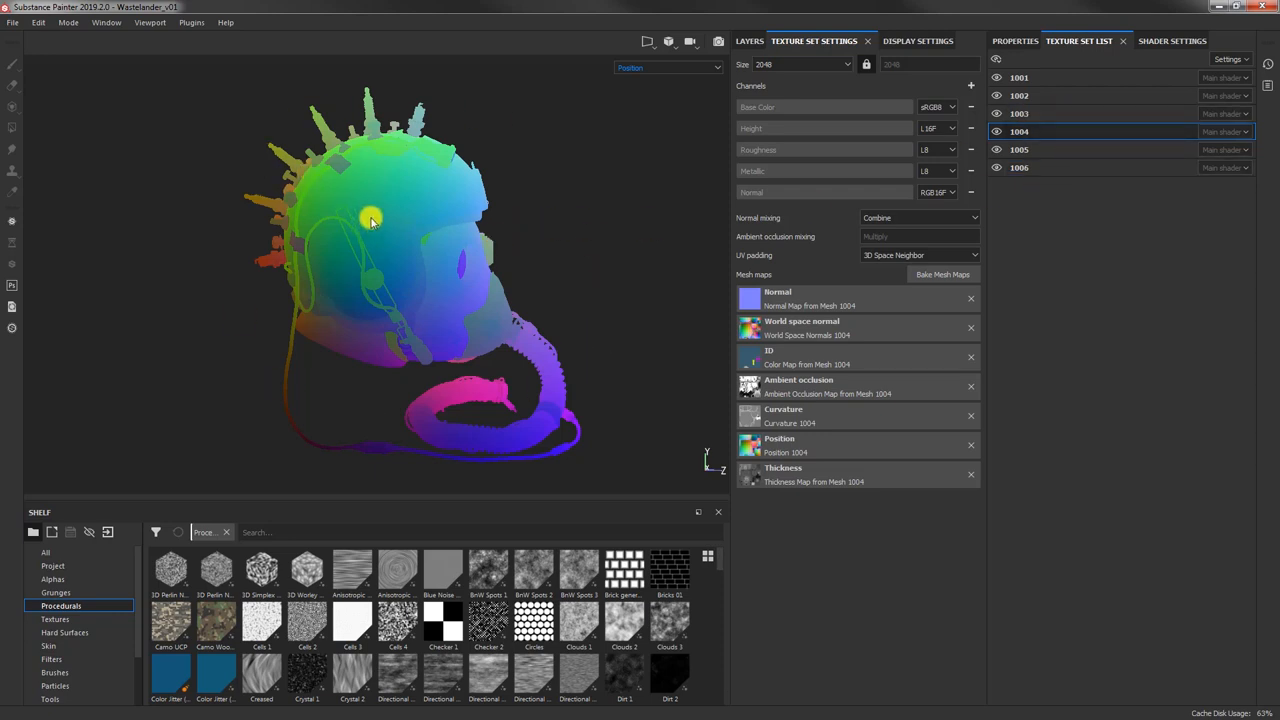
{"action": "mouse_move", "coordinate": [460, 185]}
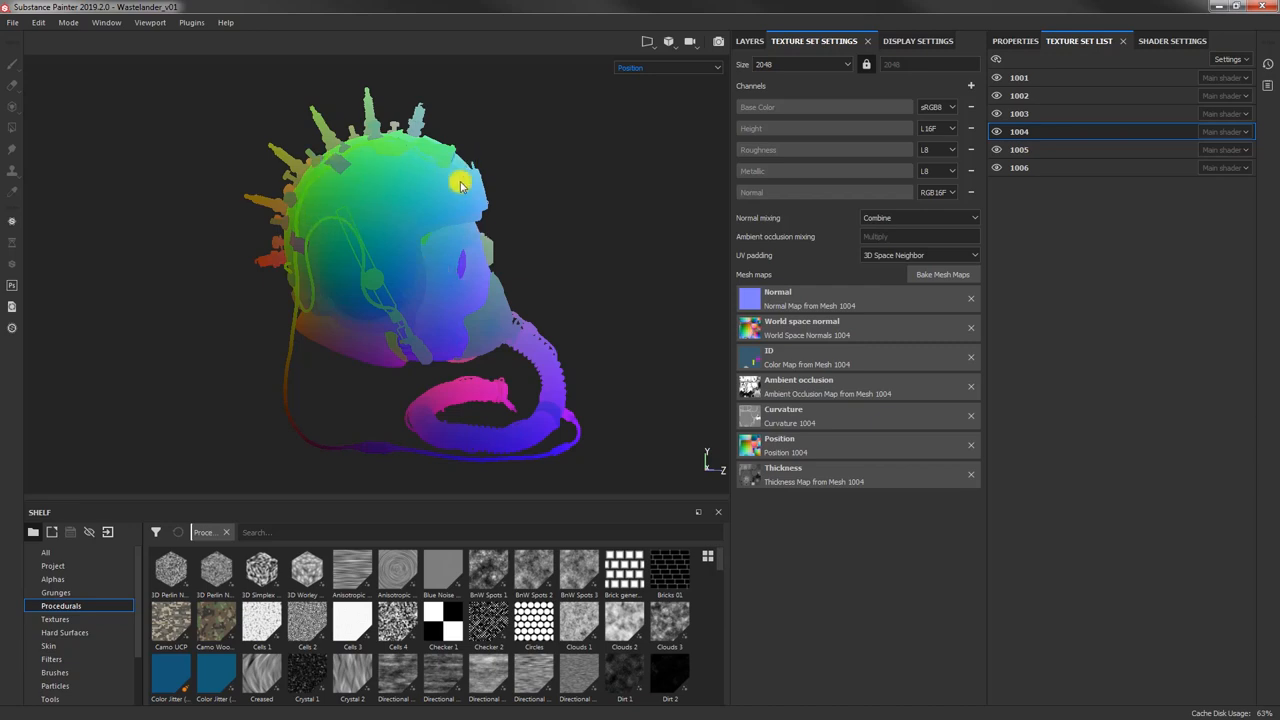
{"action": "mouse_move", "coordinate": [461, 70]}
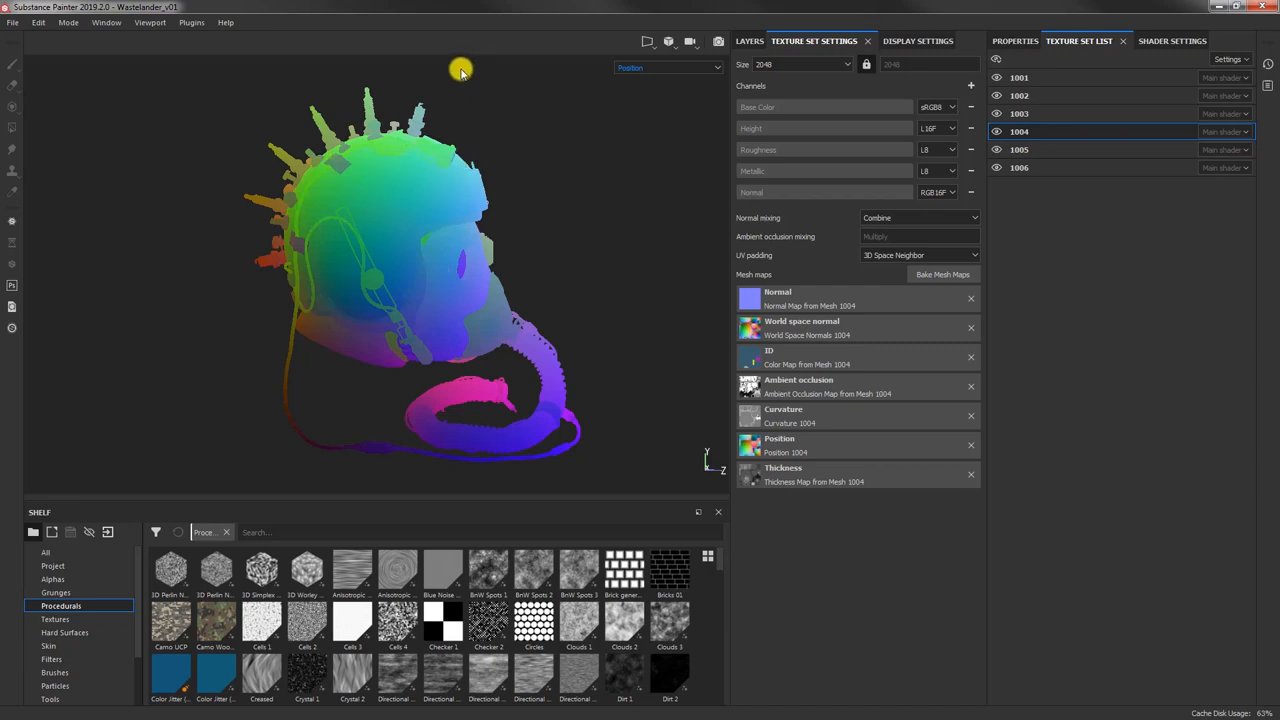
{"action": "mouse_move", "coordinate": [586, 302]}
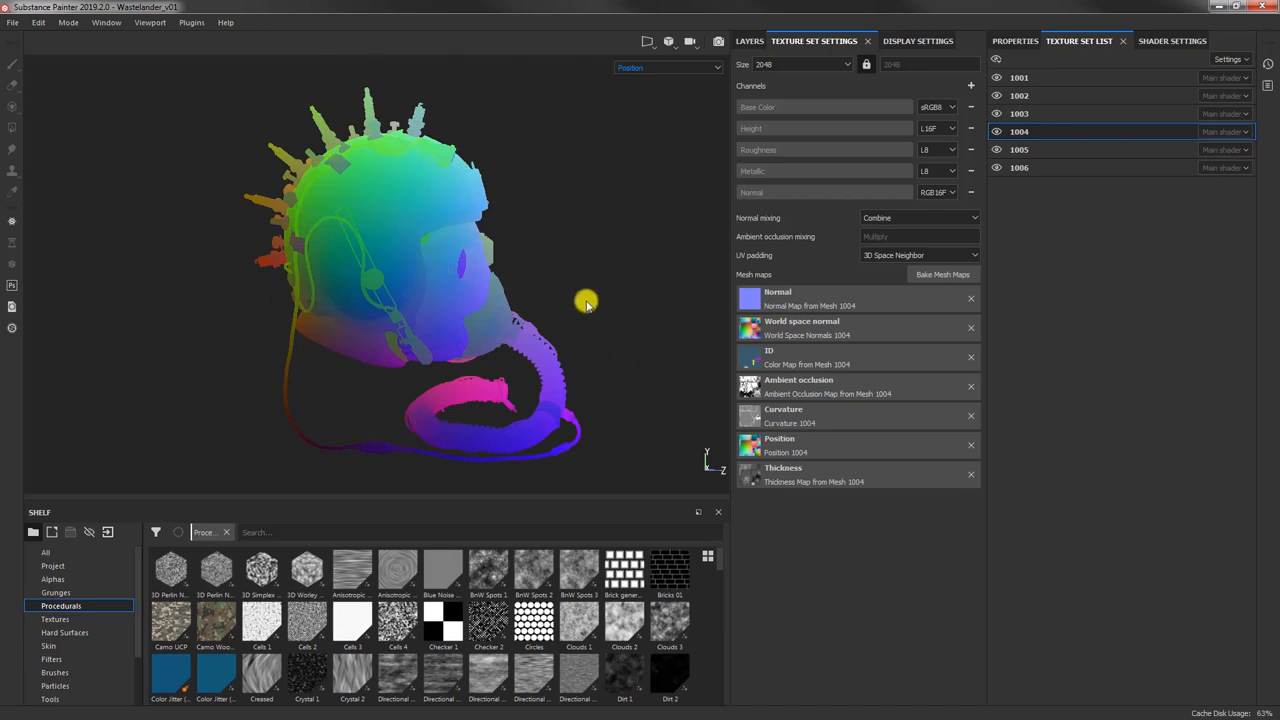
{"action": "mouse_move", "coordinate": [830, 278]}
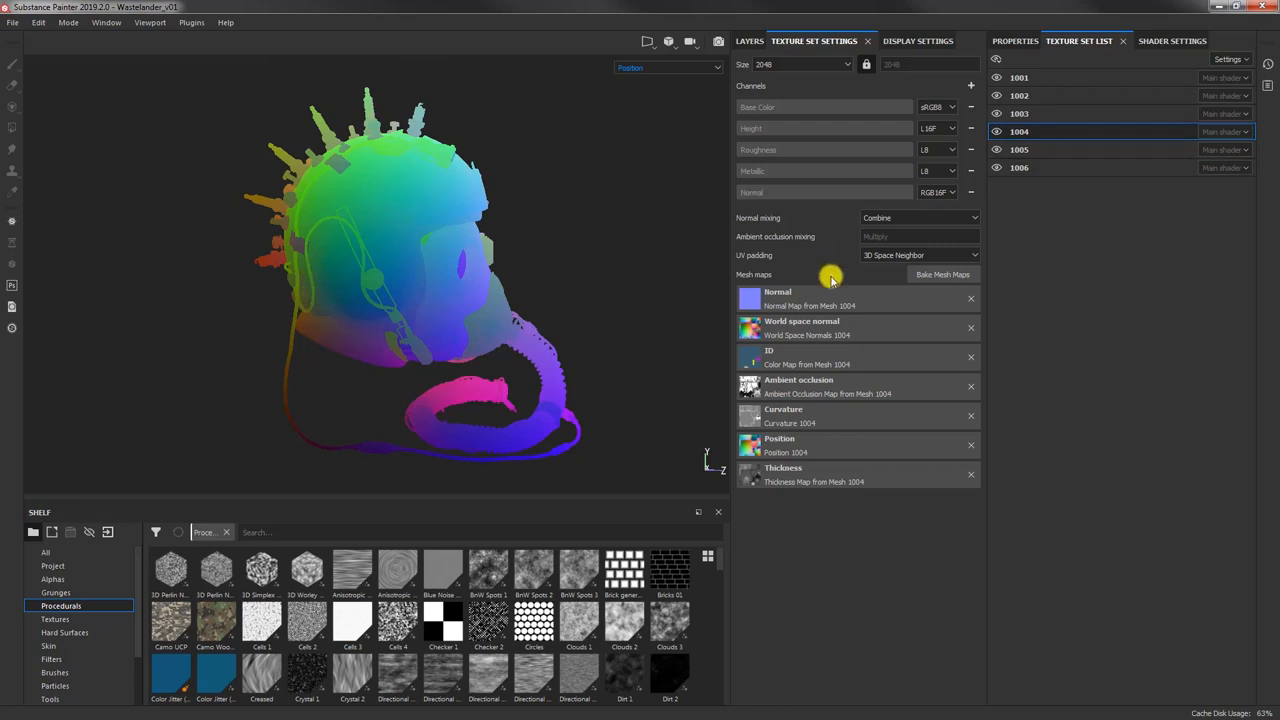
Step: Rebake all texture sets with Position Normalization Scale set to Full Scene
{"action": "left_click", "coordinate": [941, 274]}
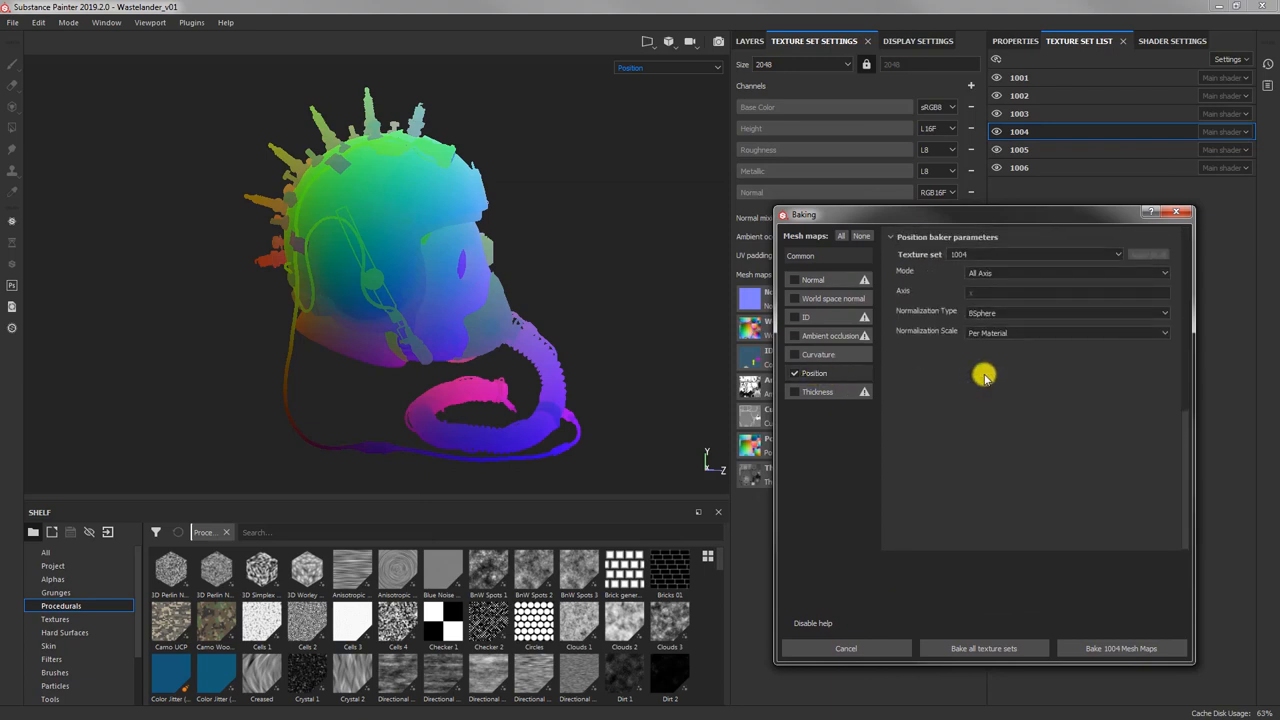
{"action": "left_click", "coordinate": [1065, 333]}
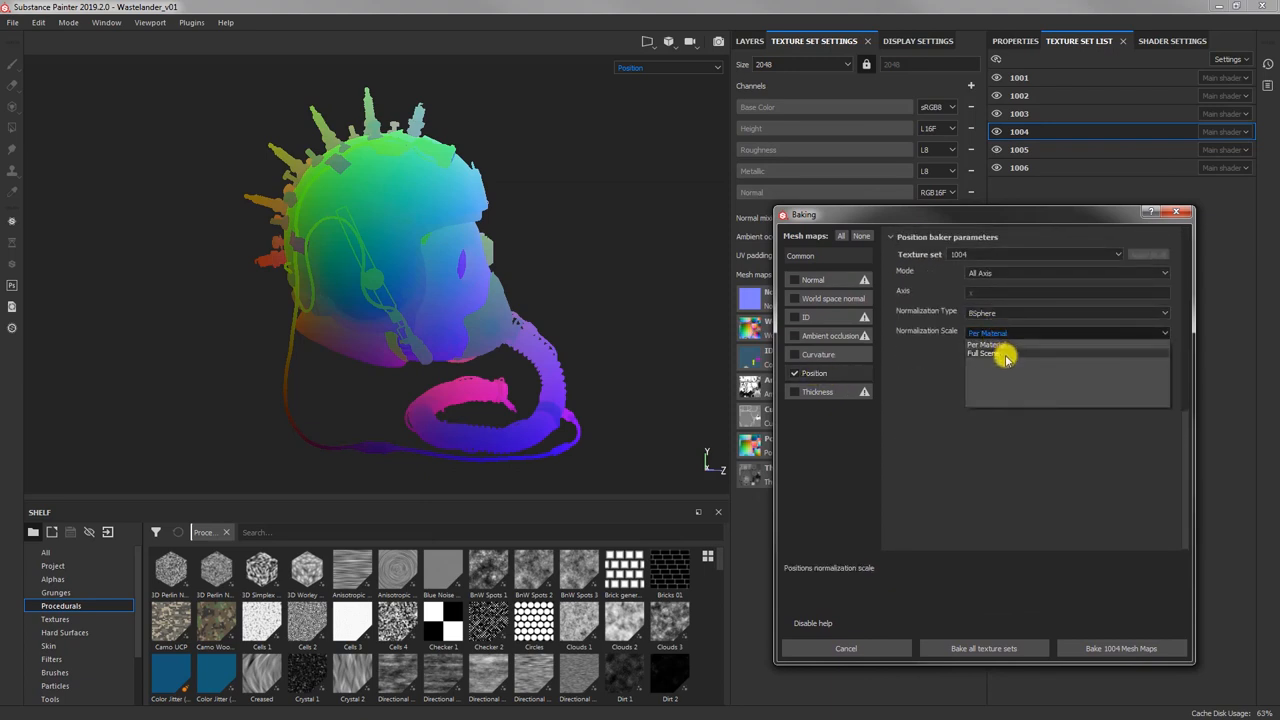
{"action": "left_click", "coordinate": [983, 353]}
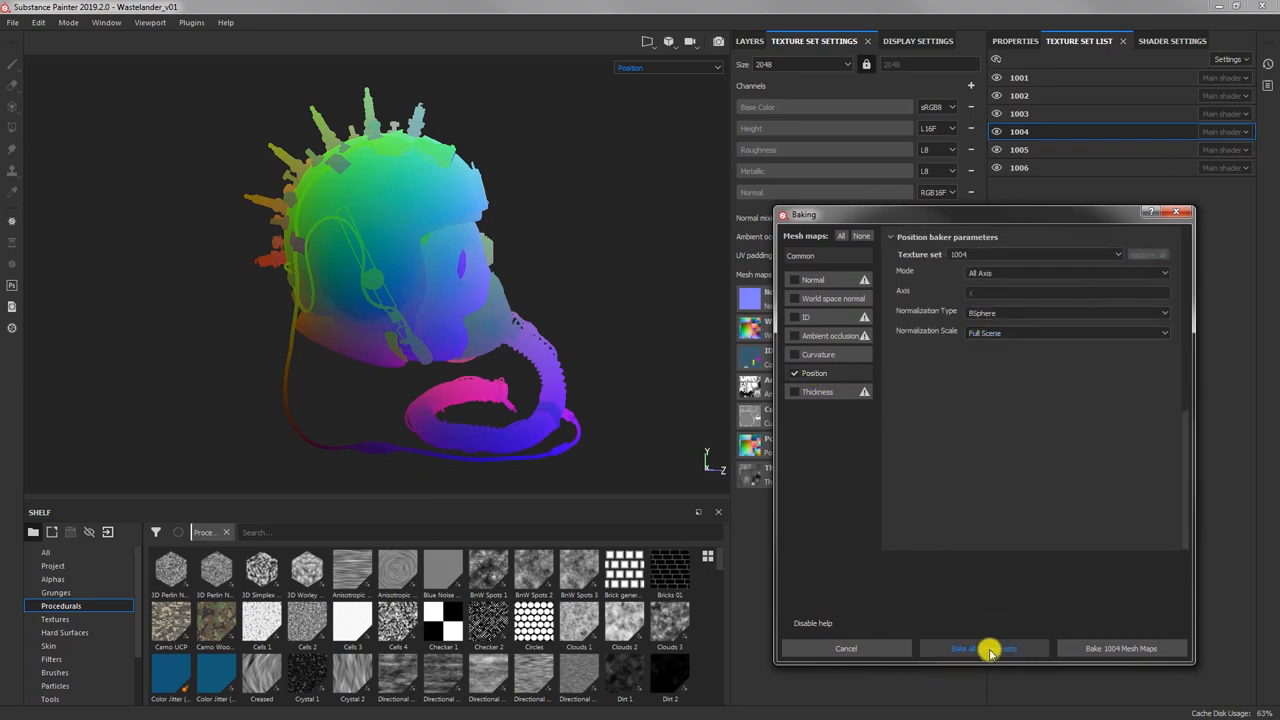
{"action": "left_click", "coordinate": [983, 648]}
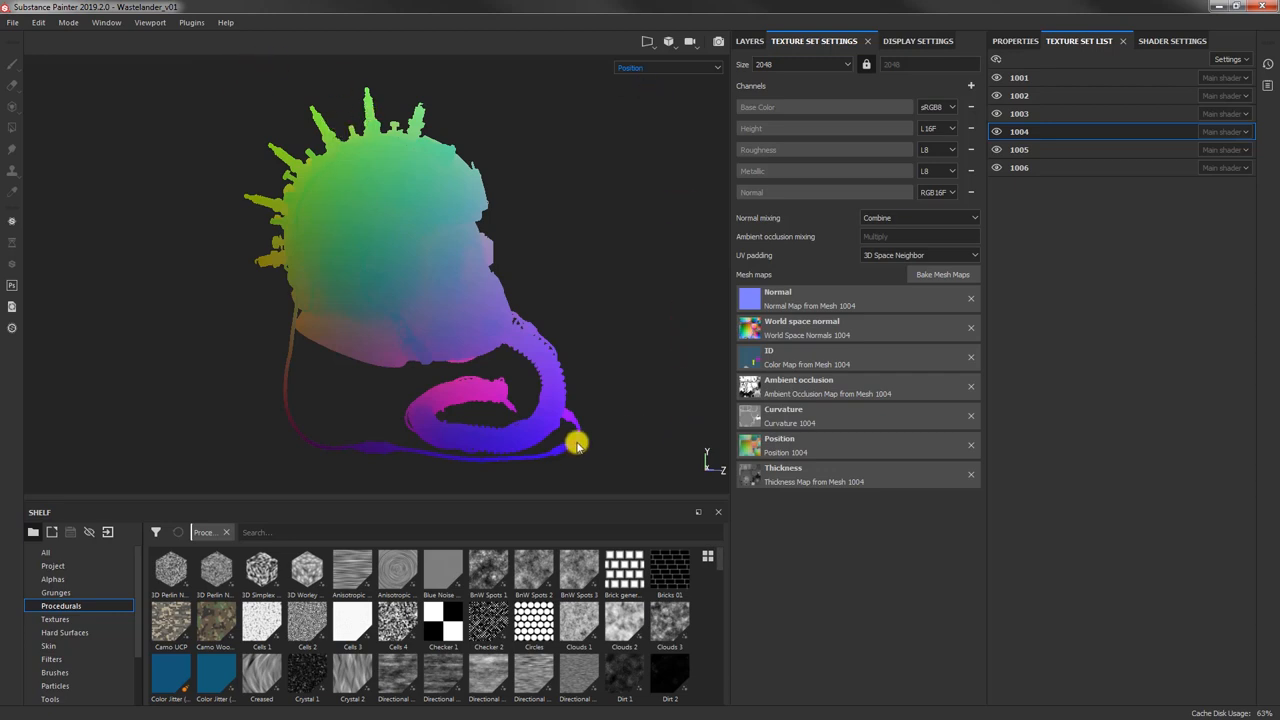
{"action": "mouse_move", "coordinate": [433, 111]}
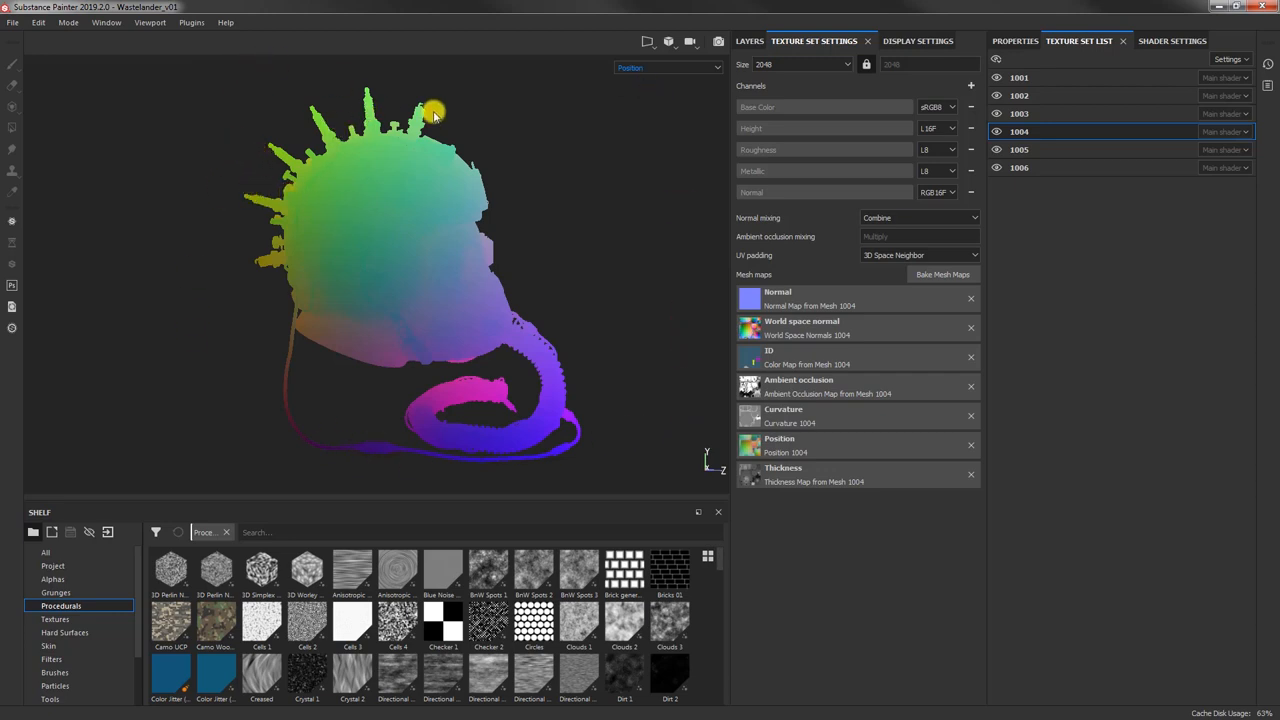
{"action": "mouse_move", "coordinate": [466, 464]}
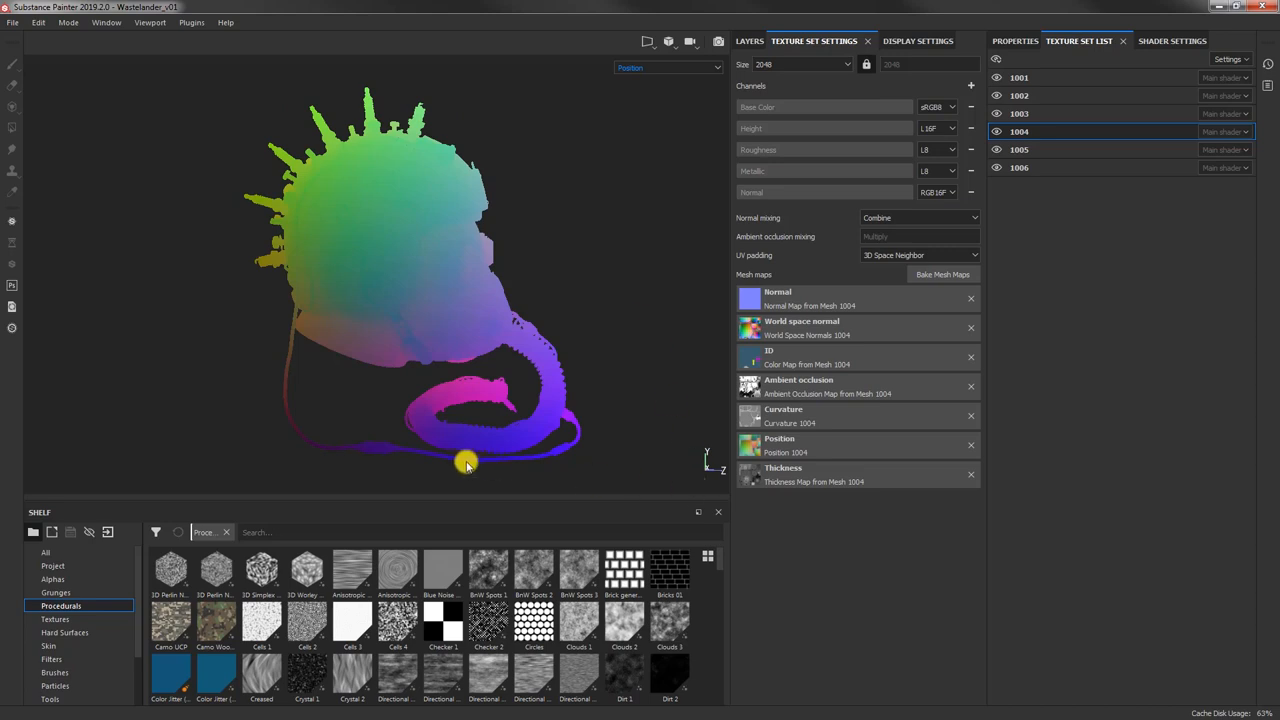
{"action": "mouse_move", "coordinate": [338, 407]}
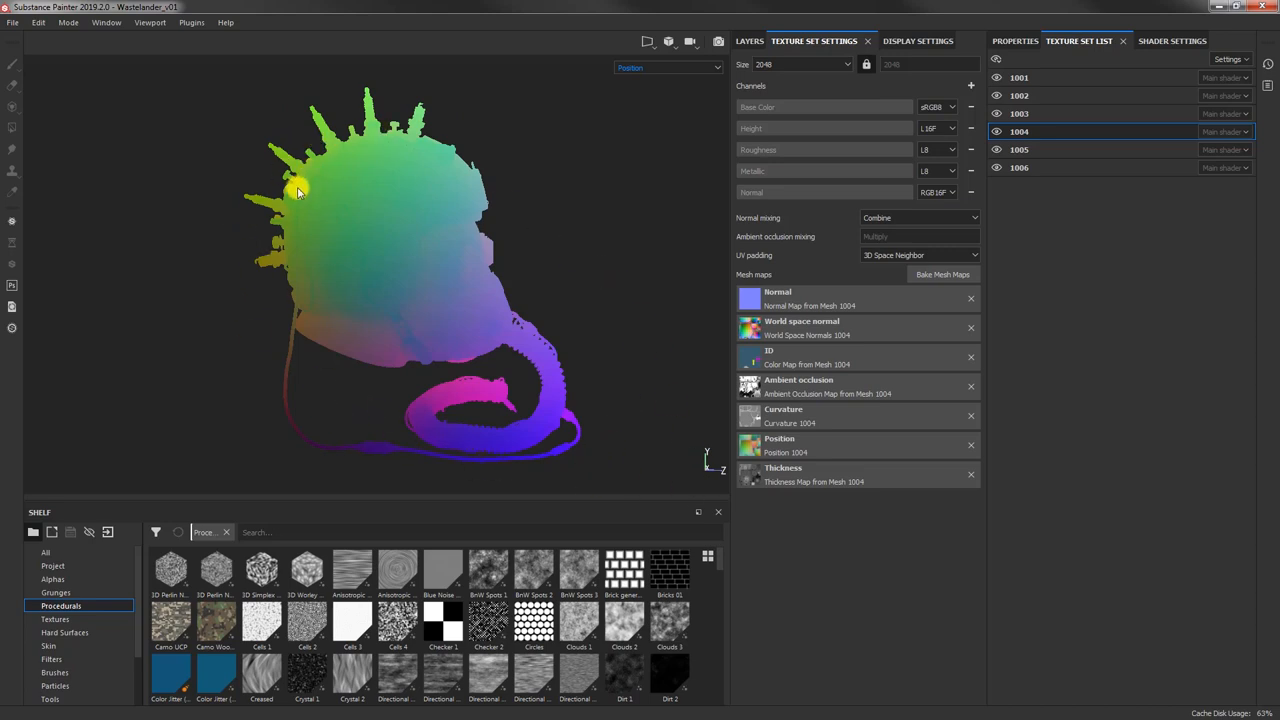
{"action": "mouse_move", "coordinate": [298, 228]}
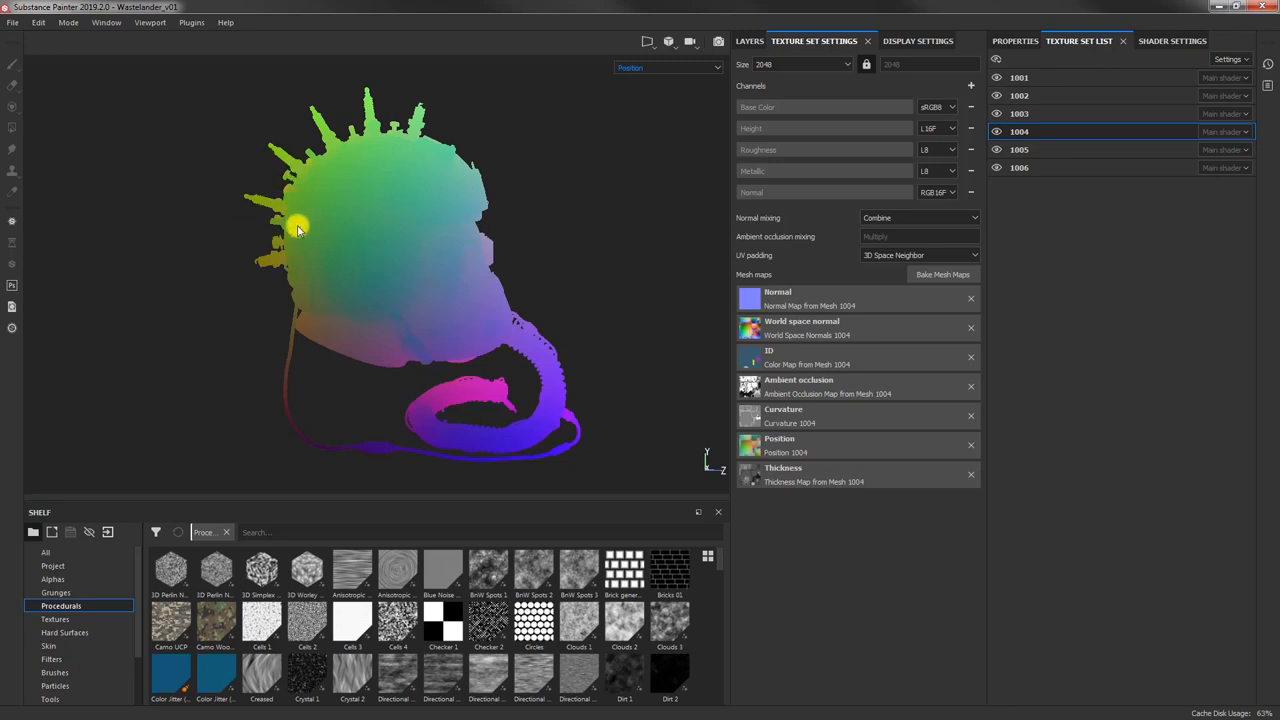
{"action": "mouse_move", "coordinate": [530, 238]}
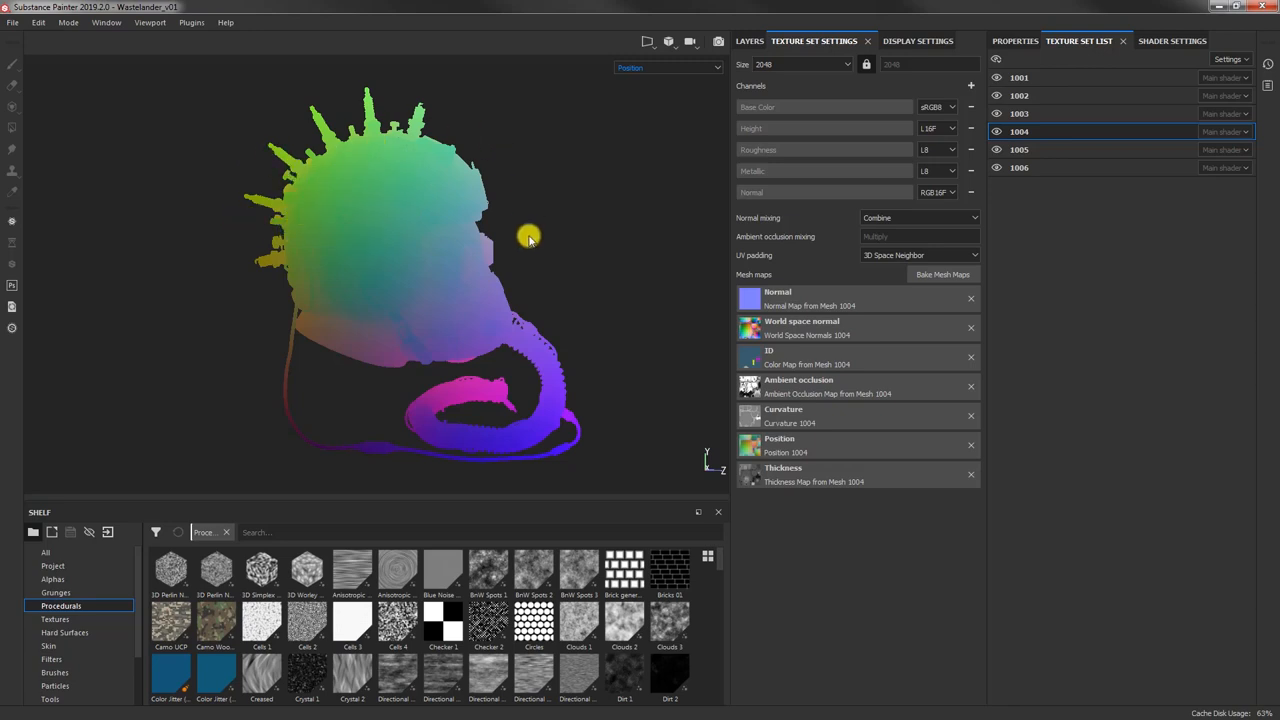
{"action": "mouse_move", "coordinate": [263, 268]}
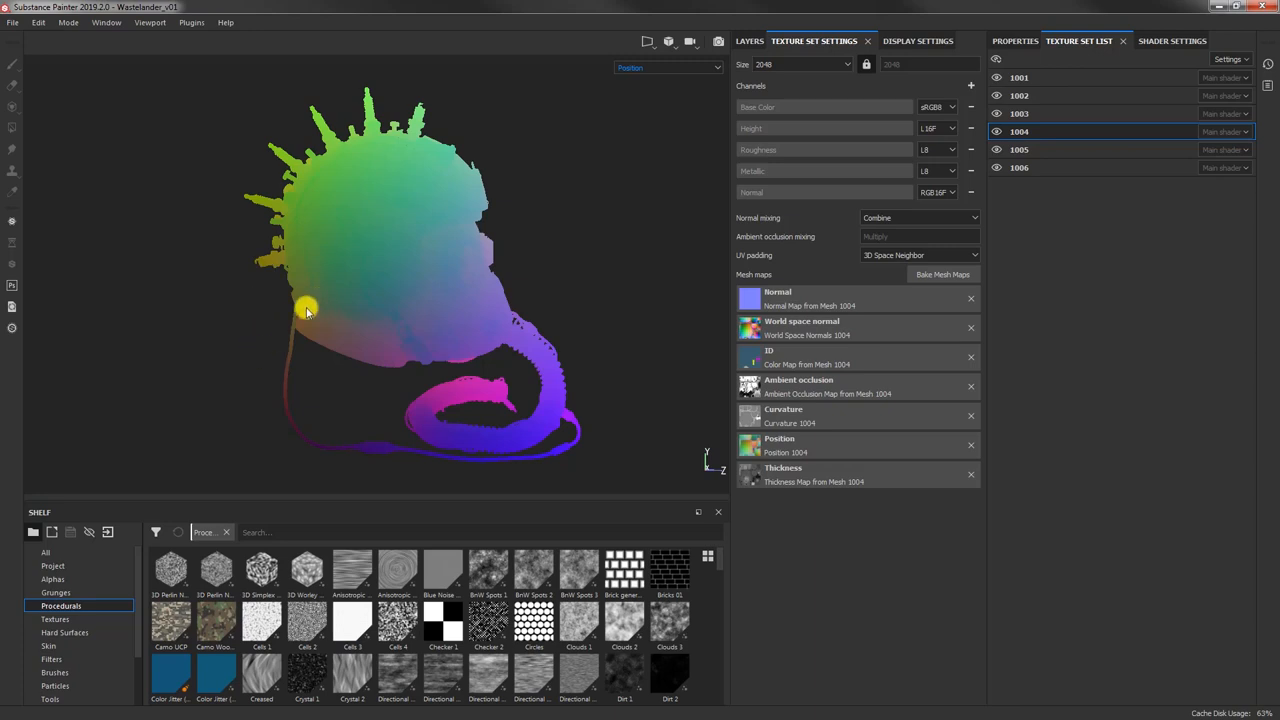
{"action": "mouse_move", "coordinate": [527, 168]}
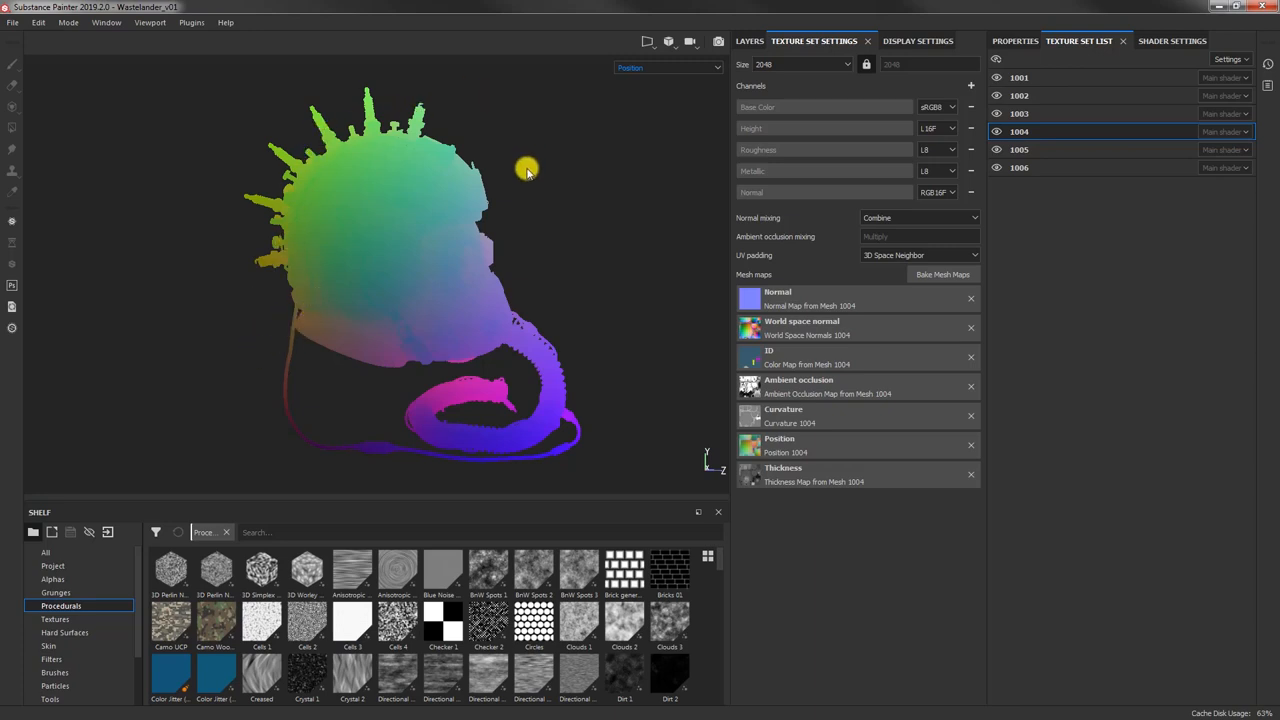
{"action": "mouse_move", "coordinate": [367, 197]}
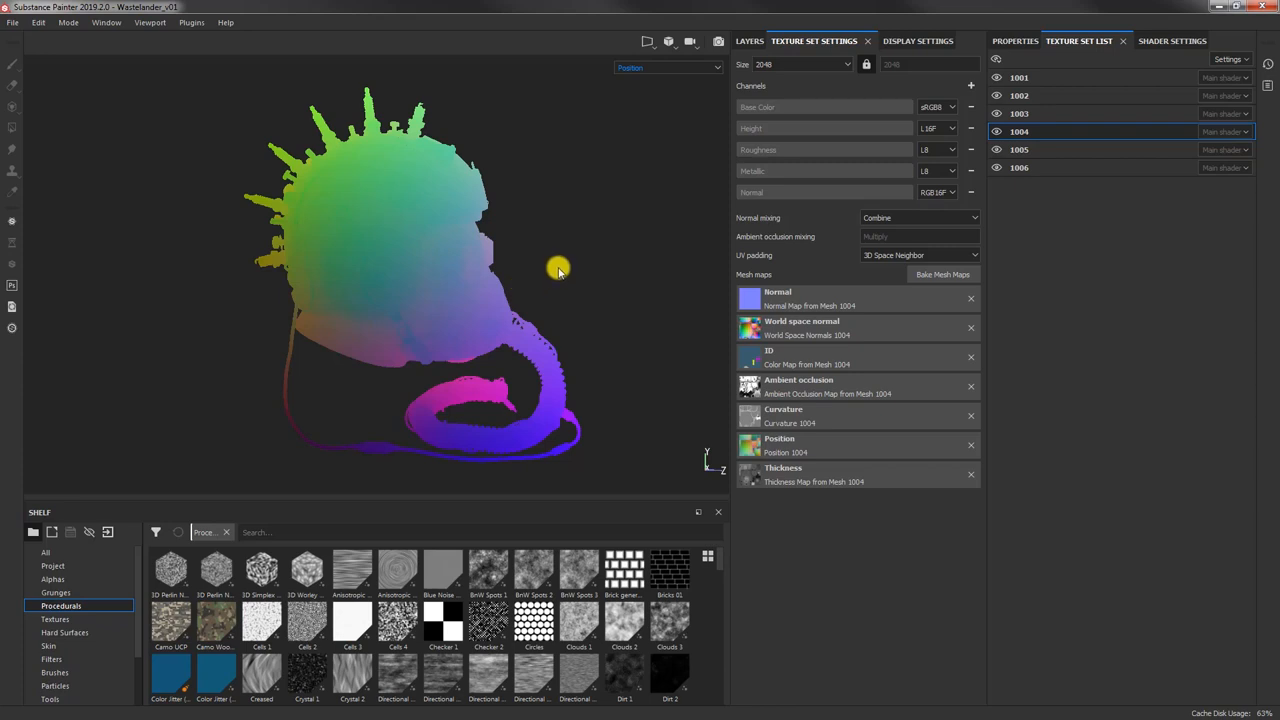
{"action": "mouse_move", "coordinate": [603, 248]}
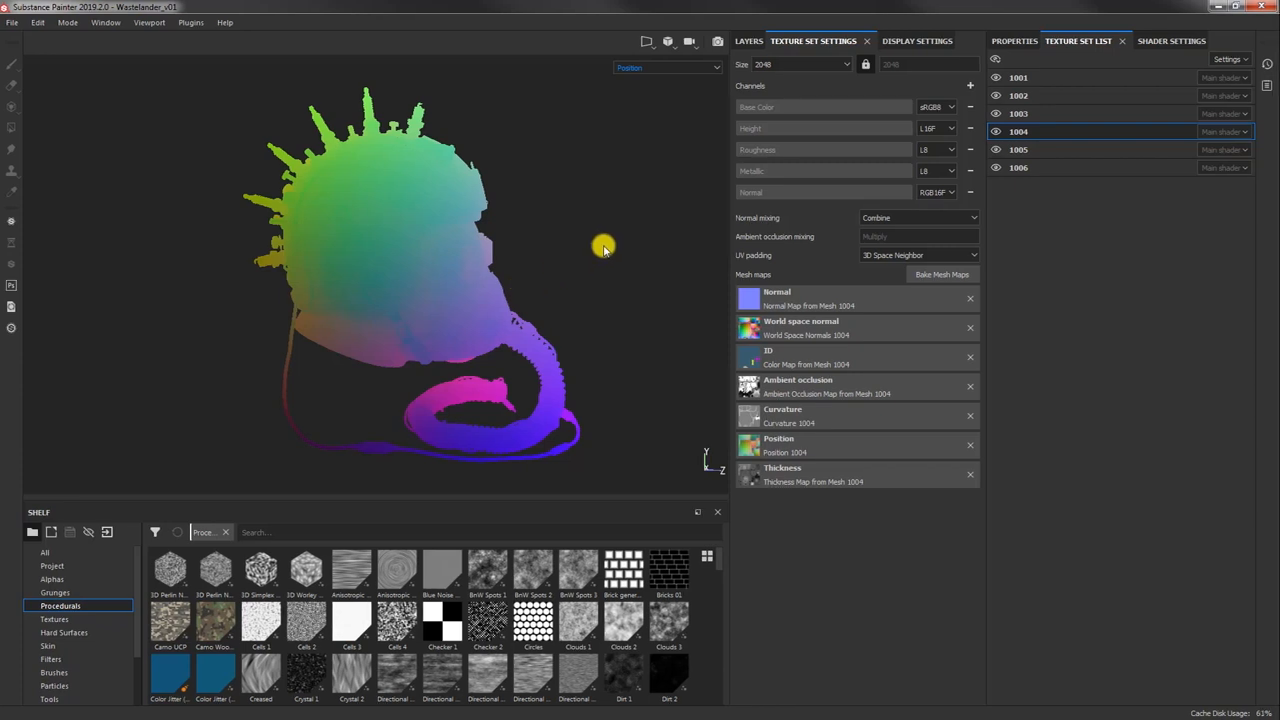
{"action": "mouse_move", "coordinate": [630, 247]}
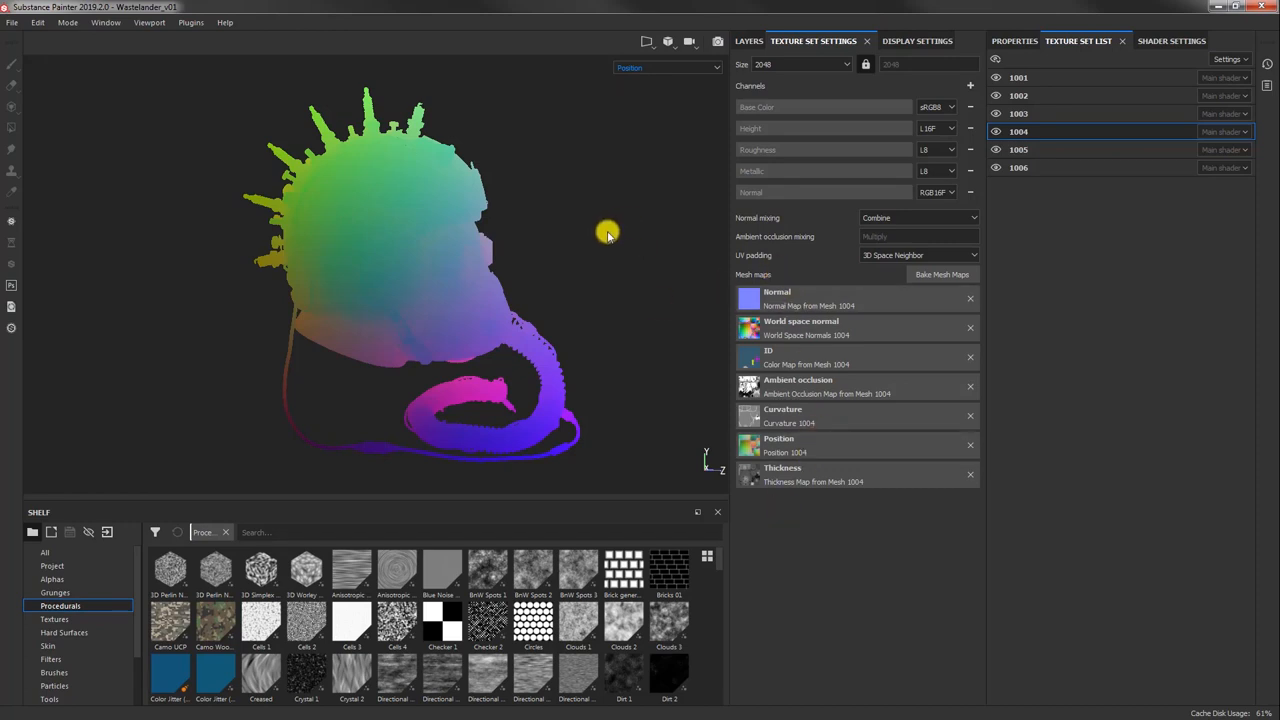
{"action": "mouse_move", "coordinate": [573, 178]}
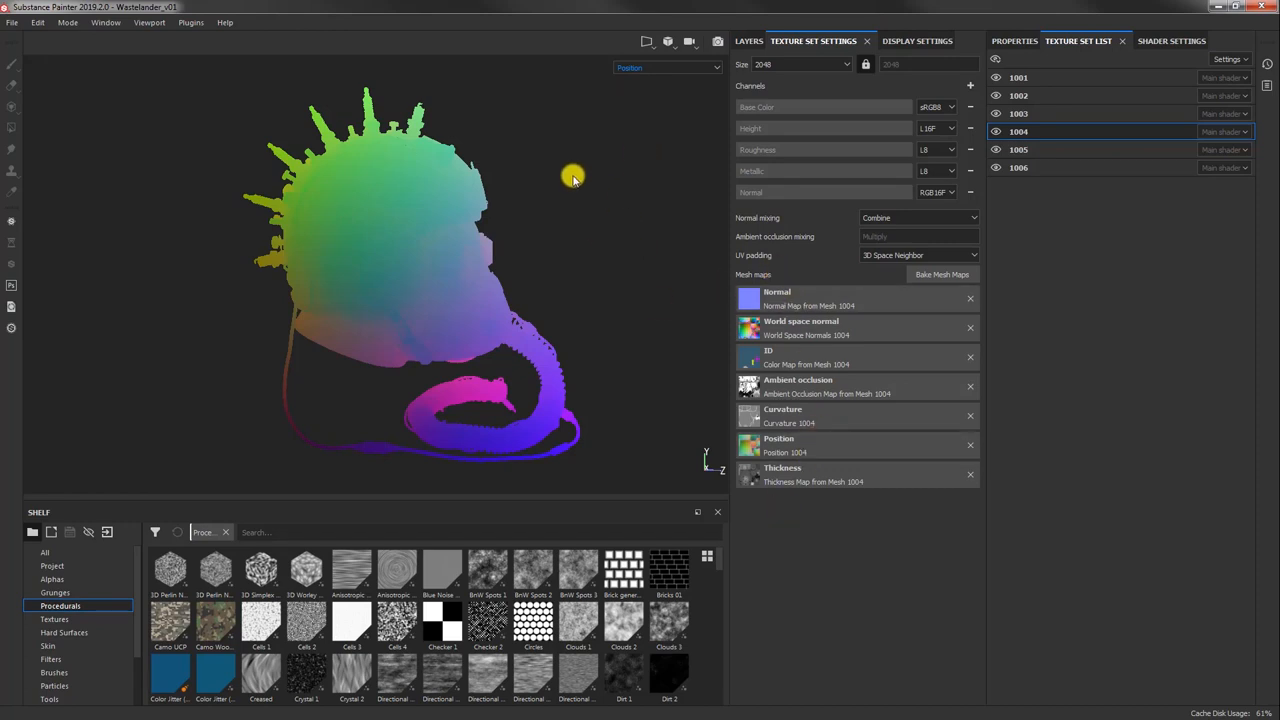
{"action": "mouse_move", "coordinate": [597, 214]}
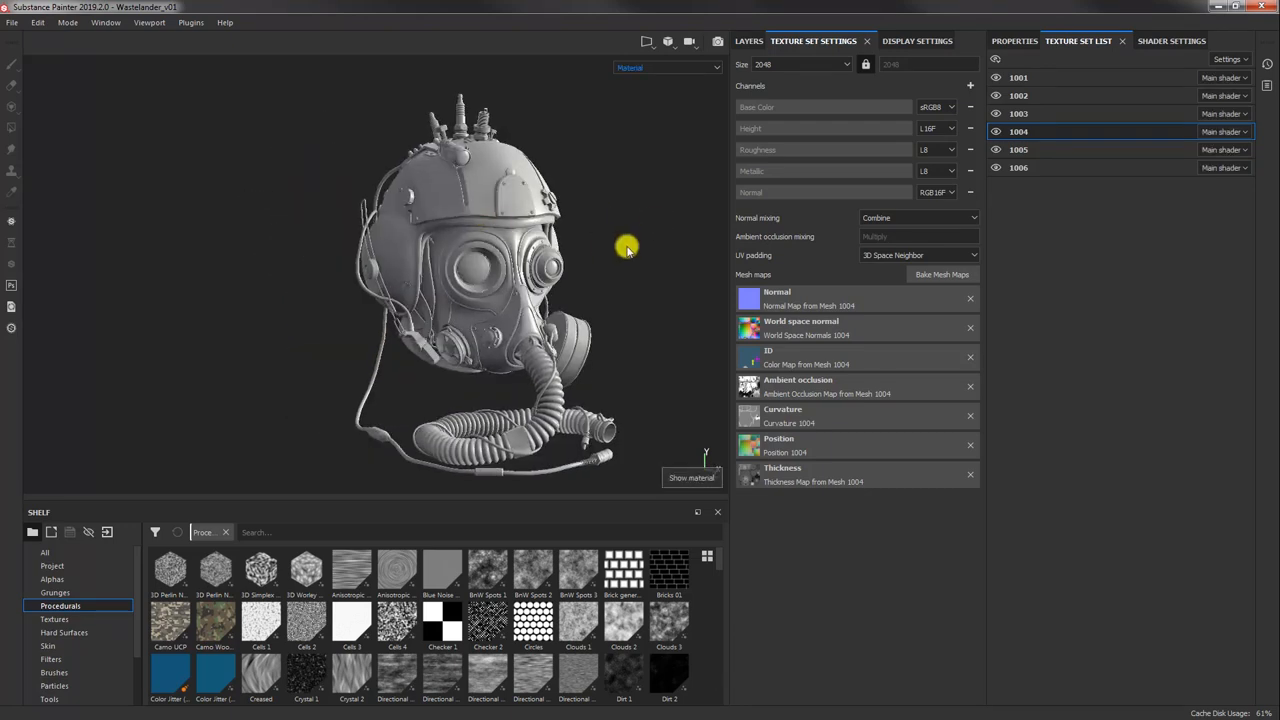
{"action": "left_click_drag", "start_coordinate": [625, 246], "coordinate": [528, 242]}
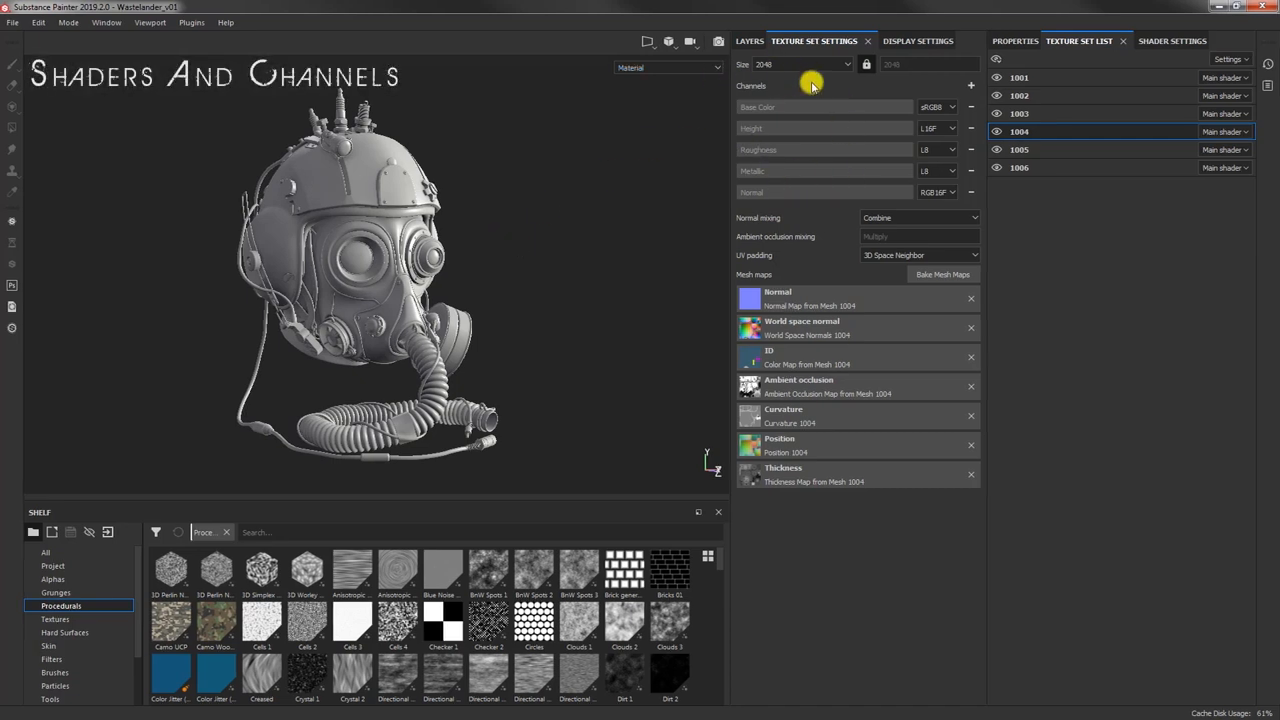
{"action": "mouse_move", "coordinate": [801, 186]}
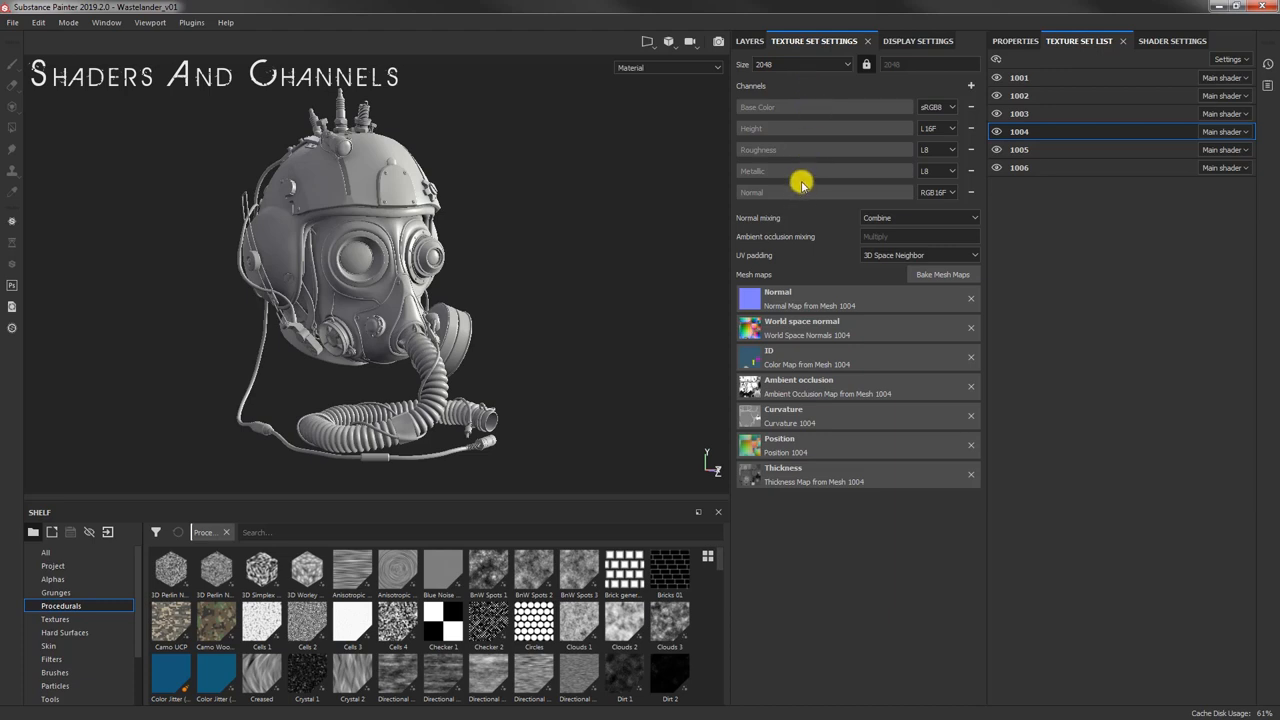
{"action": "mouse_move", "coordinate": [824, 109]}
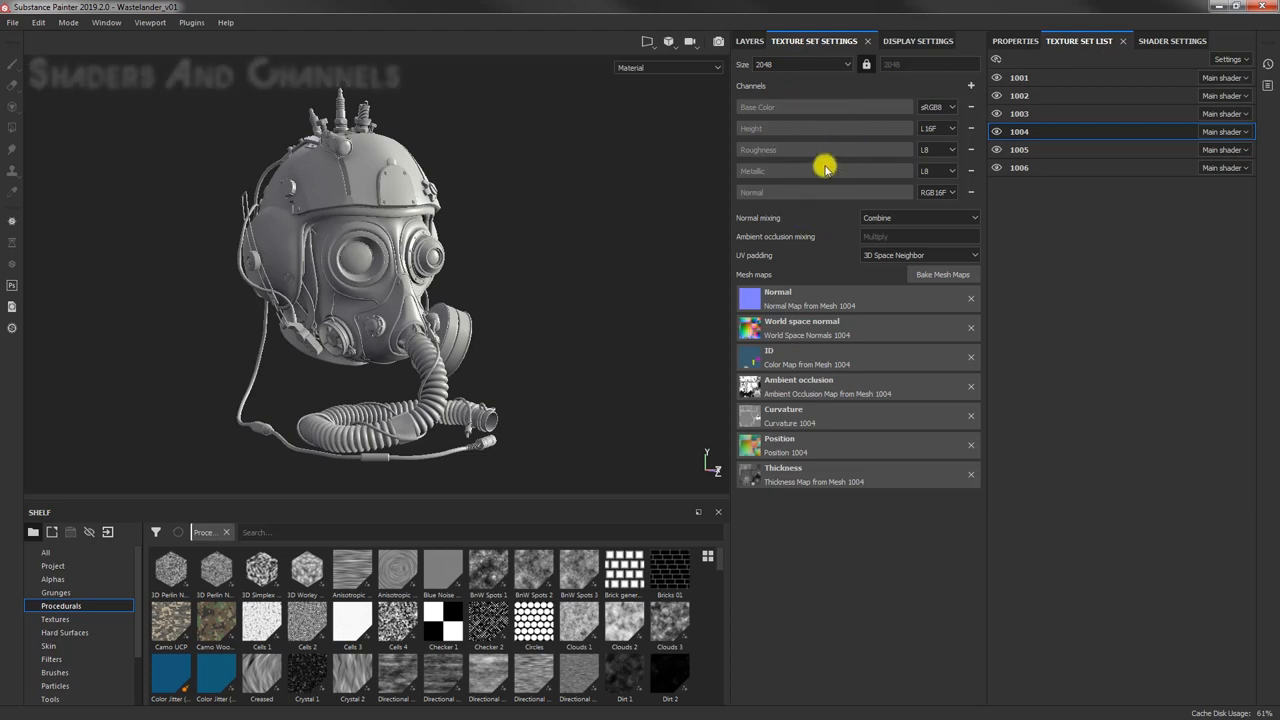
{"action": "mouse_move", "coordinate": [805, 113]}
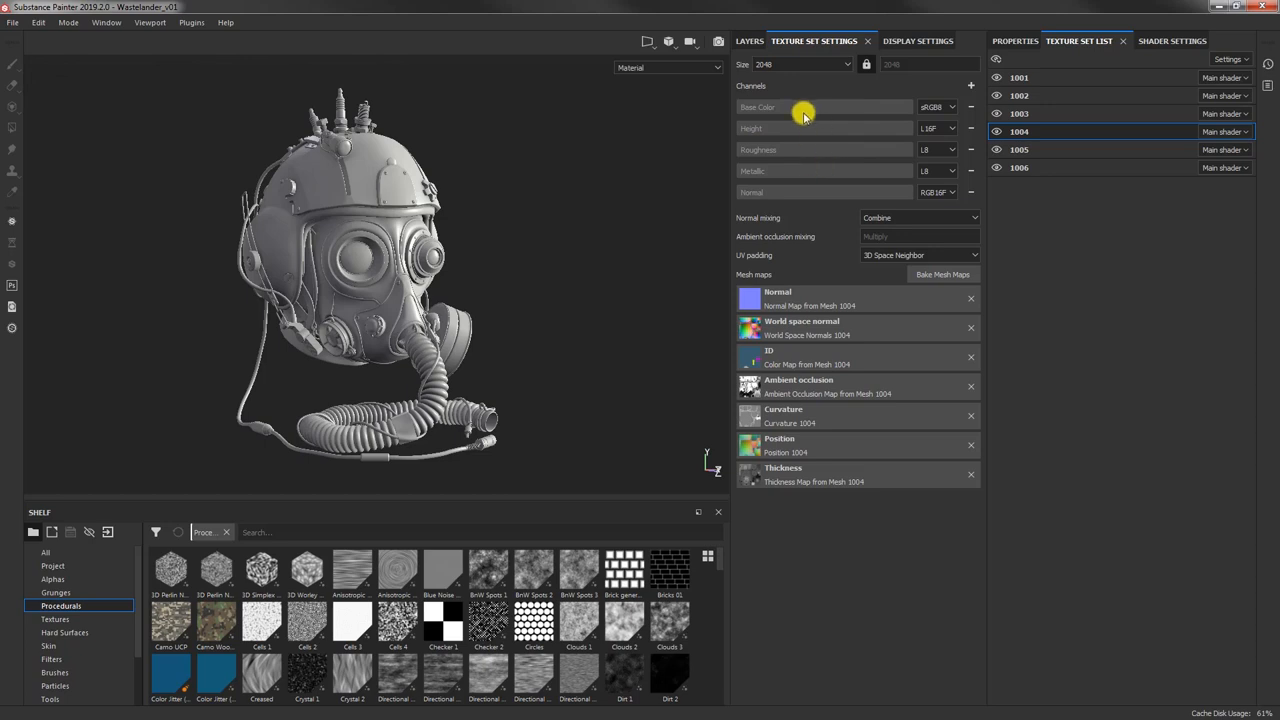
{"action": "mouse_move", "coordinate": [775, 193]}
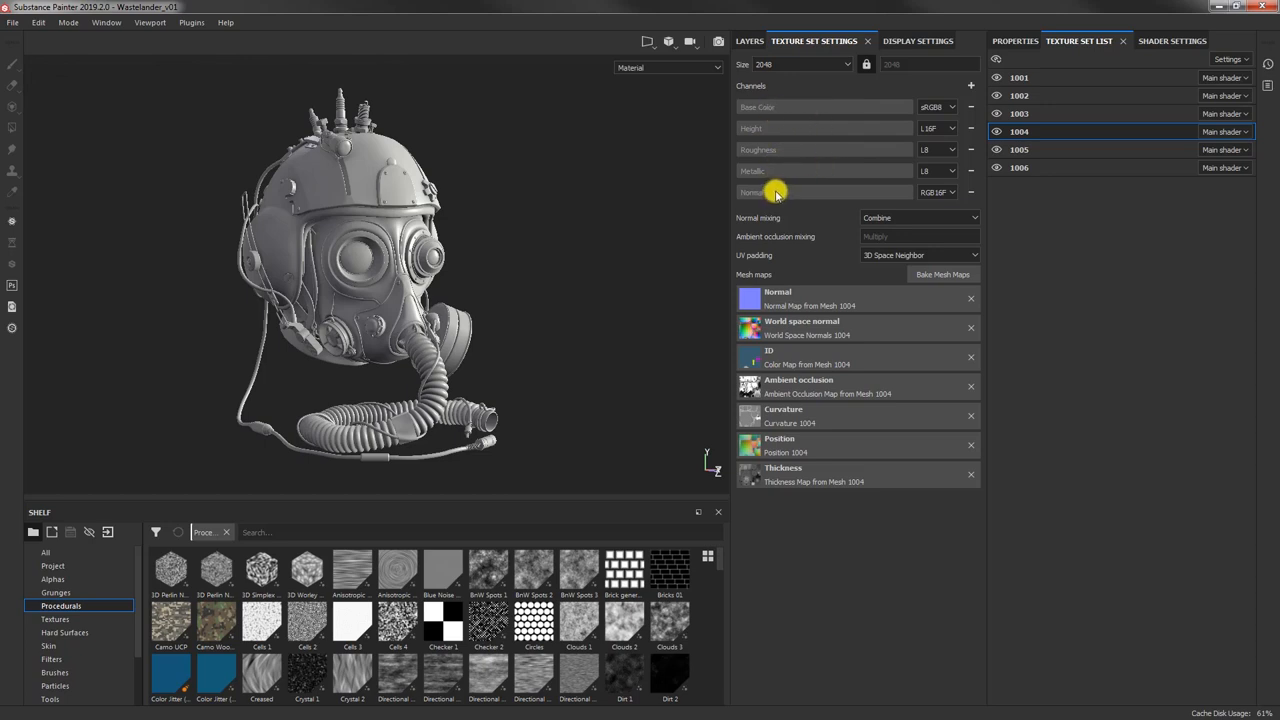
{"action": "mouse_move", "coordinate": [773, 195]}
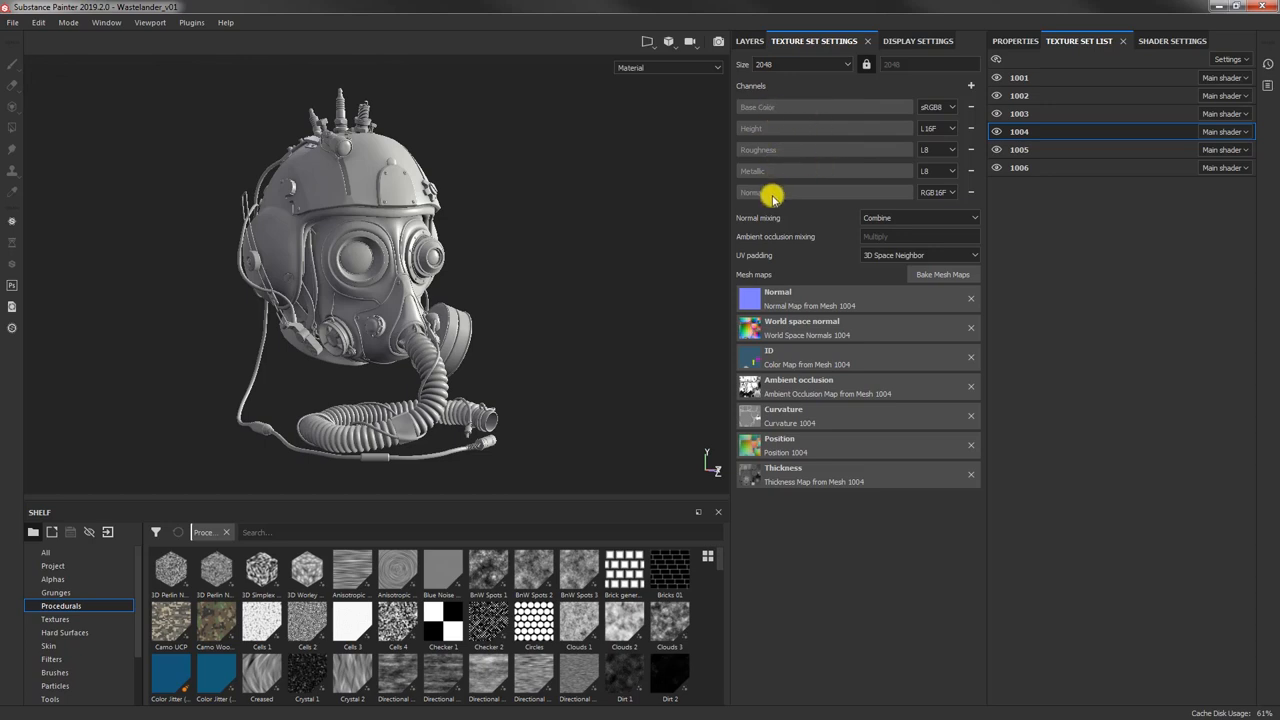
{"action": "mouse_move", "coordinate": [735, 188]}
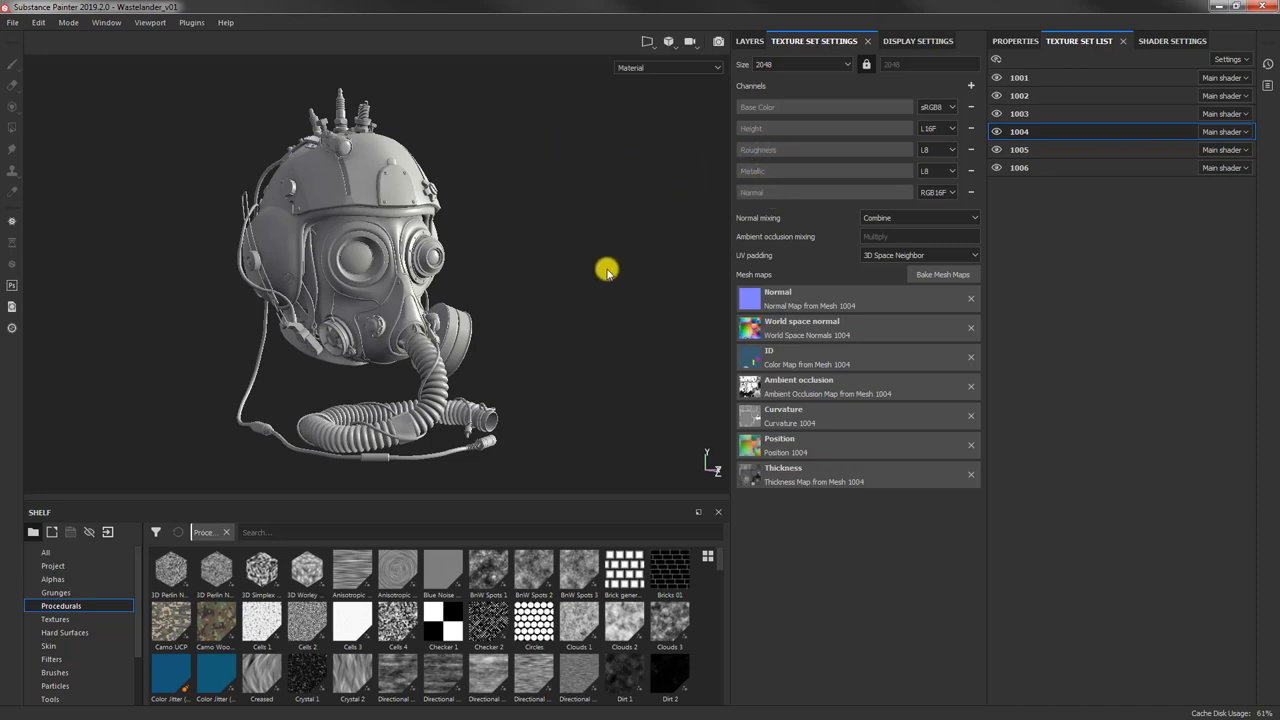
{"action": "mouse_move", "coordinate": [588, 246]}
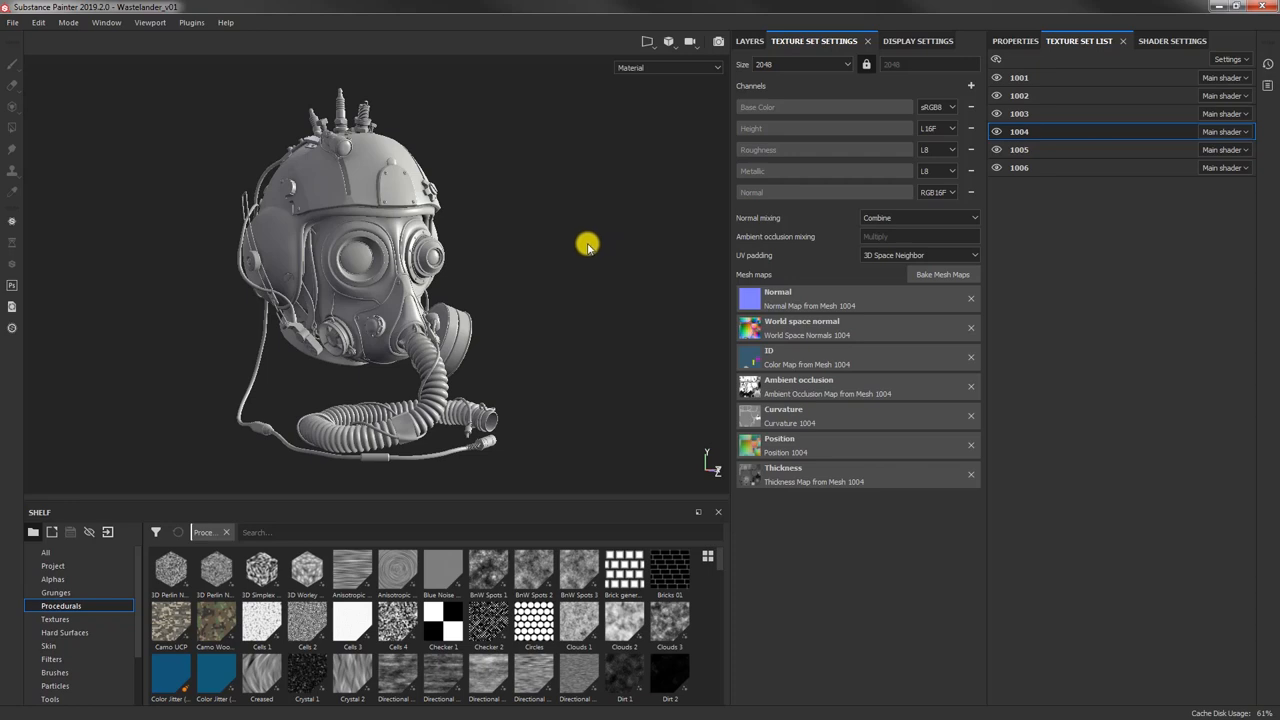
{"action": "mouse_move", "coordinate": [875, 160]}
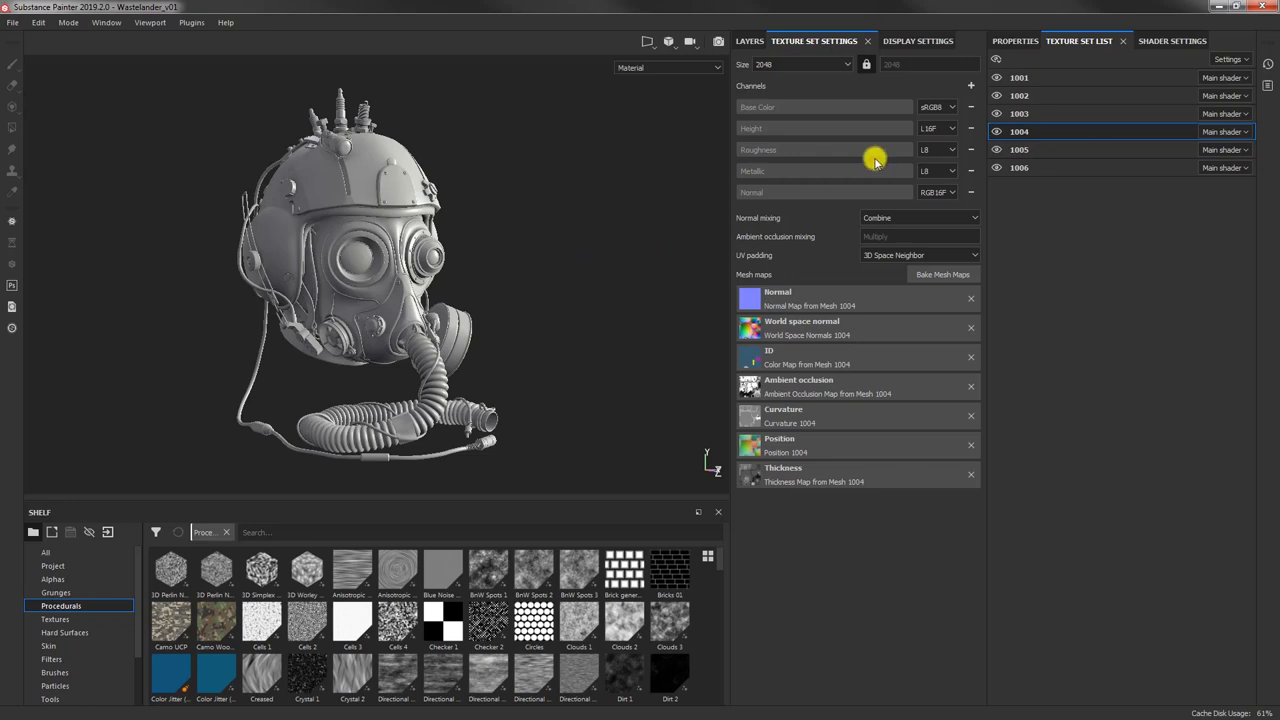
Step: Add a Displacement channel to texture set 1004, then bring up the channel list again
{"action": "left_click", "coordinate": [970, 85]}
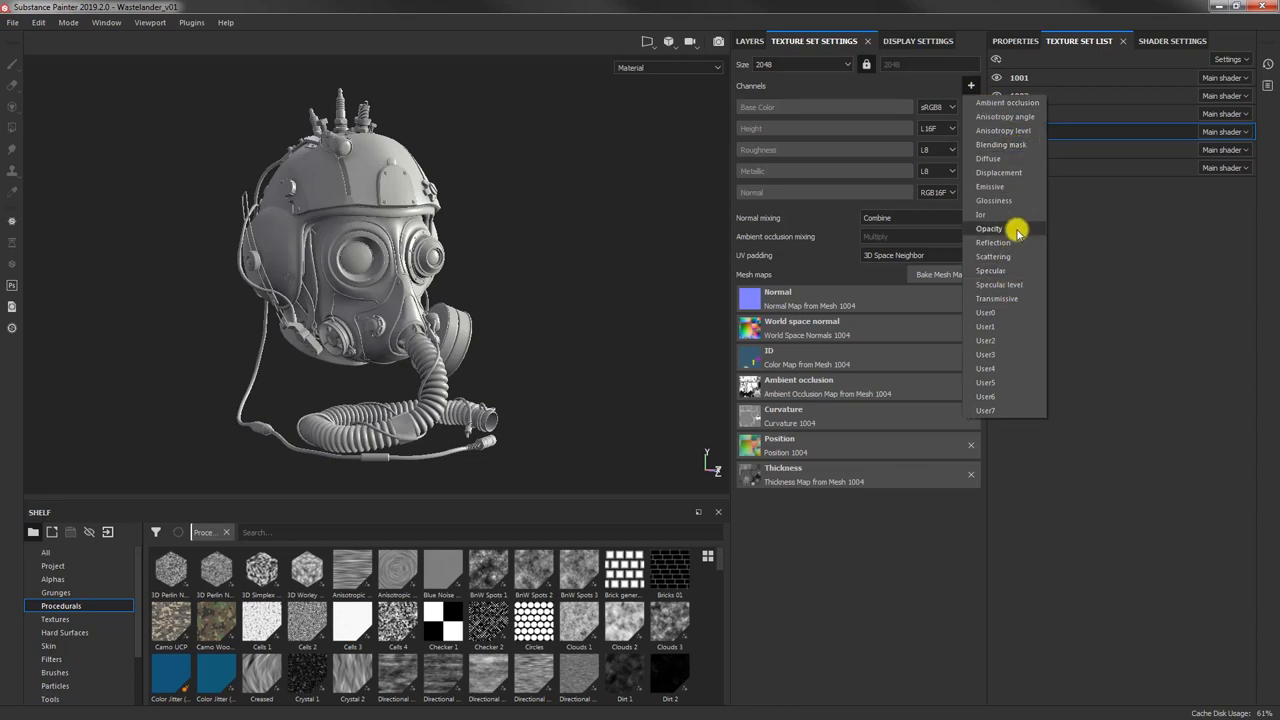
{"action": "mouse_move", "coordinate": [1022, 172]}
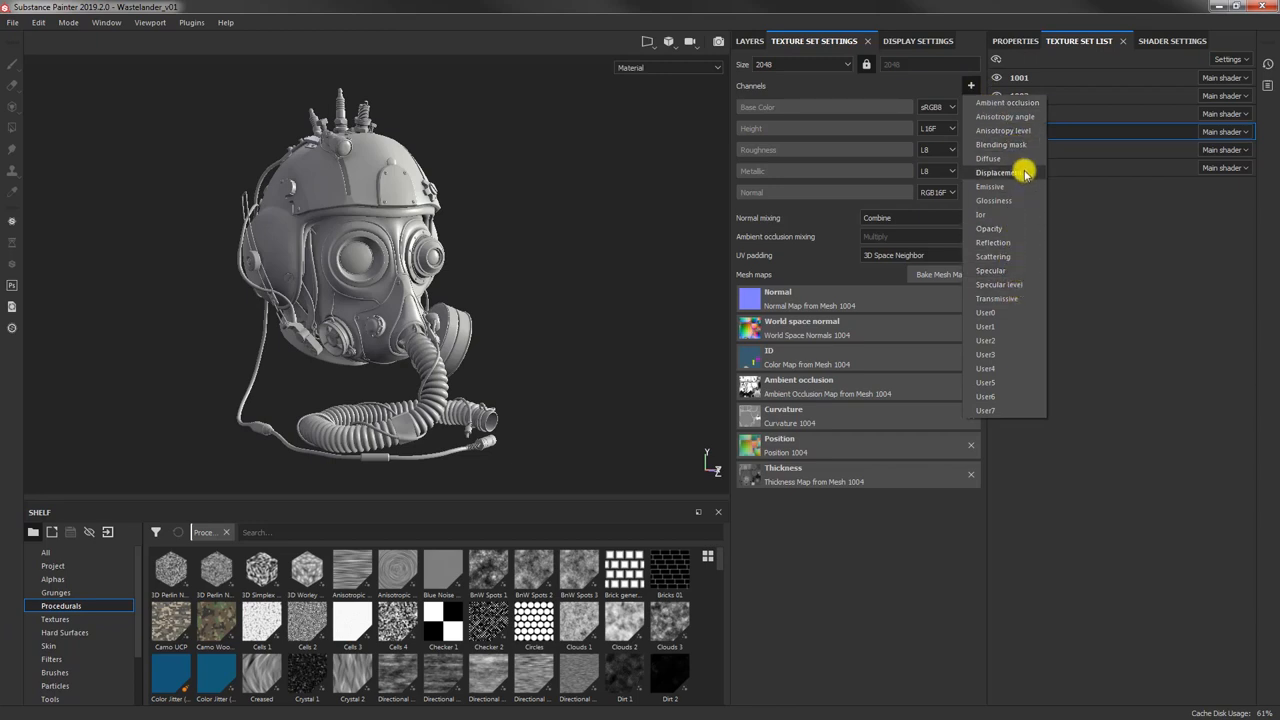
{"action": "left_click", "coordinate": [997, 172]}
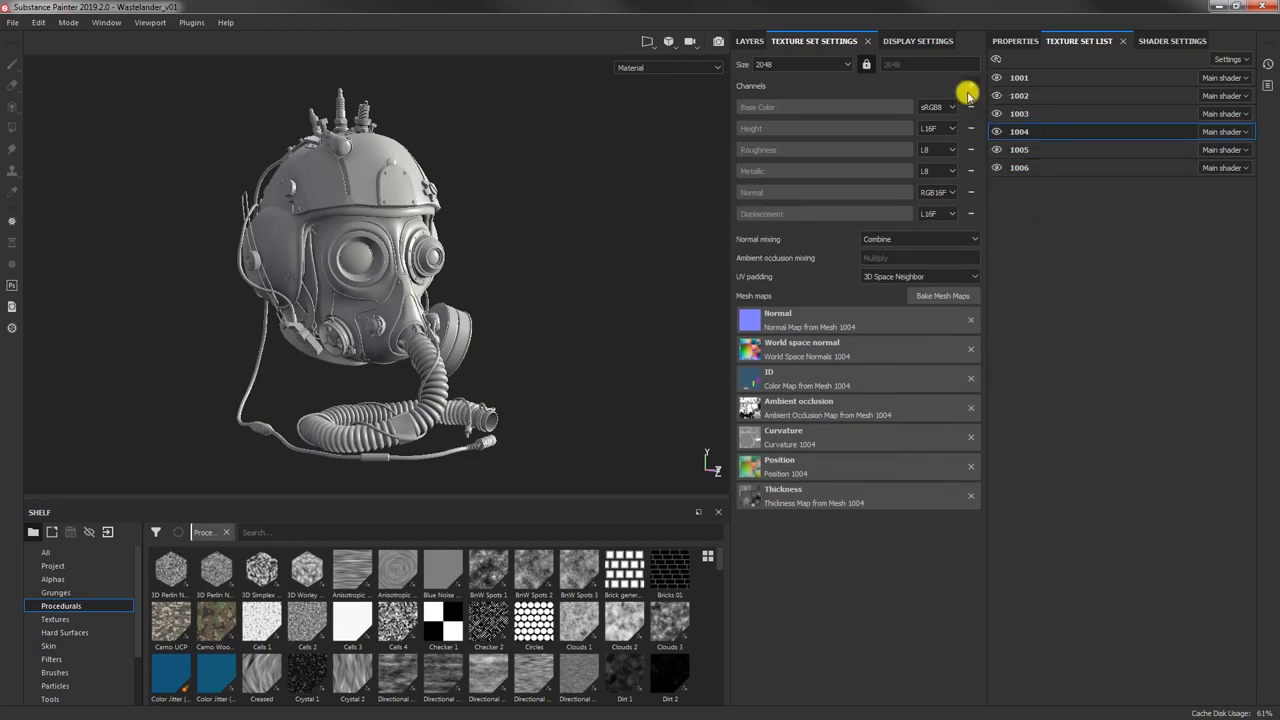
{"action": "left_click", "coordinate": [970, 85]}
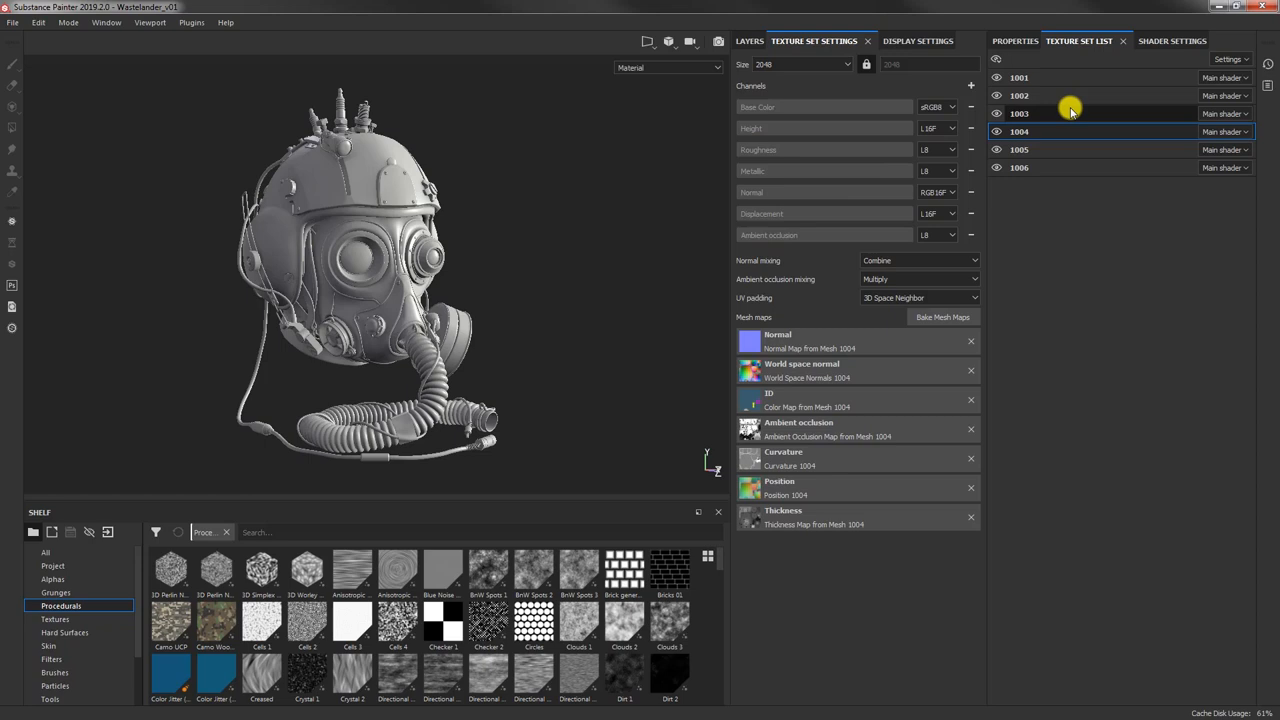
Step: Review texture set 1003's settings and add a Displacement channel to set 1002
{"action": "left_click", "coordinate": [1019, 113]}
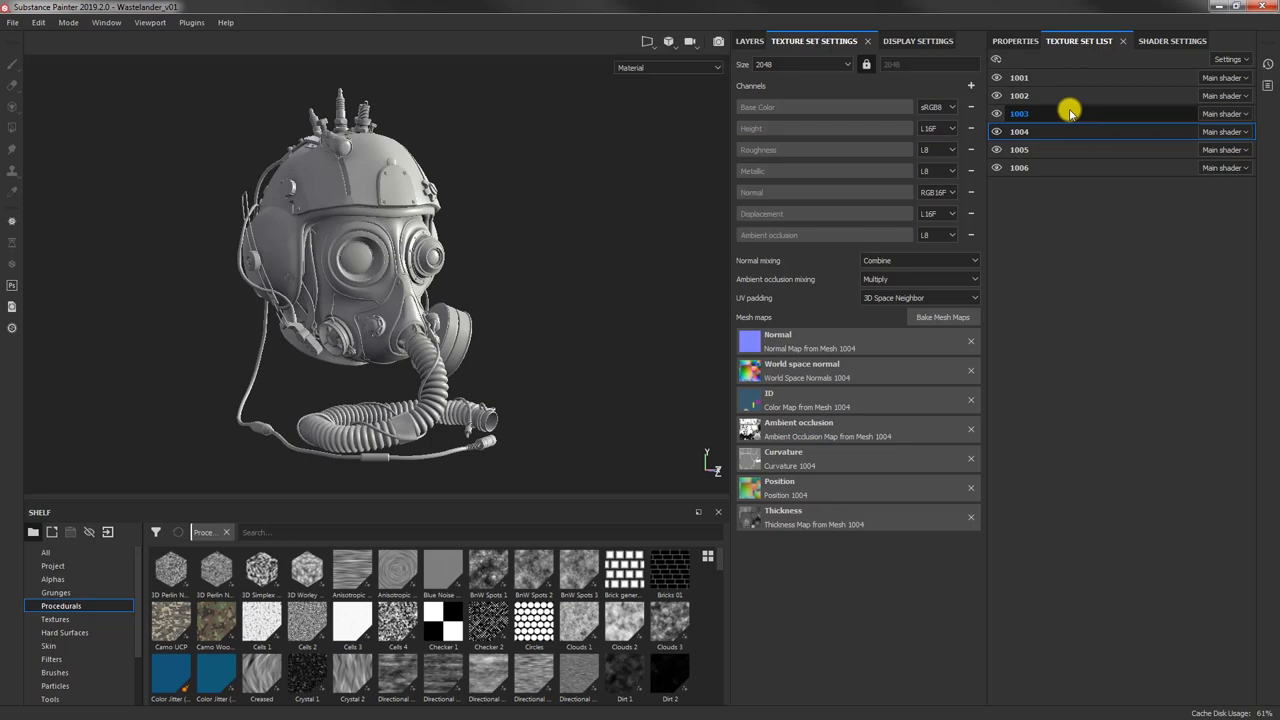
{"action": "left_click", "coordinate": [1019, 113]}
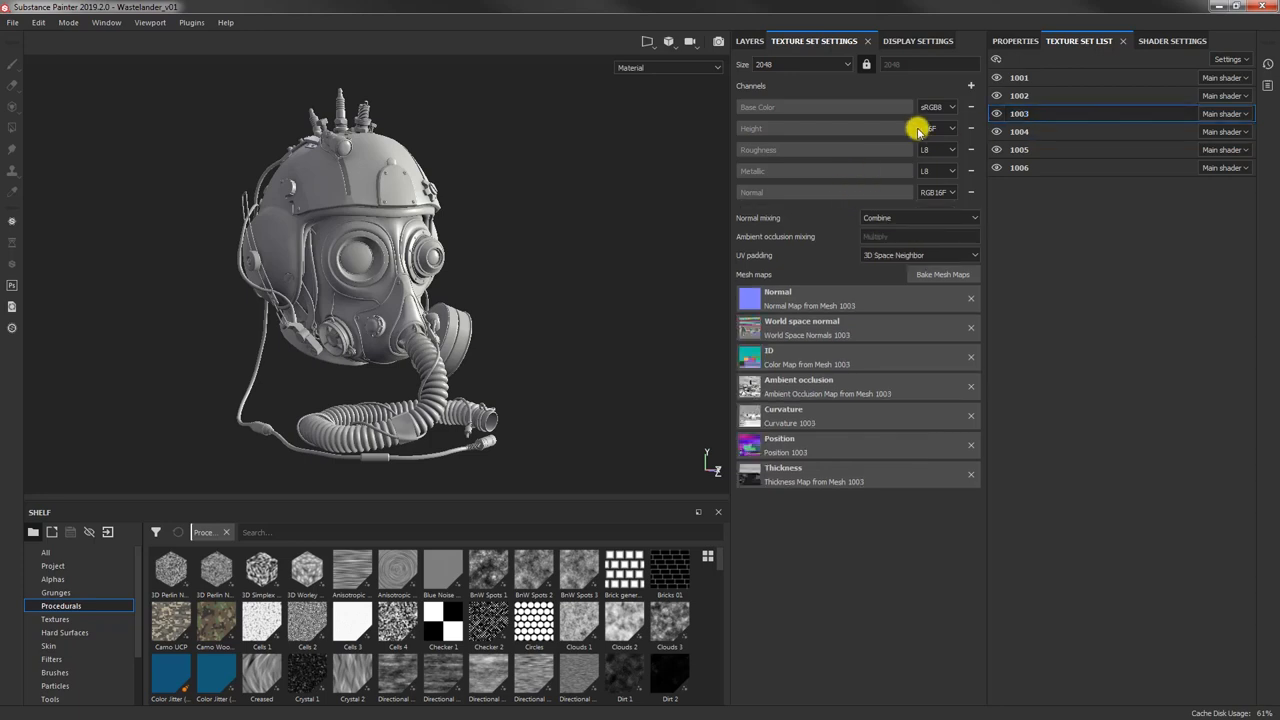
{"action": "left_click", "coordinate": [969, 85]}
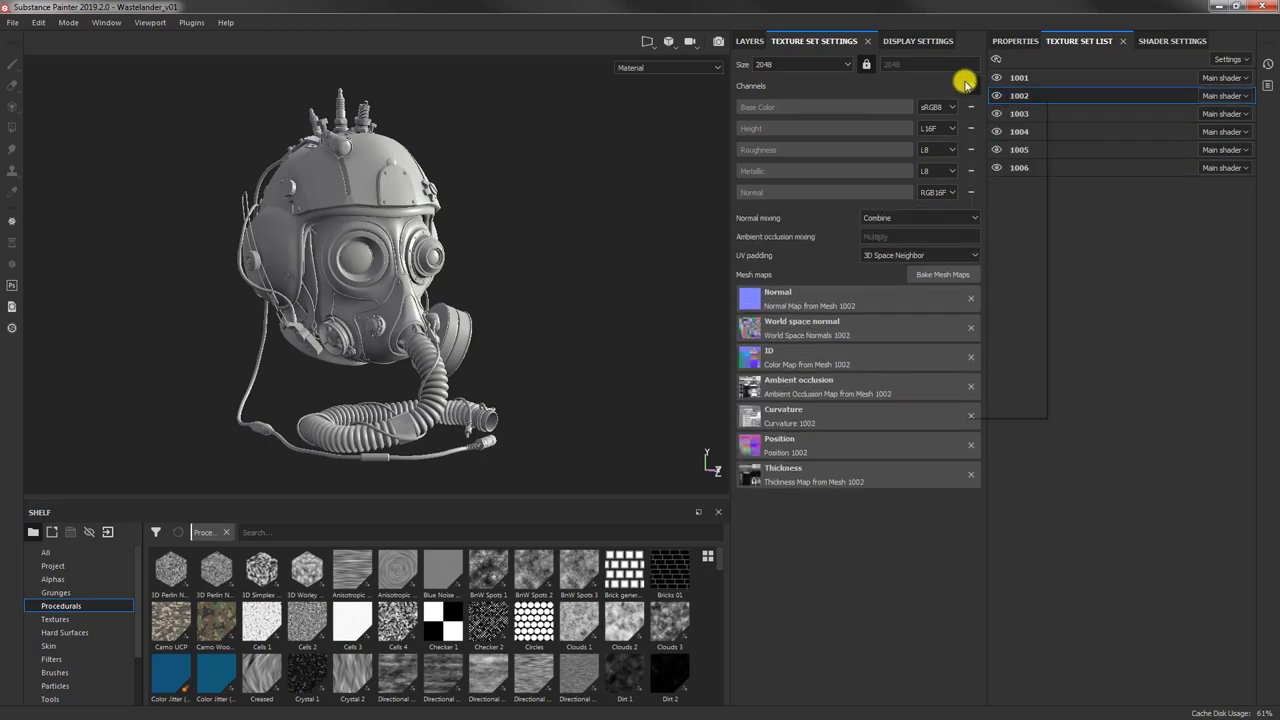
{"action": "left_click", "coordinate": [969, 85]}
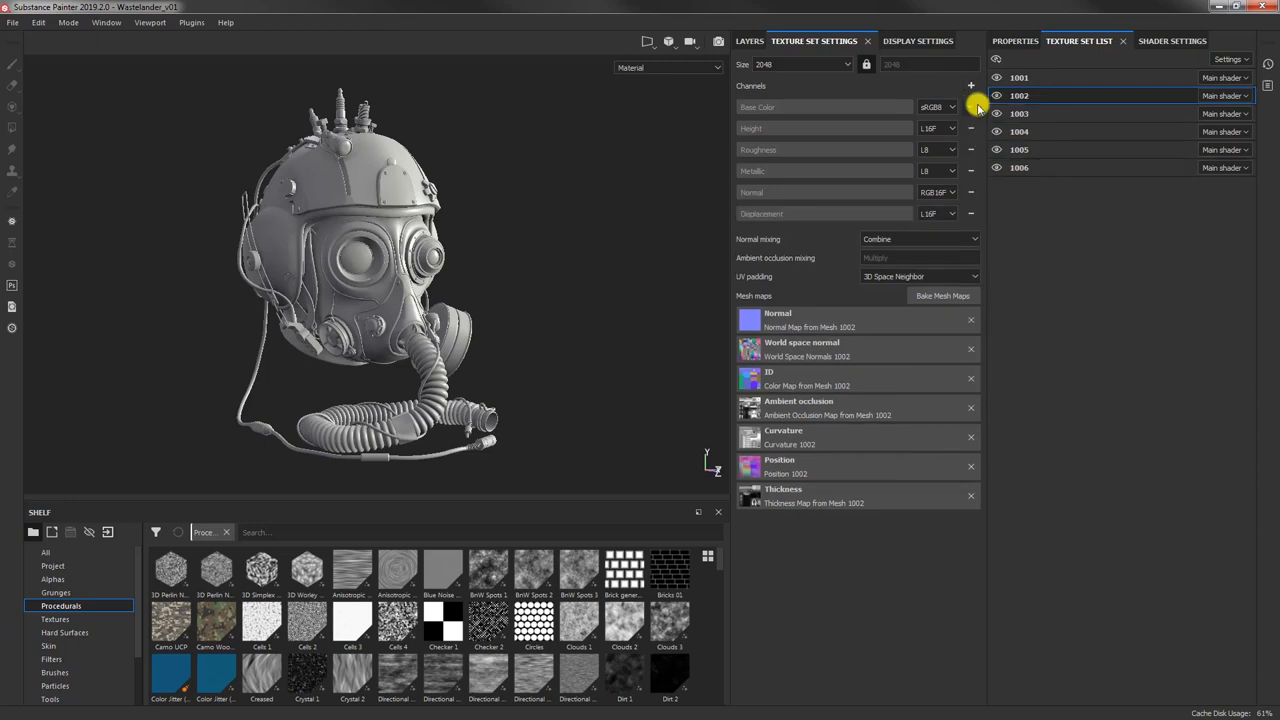
Step: Add channels to sets 1001 and 1005, including Ambient occlusion, then select set 1006
{"action": "left_click", "coordinate": [970, 85]}
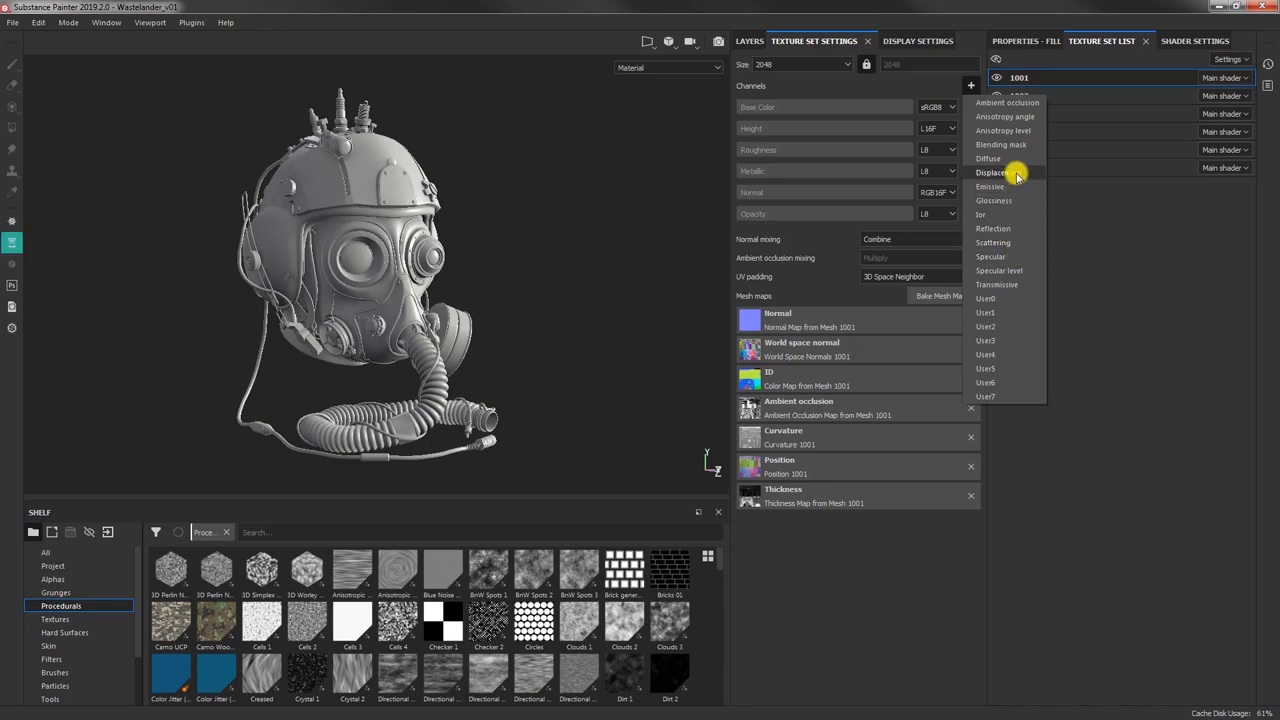
{"action": "left_click", "coordinate": [991, 172]}
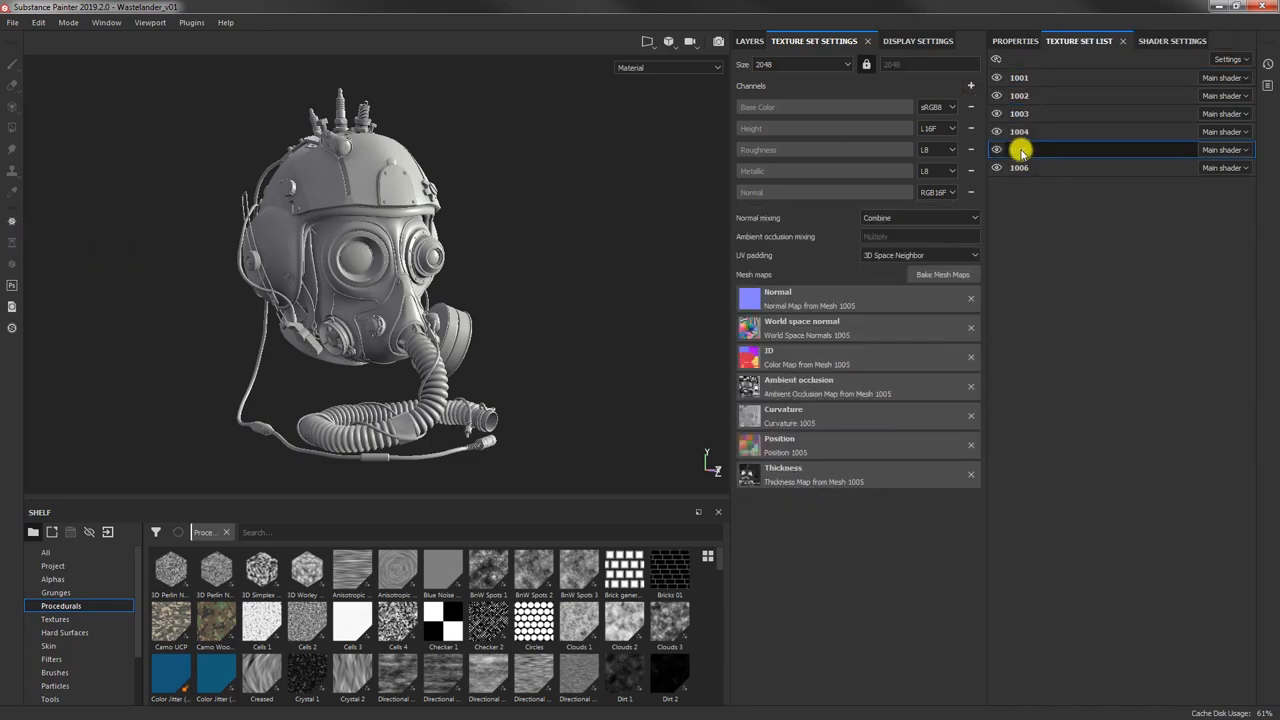
{"action": "left_click", "coordinate": [970, 86]}
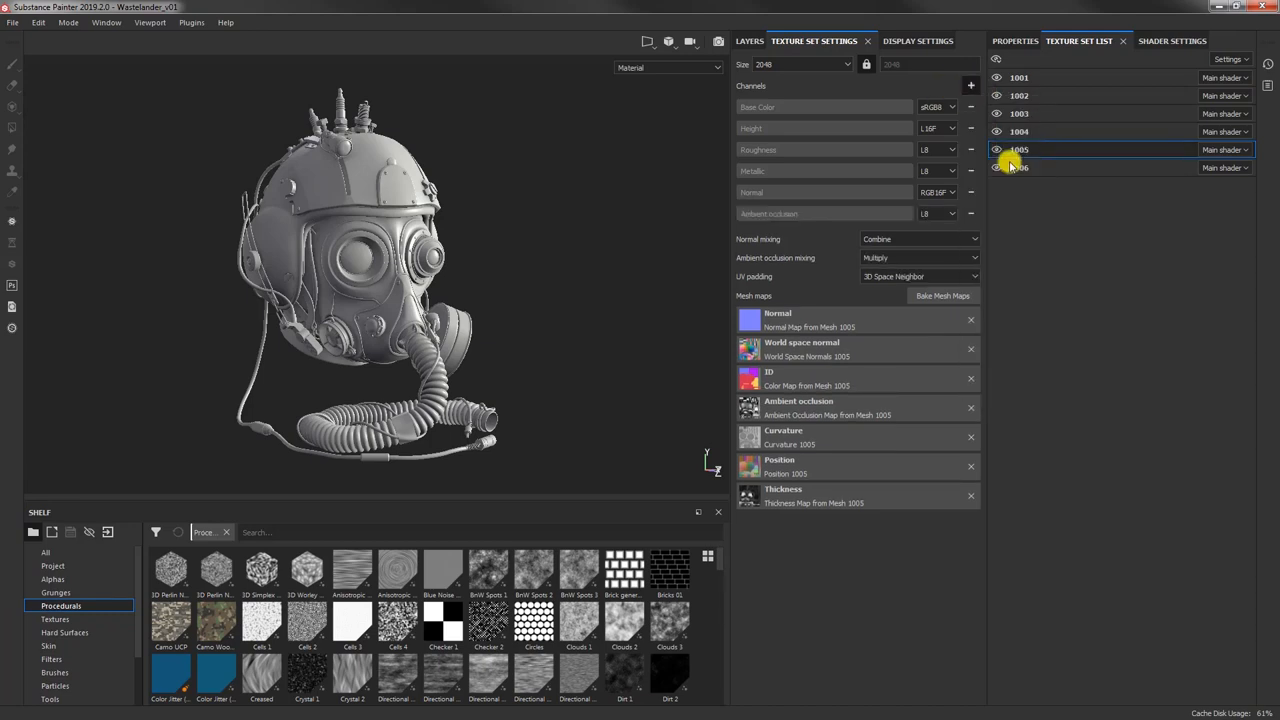
{"action": "left_click", "coordinate": [1019, 167]}
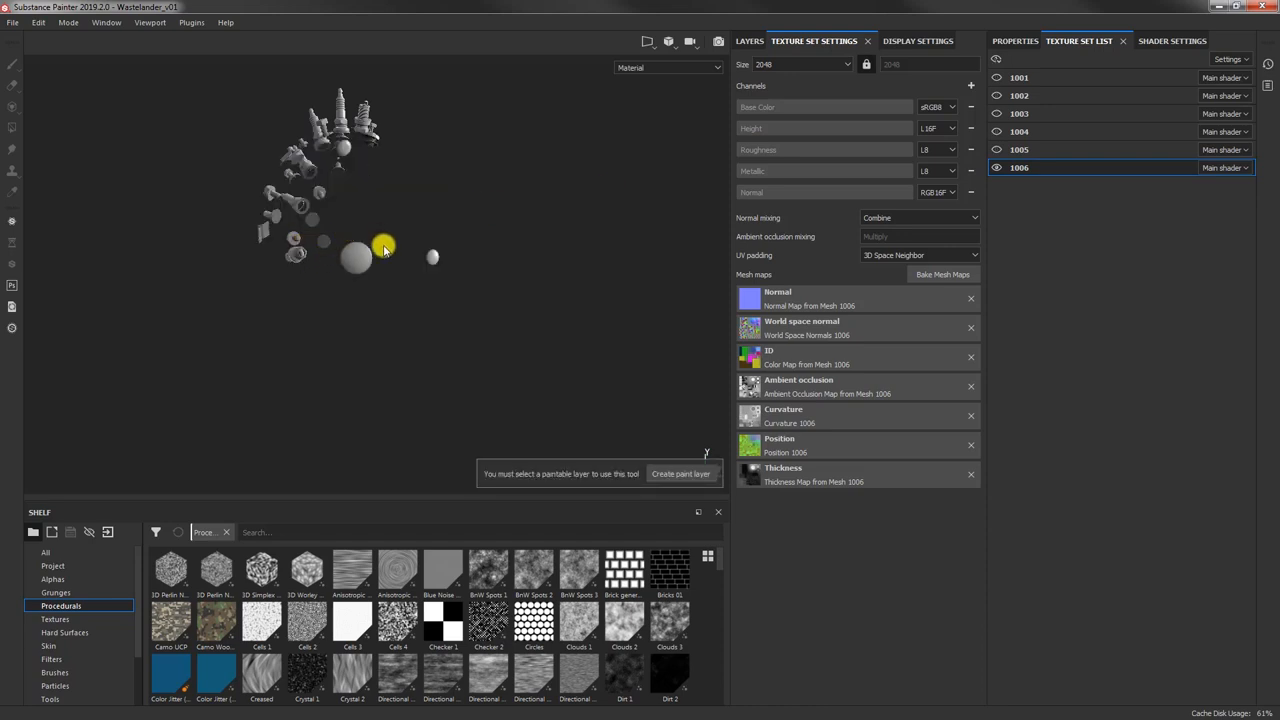
Step: Orbit and zoom in on set 1006's small bolt and spark-plug parts
{"action": "left_click_drag", "start_coordinate": [385, 247], "coordinate": [380, 282]}
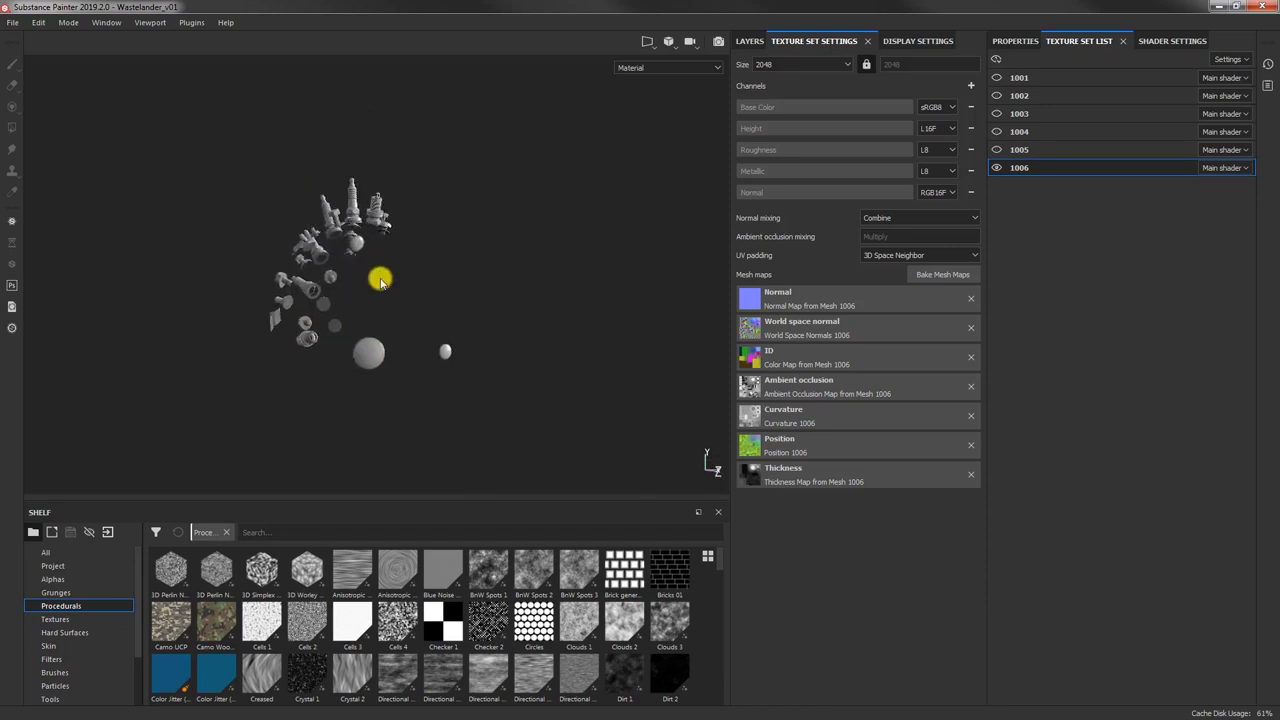
{"action": "left_click_drag", "start_coordinate": [380, 280], "coordinate": [445, 305]}
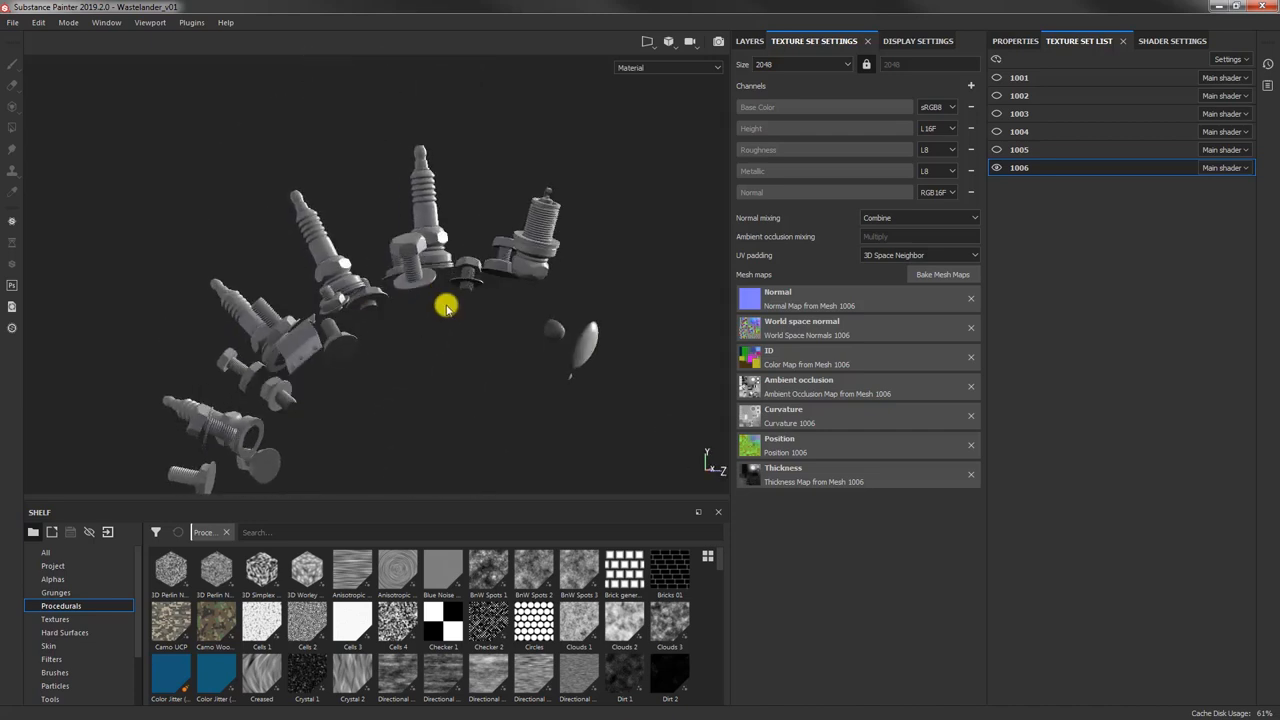
{"action": "mouse_move", "coordinate": [563, 302]}
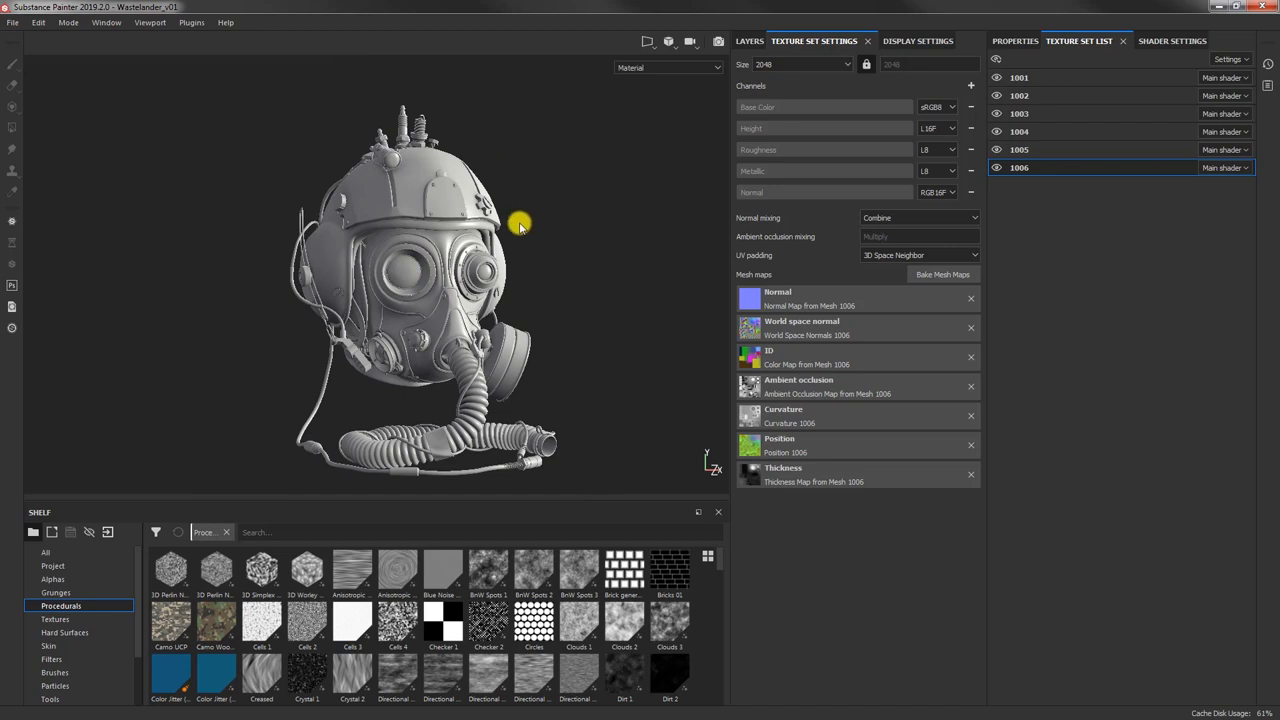
{"action": "mouse_move", "coordinate": [388, 158]}
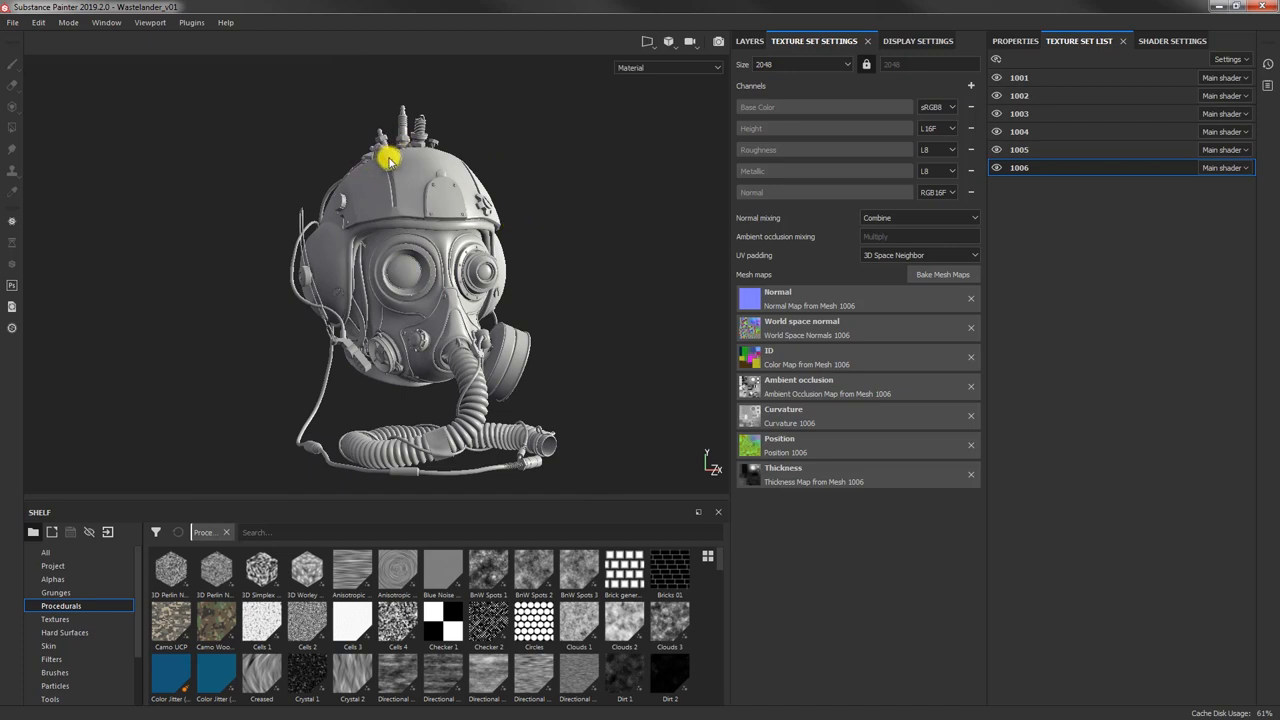
{"action": "mouse_move", "coordinate": [467, 200]}
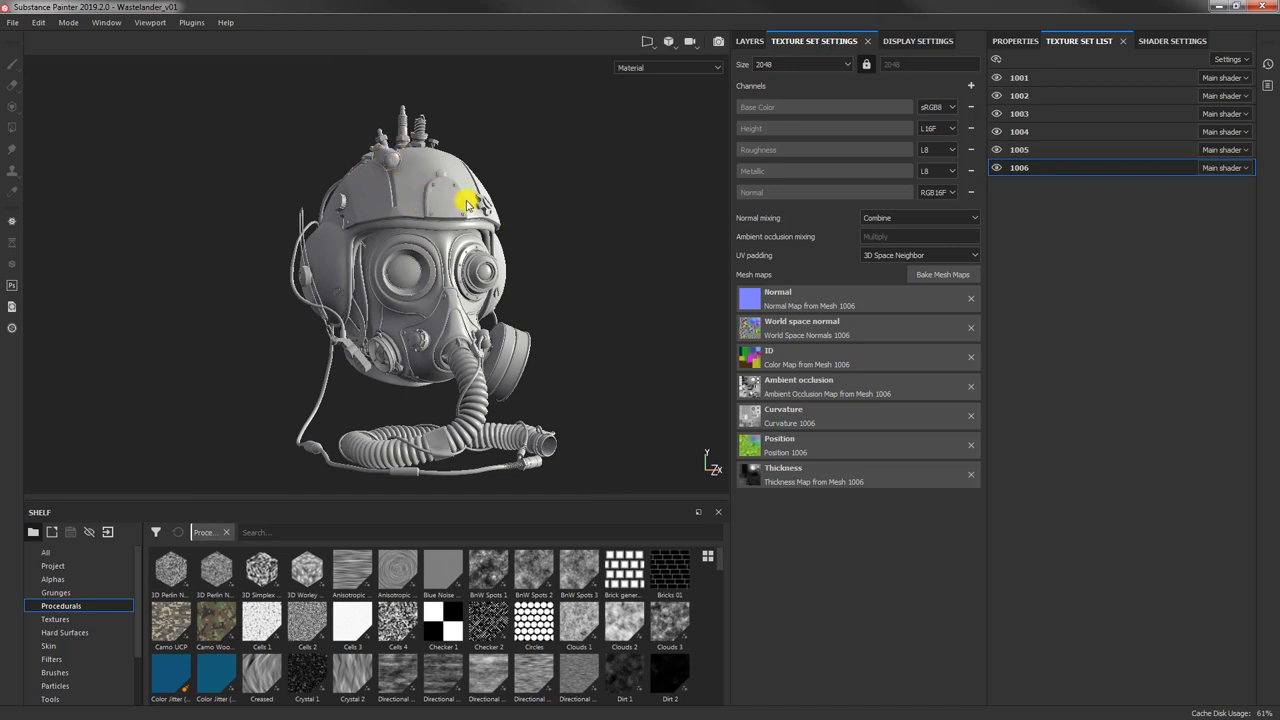
{"action": "mouse_move", "coordinate": [970, 87]}
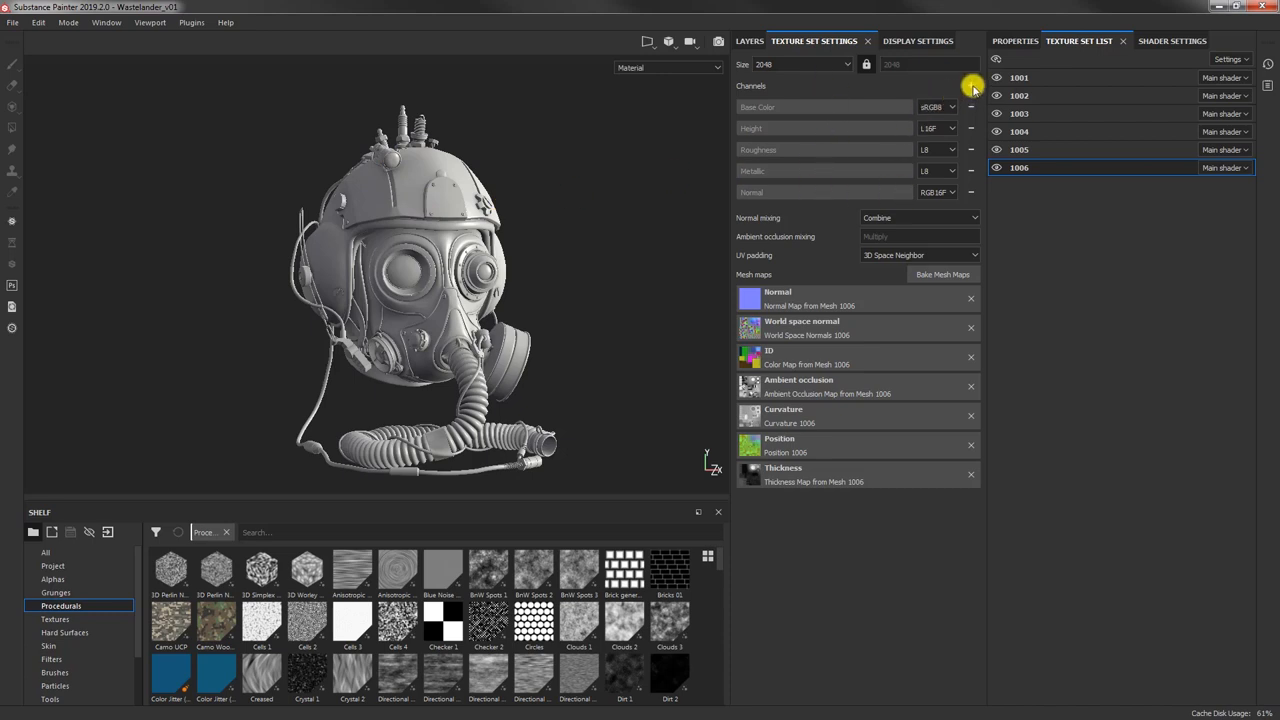
{"action": "left_click", "coordinate": [971, 85]}
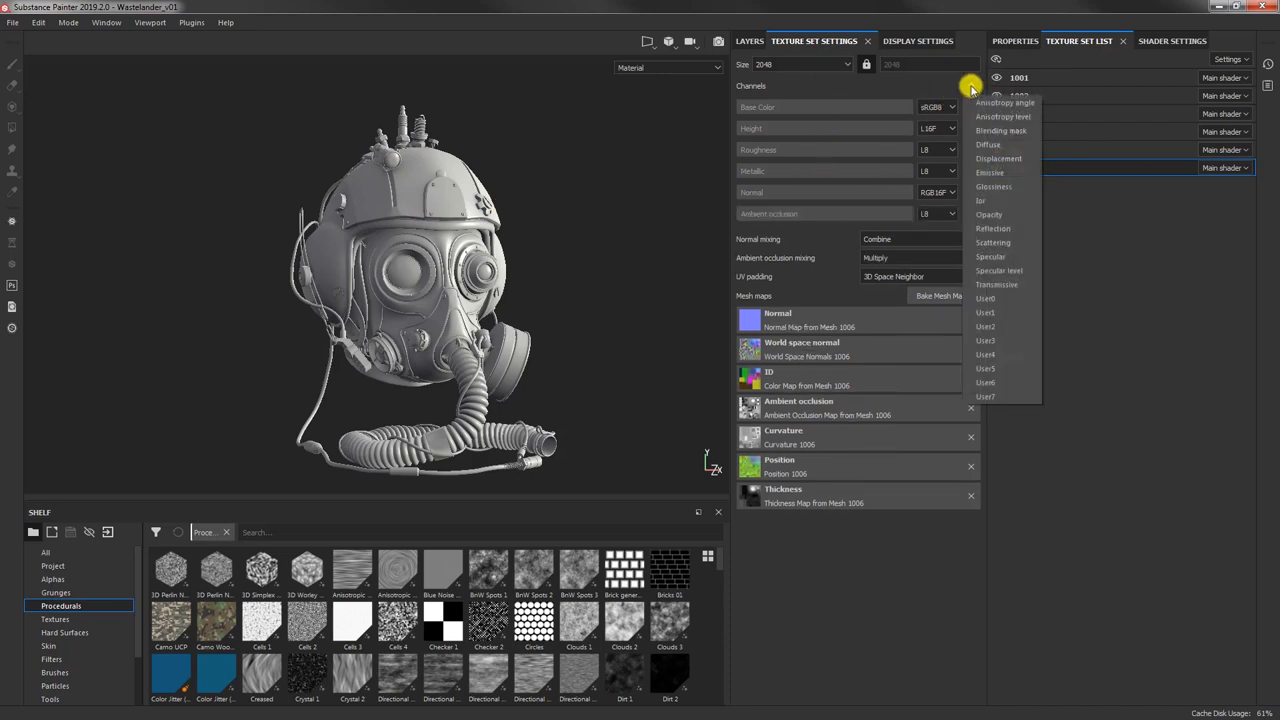
{"action": "left_click", "coordinate": [998, 158]}
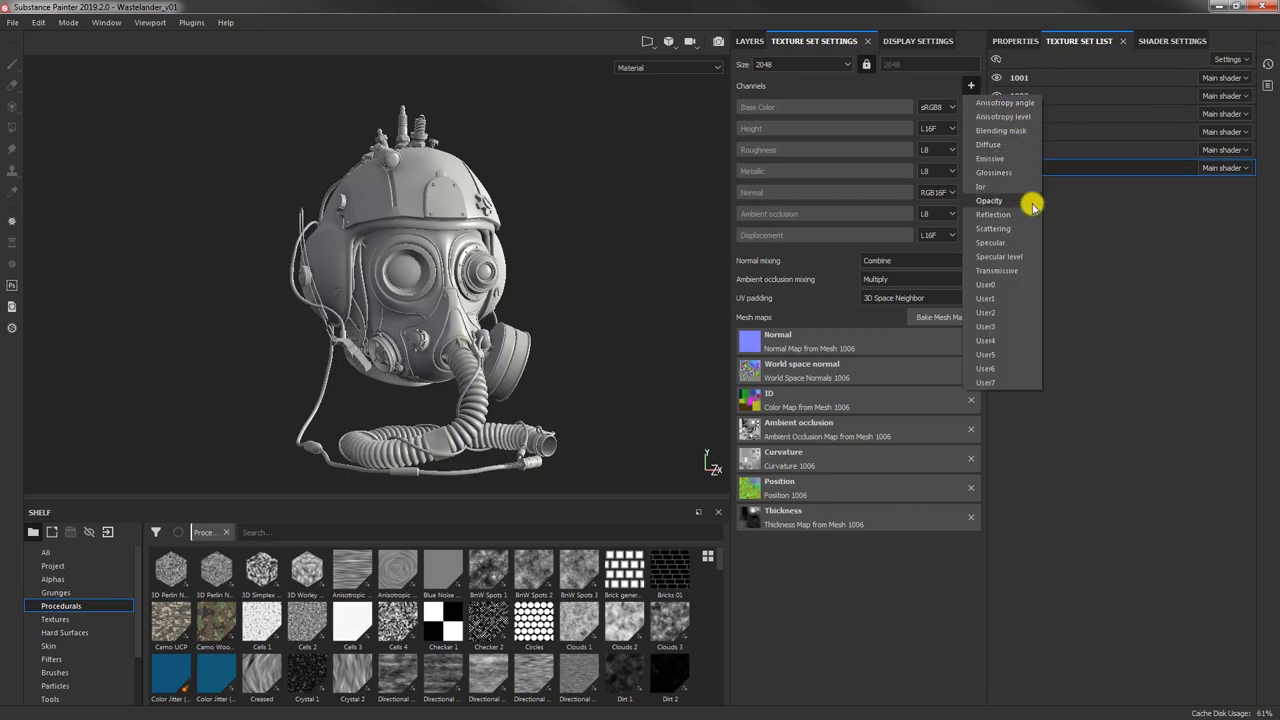
{"action": "left_click", "coordinate": [989, 200]}
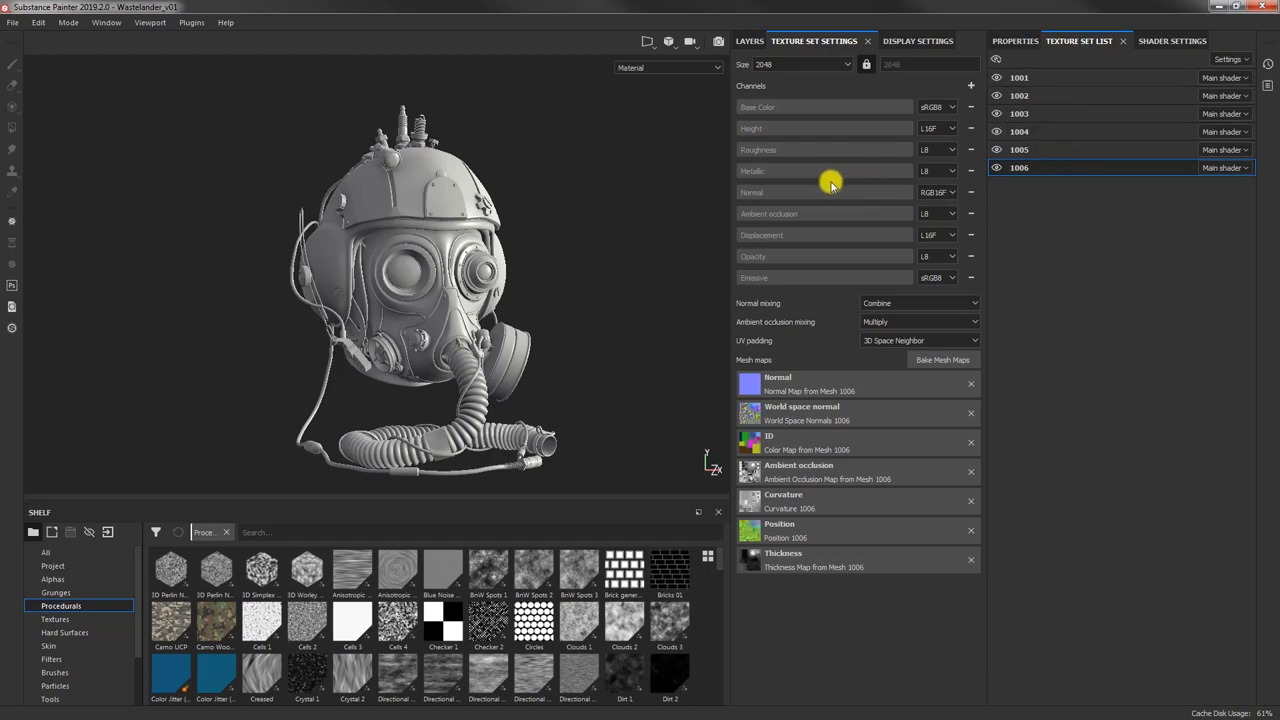
{"action": "mouse_move", "coordinate": [771, 253]}
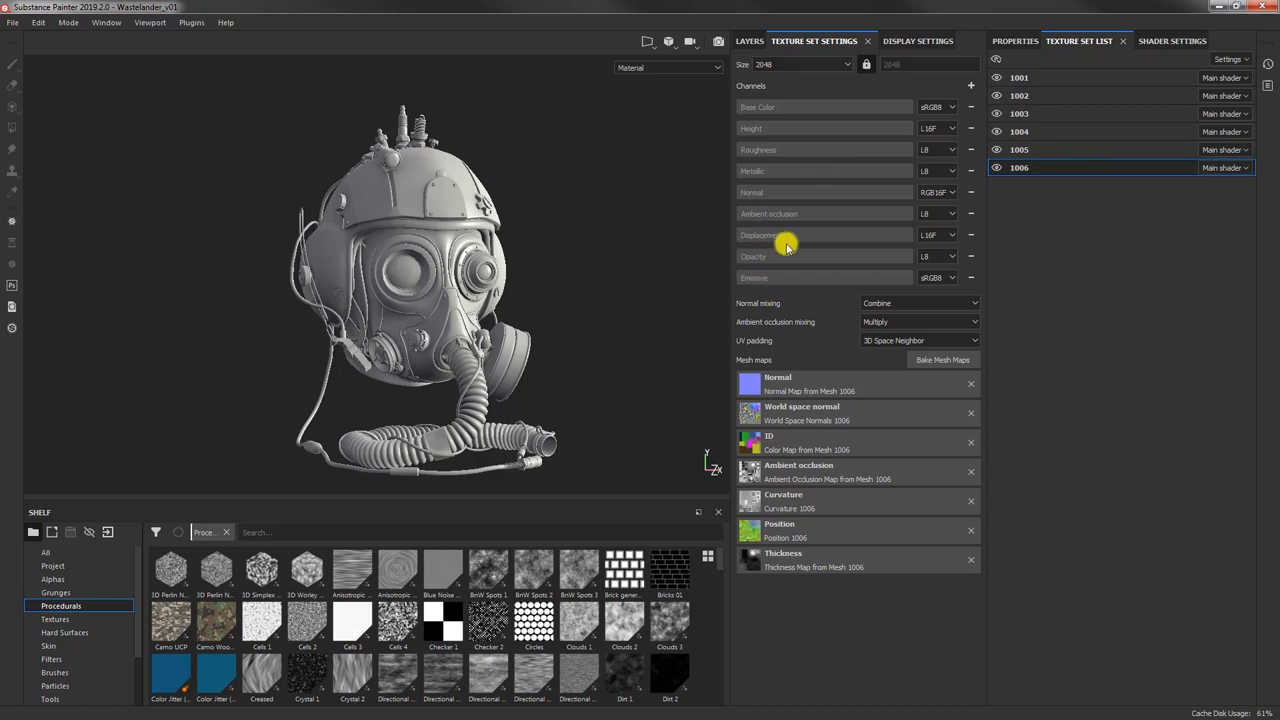
{"action": "mouse_move", "coordinate": [465, 240]}
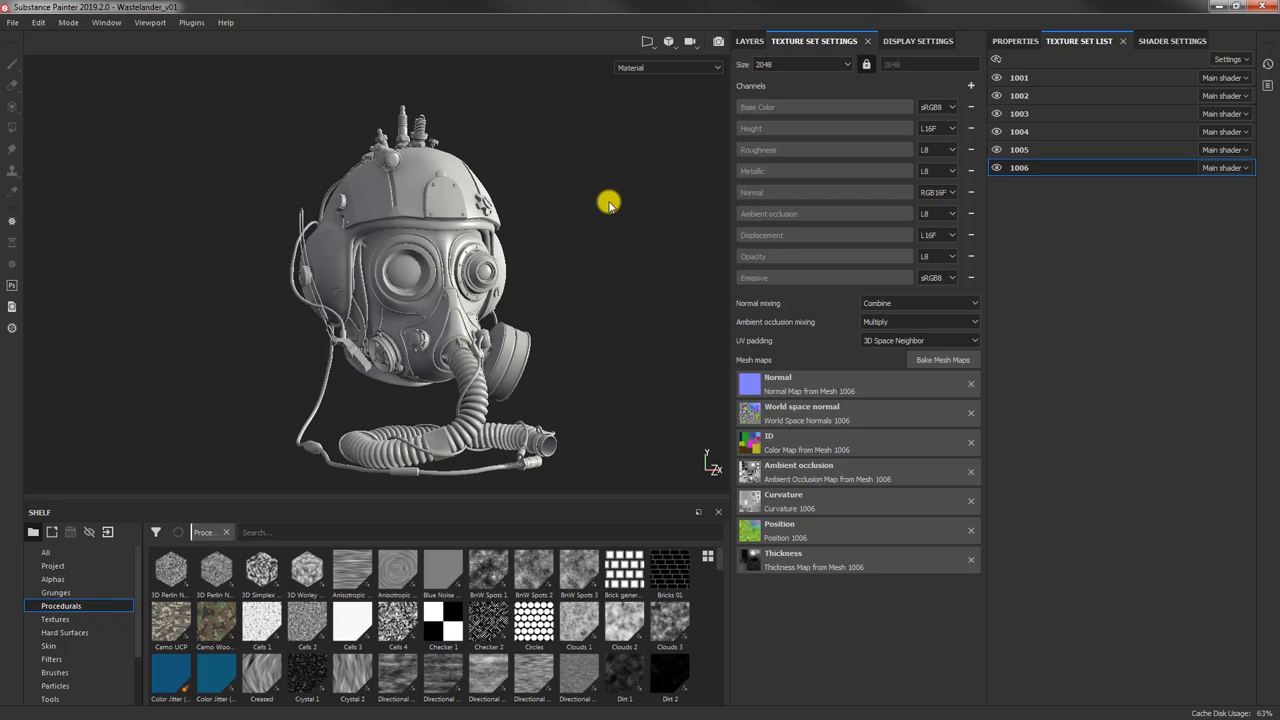
{"action": "mouse_move", "coordinate": [760, 237]}
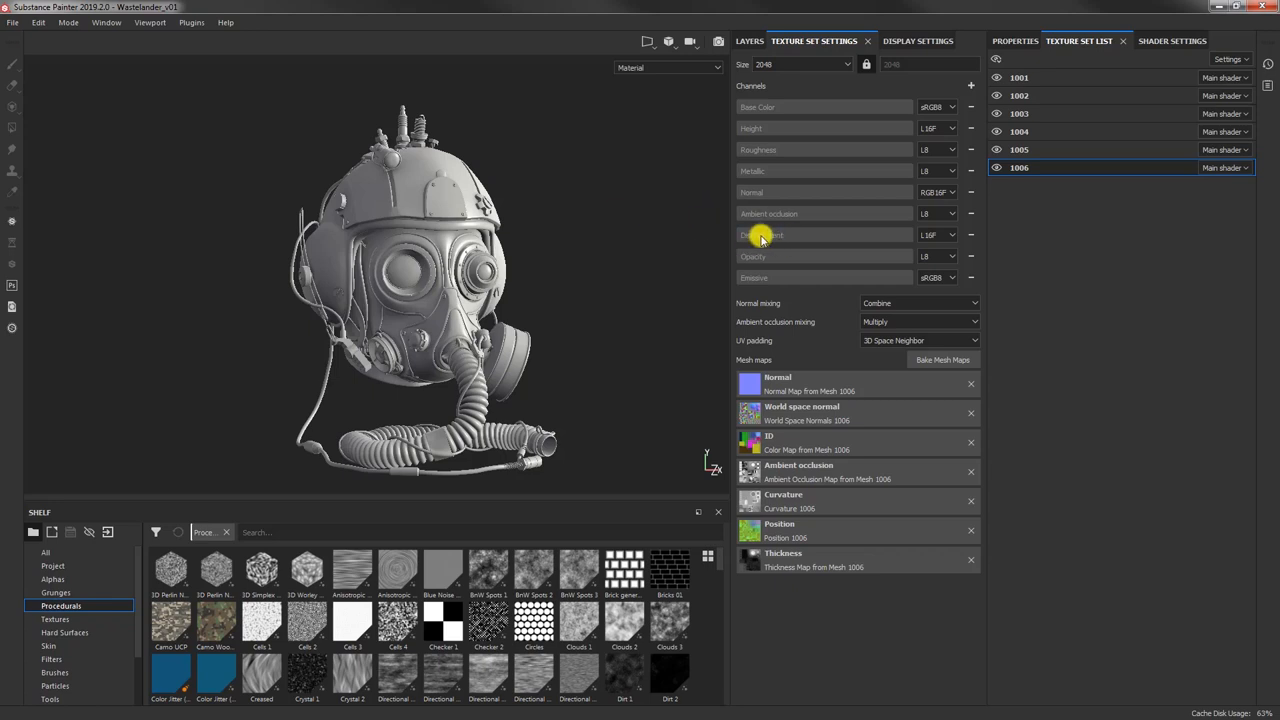
{"action": "mouse_move", "coordinate": [778, 243]}
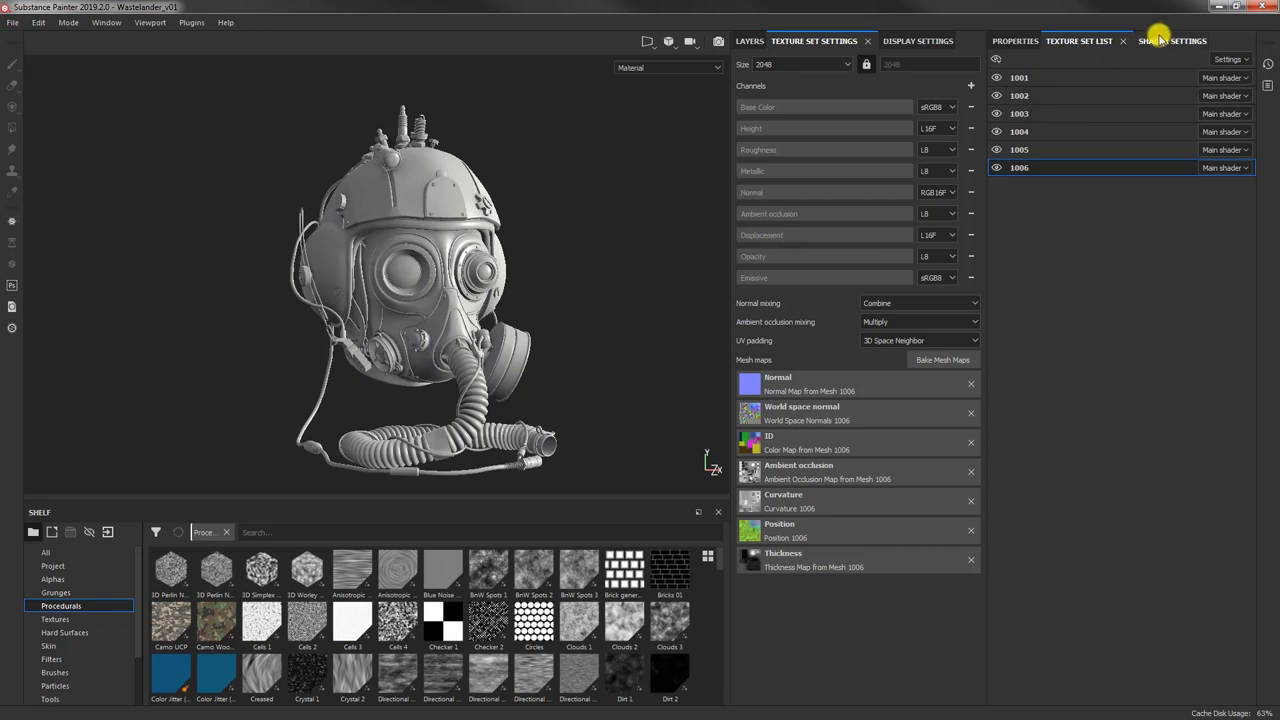
Step: Enable Displacement & Tessellation, trying Height before settling on the Displacement source channel
{"action": "left_click", "coordinate": [1170, 41]}
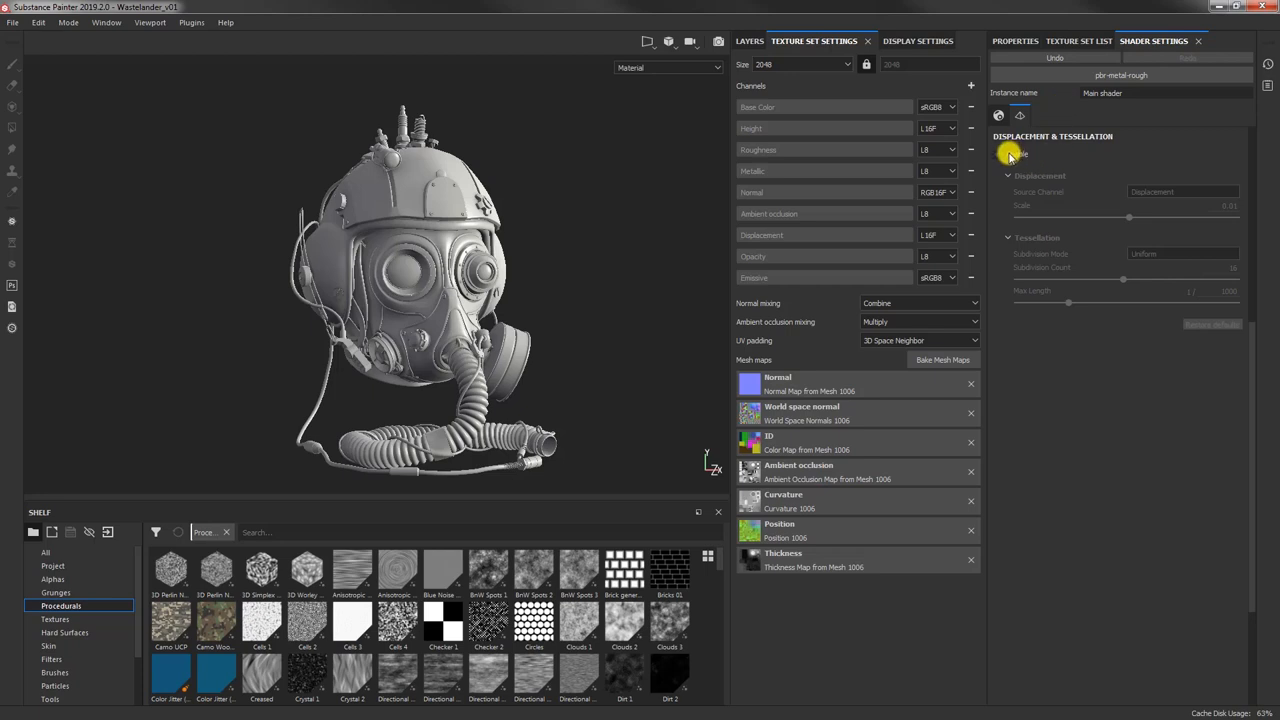
{"action": "left_click", "coordinate": [998, 153]}
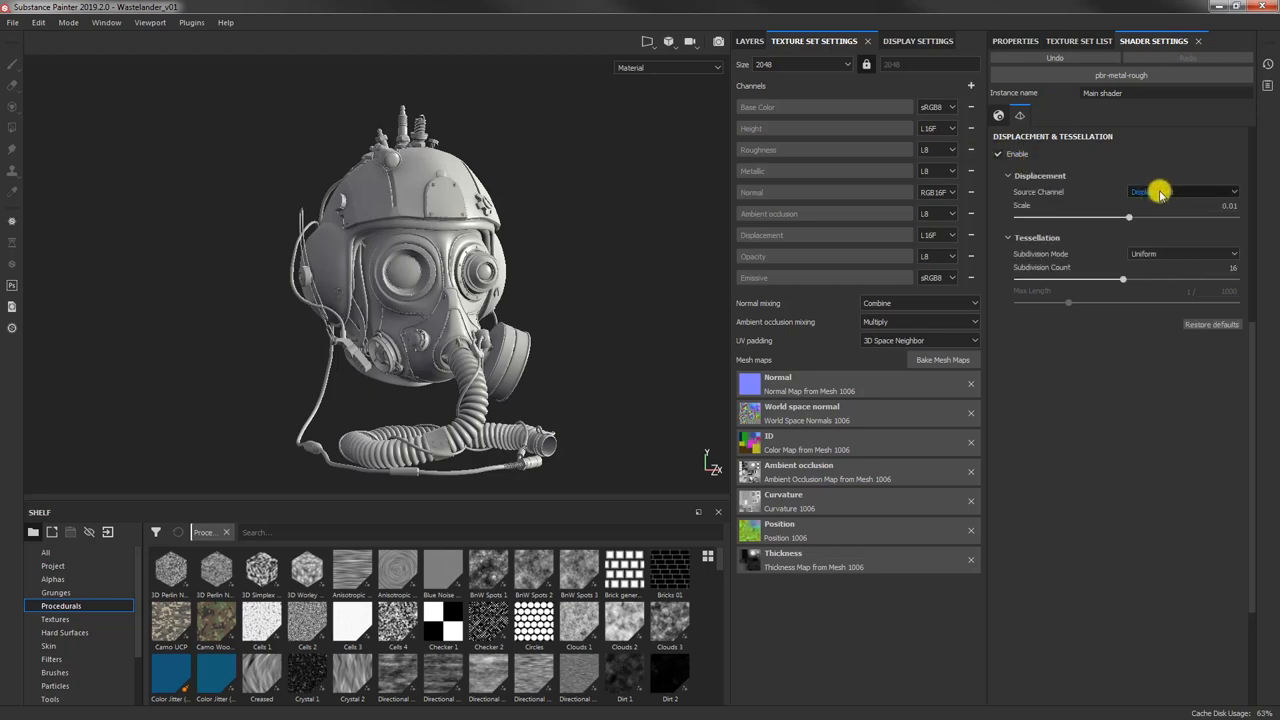
{"action": "left_click", "coordinate": [1183, 191]}
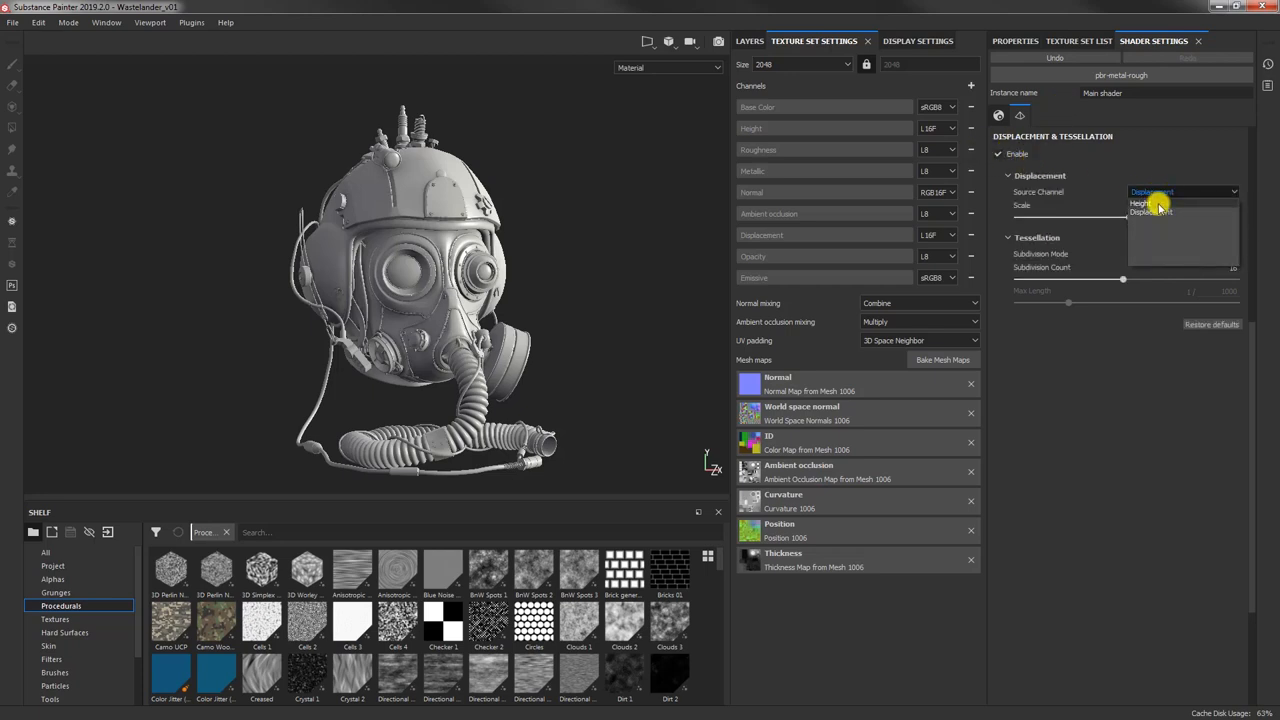
{"action": "left_click", "coordinate": [1140, 203]}
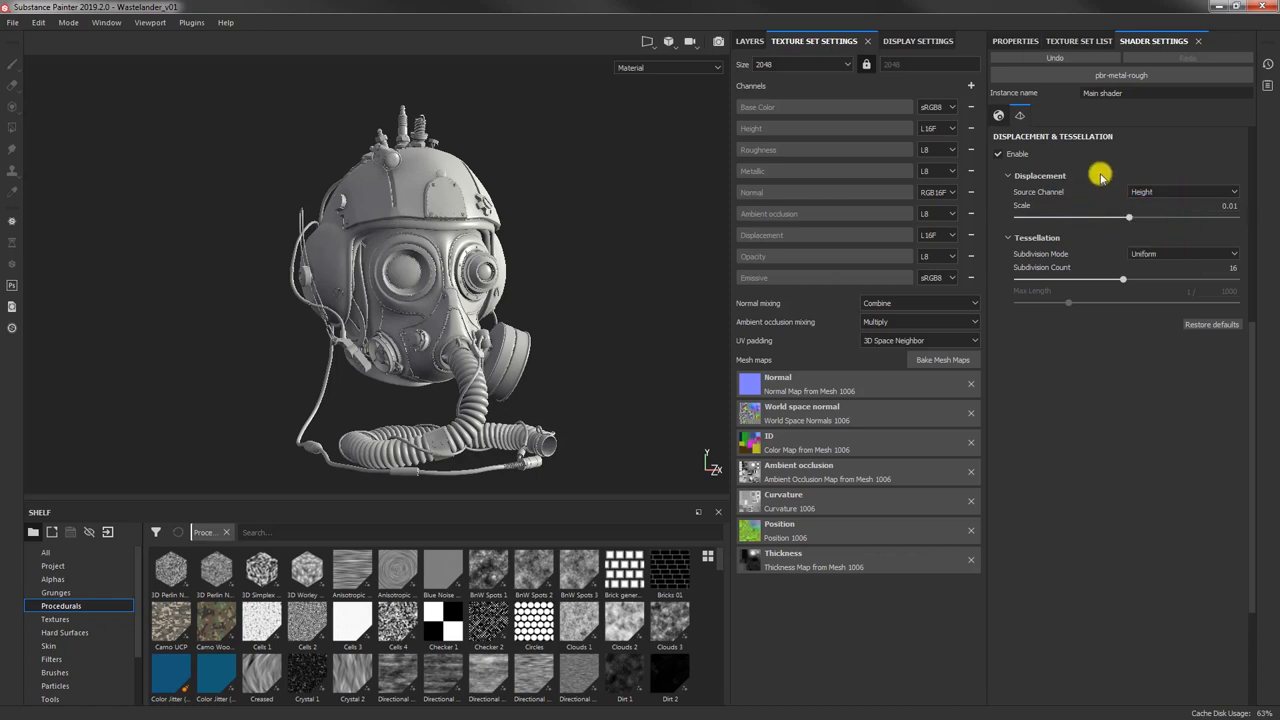
{"action": "mouse_move", "coordinate": [1153, 191]}
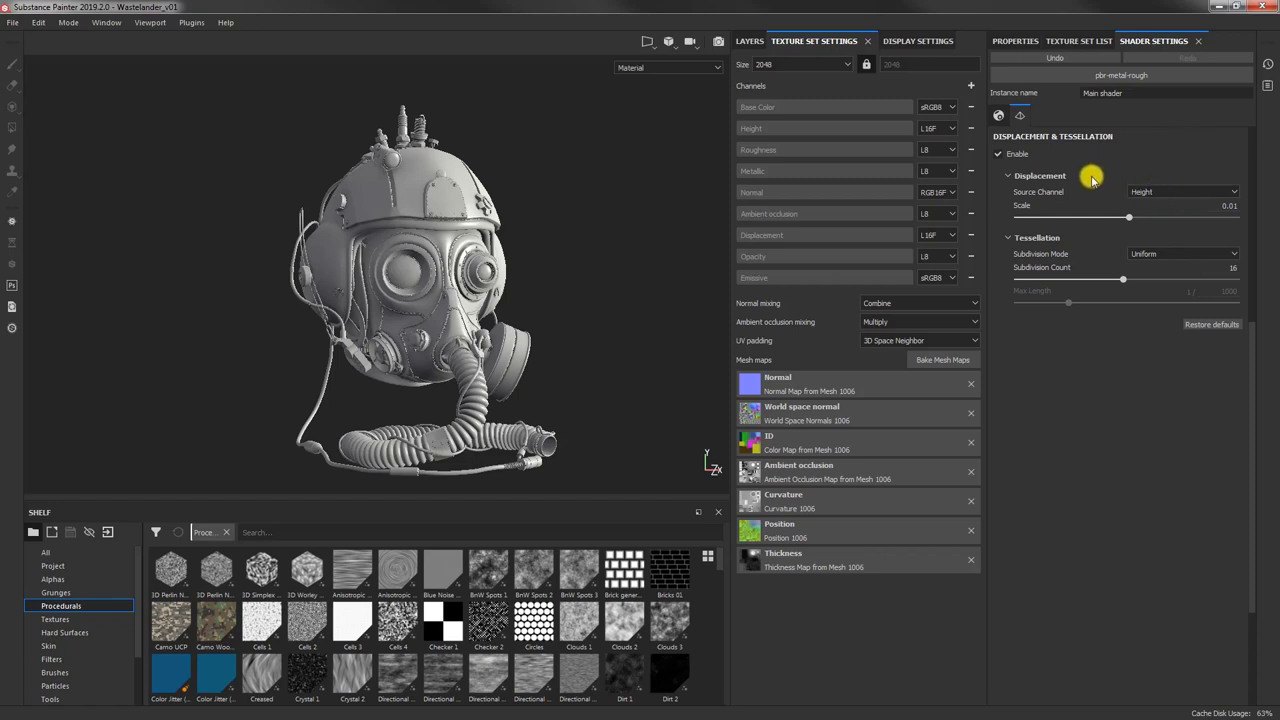
{"action": "mouse_move", "coordinate": [1144, 190]}
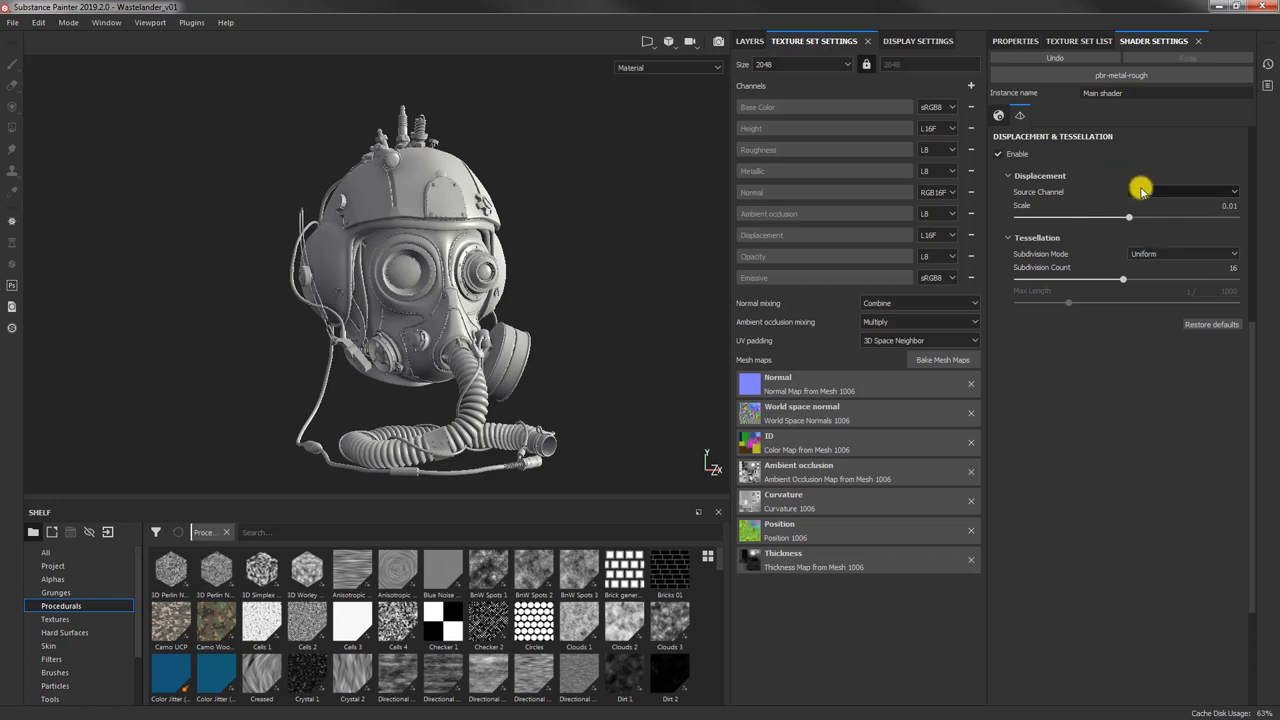
{"action": "left_click", "coordinate": [1183, 191]}
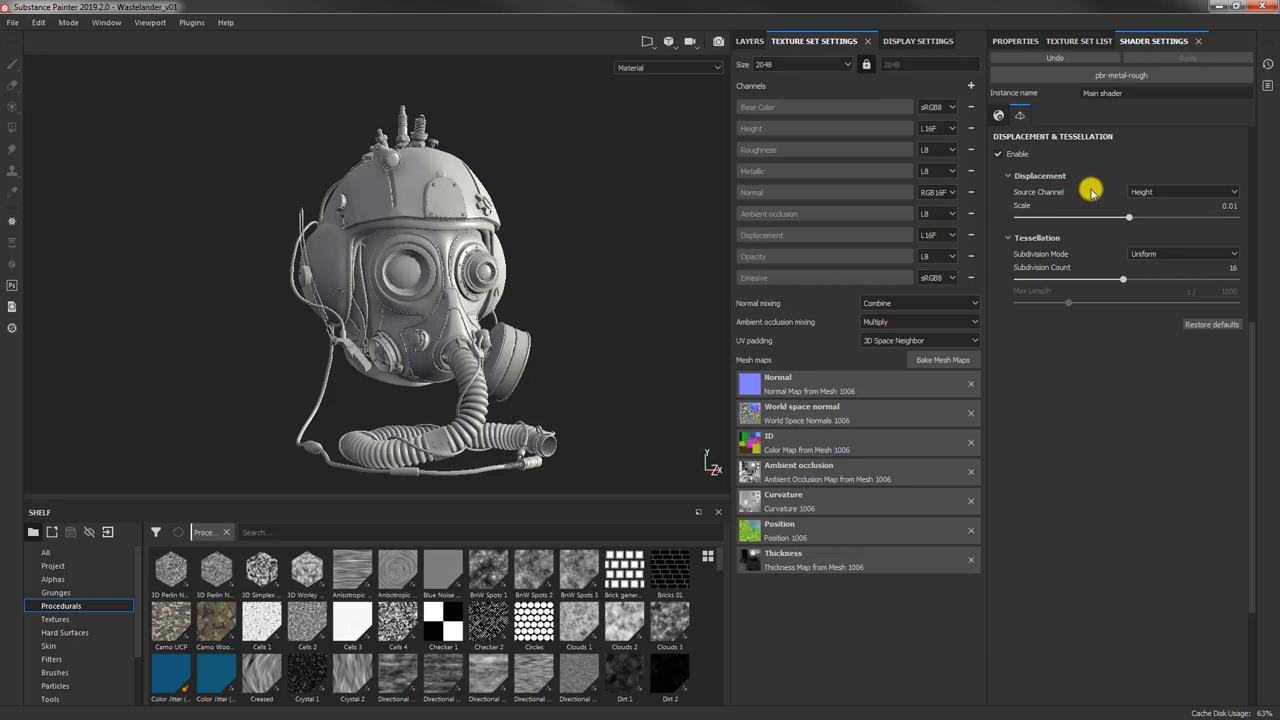
{"action": "left_click", "coordinate": [1183, 191]}
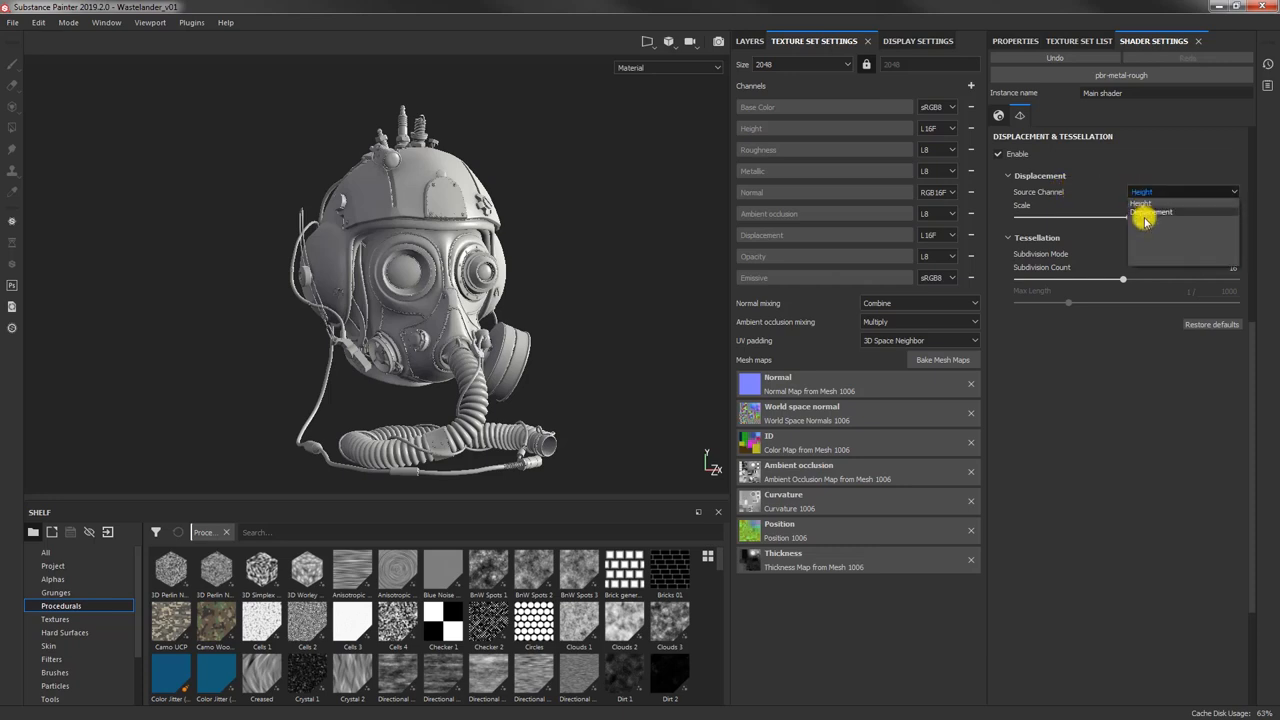
{"action": "left_click", "coordinate": [1163, 212]}
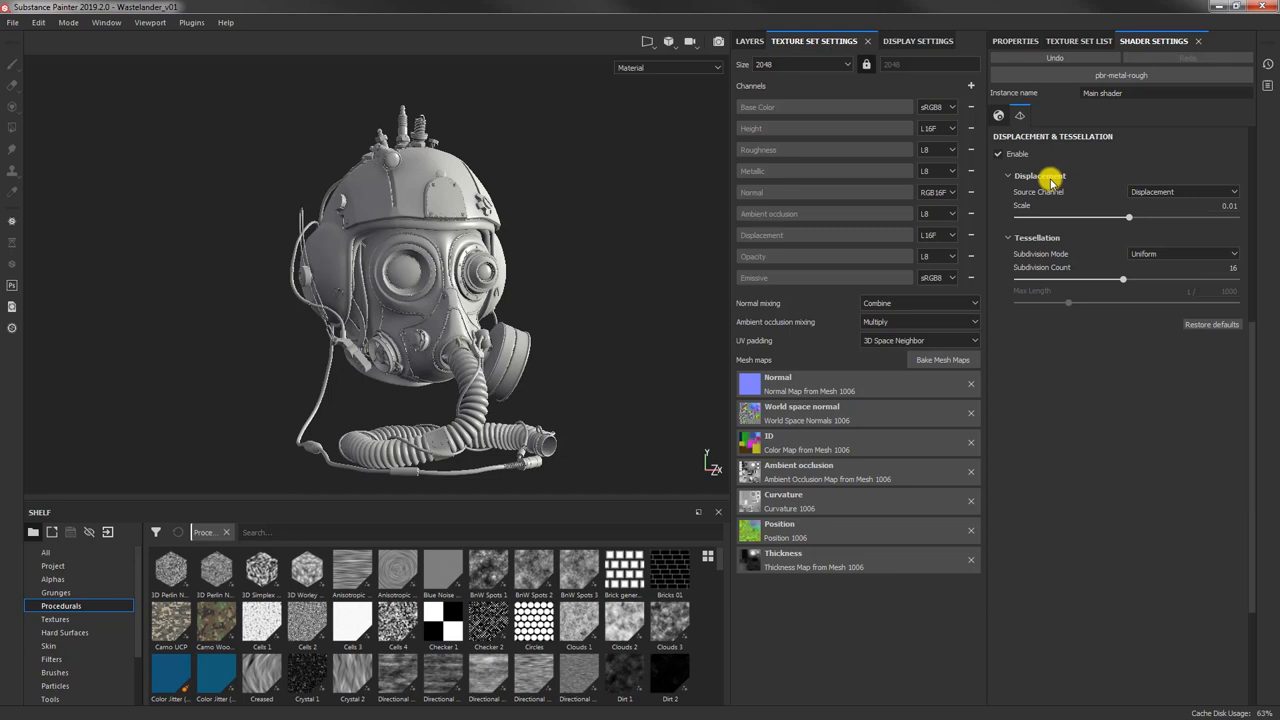
{"action": "mouse_move", "coordinate": [604, 202]}
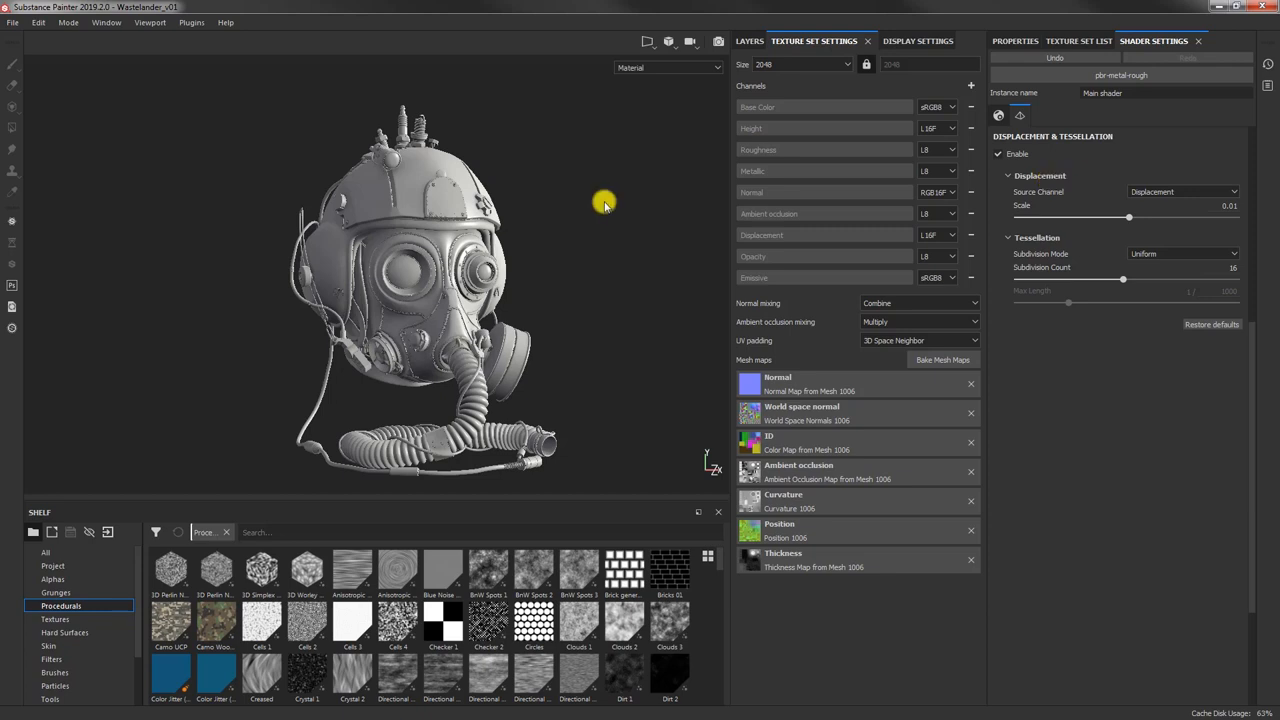
{"action": "mouse_move", "coordinate": [592, 193]}
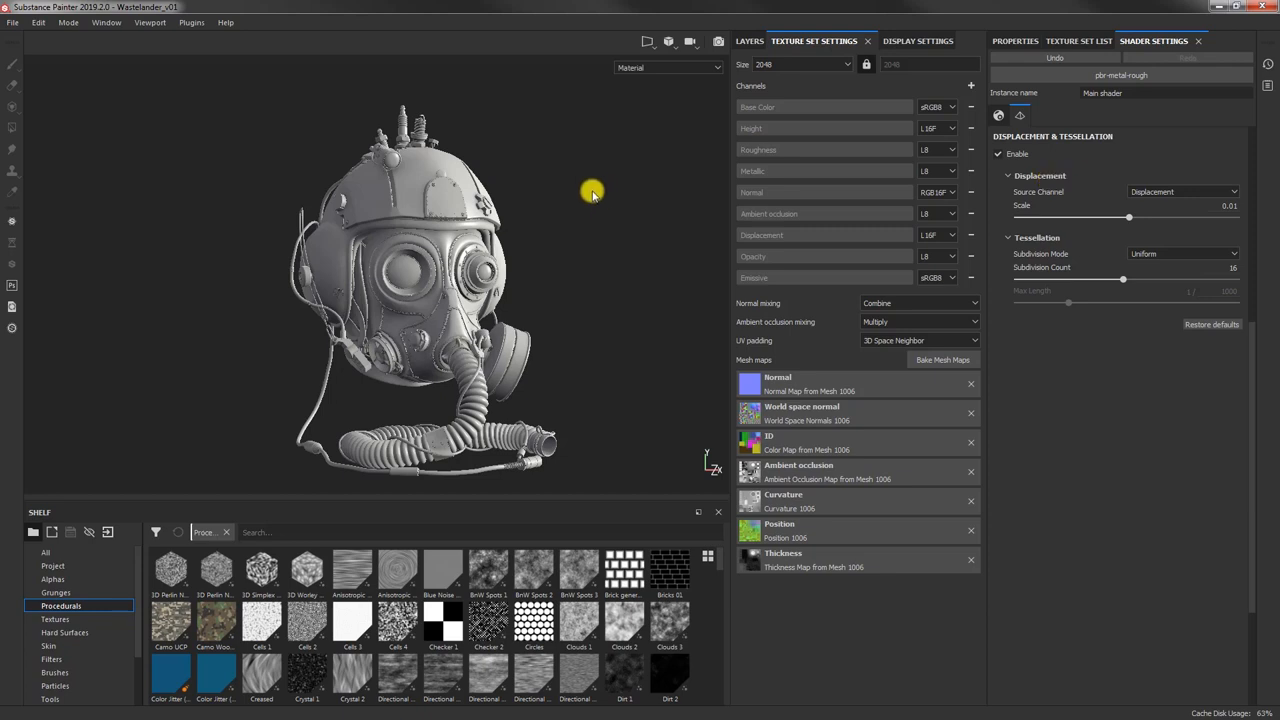
{"action": "mouse_move", "coordinate": [580, 197]}
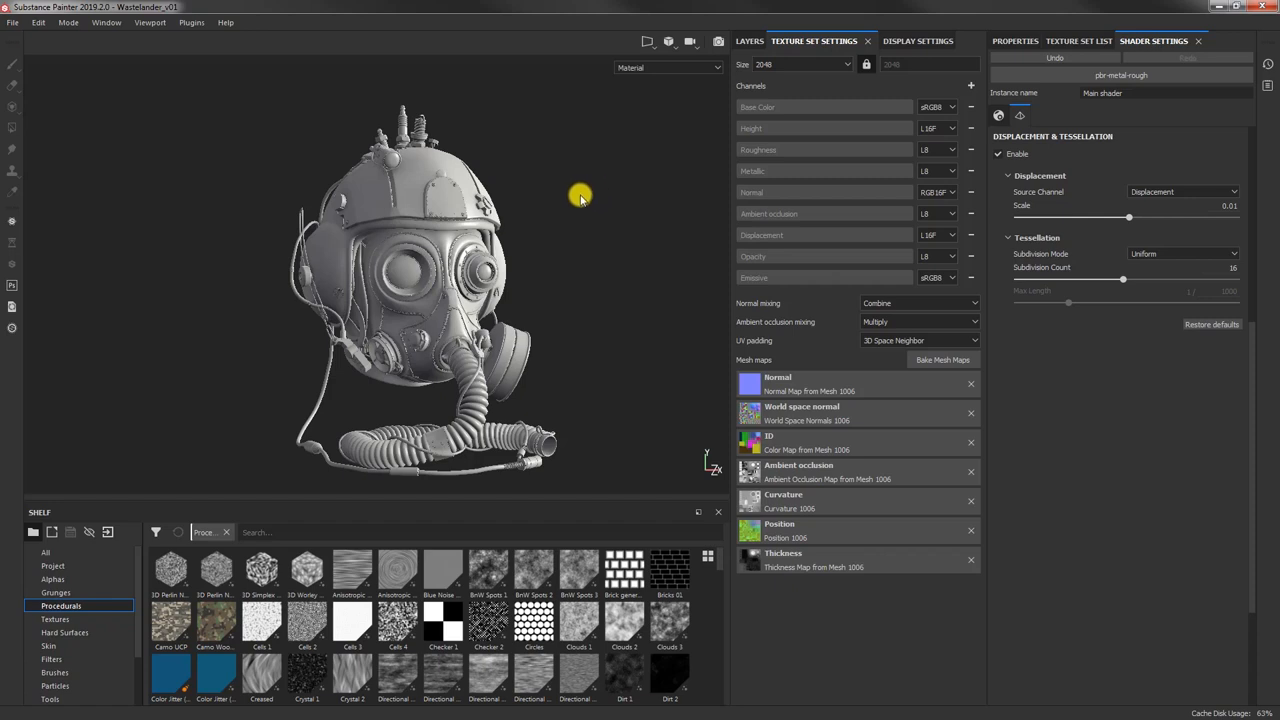
{"action": "mouse_move", "coordinate": [653, 280]}
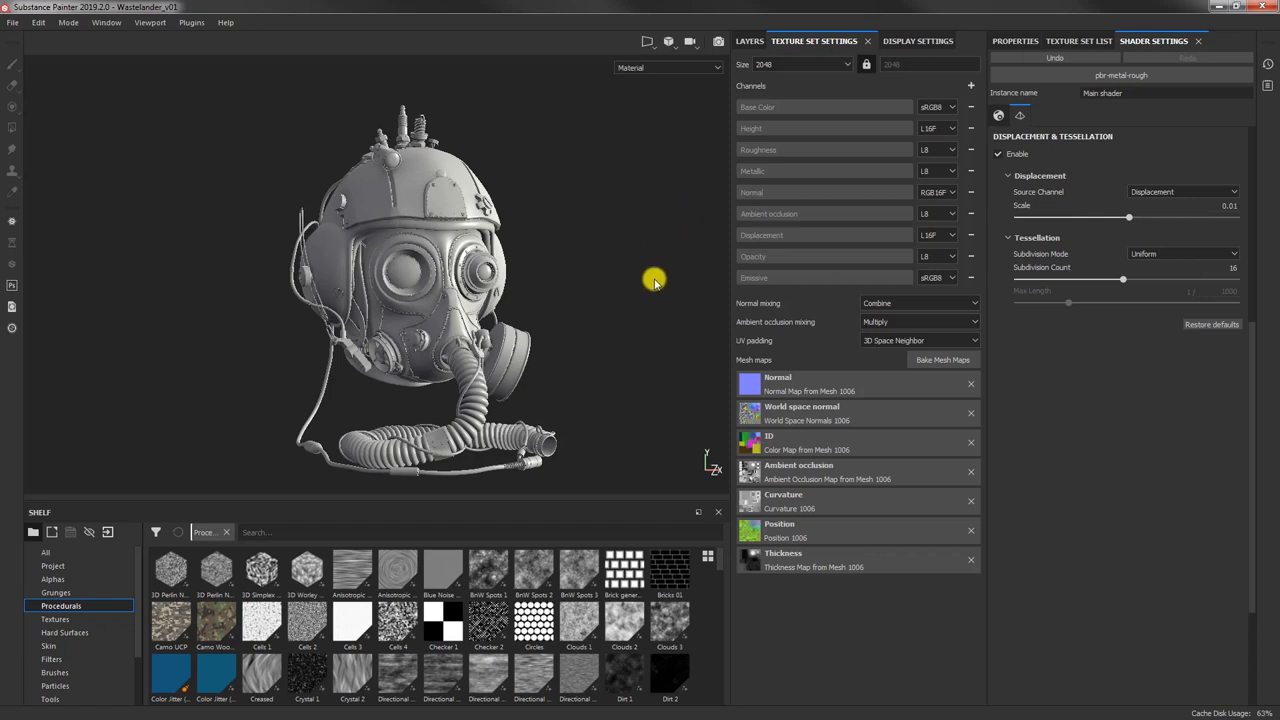
Step: Show the Texture Set List with sets 1001–1006 sharing the main shader
{"action": "left_click", "coordinate": [1078, 41]}
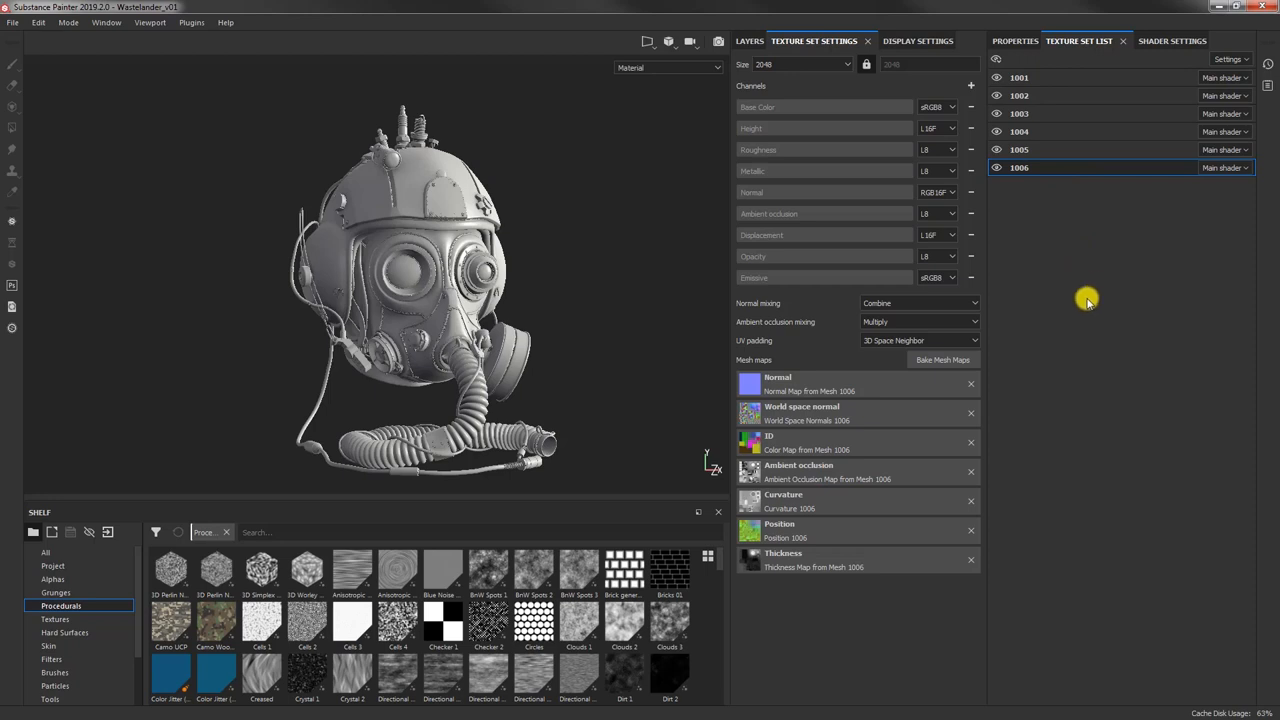
{"action": "mouse_move", "coordinate": [756, 266]}
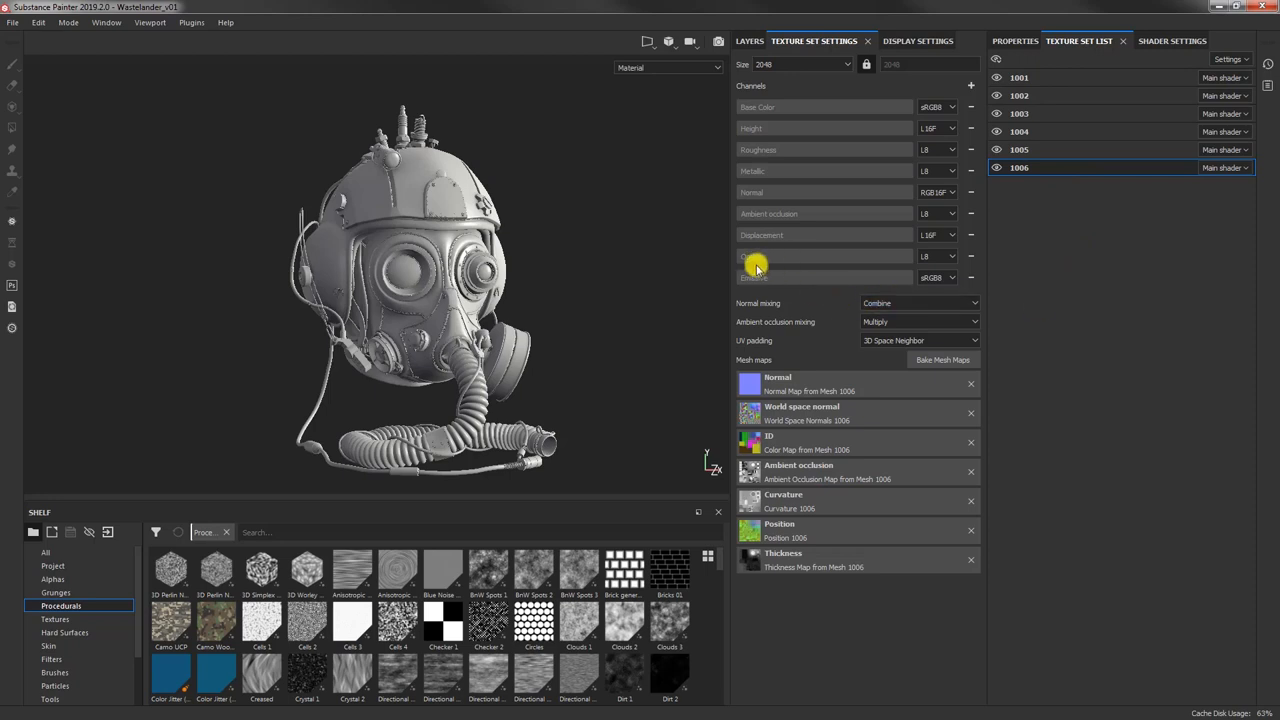
{"action": "mouse_move", "coordinate": [790, 258]}
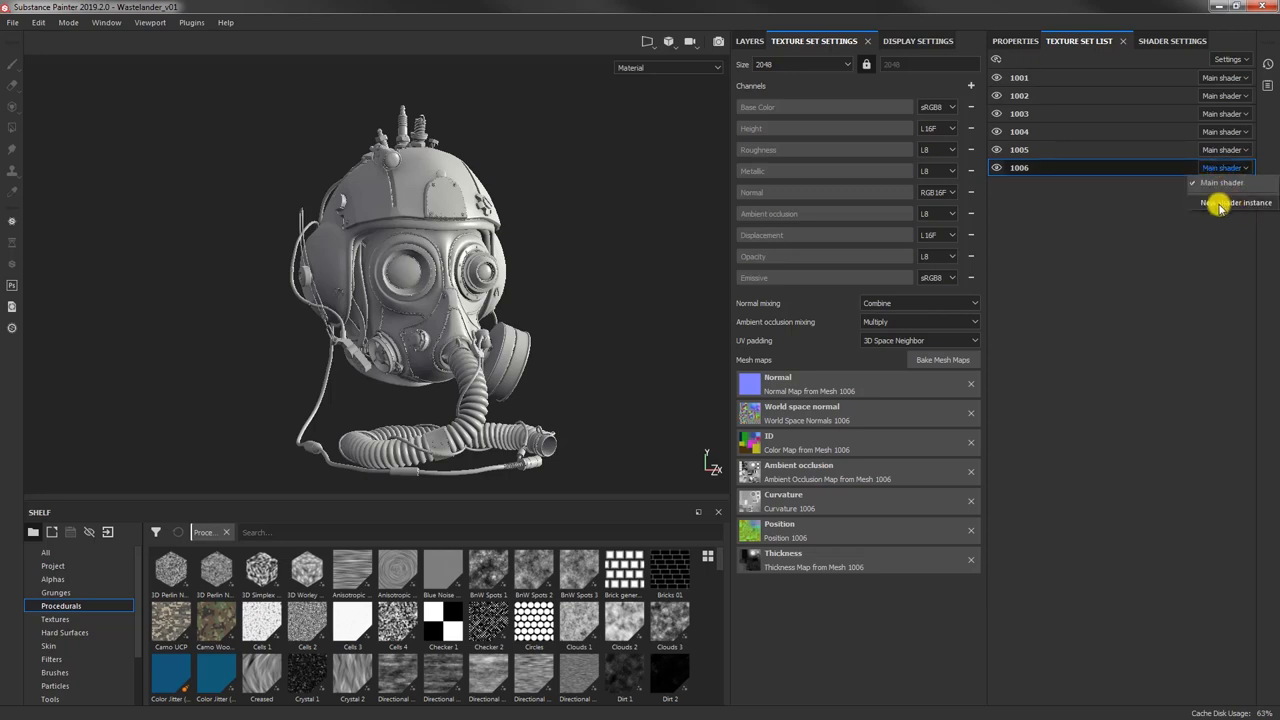
Step: Give set 1006 a new shader instance and bring up its Shader Settings
{"action": "left_click", "coordinate": [1239, 202]}
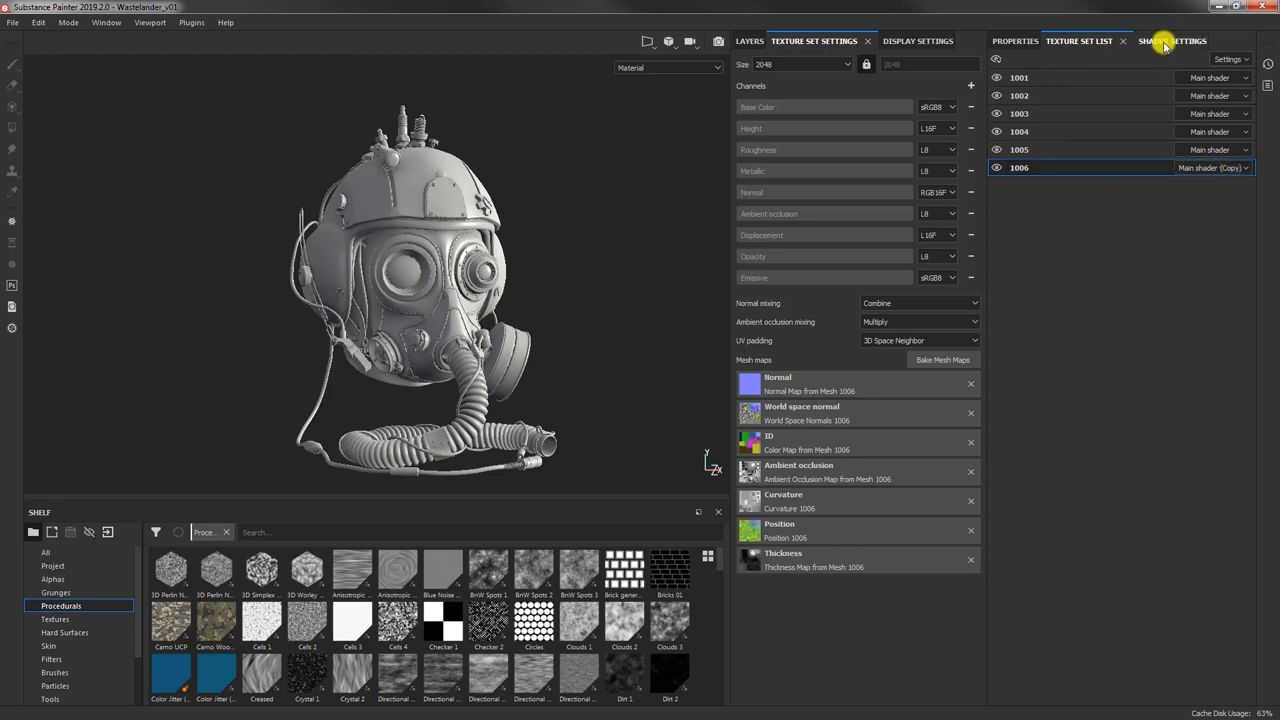
{"action": "left_click", "coordinate": [1153, 41]}
{"action": "type", "text": "Main shader Opacity"}
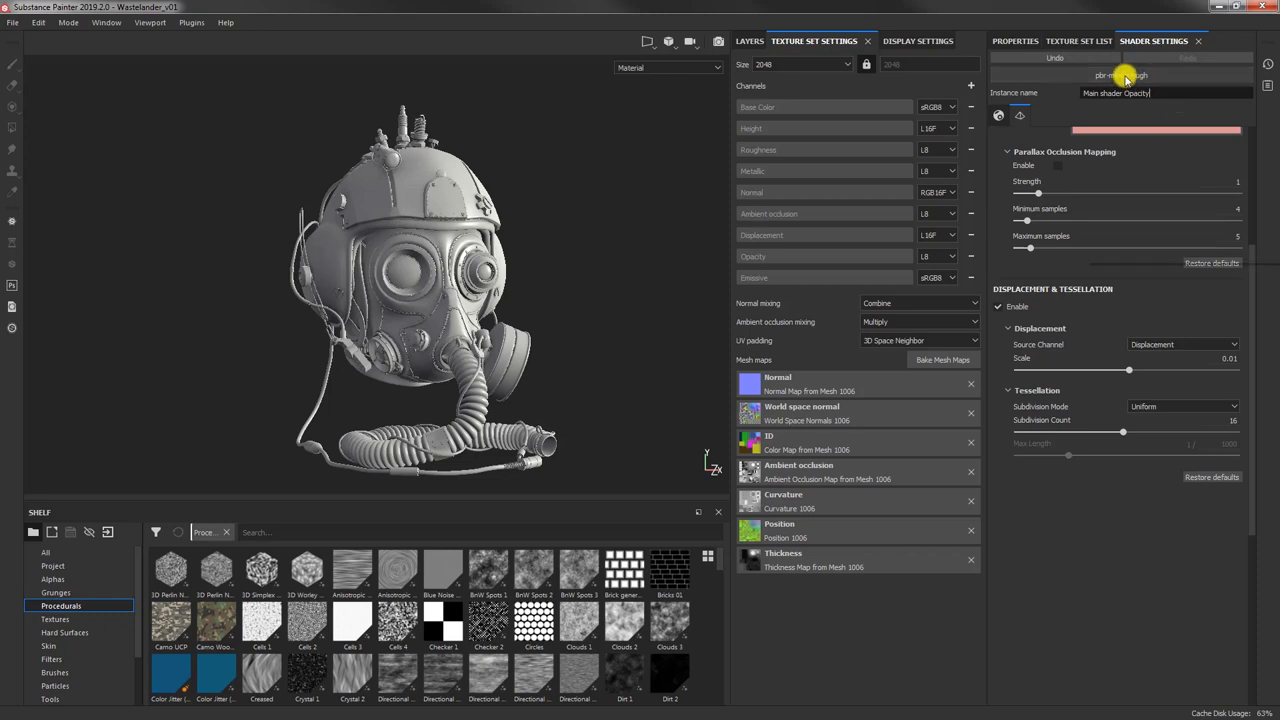
Step: Use pbr-metal-rough-with-alpha-blending with displacement disabled, returning to the Texture Set List
{"action": "left_click", "coordinate": [1125, 76]}
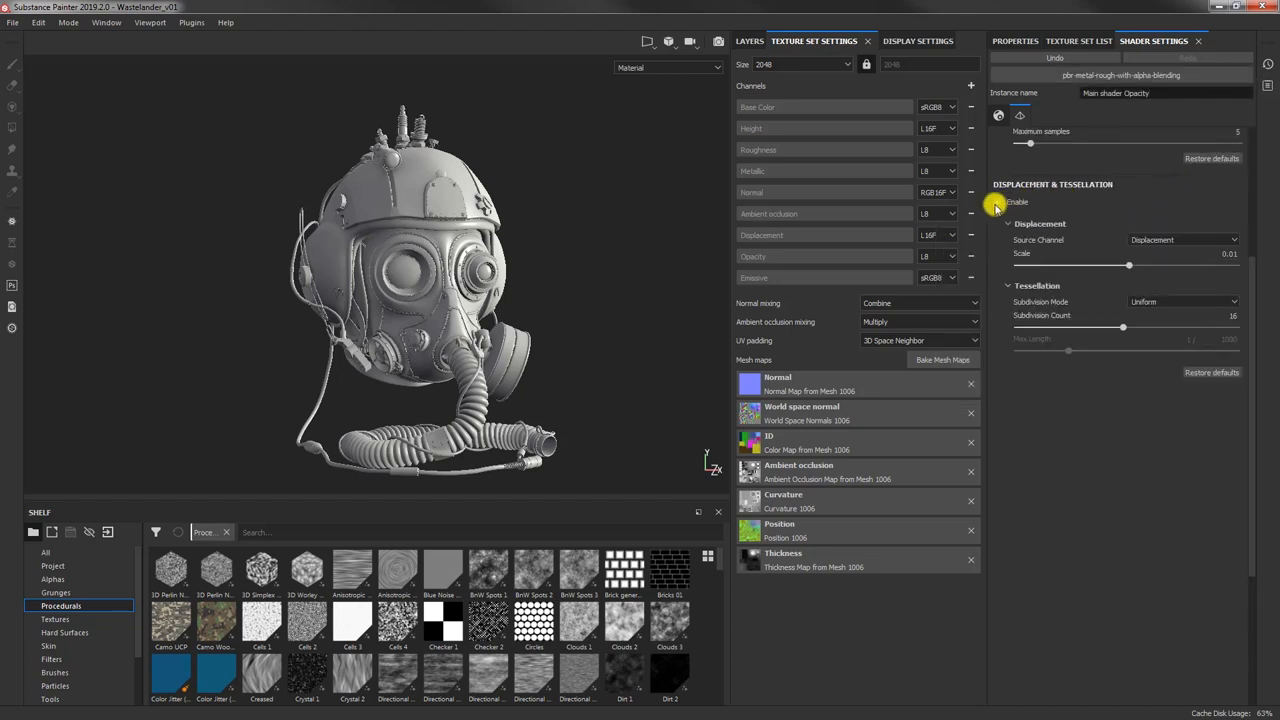
{"action": "left_click", "coordinate": [998, 202]}
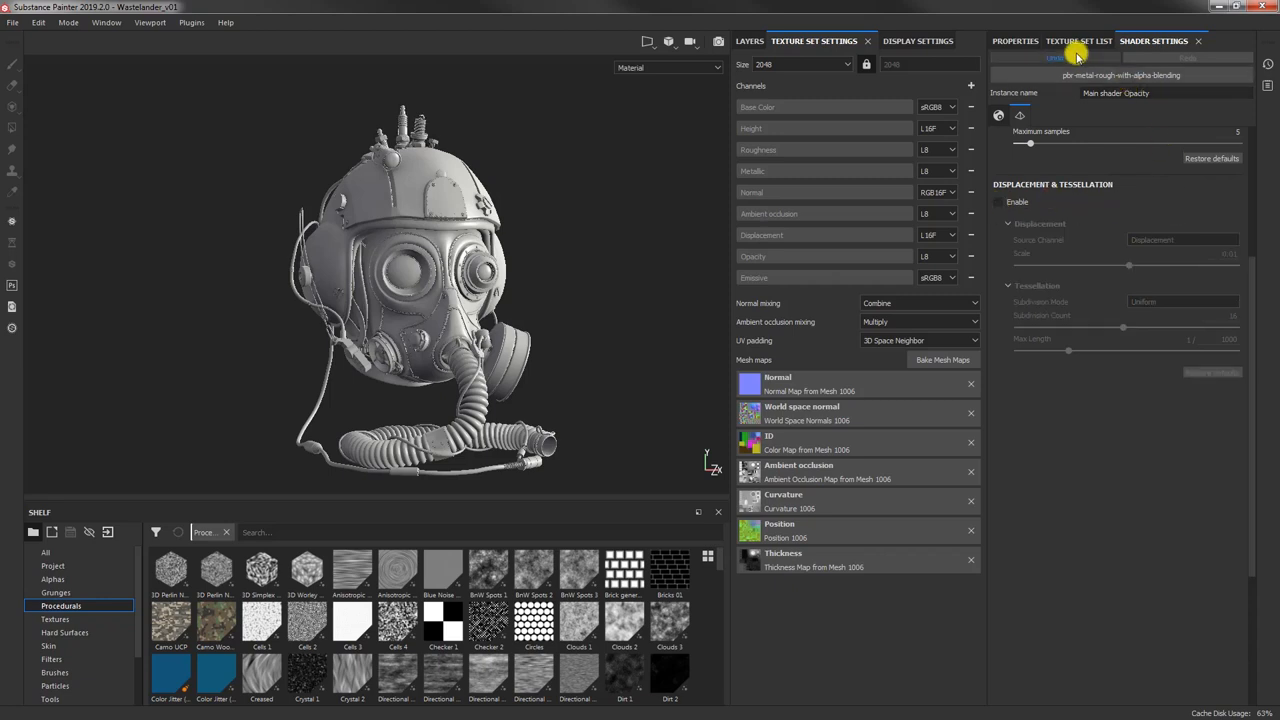
{"action": "left_click", "coordinate": [1079, 41]}
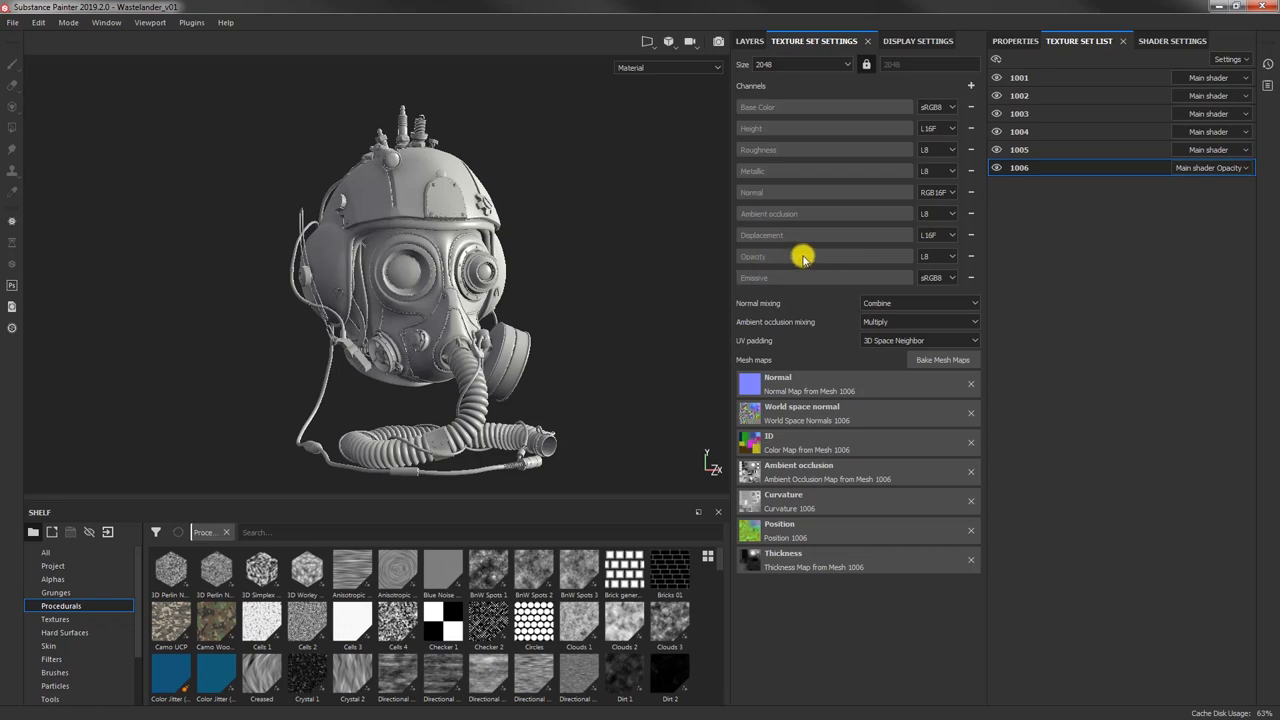
{"action": "mouse_move", "coordinate": [795, 252]}
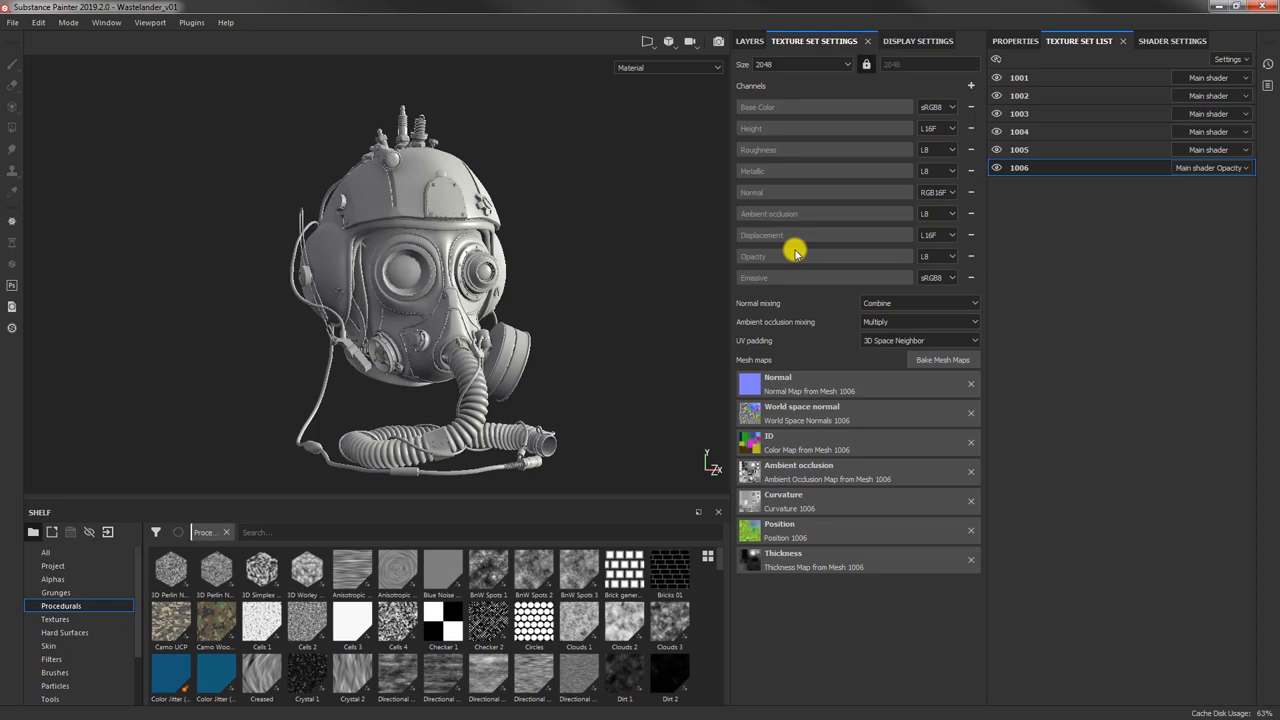
{"action": "mouse_move", "coordinate": [773, 224]}
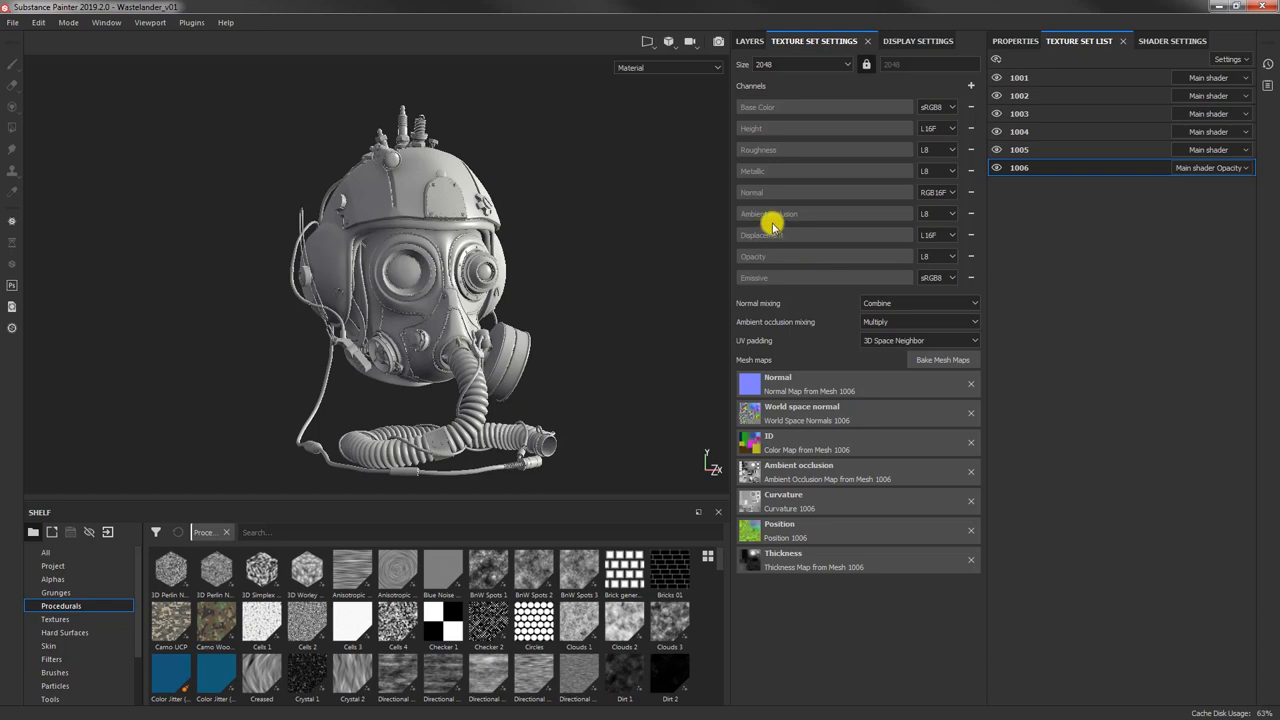
{"action": "mouse_move", "coordinate": [393, 202]}
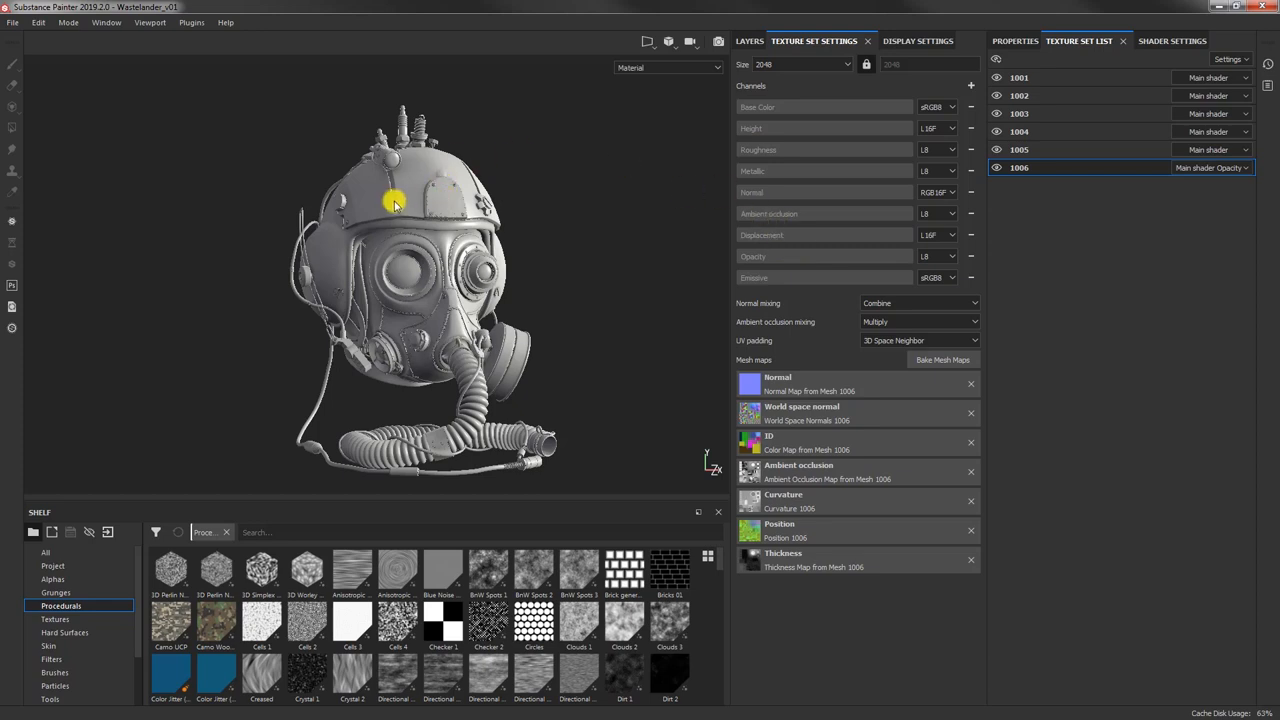
{"action": "mouse_move", "coordinate": [358, 207]}
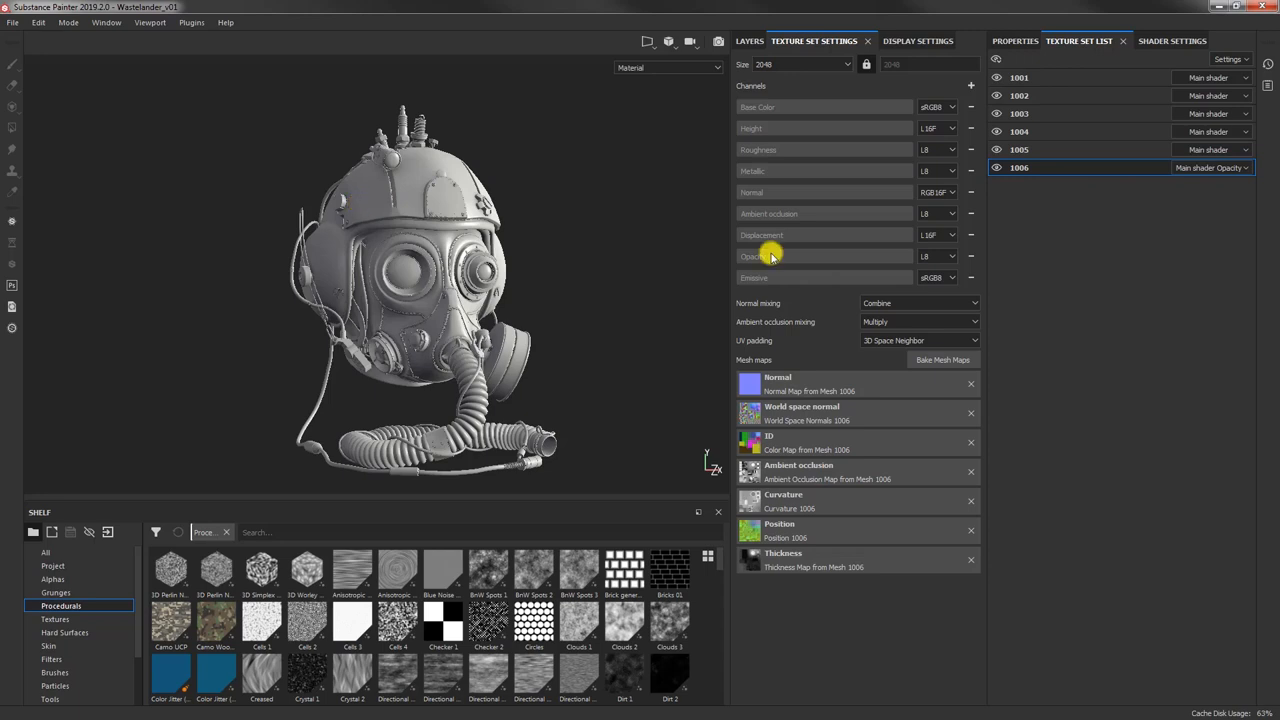
Step: Orbit and zoom around the helmet to inspect set 1001's head shell from several sides
{"action": "left_click_drag", "start_coordinate": [770, 256], "coordinate": [400, 275]}
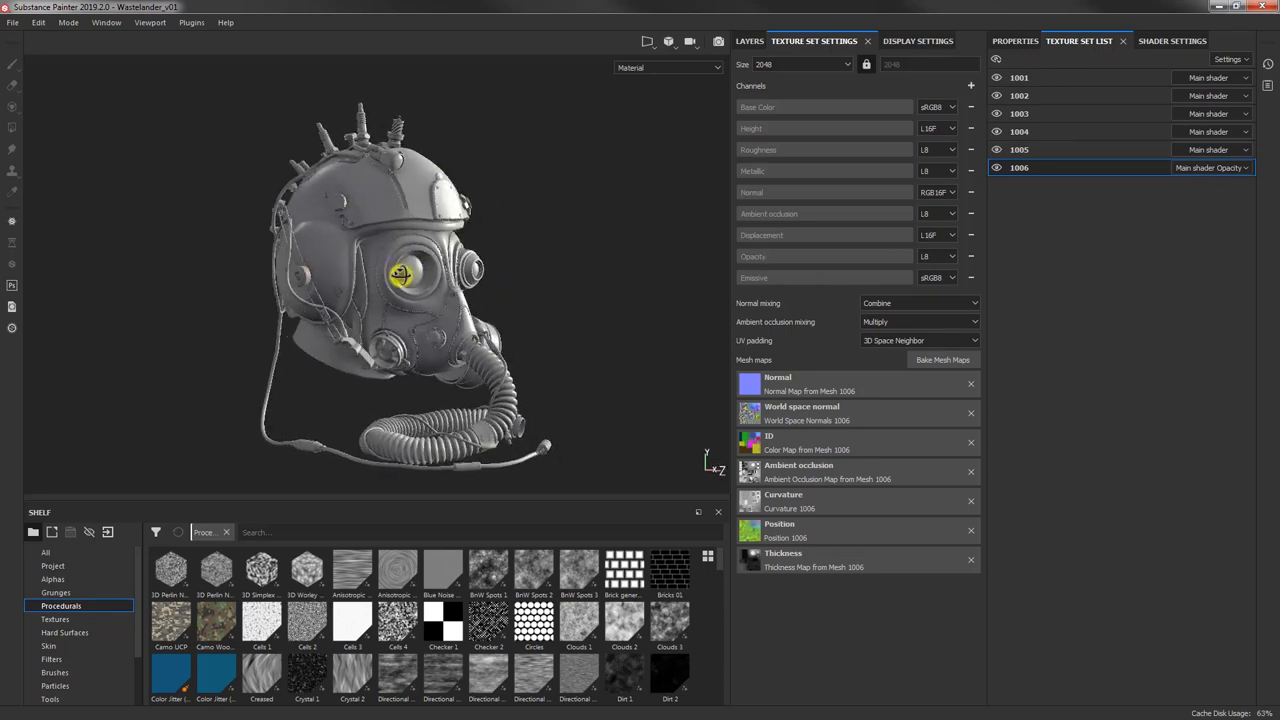
{"action": "left_click", "coordinate": [1170, 41]}
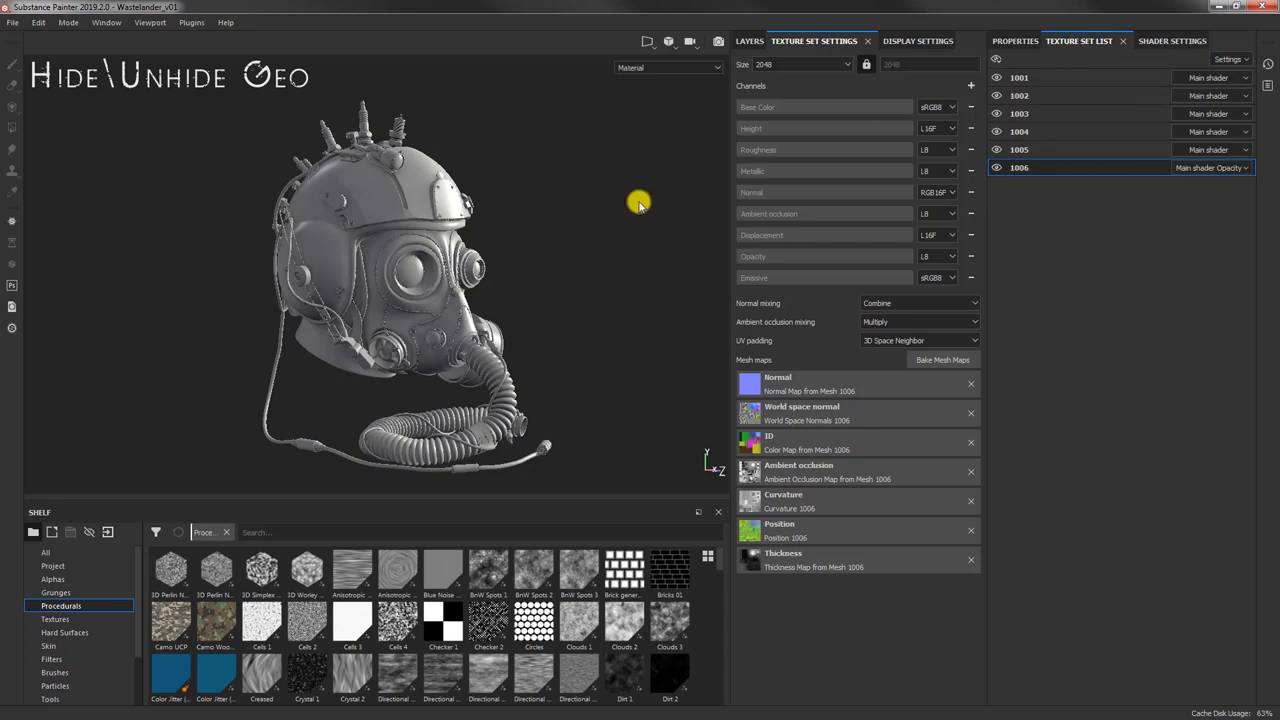
{"action": "mouse_move", "coordinate": [409, 248]}
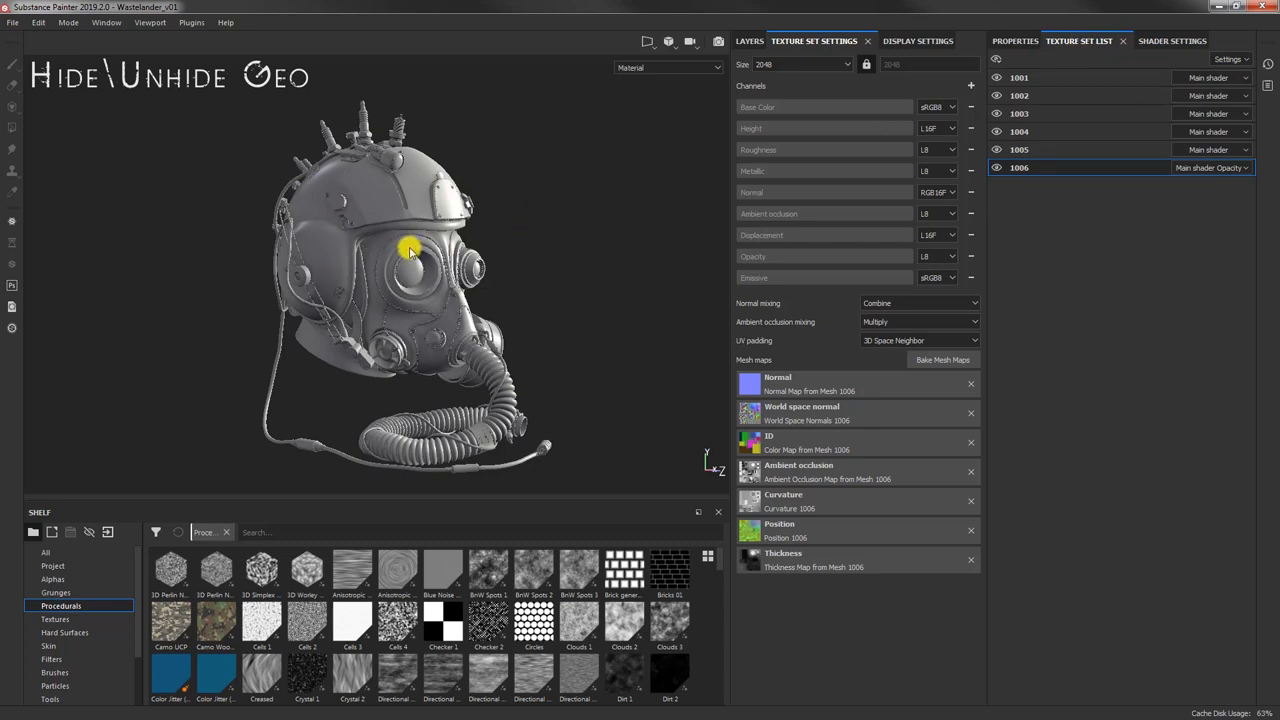
{"action": "left_click_drag", "start_coordinate": [410, 250], "coordinate": [400, 260]}
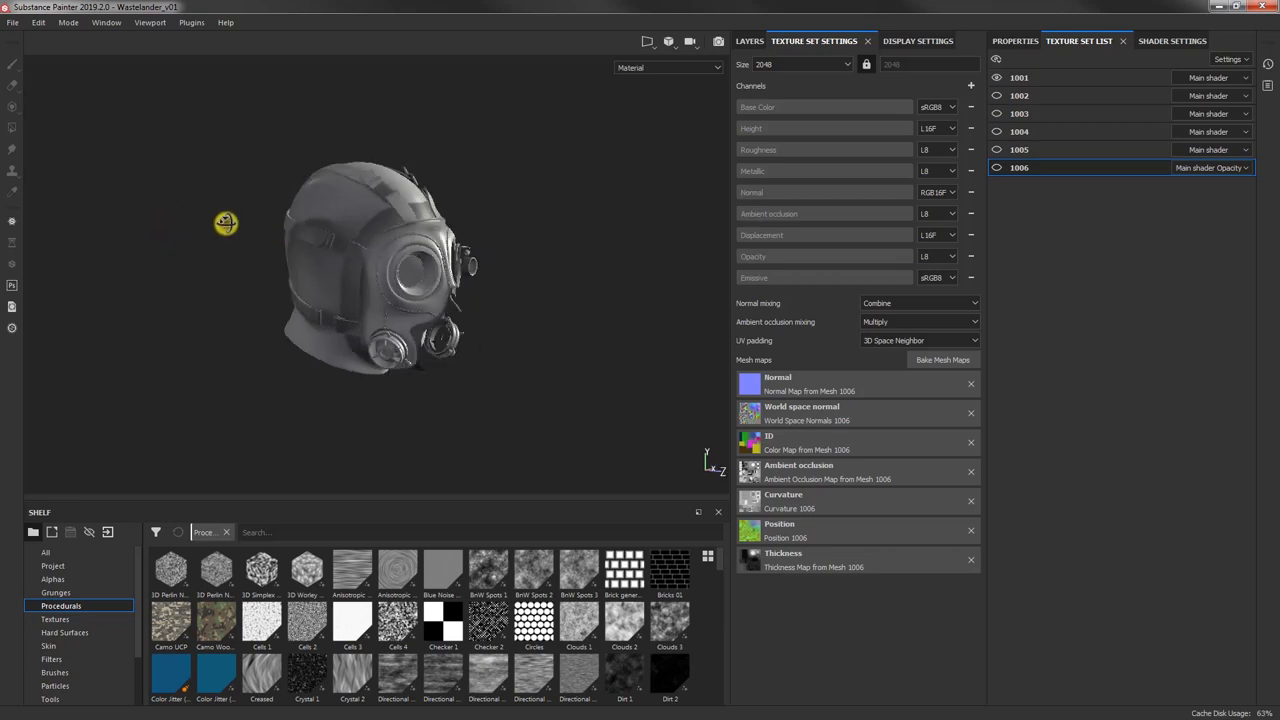
{"action": "left_click_drag", "start_coordinate": [225, 222], "coordinate": [425, 263]}
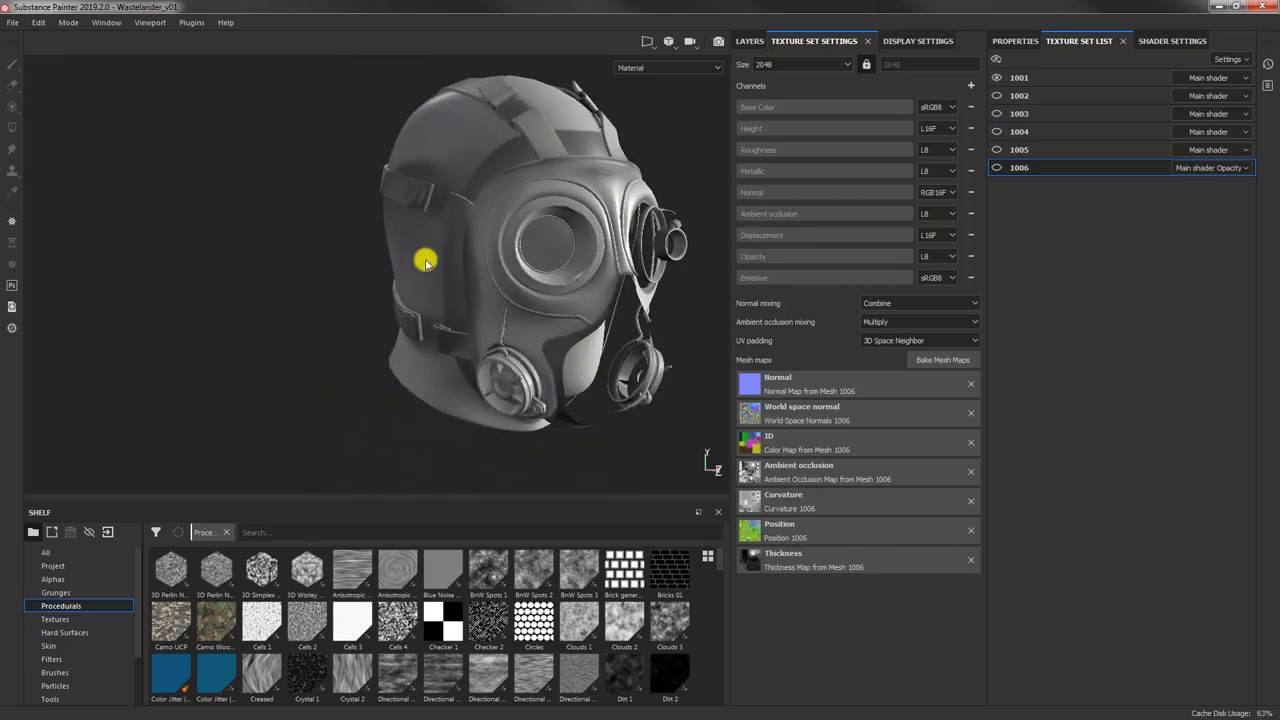
{"action": "left_click_drag", "start_coordinate": [425, 262], "coordinate": [555, 208]}
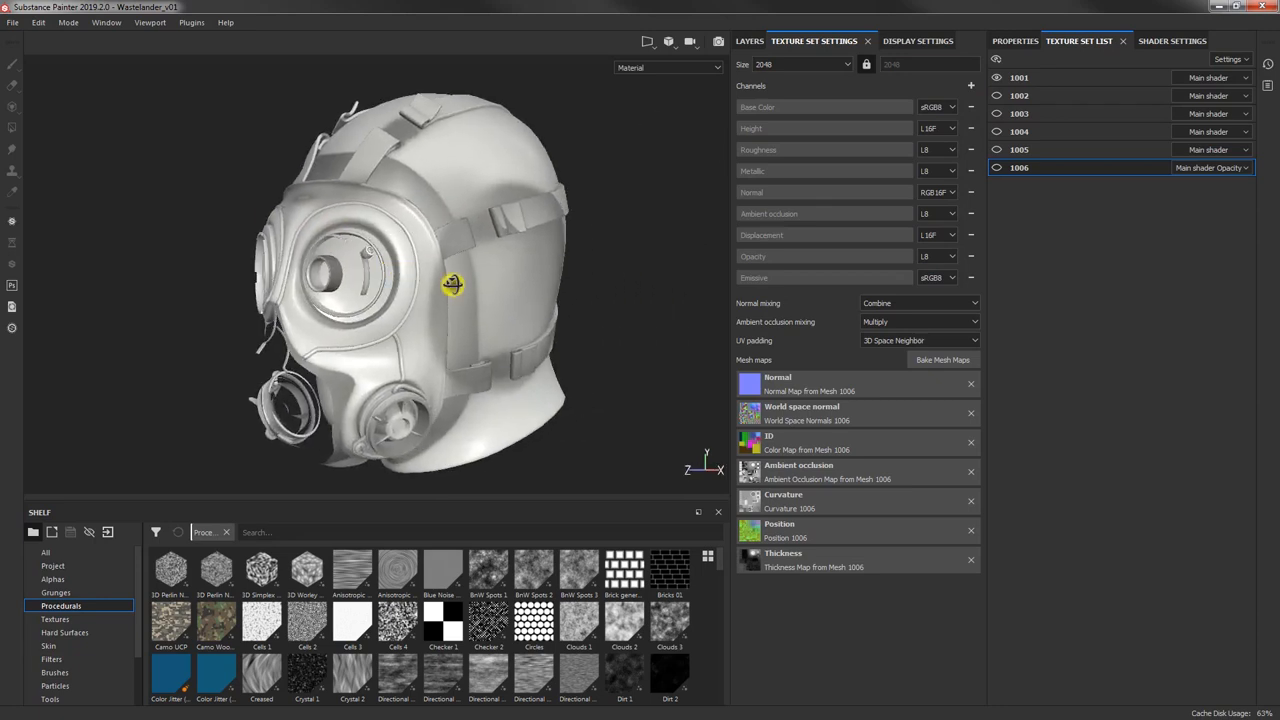
{"action": "left_click_drag", "start_coordinate": [452, 285], "coordinate": [393, 247]}
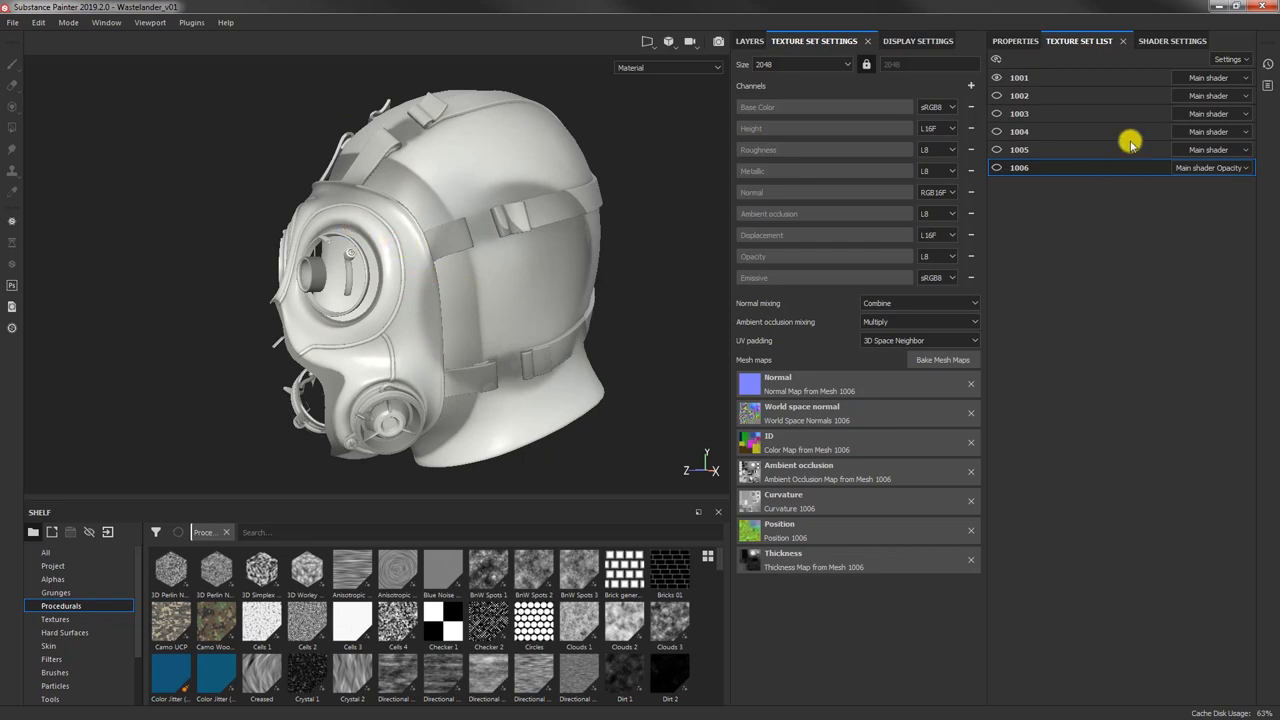
Step: Assign Main shader Opacity to texture set 1001 and show its layer stack
{"action": "left_click", "coordinate": [1019, 77]}
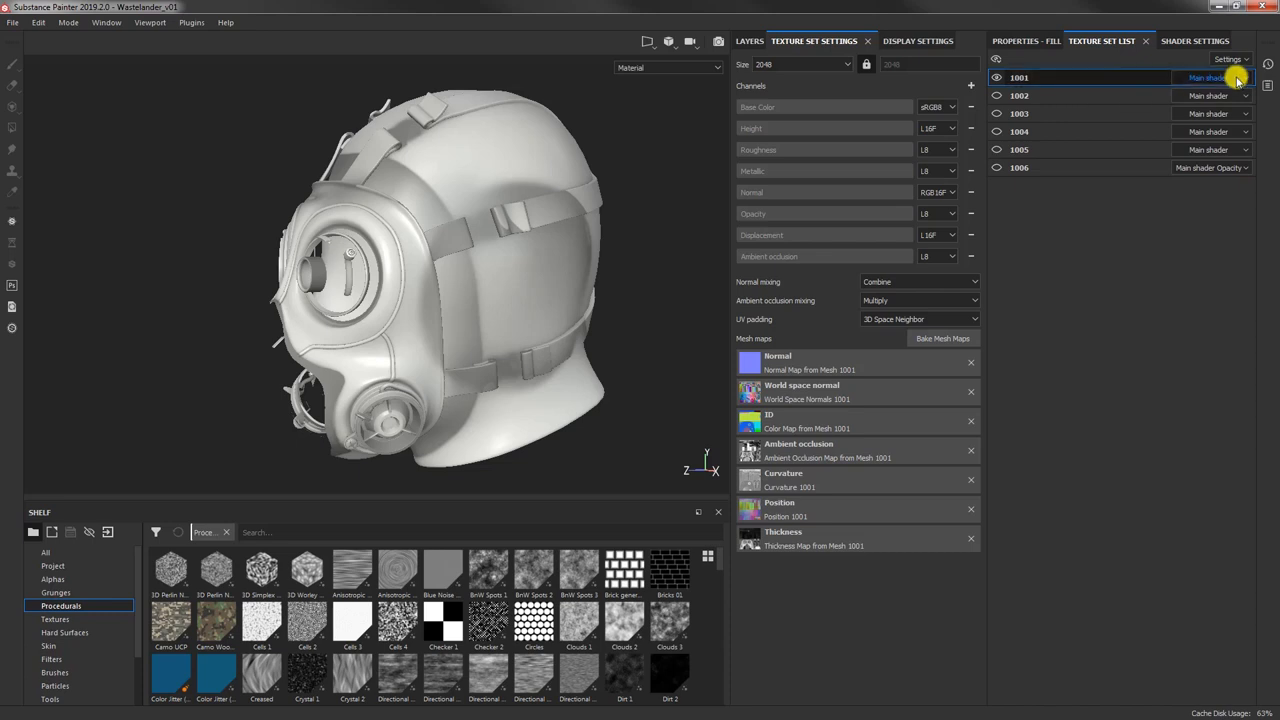
{"action": "left_click", "coordinate": [1210, 77]}
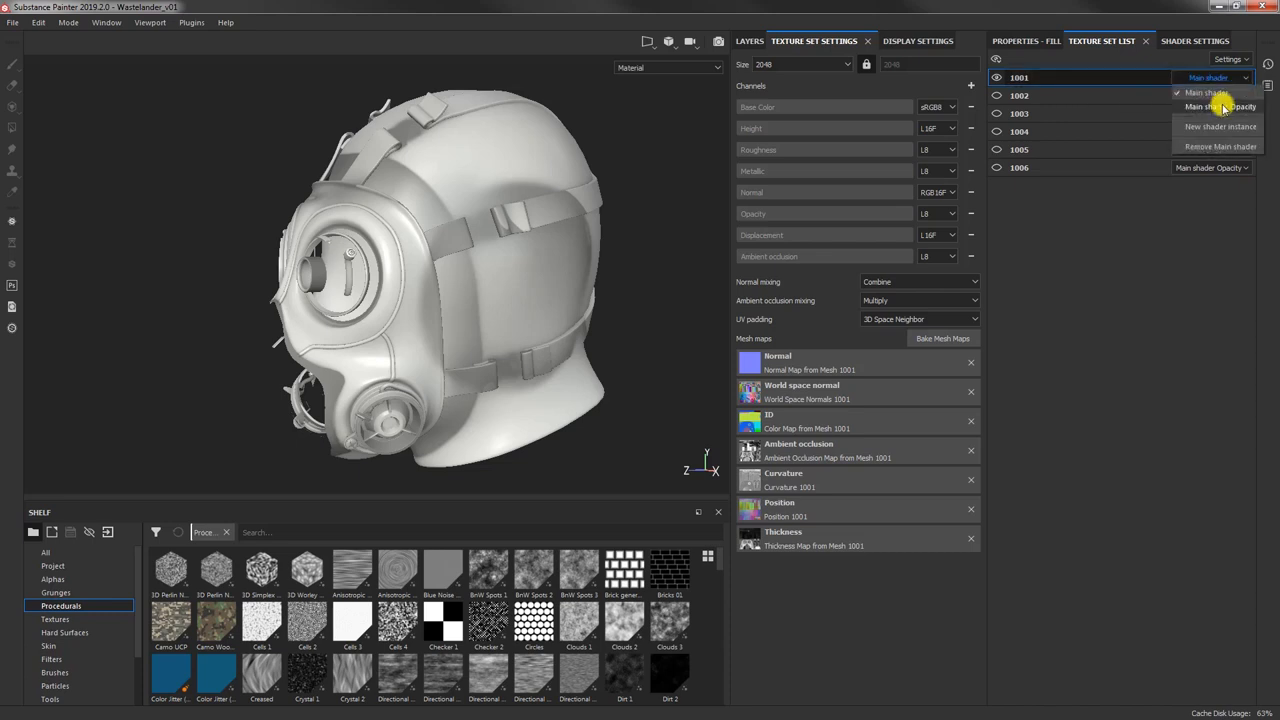
{"action": "left_click", "coordinate": [1220, 107]}
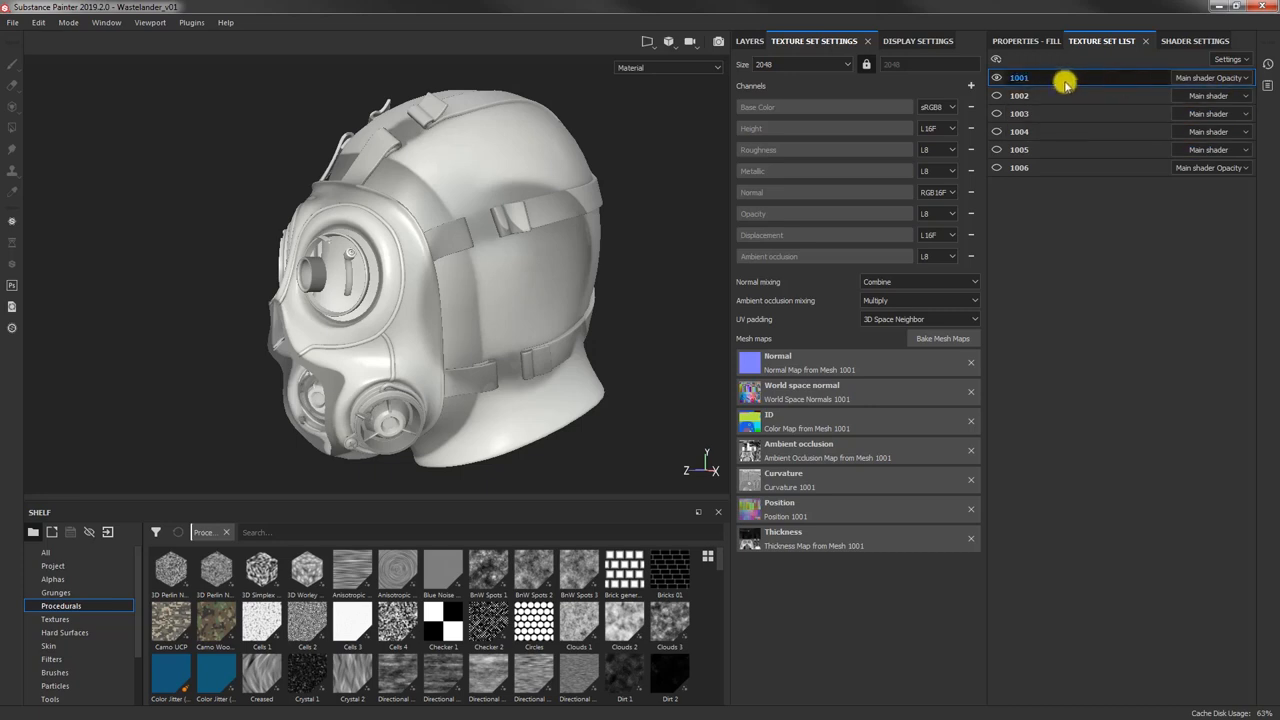
{"action": "left_click", "coordinate": [749, 41]}
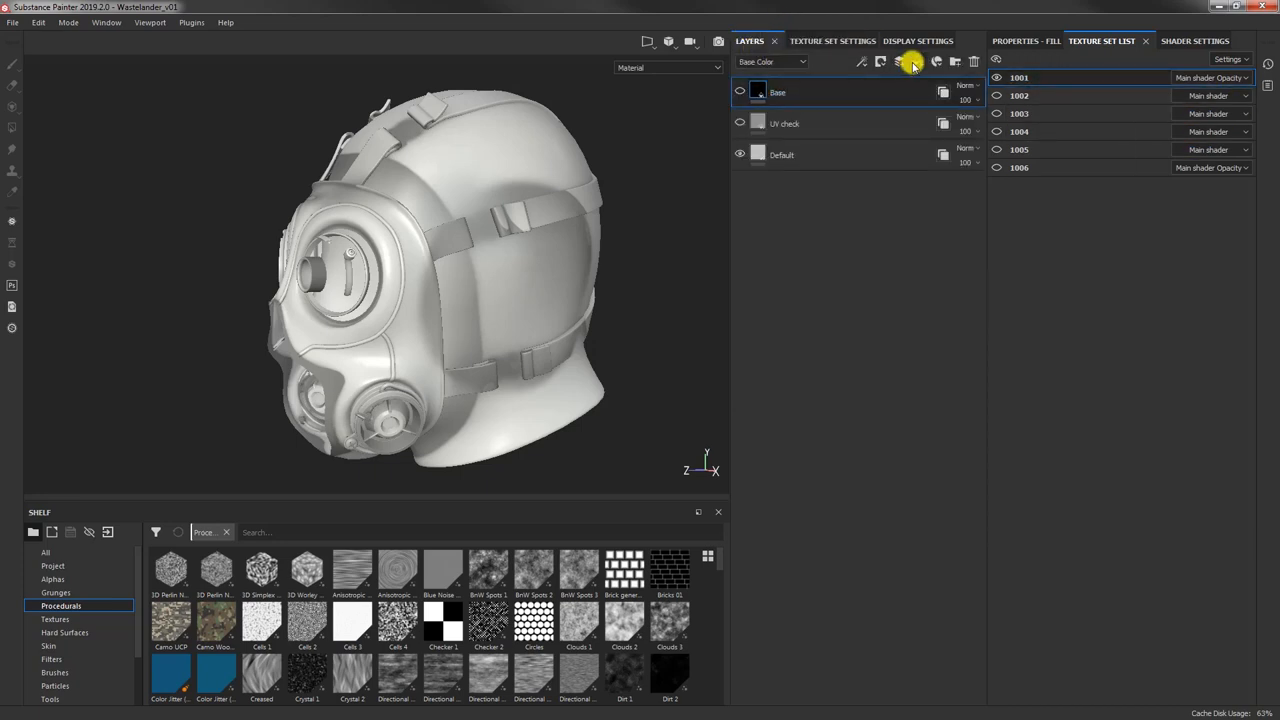
Step: Add an opacity-only fill layer with a black mask to set 1001, opacity 0
{"action": "left_click", "coordinate": [899, 61]}
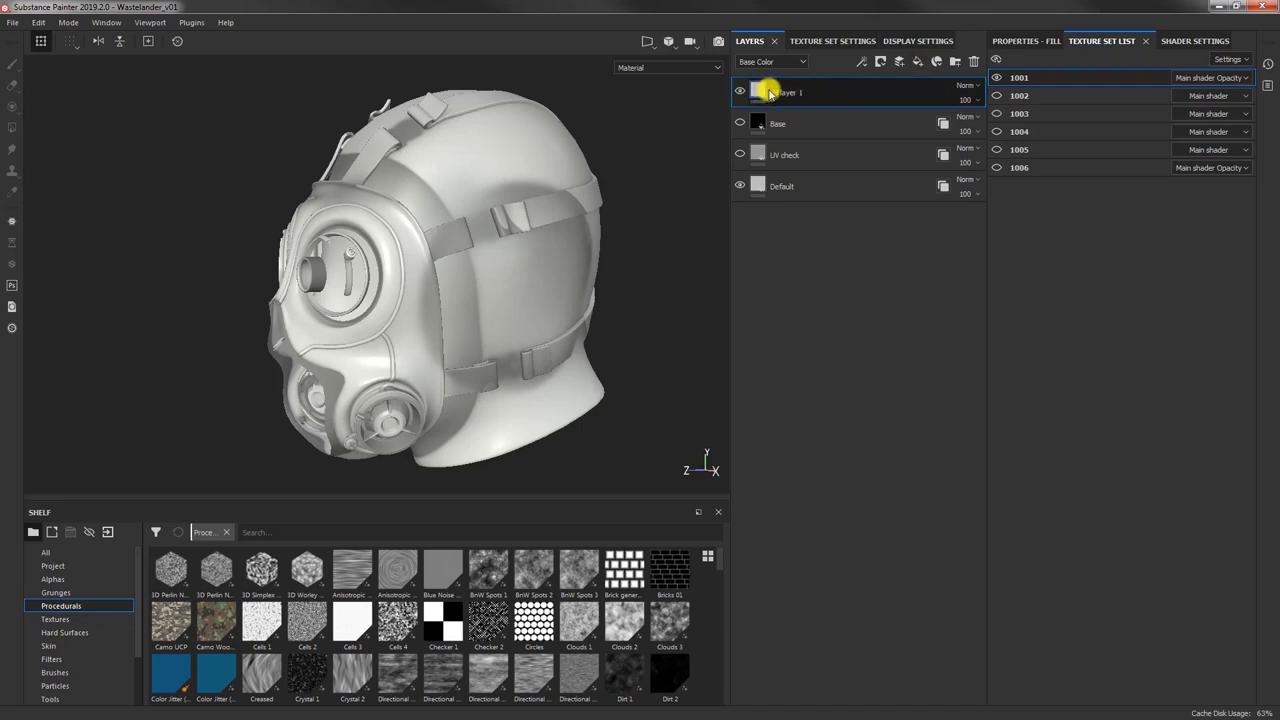
{"action": "left_click", "coordinate": [787, 92]}
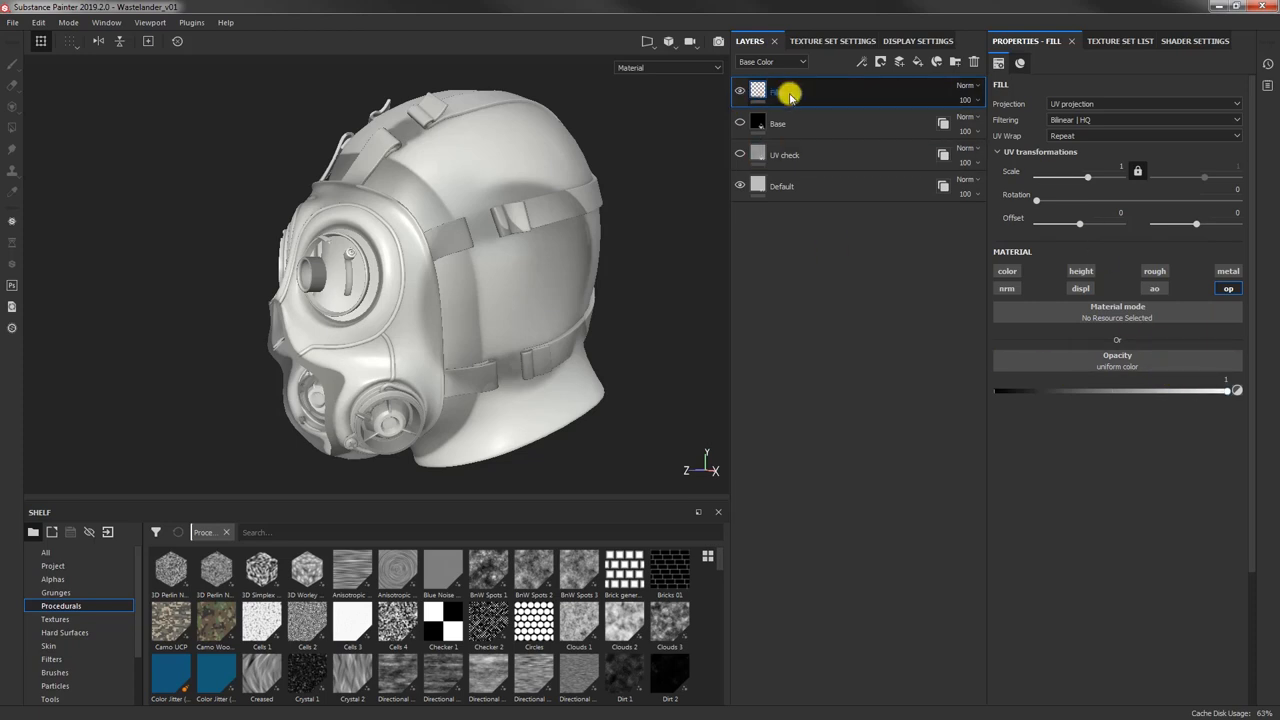
{"action": "right_click", "coordinate": [790, 92]}
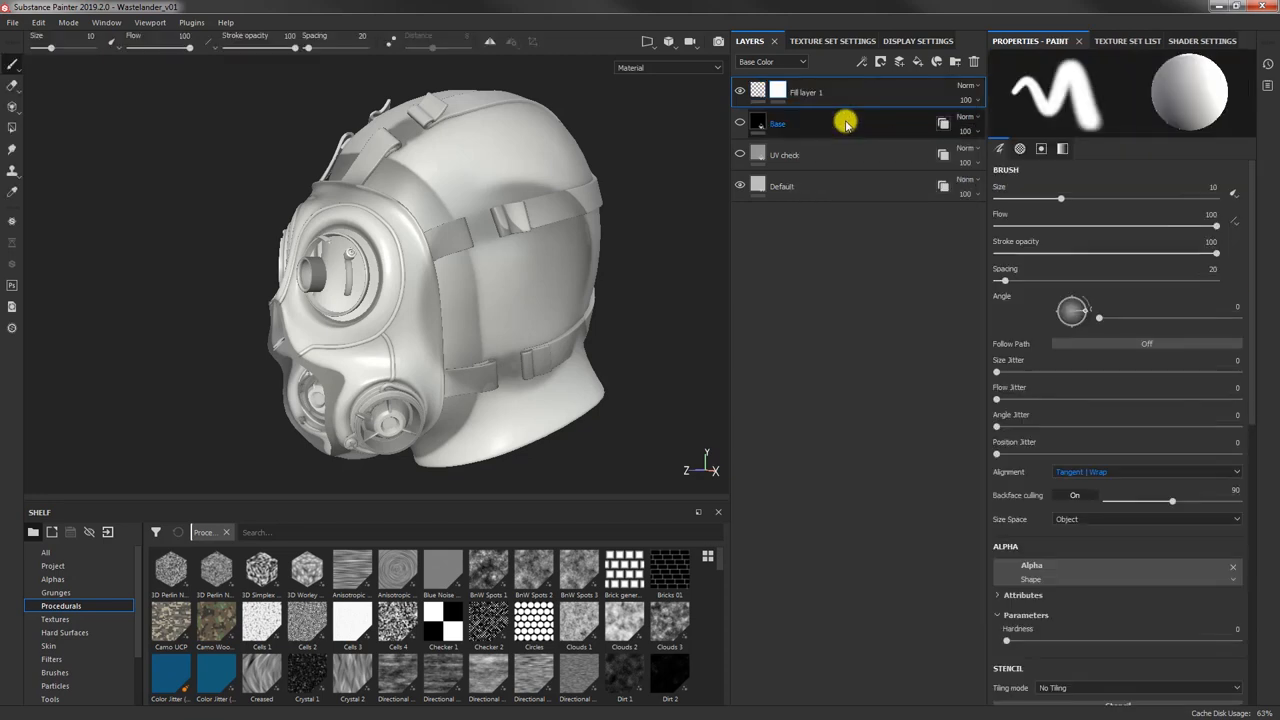
{"action": "left_click", "coordinate": [810, 92]}
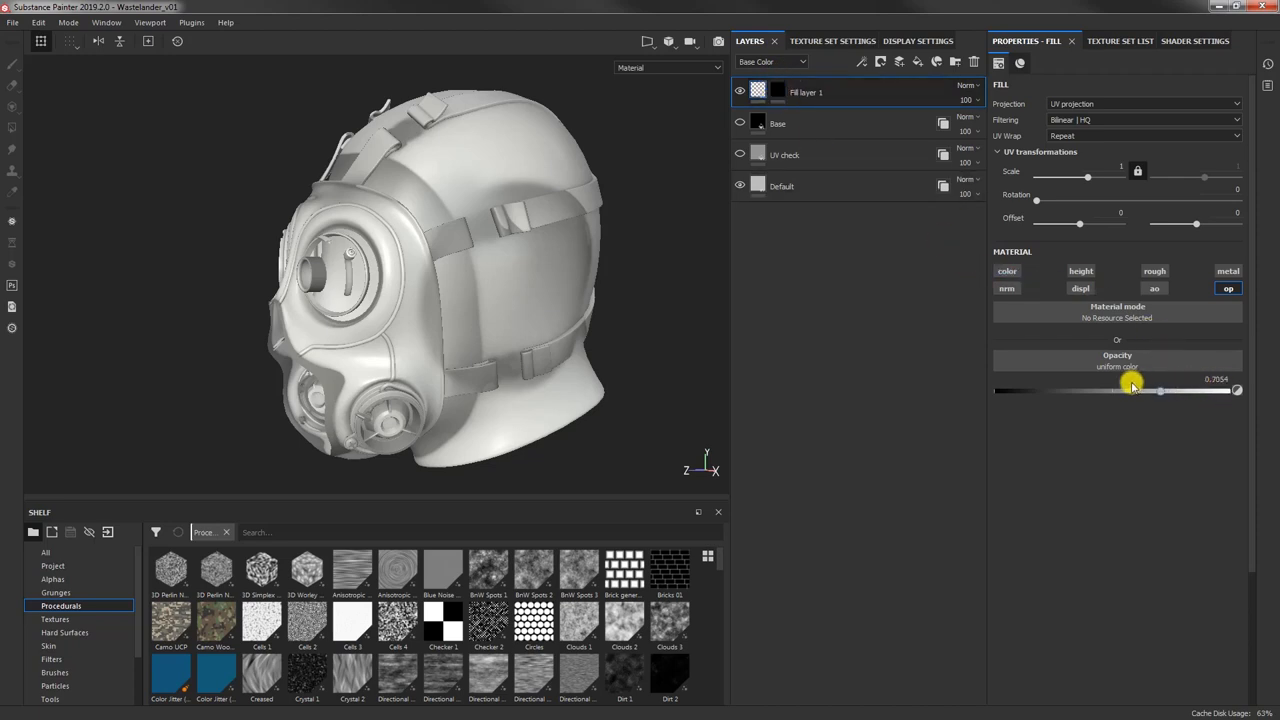
{"action": "left_click_drag", "start_coordinate": [1160, 390], "coordinate": [995, 390]}
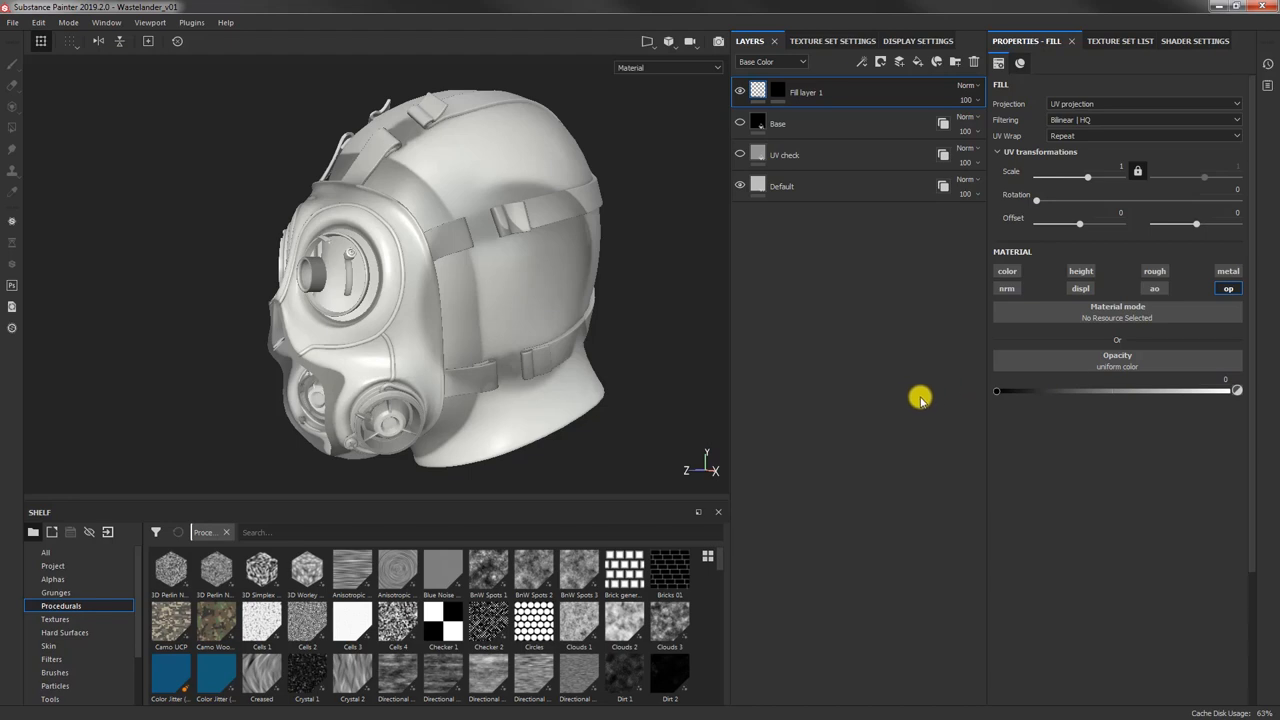
{"action": "right_click", "coordinate": [758, 90]}
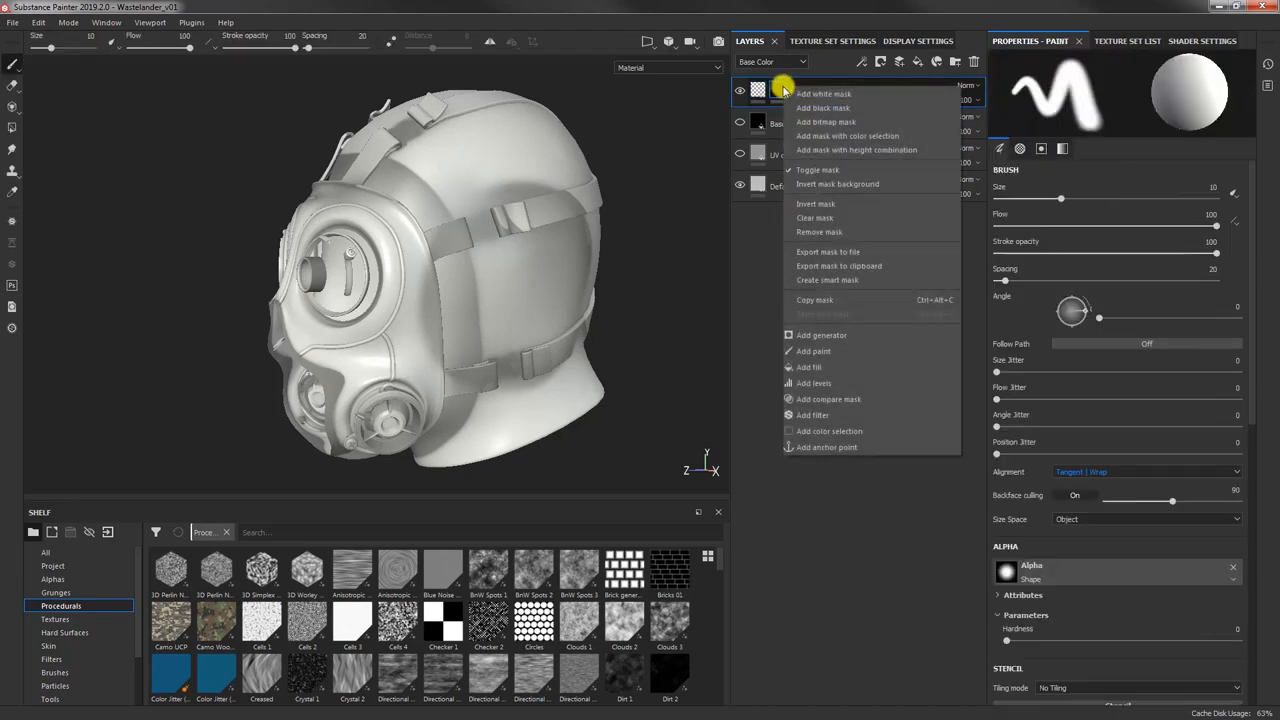
Step: Apply a fresh mask and fill the head shell areas into Fill layer 1's mask
{"action": "left_click", "coordinate": [823, 93]}
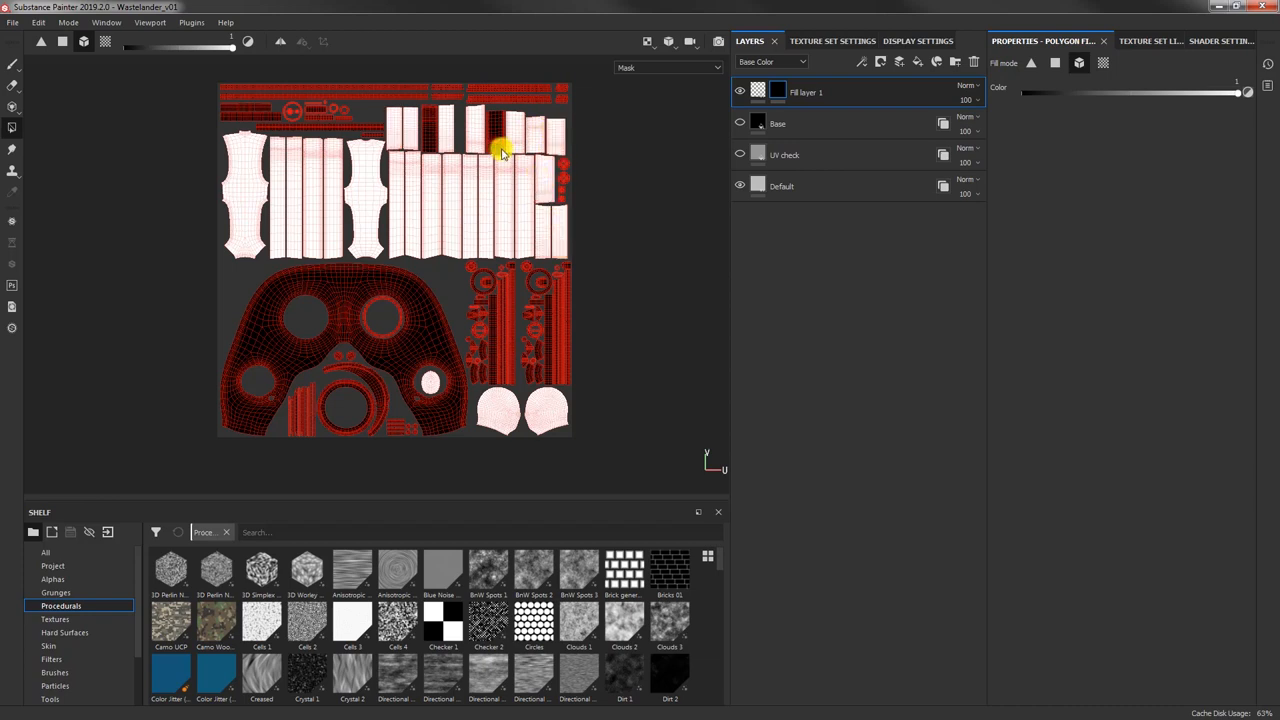
{"action": "left_click_drag", "start_coordinate": [500, 150], "coordinate": [450, 195]}
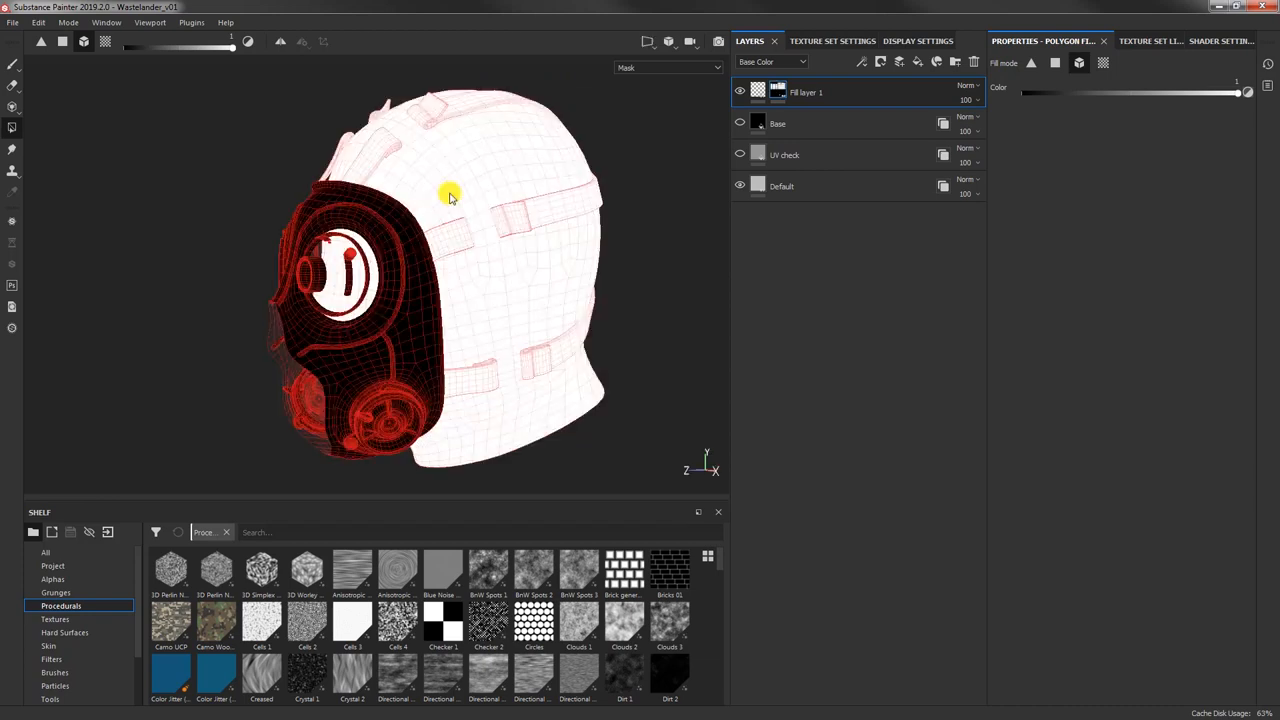
{"action": "left_click_drag", "start_coordinate": [450, 195], "coordinate": [385, 213]}
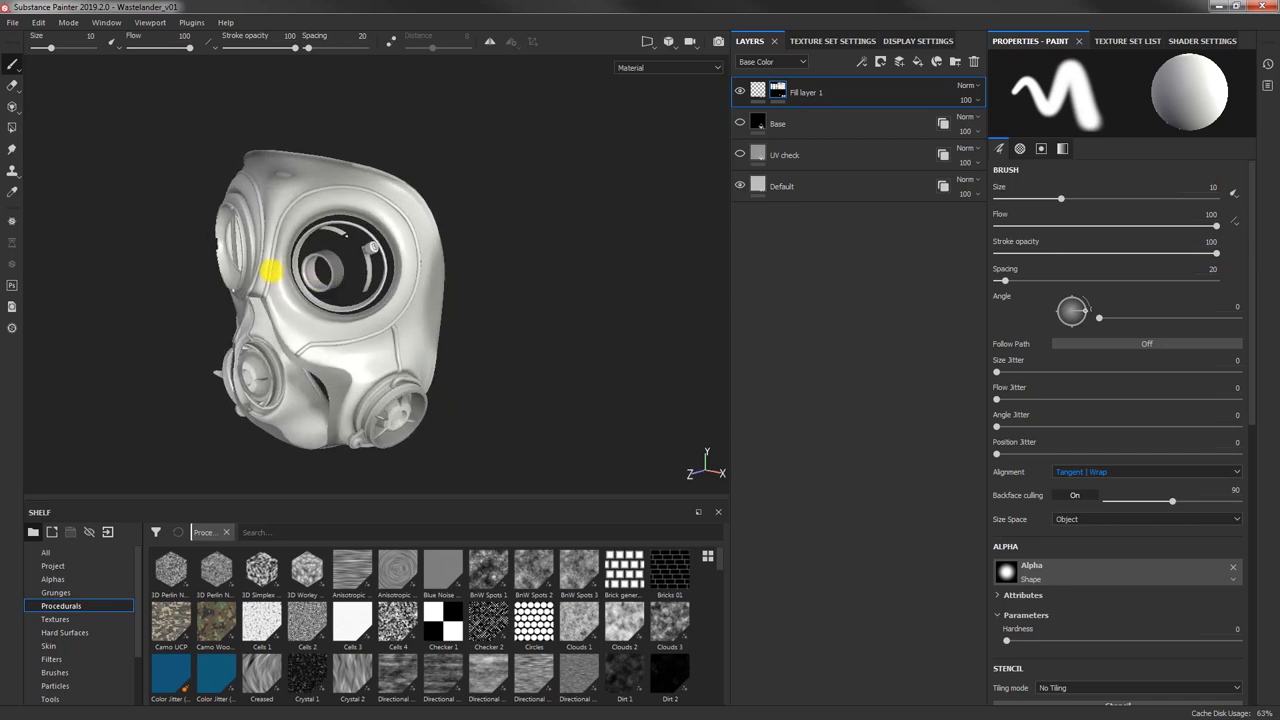
Step: Orbit the viewport around the remaining front face-mask piece
{"action": "left_click_drag", "start_coordinate": [280, 270], "coordinate": [360, 235]}
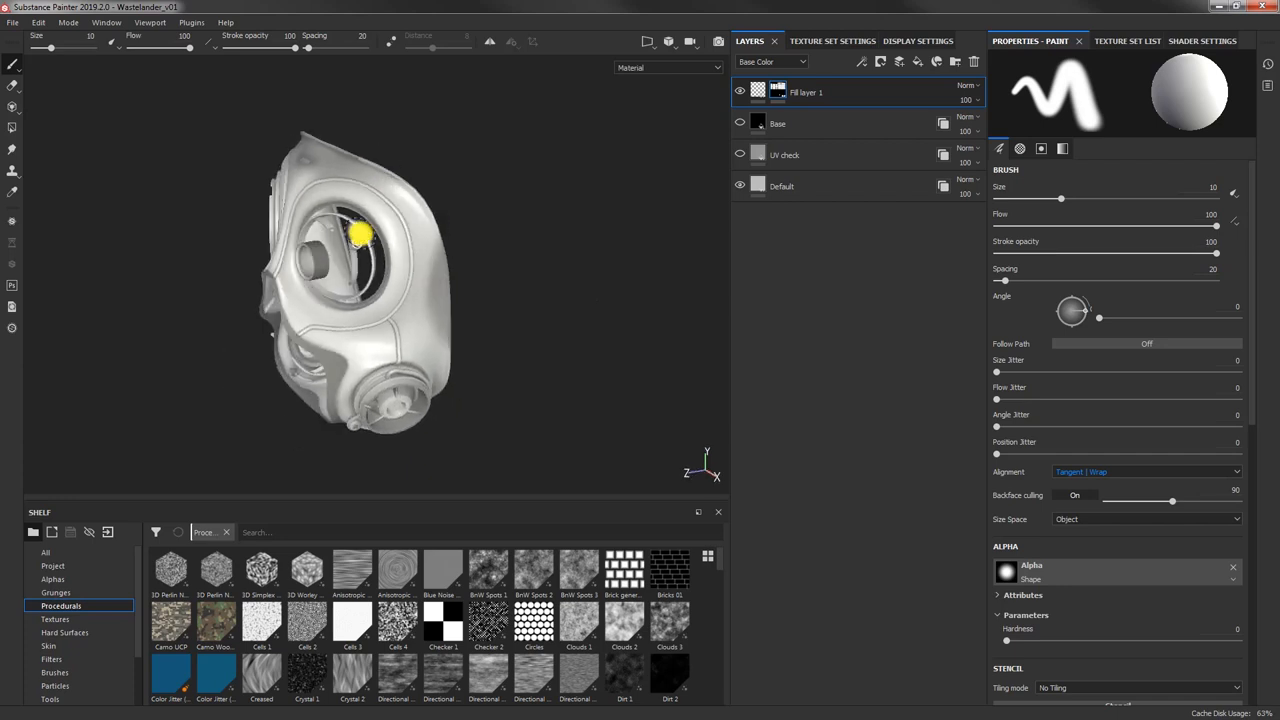
{"action": "mouse_move", "coordinate": [513, 261]}
{"action": "type", "text": "Glass Mask"}
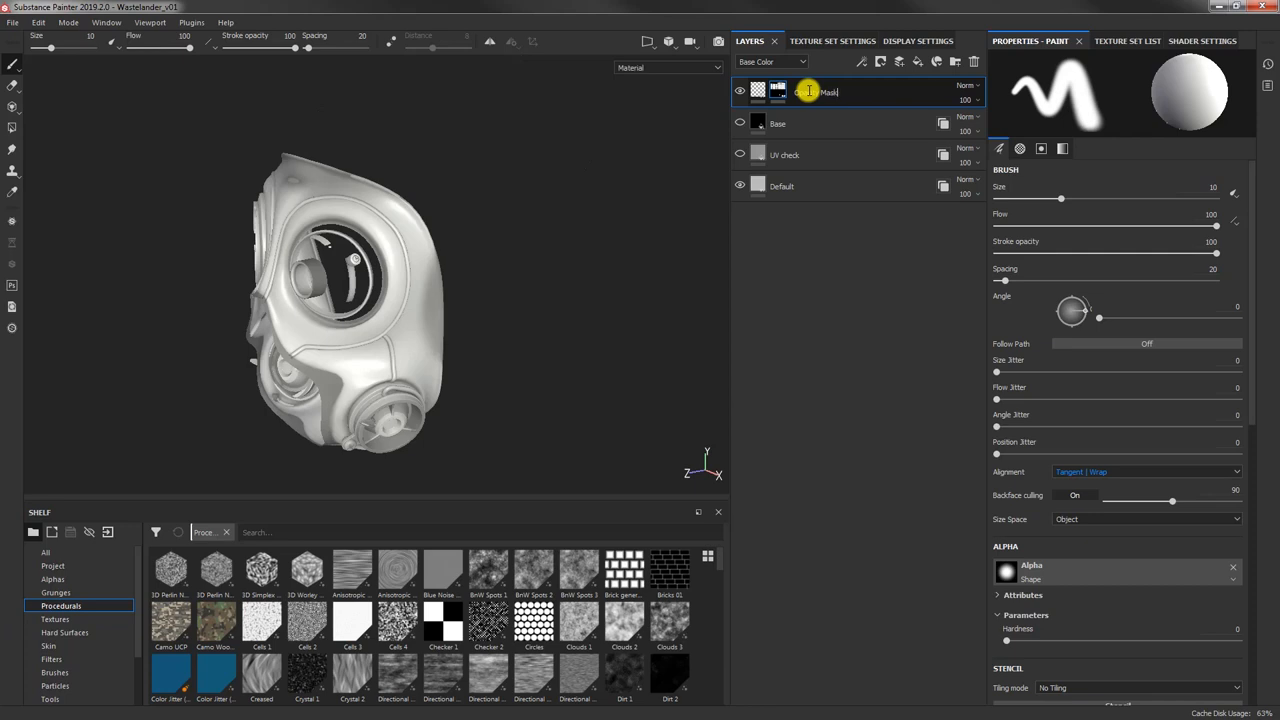
Step: Open the Opacity Mask layer's context menu to tag it with a purple colour
{"action": "right_click", "coordinate": [808, 91]}
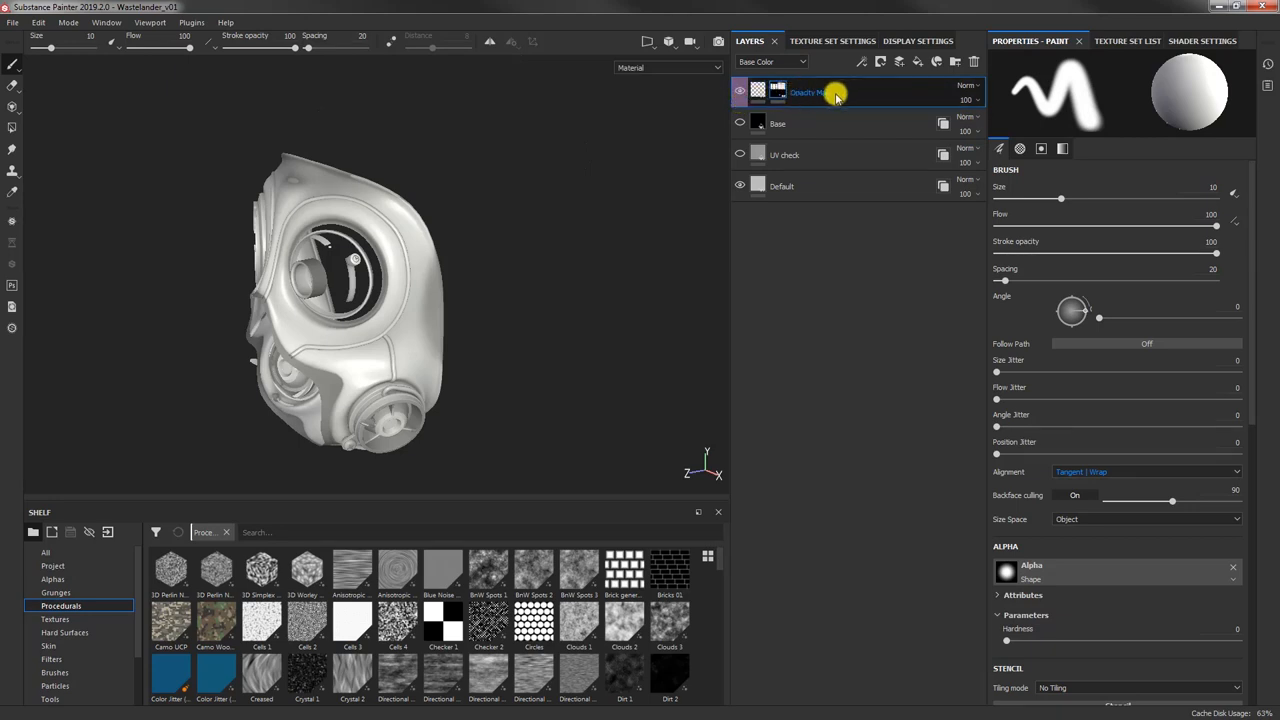
{"action": "right_click", "coordinate": [835, 91]}
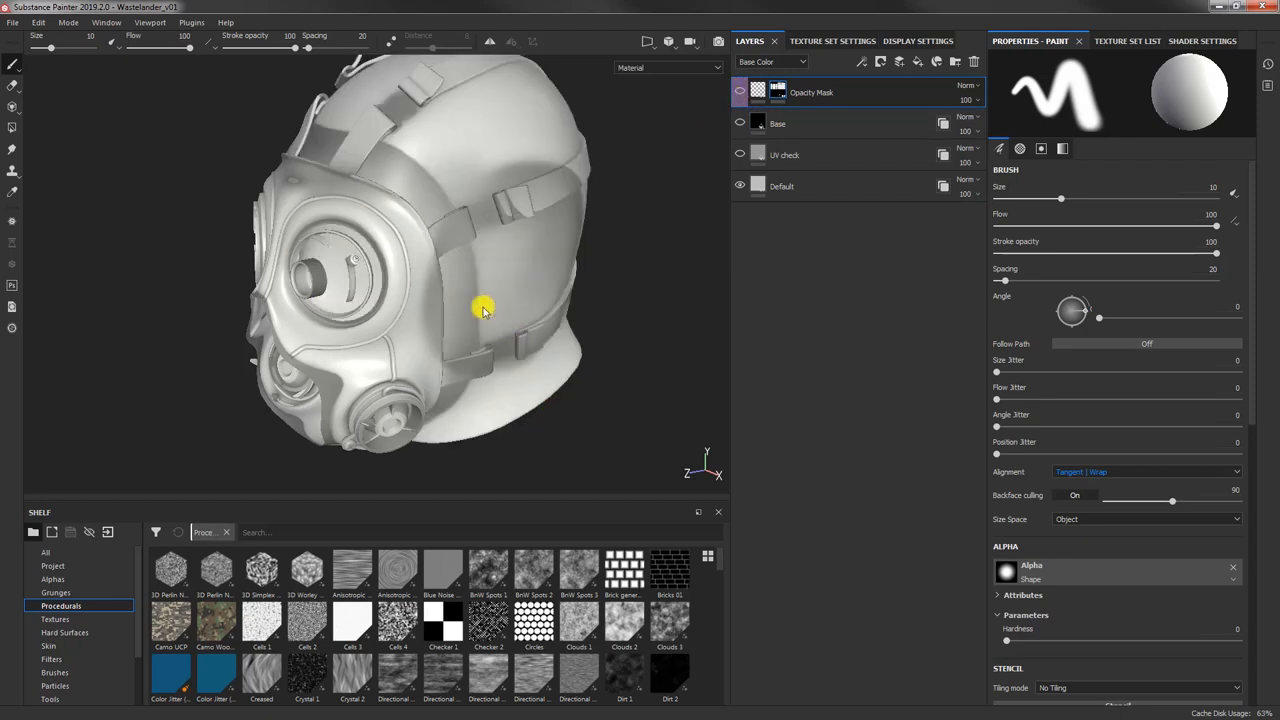
Step: Orbit the head shell toward a front view and bring up the Texture Set List
{"action": "left_click_drag", "start_coordinate": [483, 308], "coordinate": [546, 275]}
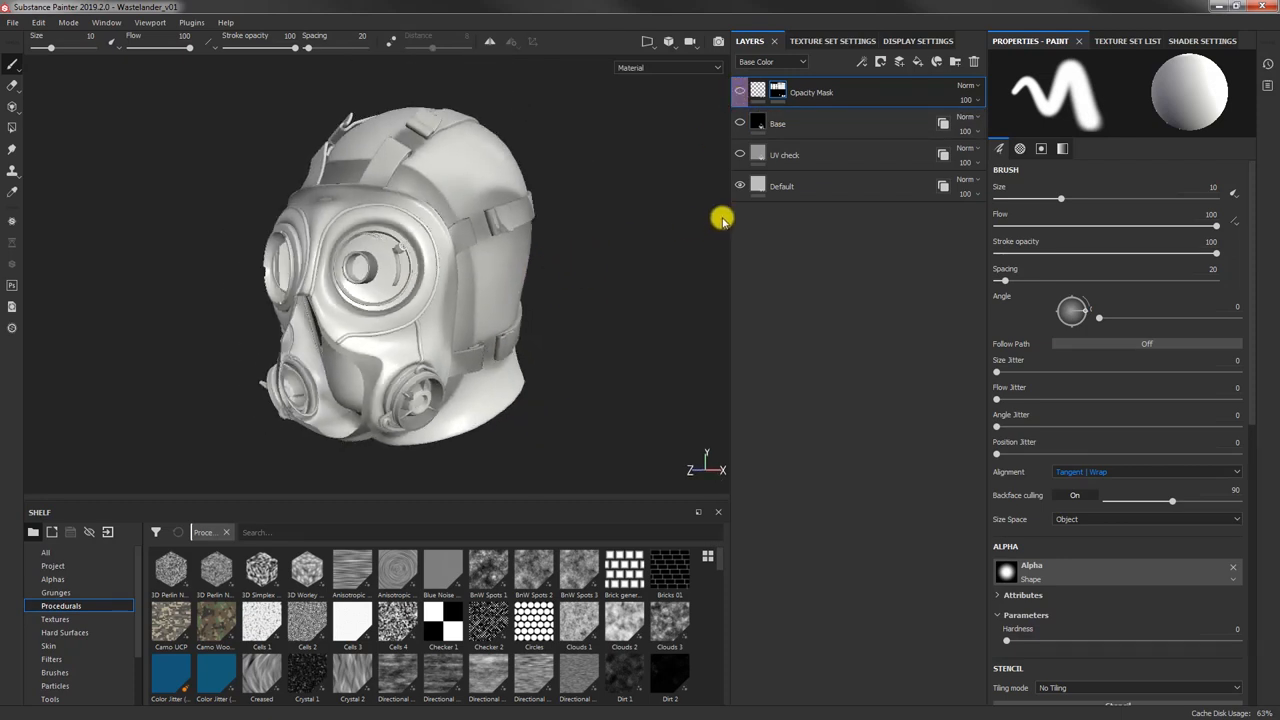
{"action": "left_click", "coordinate": [1108, 41]}
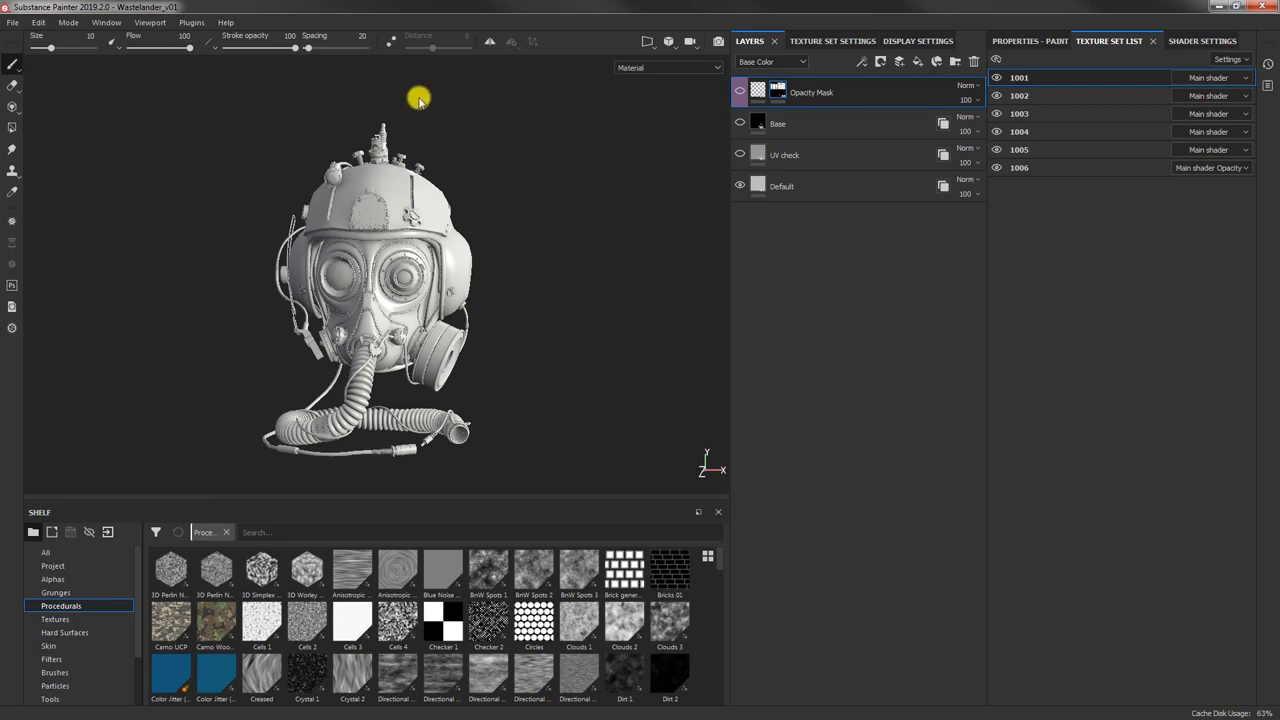
{"action": "mouse_move", "coordinate": [474, 337]}
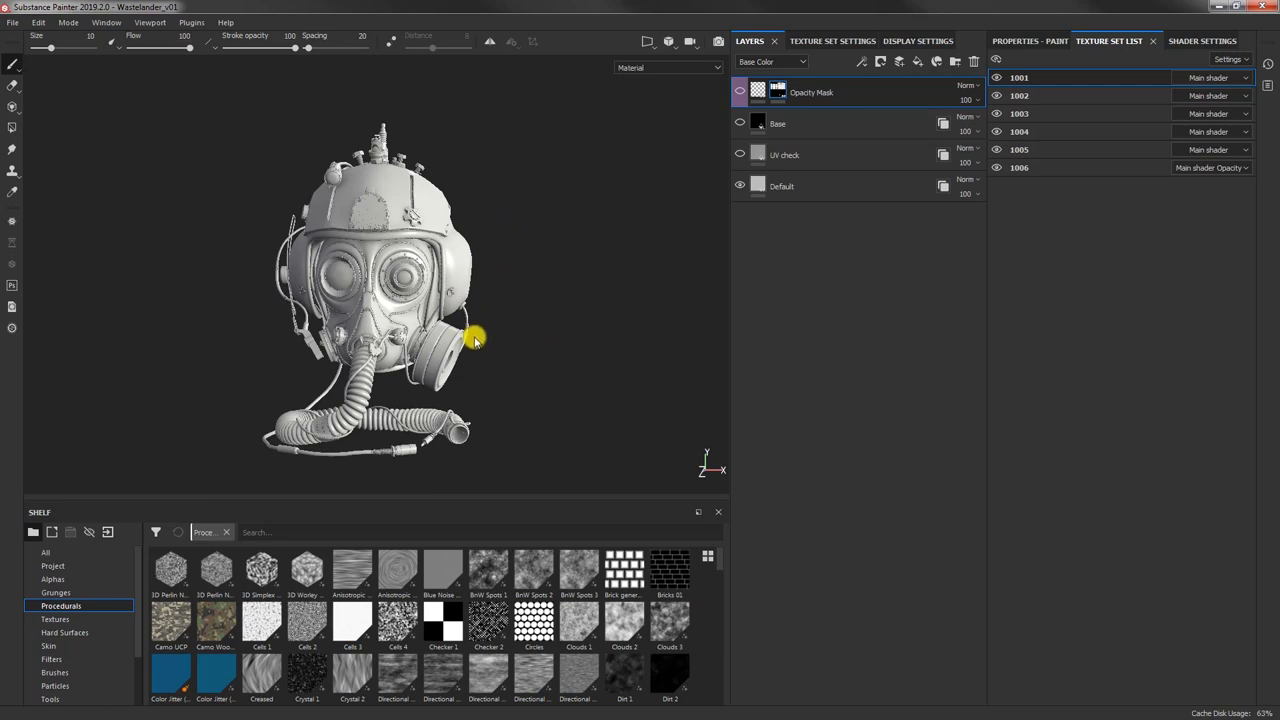
{"action": "mouse_move", "coordinate": [588, 318]}
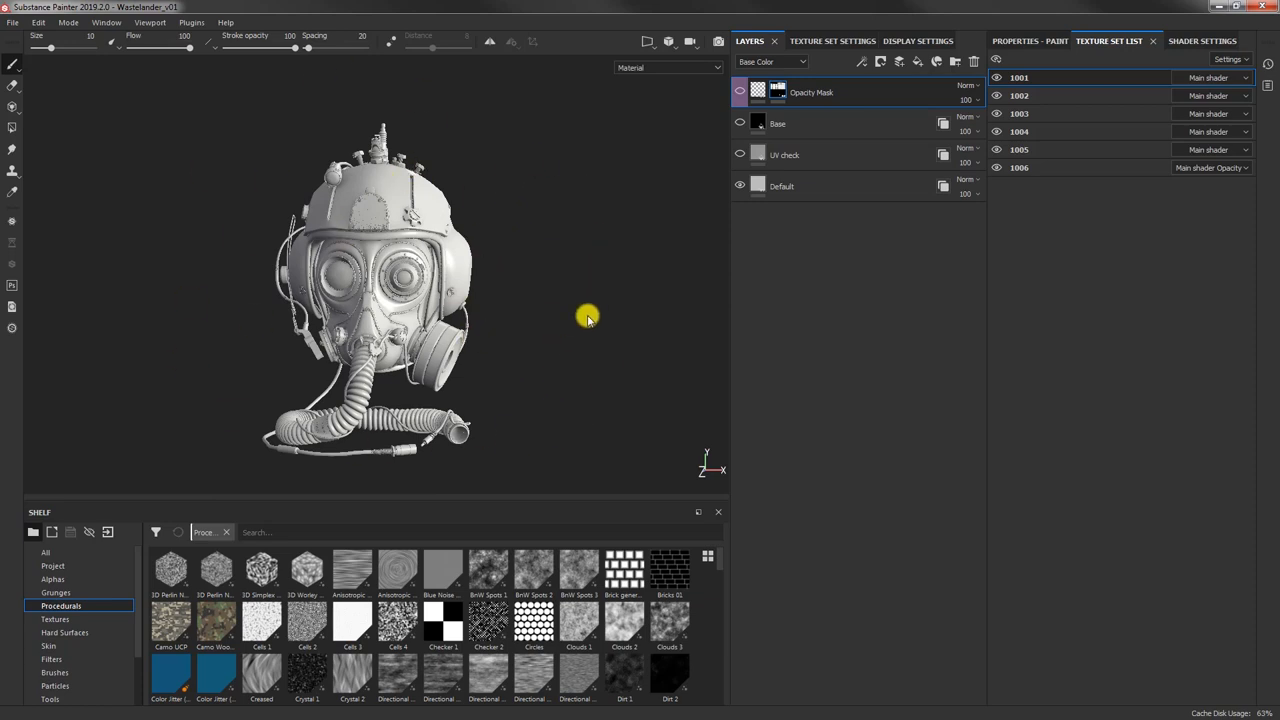